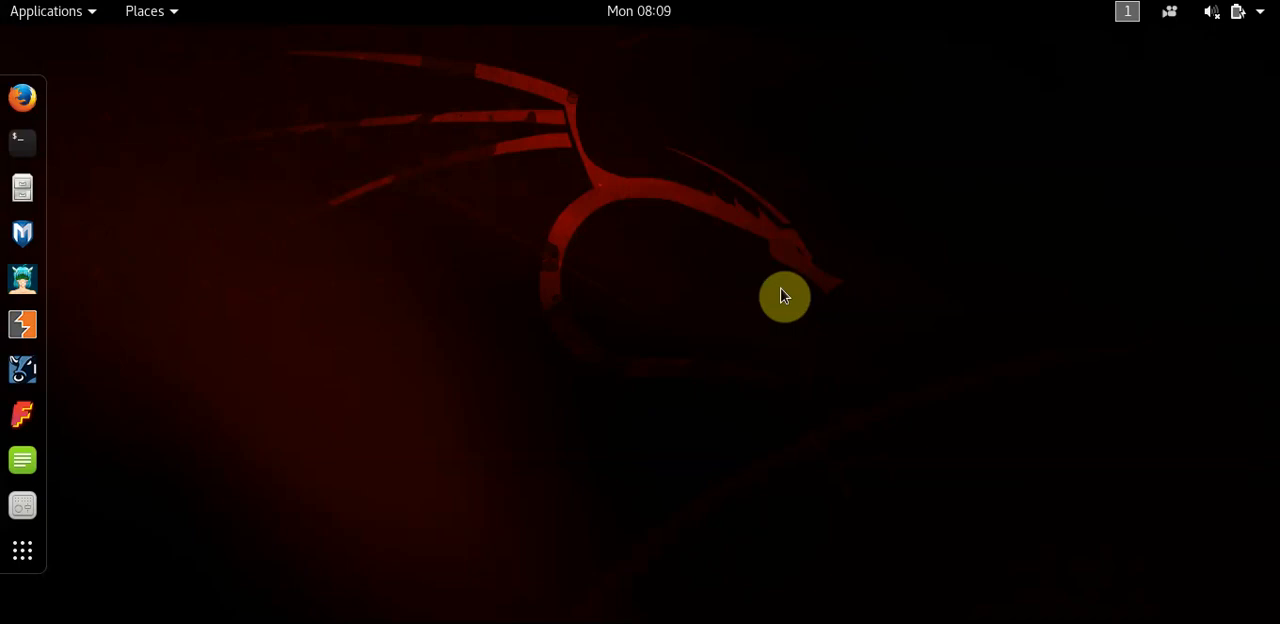
pyautogui.moveTo(22, 142)
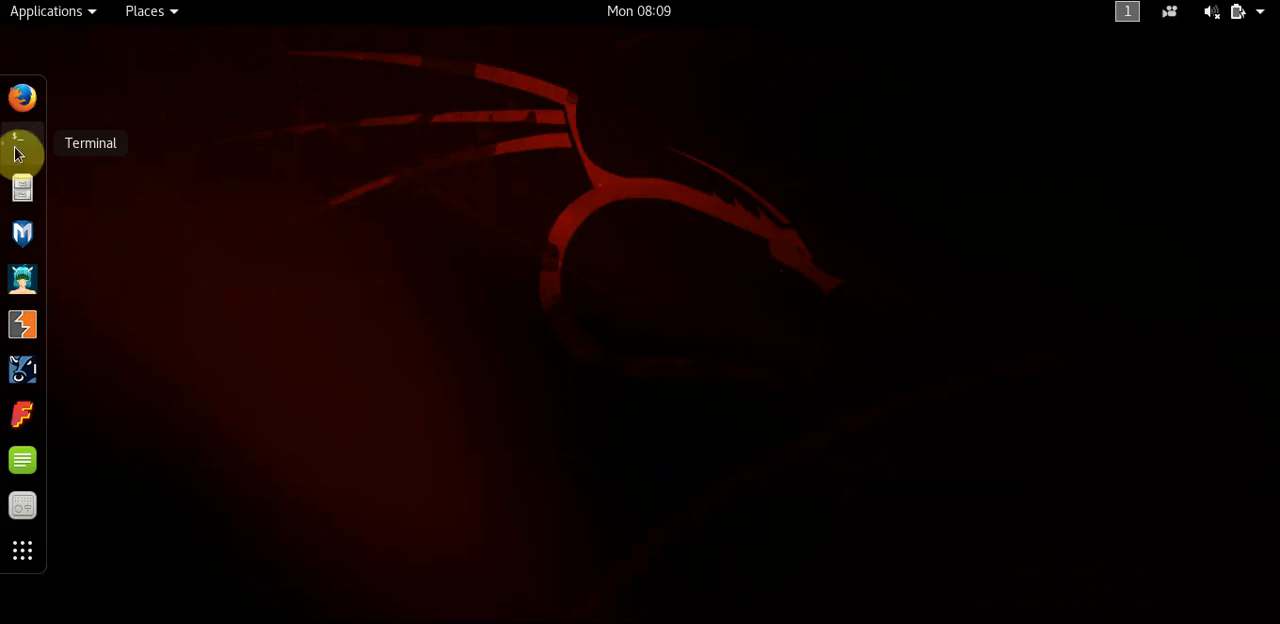
# - Run ifconfig in a new terminal and highlight the address 192.168.56.102
pyautogui.click(22, 153)
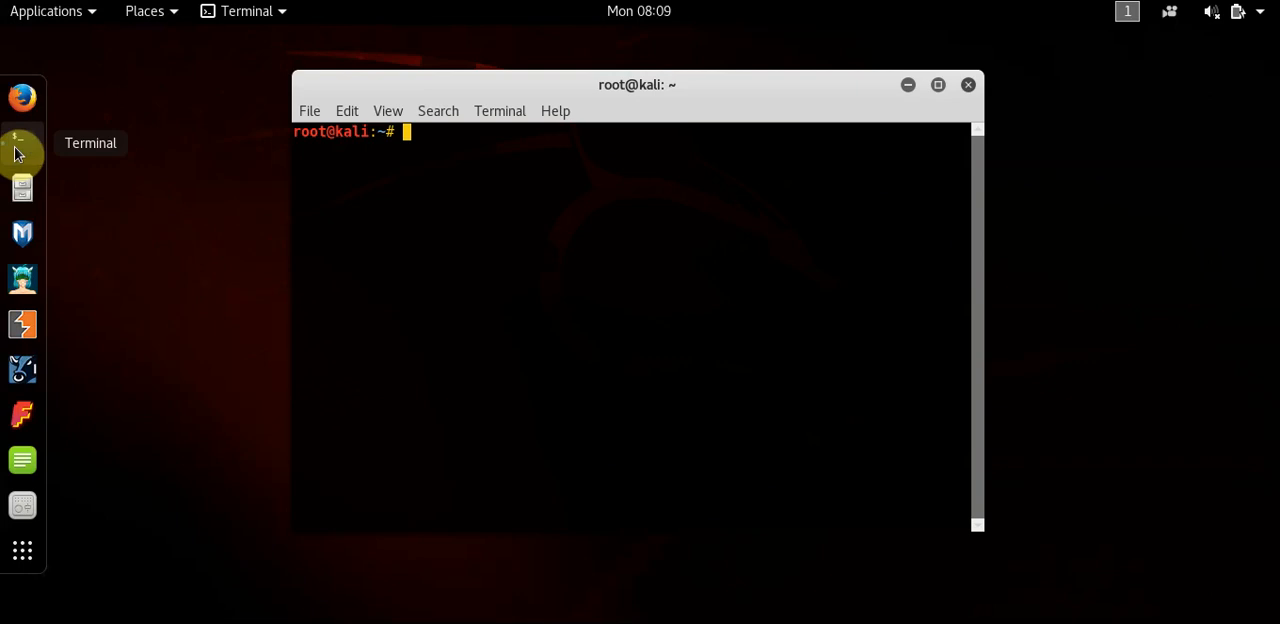
pyautogui.write('ifconfig')
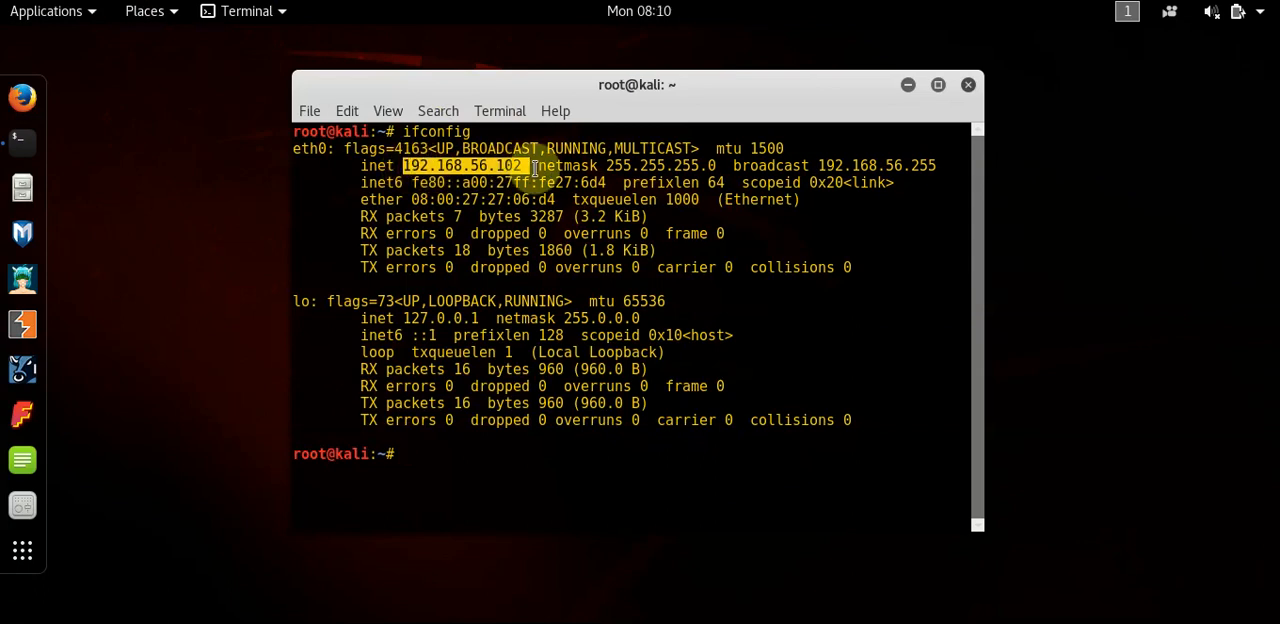
pyautogui.doubleClick(566, 165)
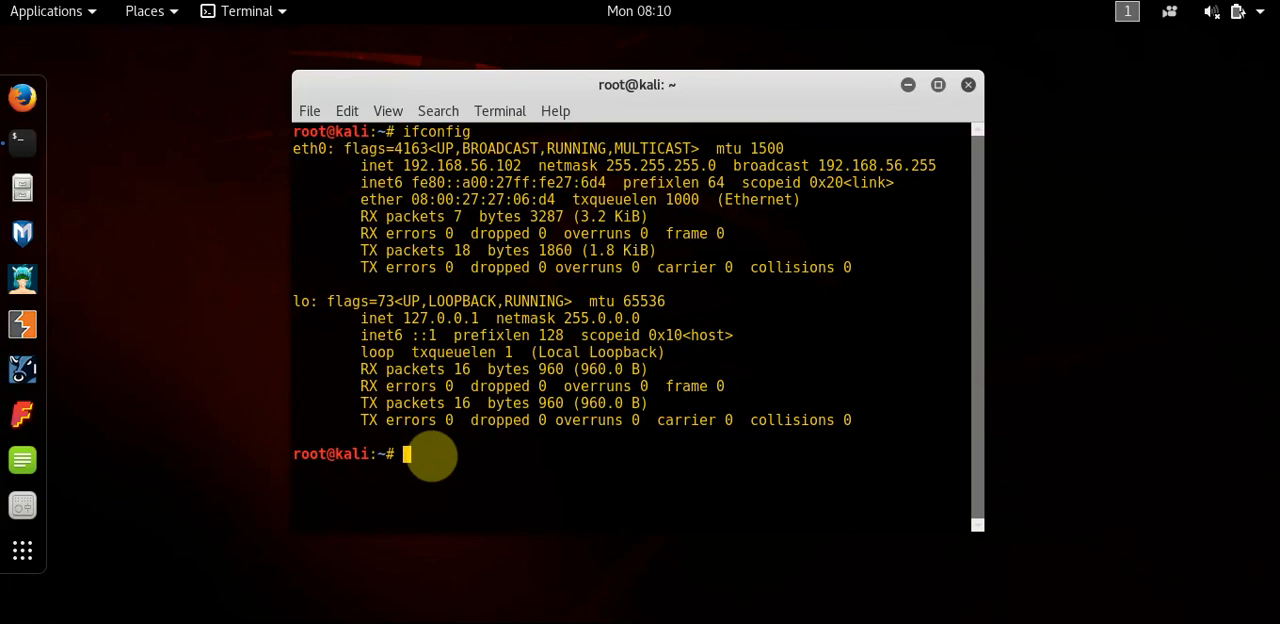
# - Run netdiscover -r 192.168.56.0/24 to reveal hosts .1, .100 and .101
pyautogui.write('netdiscover -')
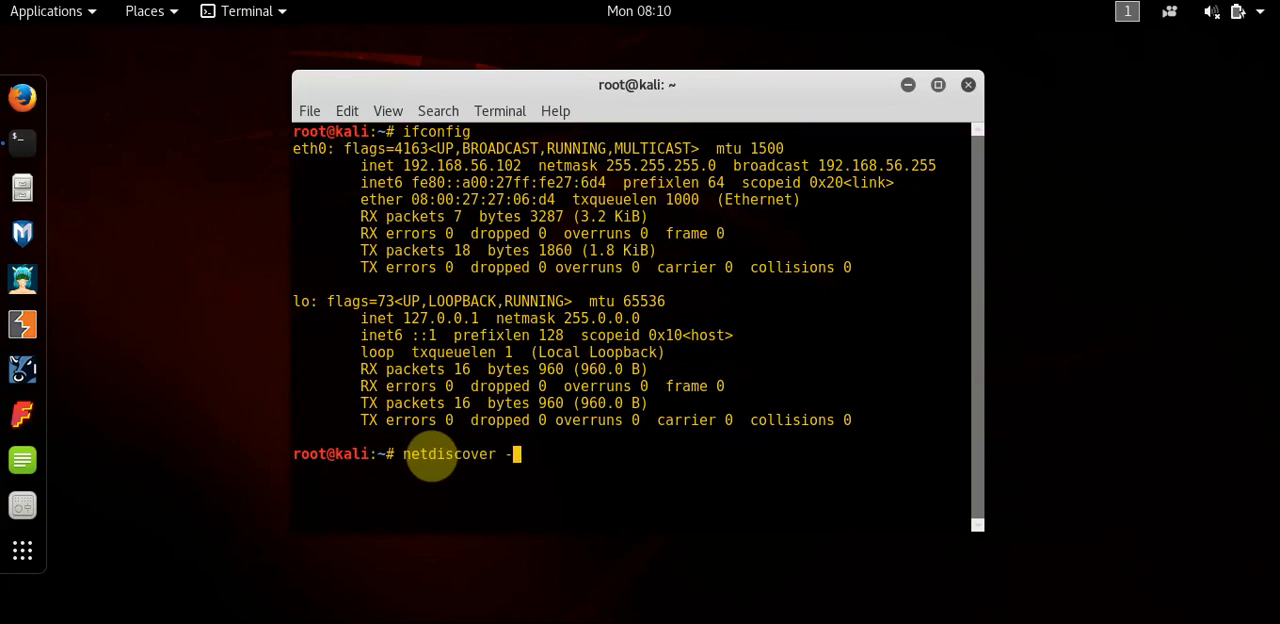
pyautogui.write('r 192.168.')
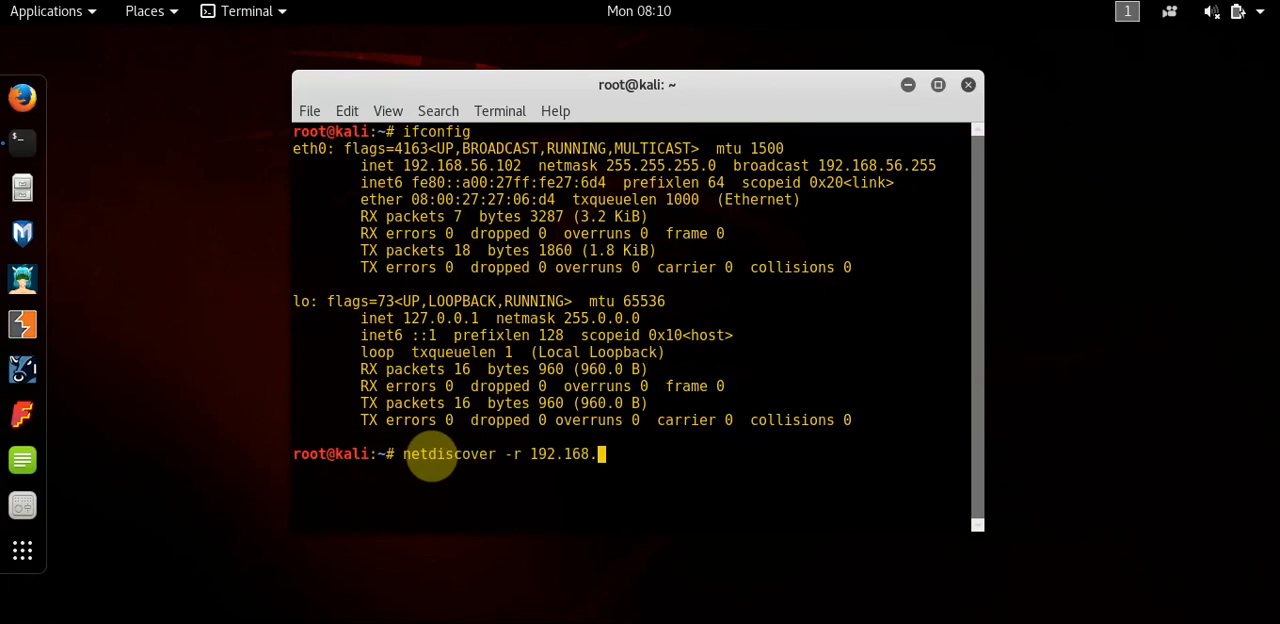
pyautogui.write('56.0/24')
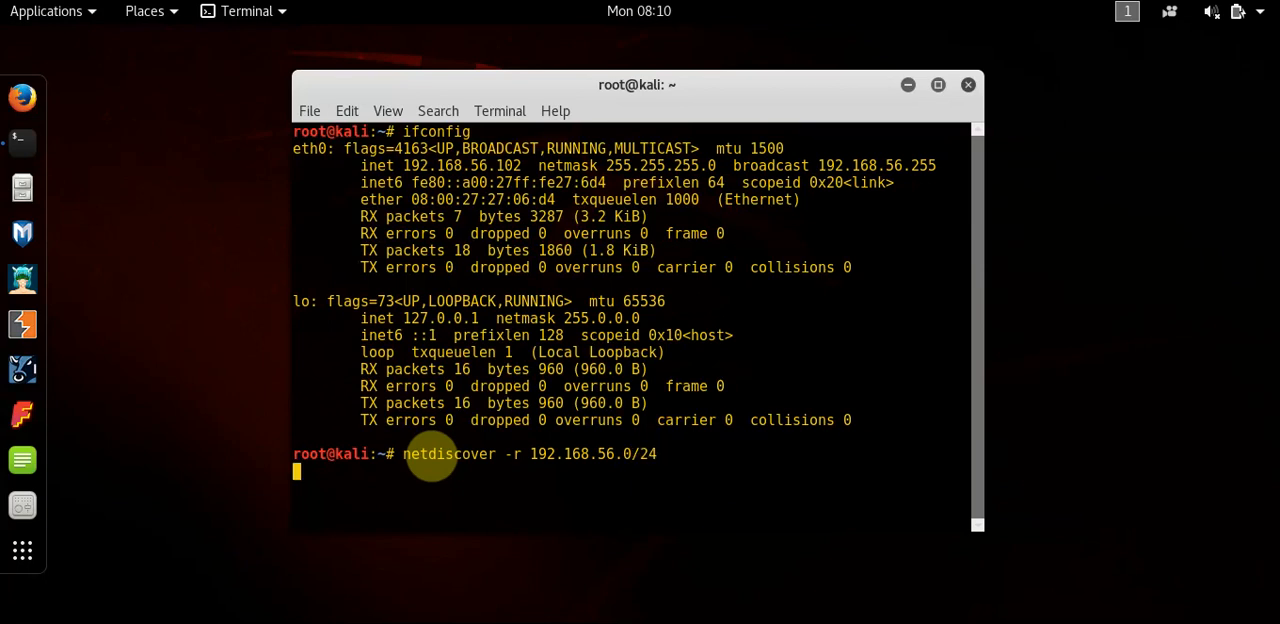
pyautogui.press('Return')
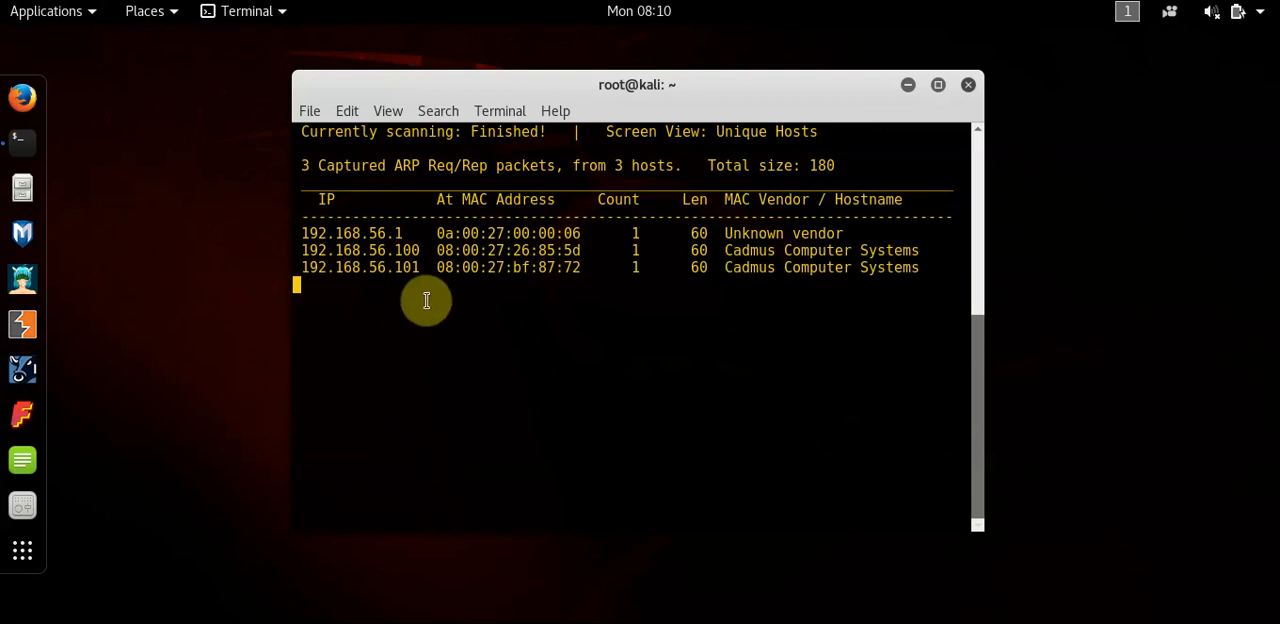
pyautogui.moveTo(425, 285)
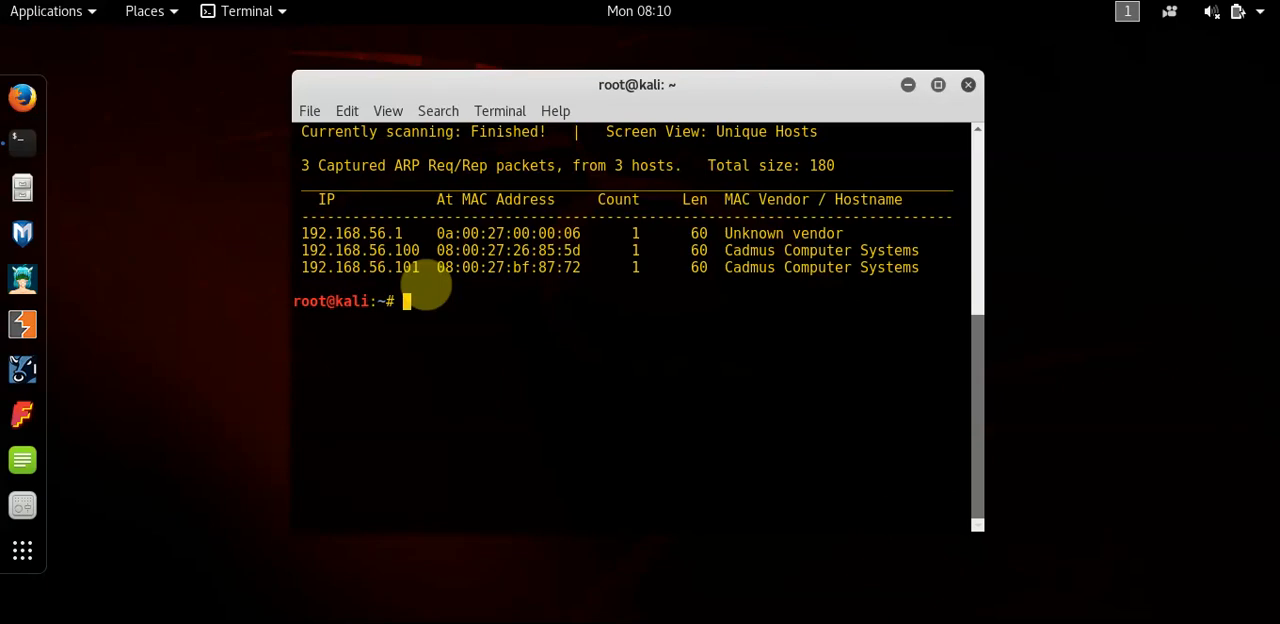
# - Run nmap -sV -O --version-intensity 5 -vvv --system-dns against 192.168.56.101
pyautogui.write('nmap -sC -')
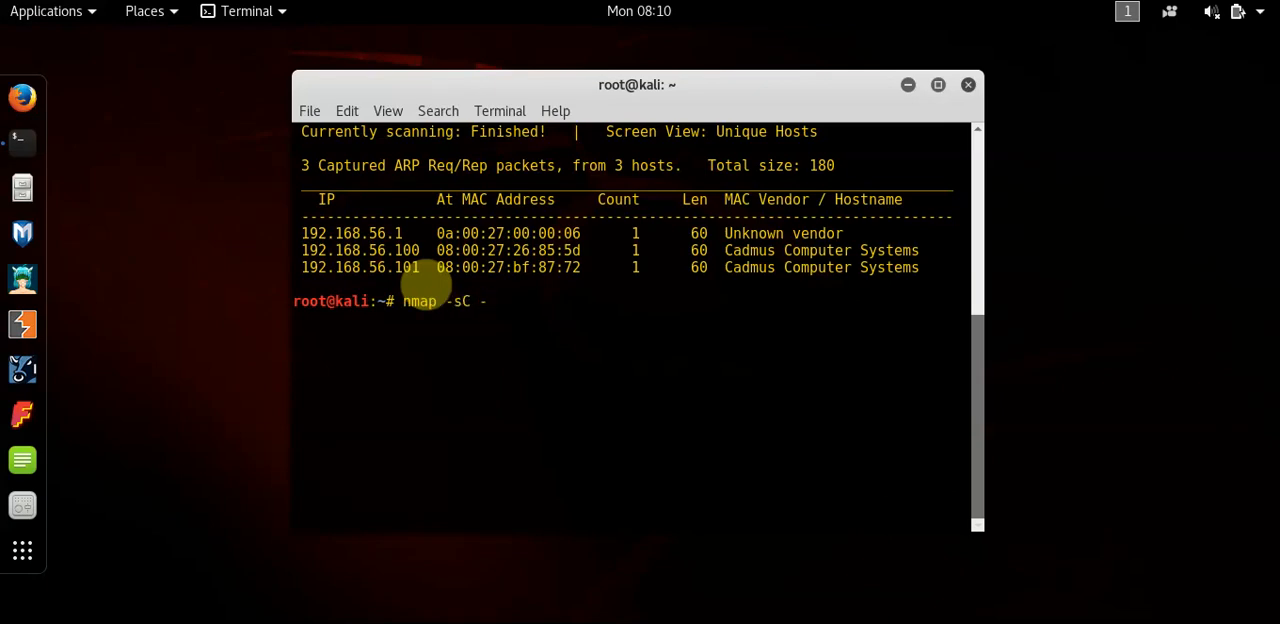
pyautogui.write('sV')
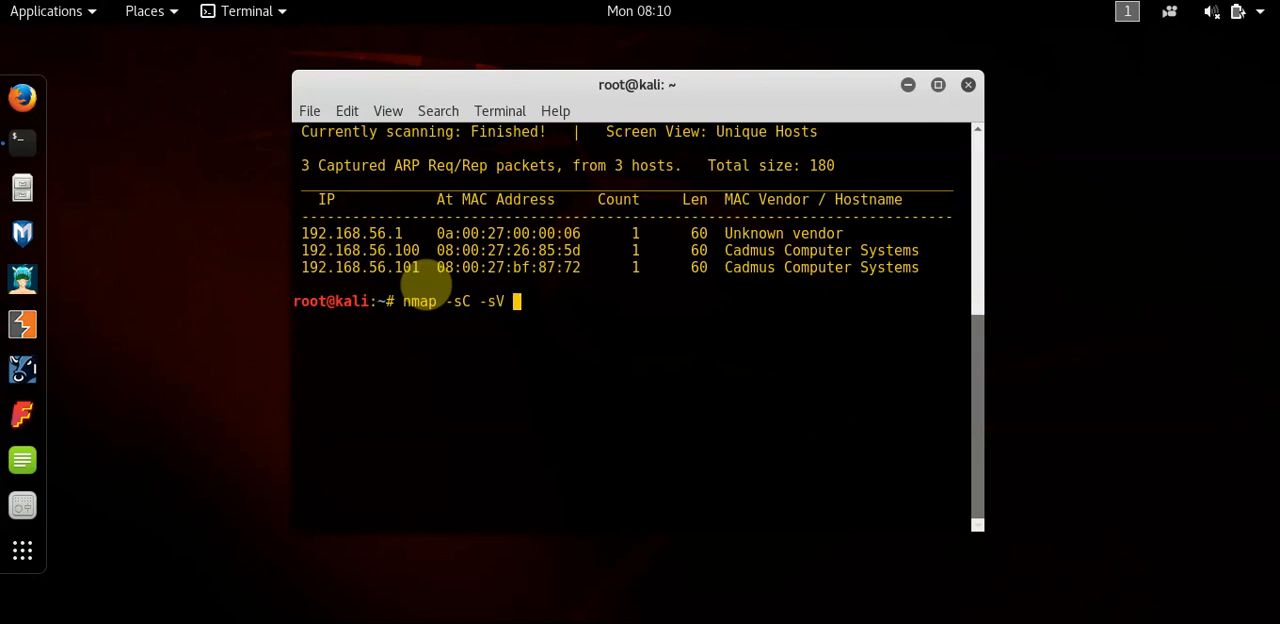
pyautogui.write('-O')
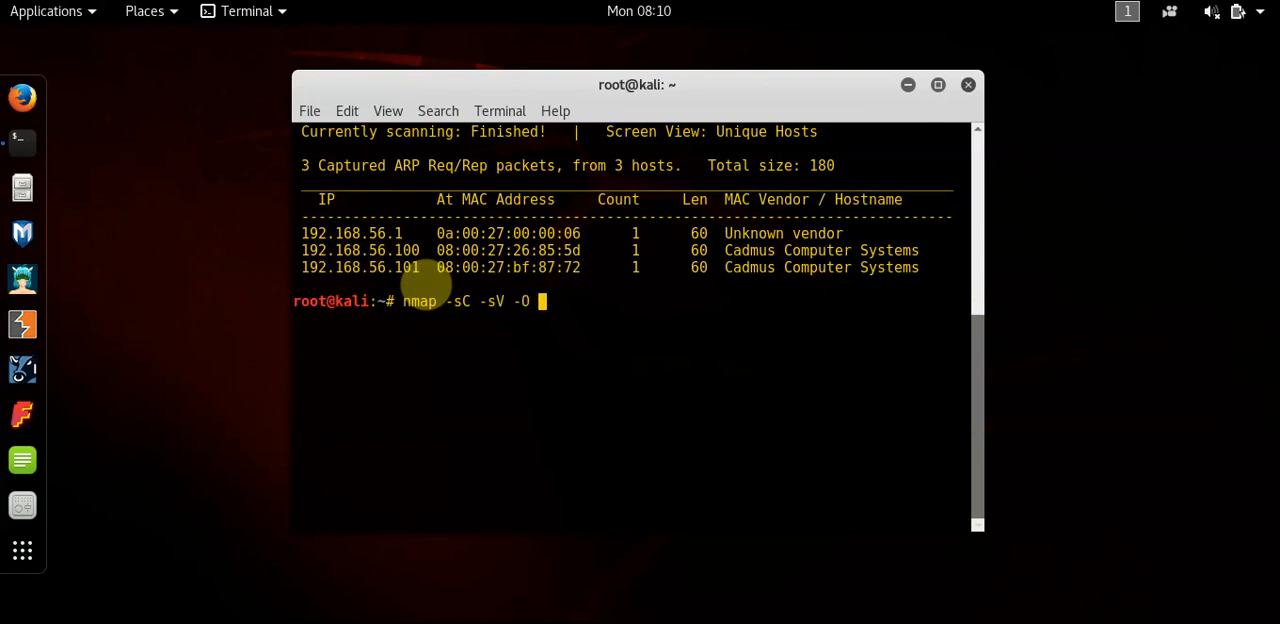
pyautogui.write('--ver')
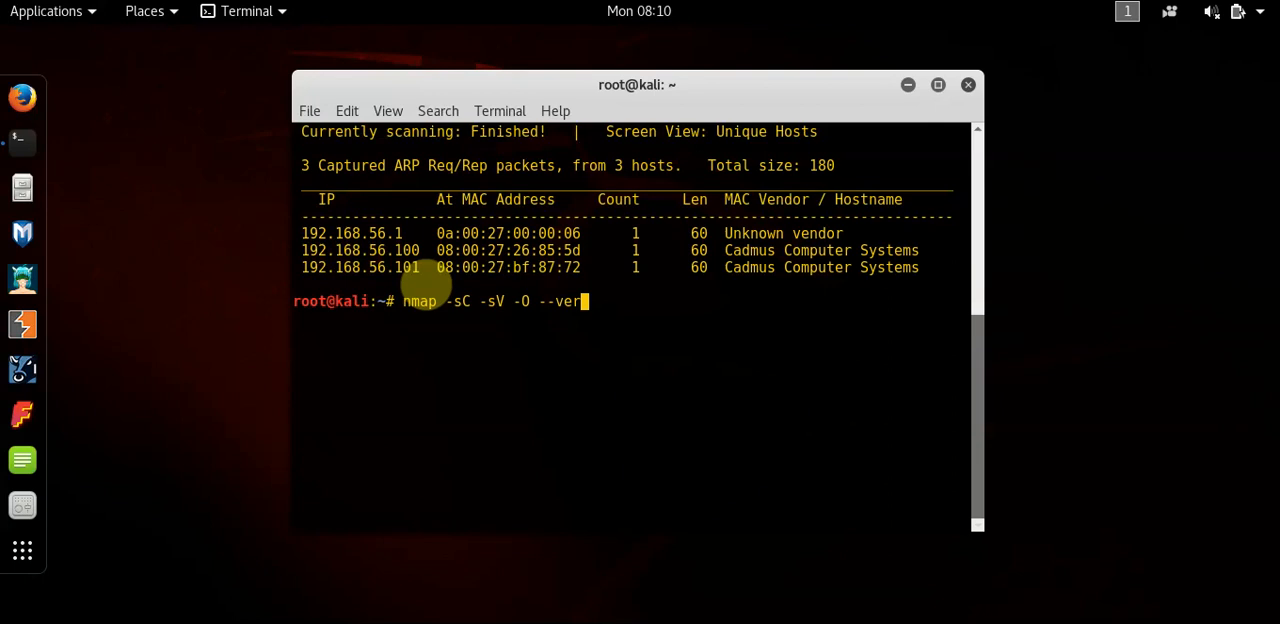
pyautogui.write('sion-intensity 5')
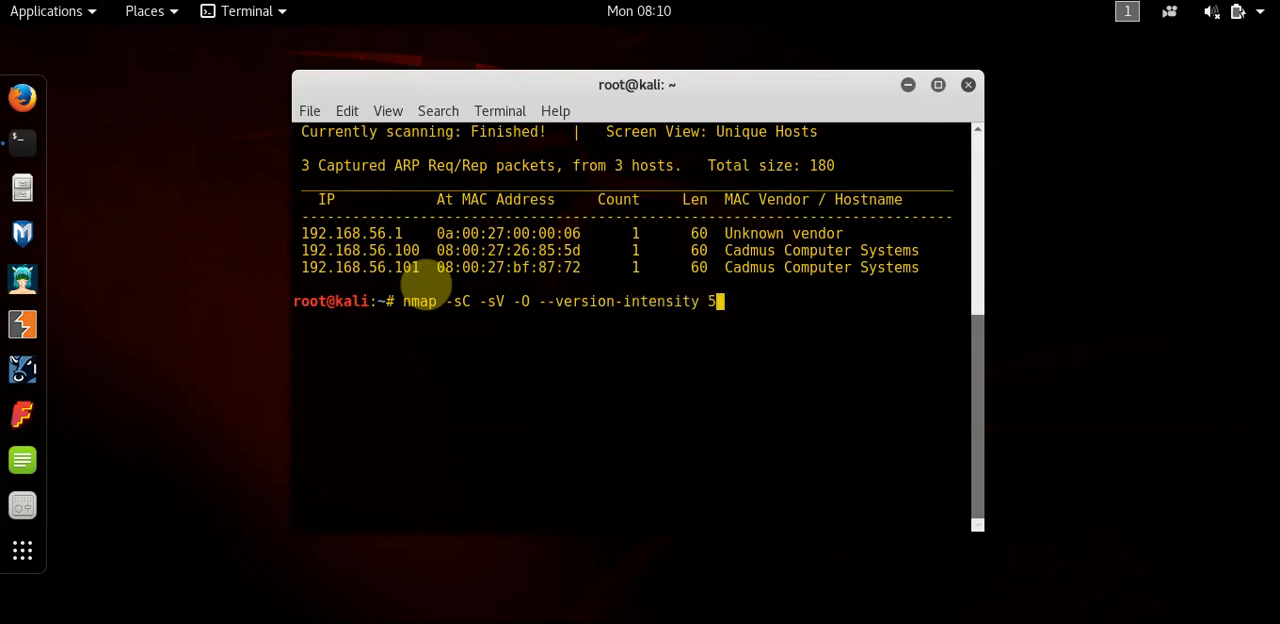
pyautogui.write('-vvv')
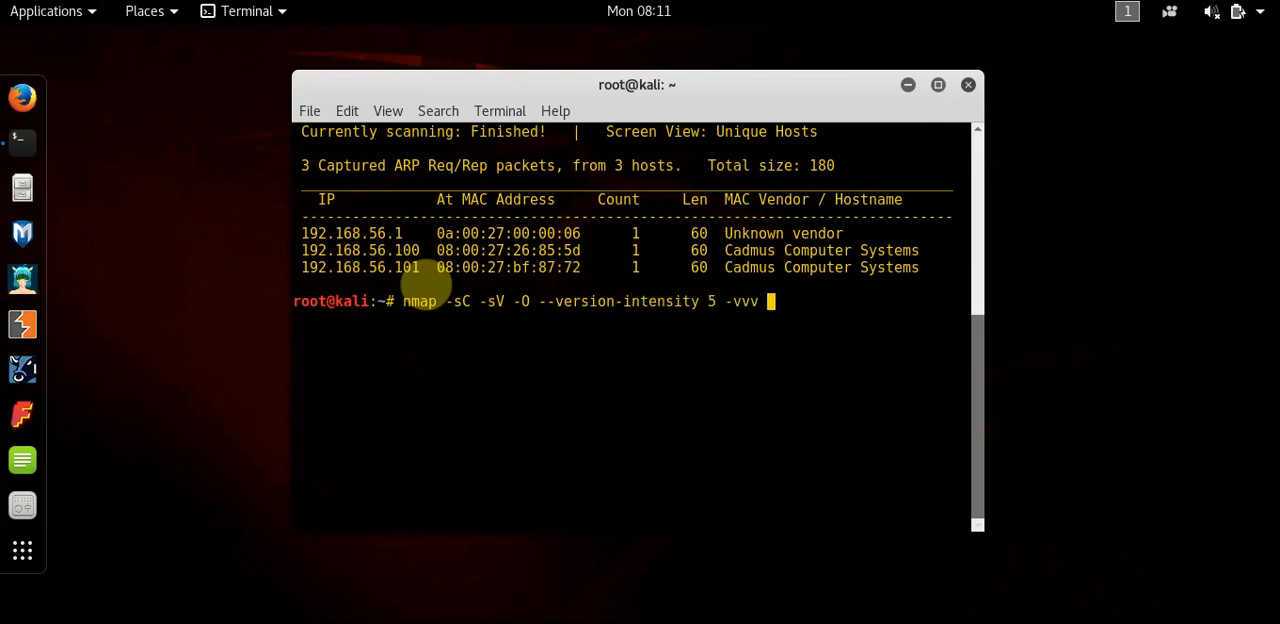
pyautogui.write('192.168.56.')
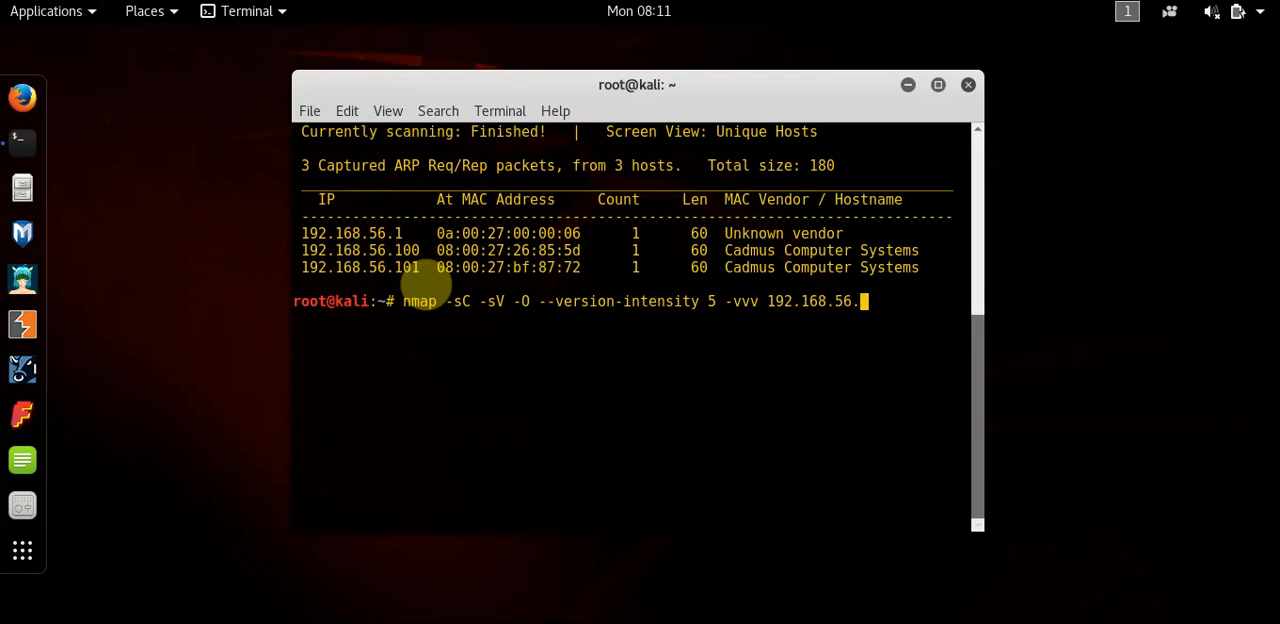
pyautogui.write('101 --system-dns')
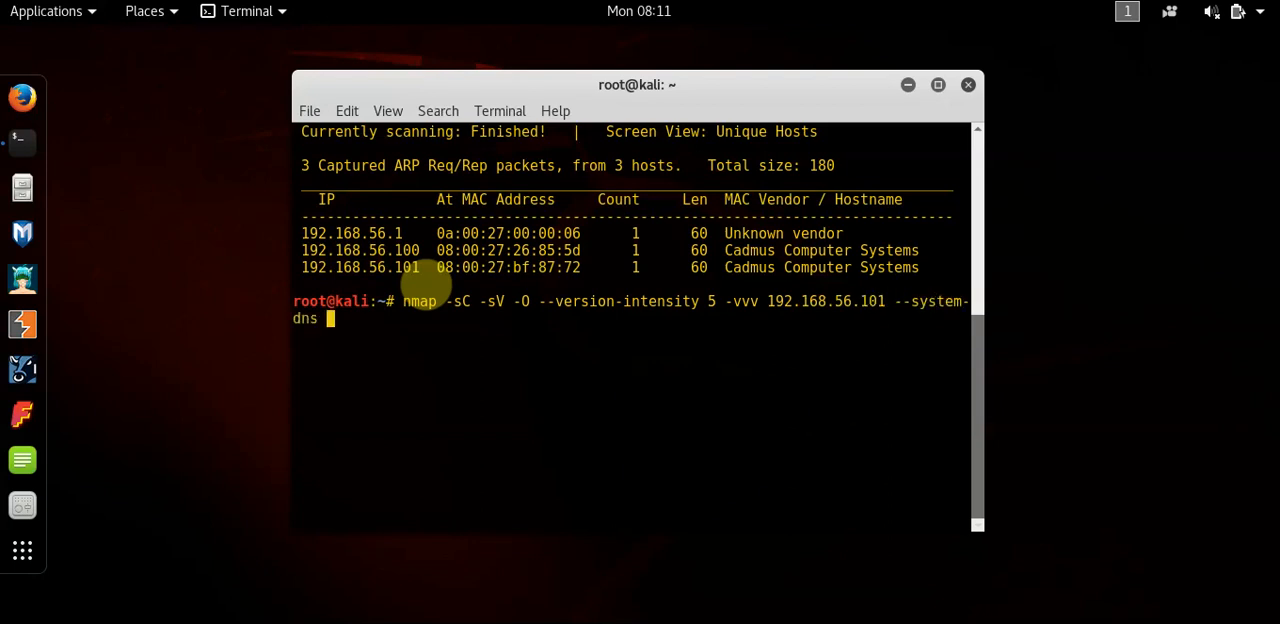
pyautogui.write('192.168.')
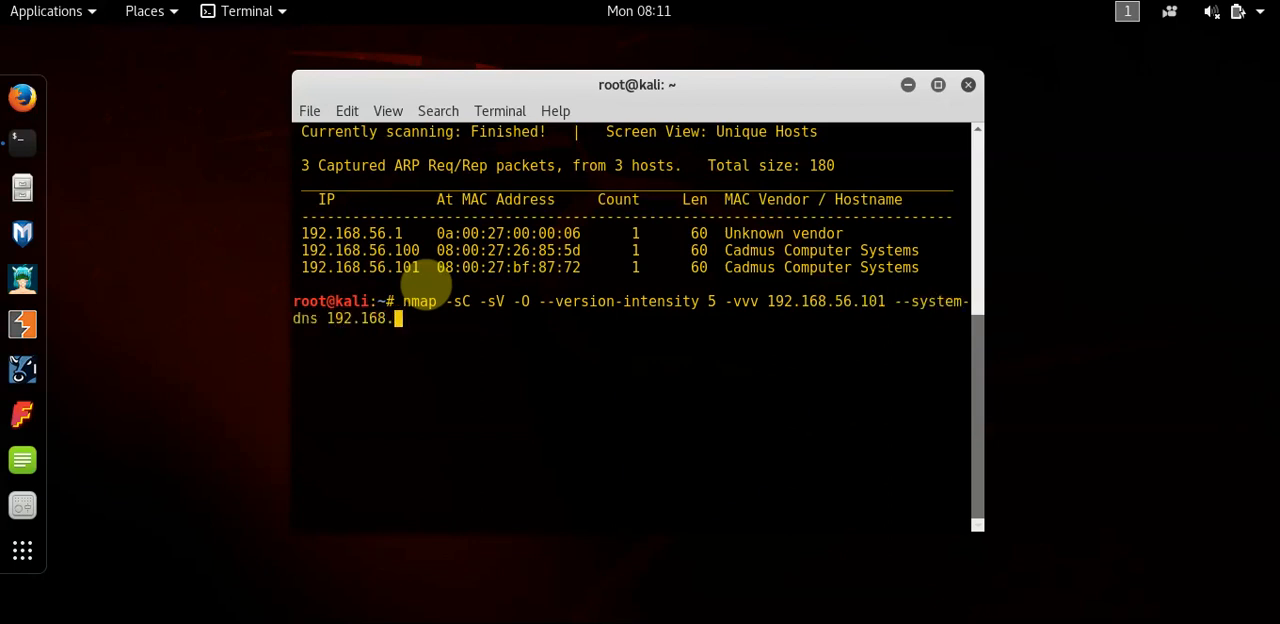
pyautogui.write('56.101')
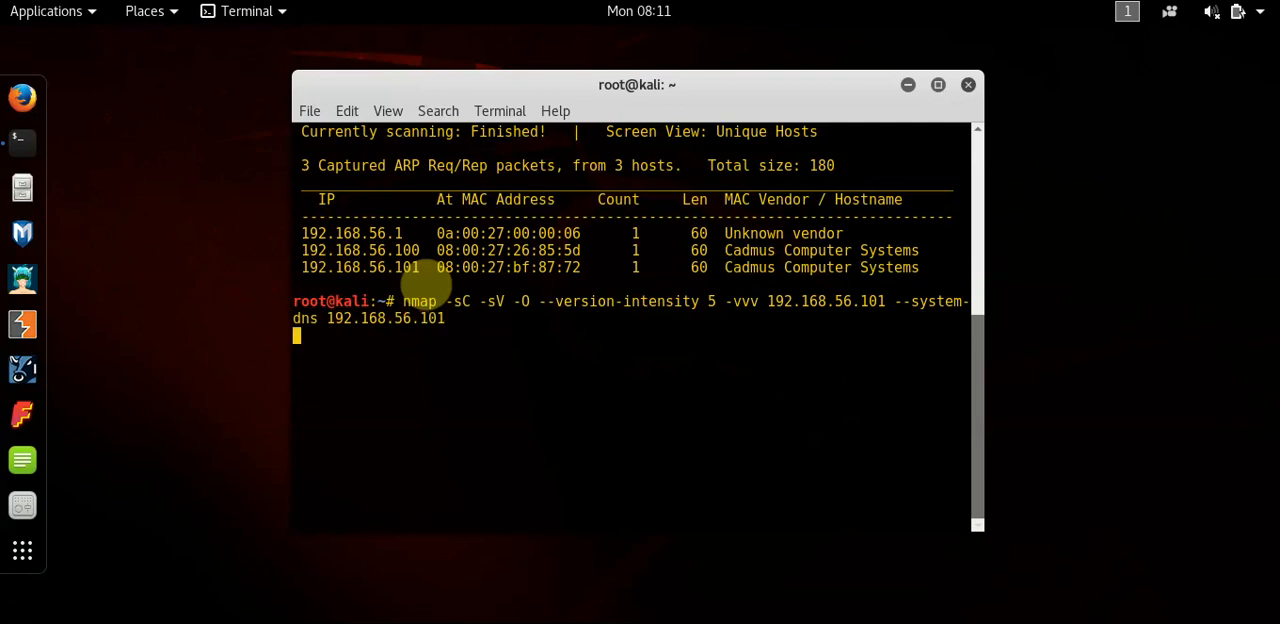
pyautogui.press('Return')
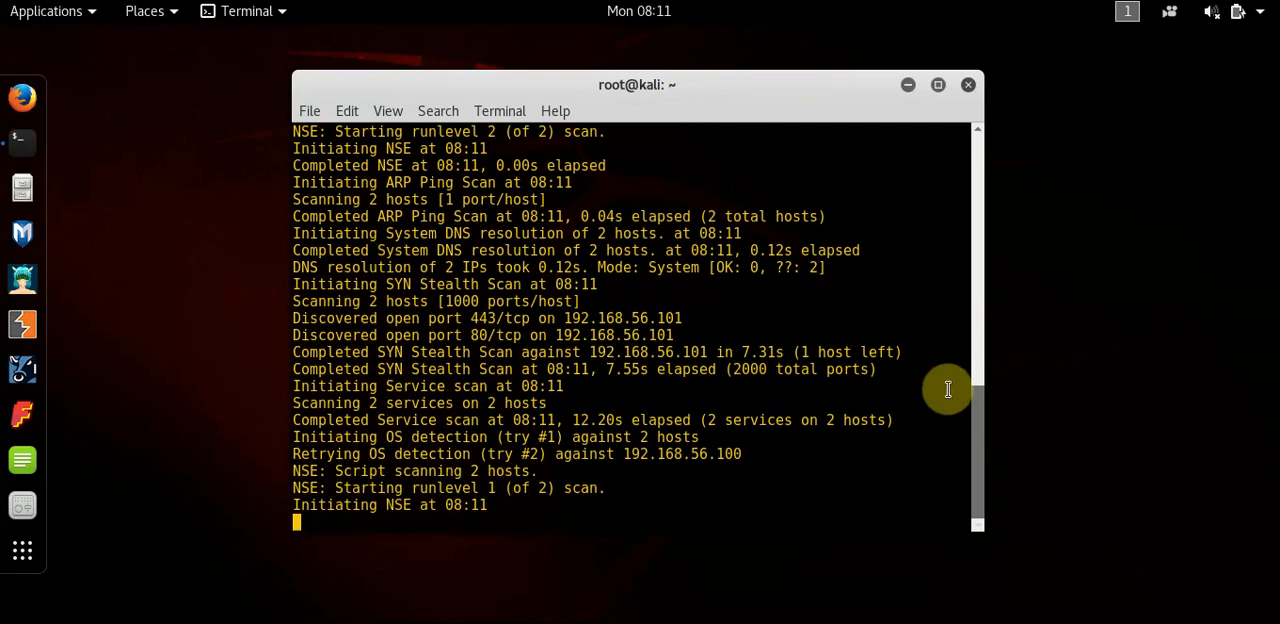
pyautogui.moveTo(983, 449)
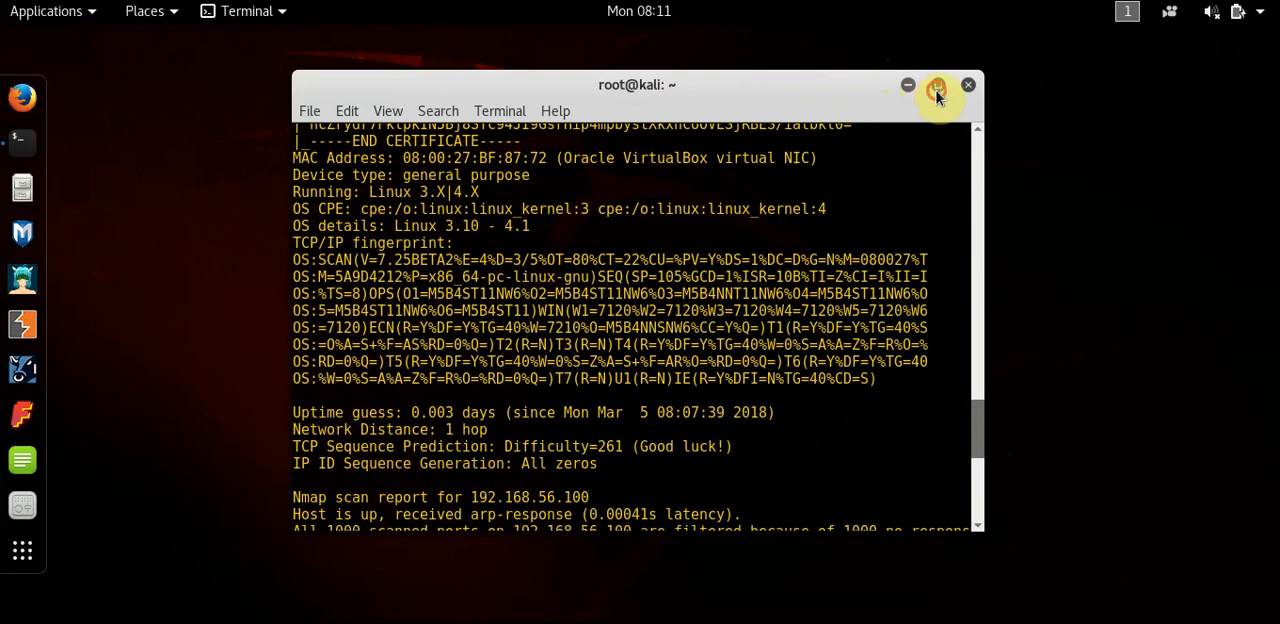
# - Maximize the terminal and scroll through the nmap port results for 192.168.56.101
pyautogui.click(937, 92)
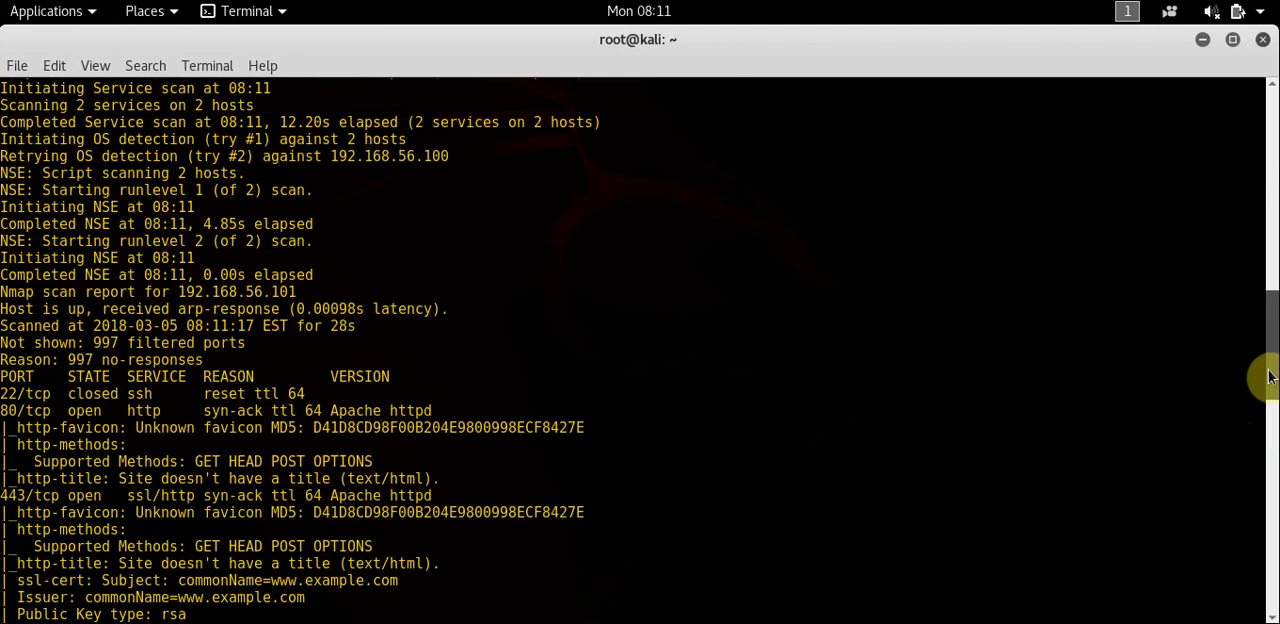
pyautogui.scroll(-3)
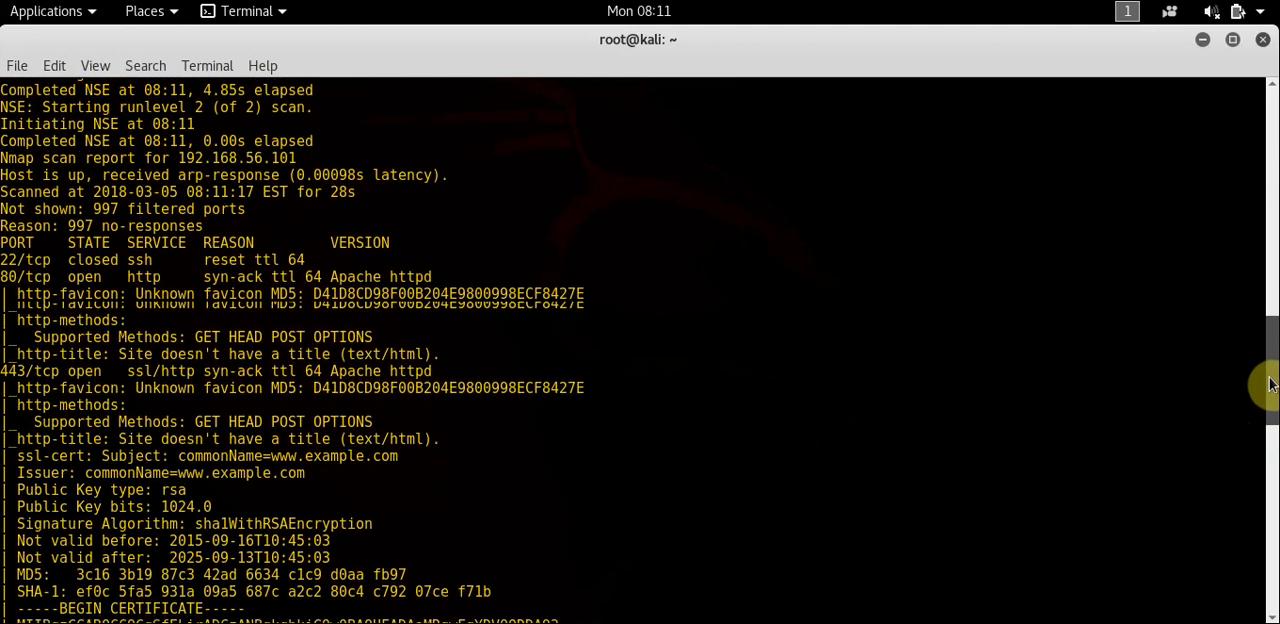
pyautogui.scroll(-3)
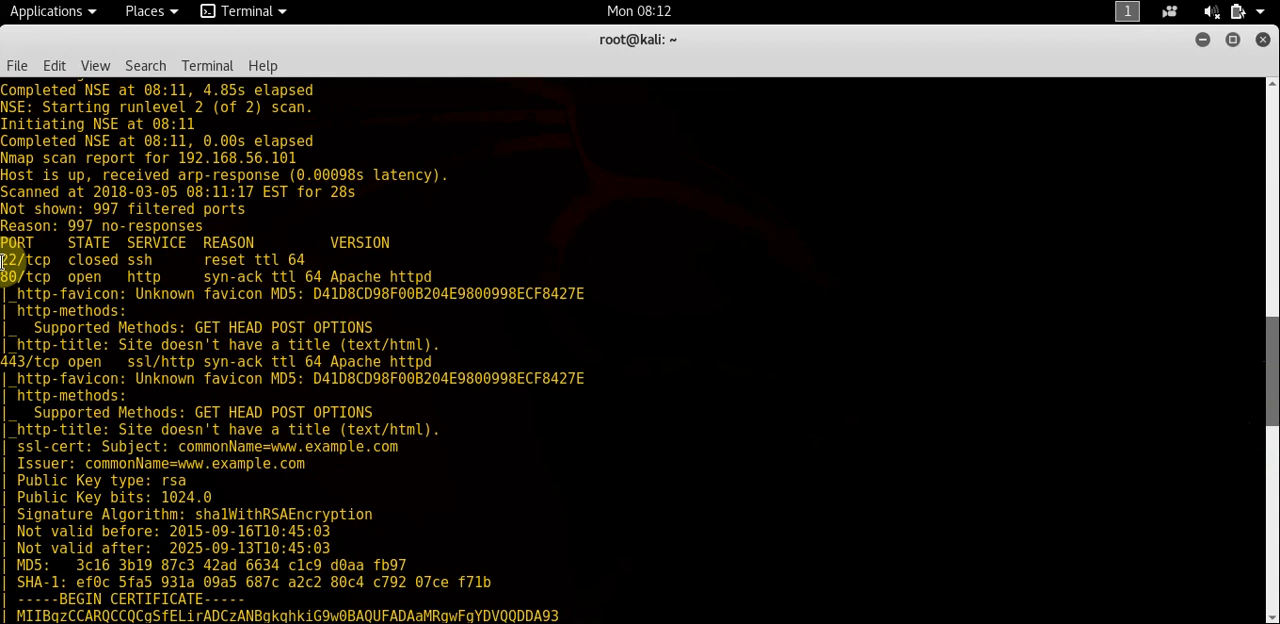
pyautogui.moveTo(733, 120)
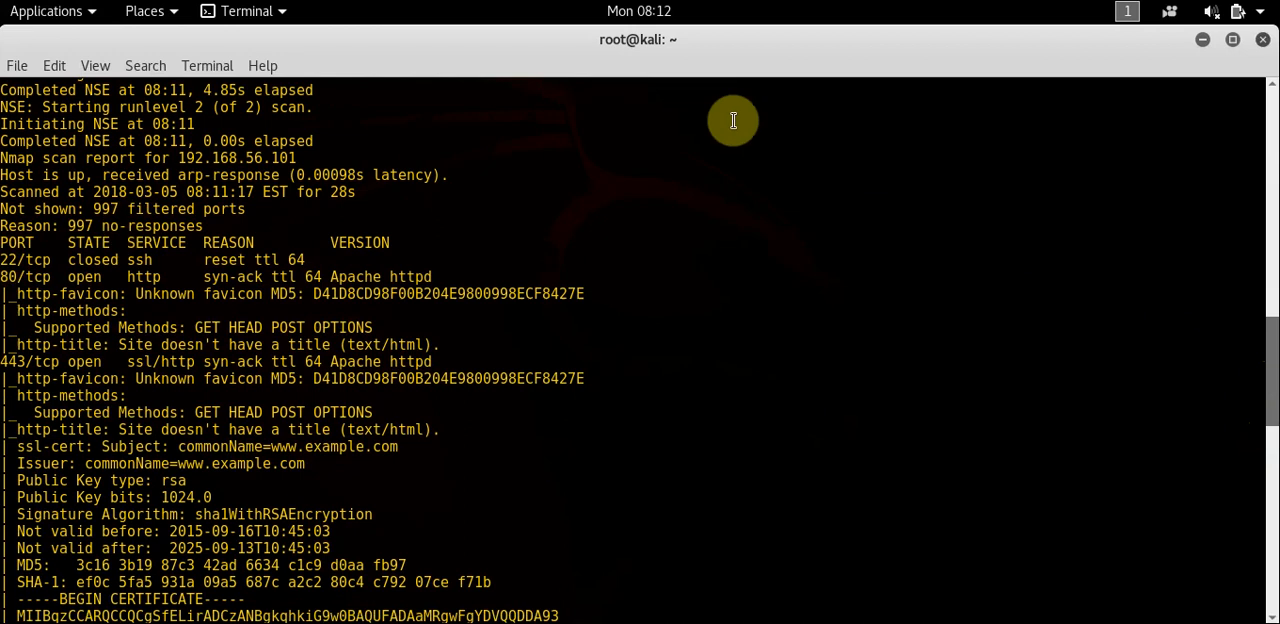
pyautogui.moveTo(1170, 65)
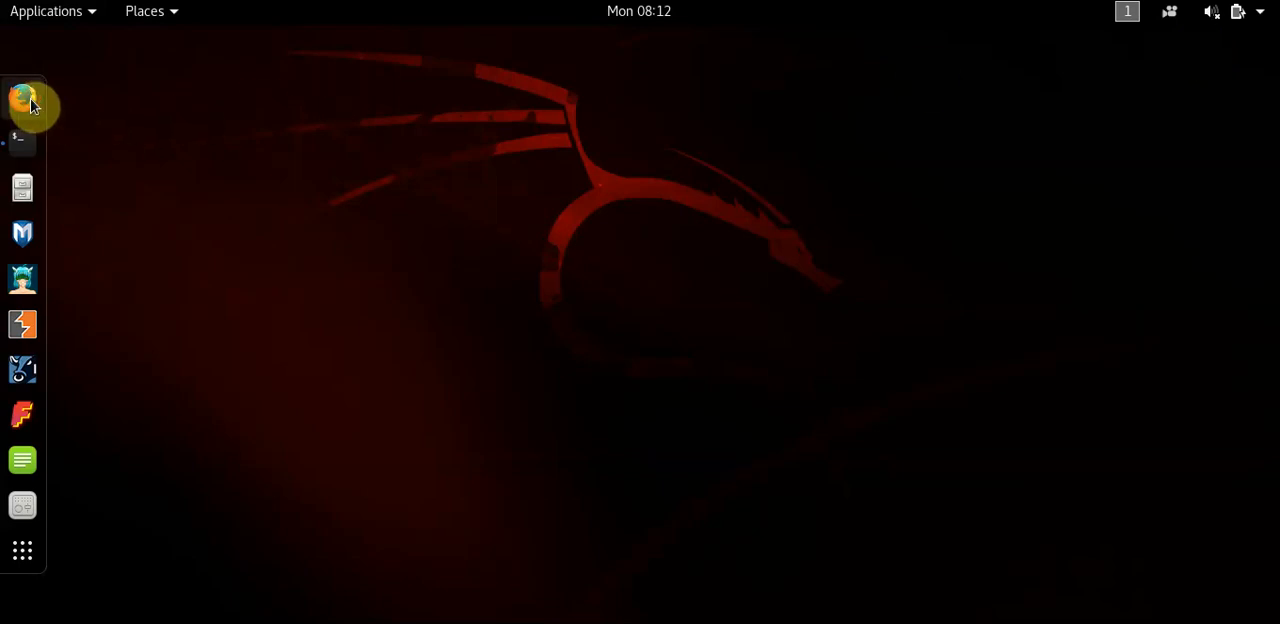
# - Launch Firefox and load 192.168.56.101 to start the fsociety boot sequence
pyautogui.click(22, 98)
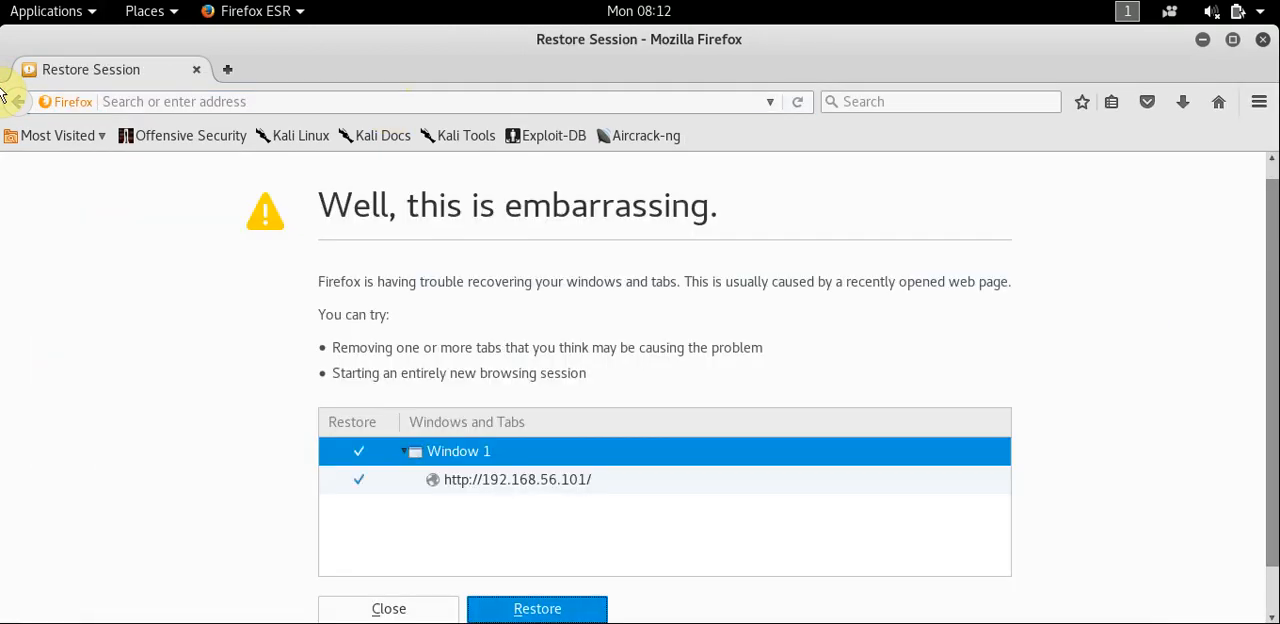
pyautogui.click(160, 101)
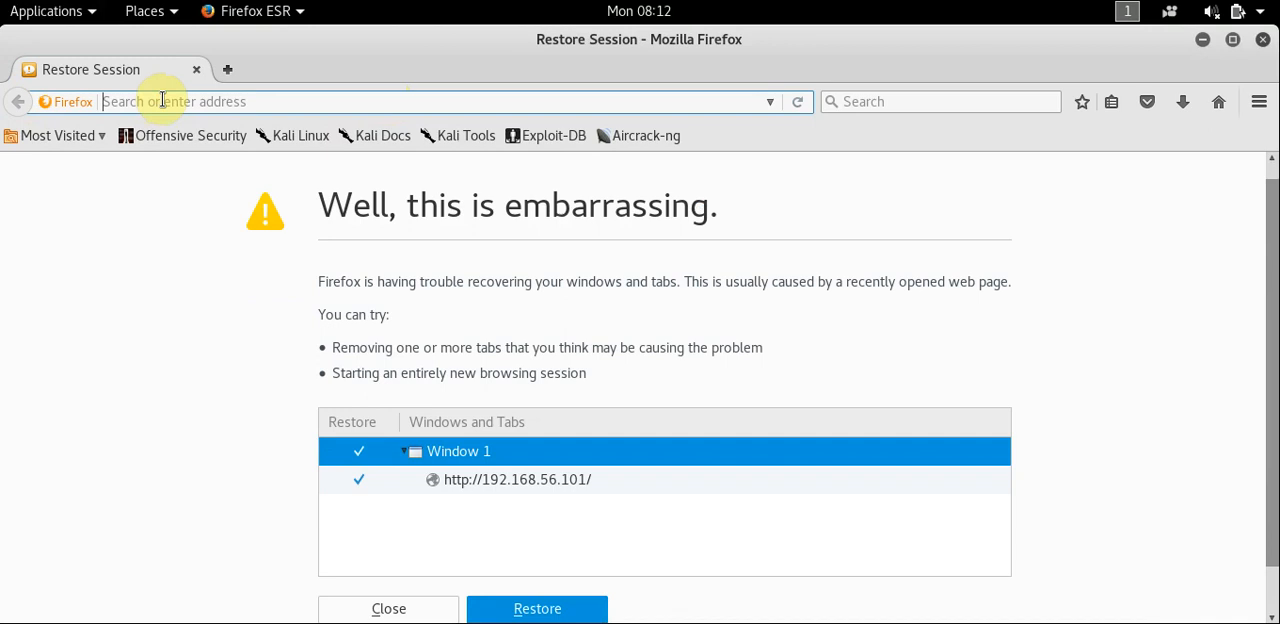
pyautogui.write('192.168.56.101')
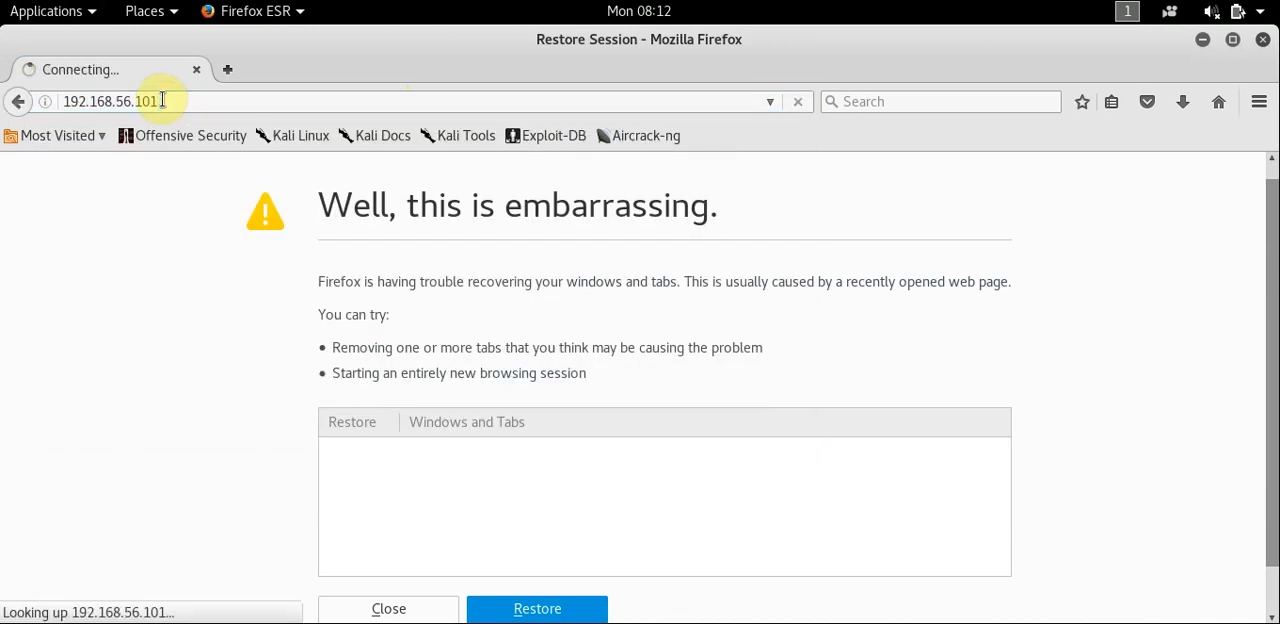
pyautogui.press('Enter')
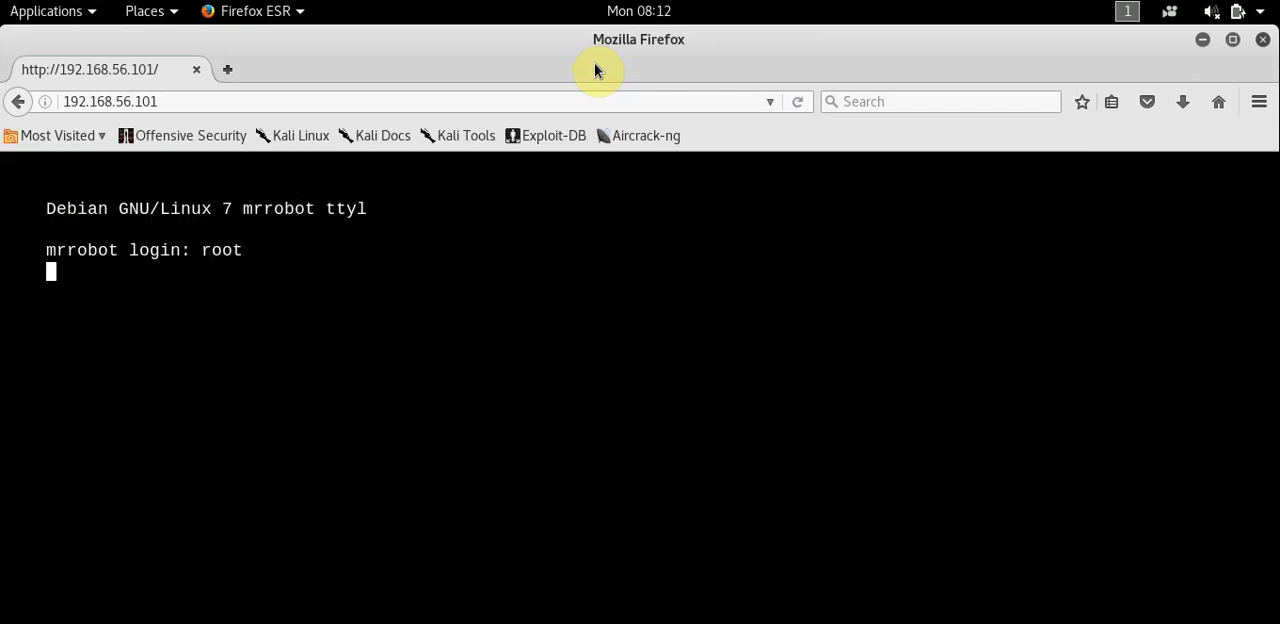
pyautogui.write('password')
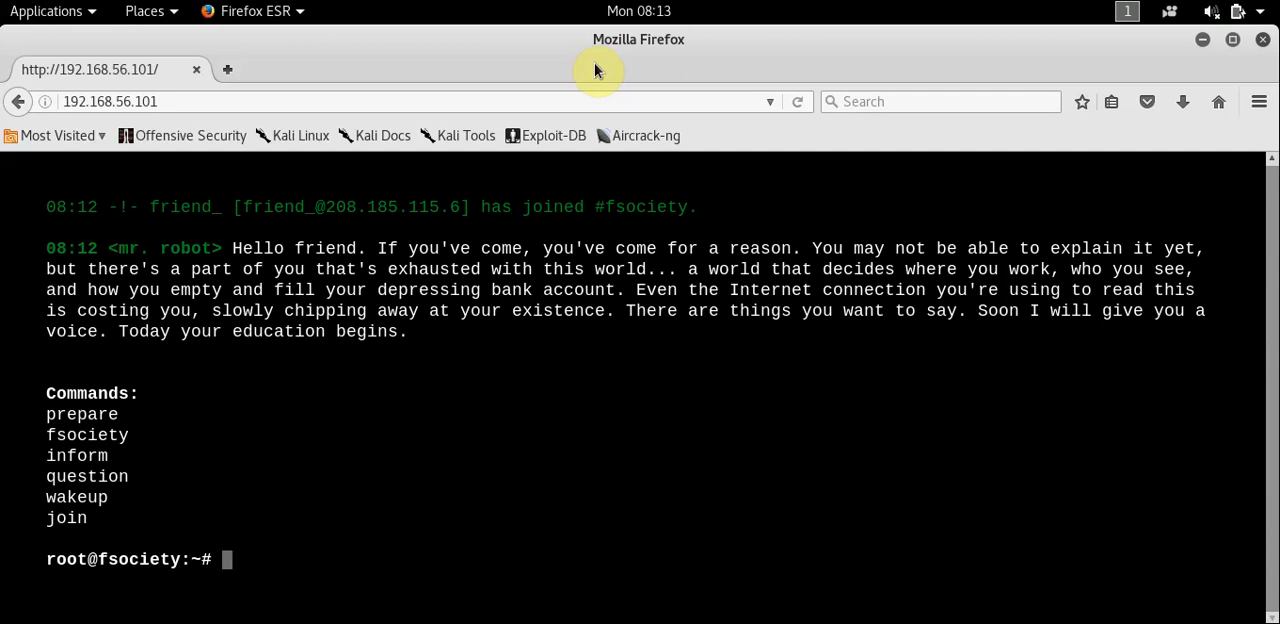
pyautogui.write('prep')
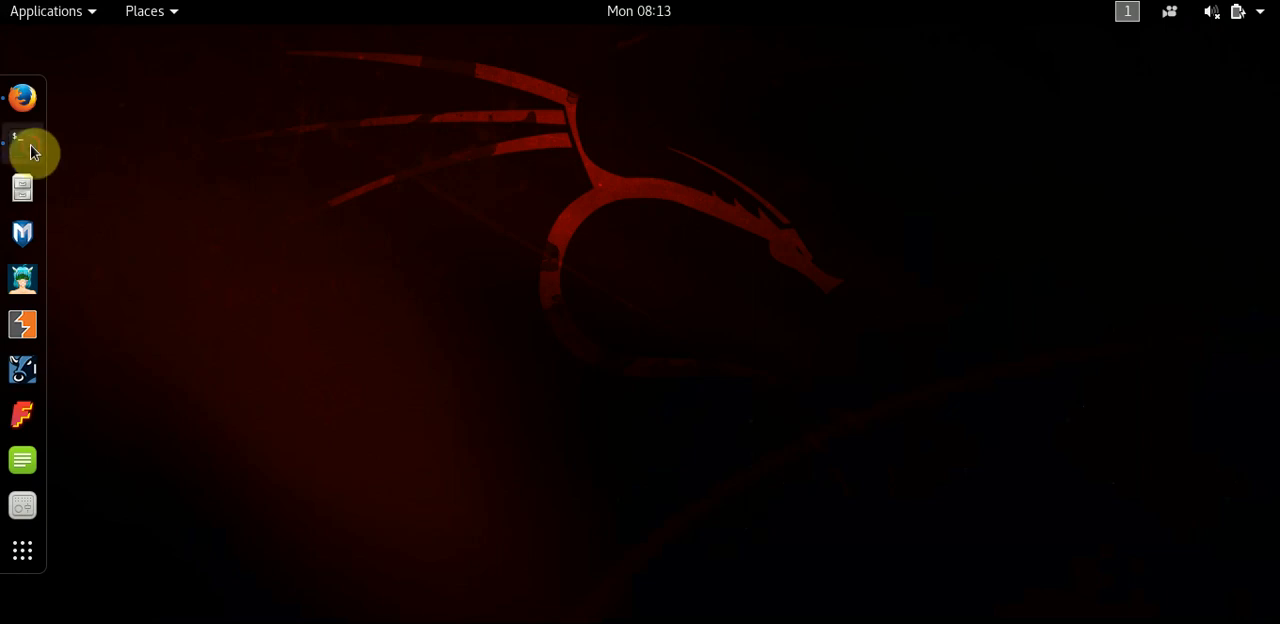
# - Bring back the nmap terminal and open a second terminal window, moved right
pyautogui.click(22, 143)
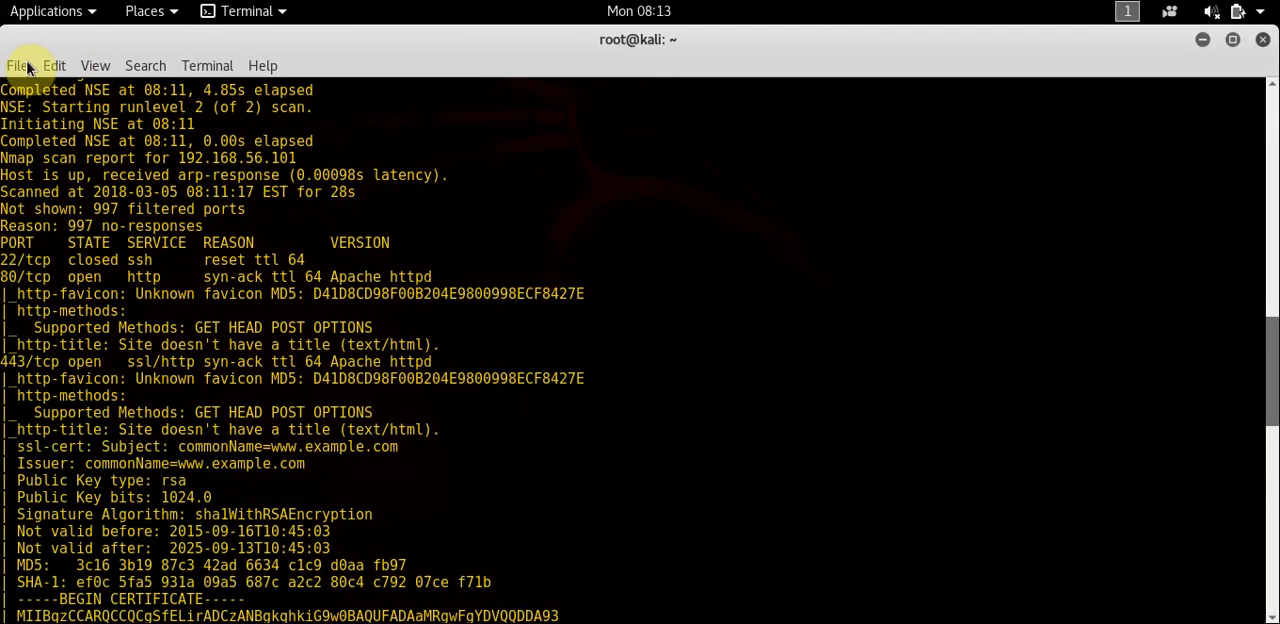
pyautogui.click(16, 65)
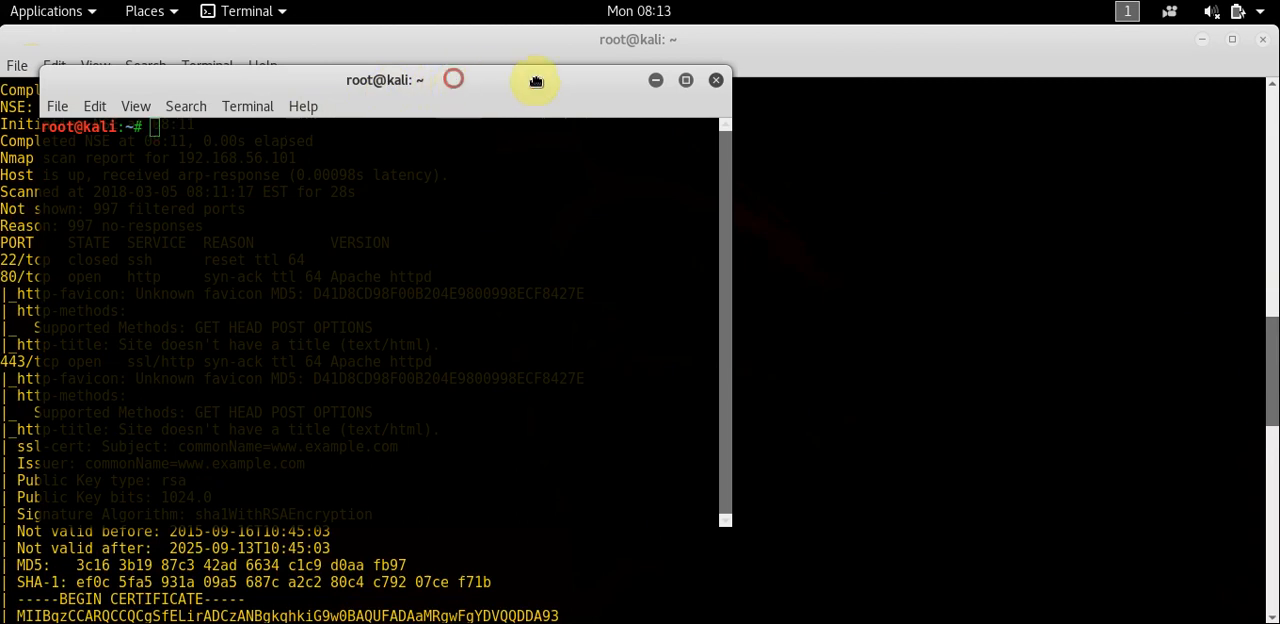
pyautogui.moveTo(535, 80); pyautogui.dragTo(710, 76)
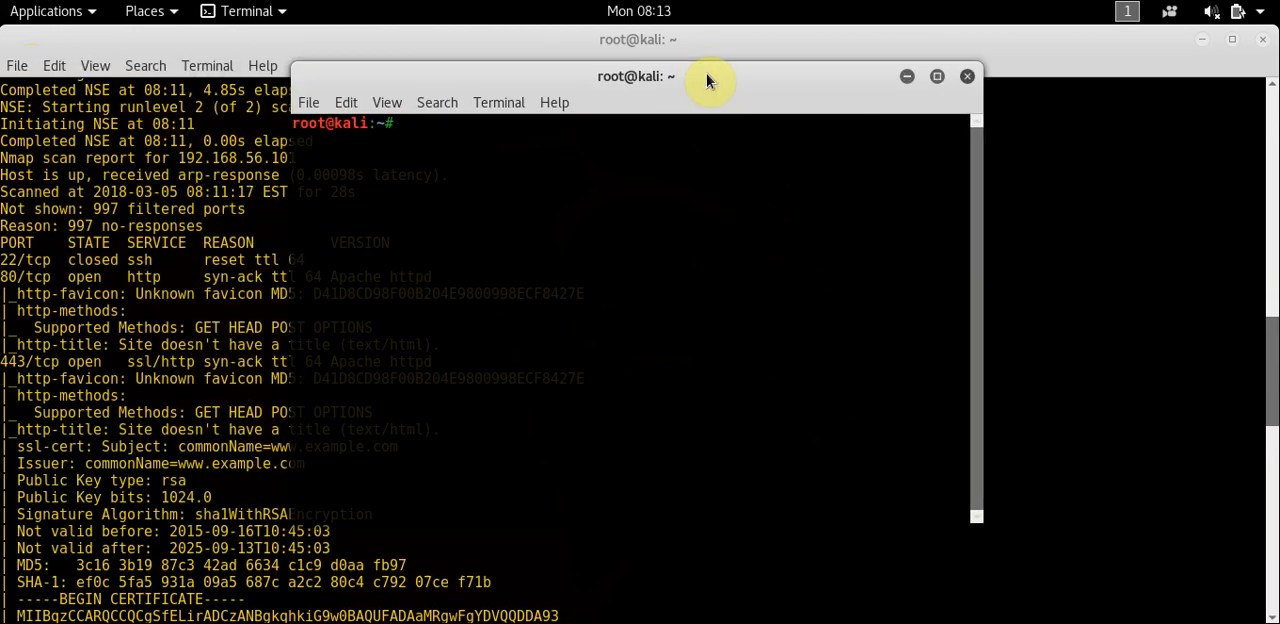
# - Run 'nikto -h 192.168.56.101' and open another terminal window
pyautogui.write('nikto -h')
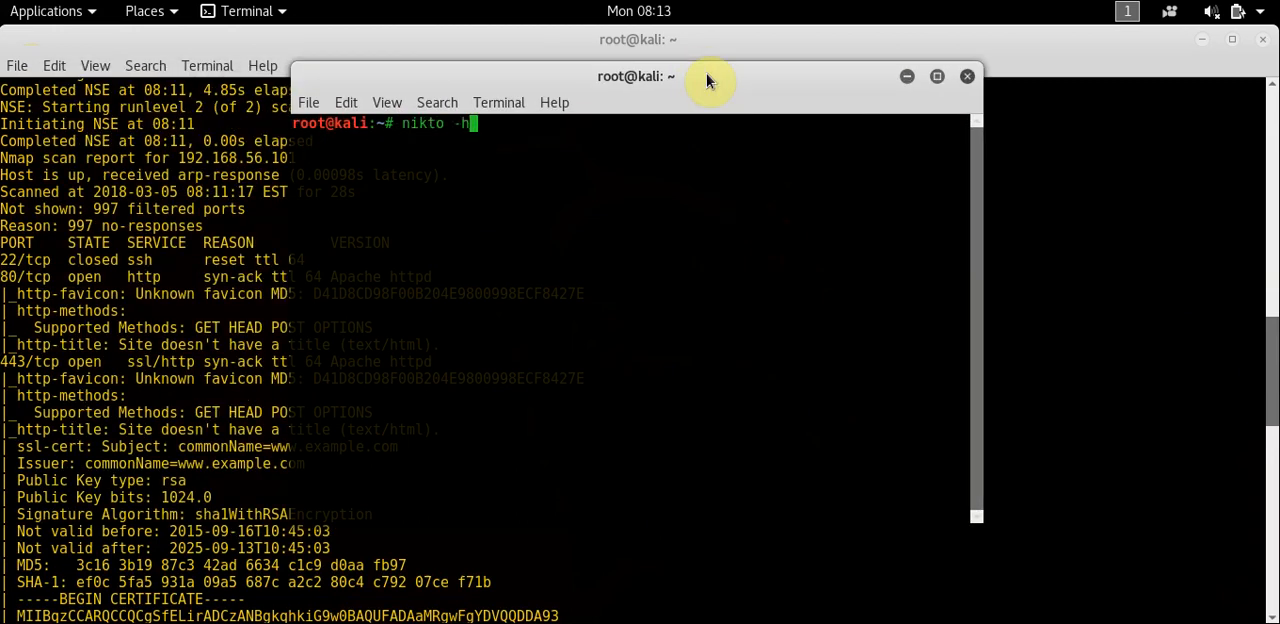
pyautogui.write('192.168.56.101')
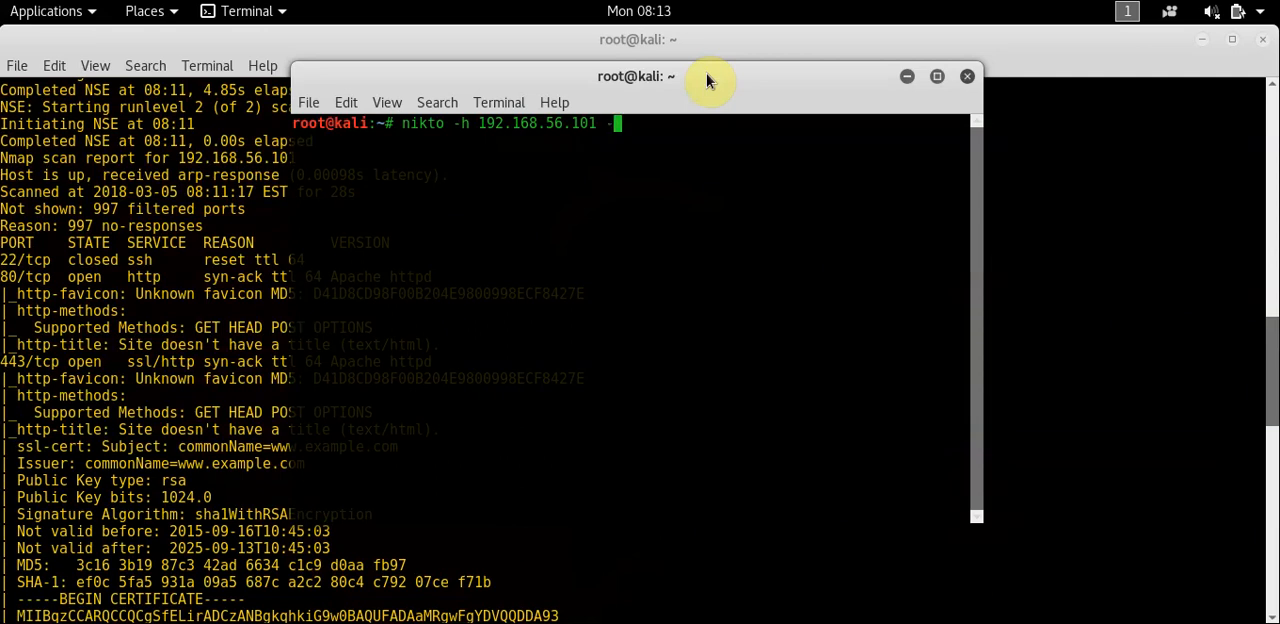
pyautogui.write('-p')
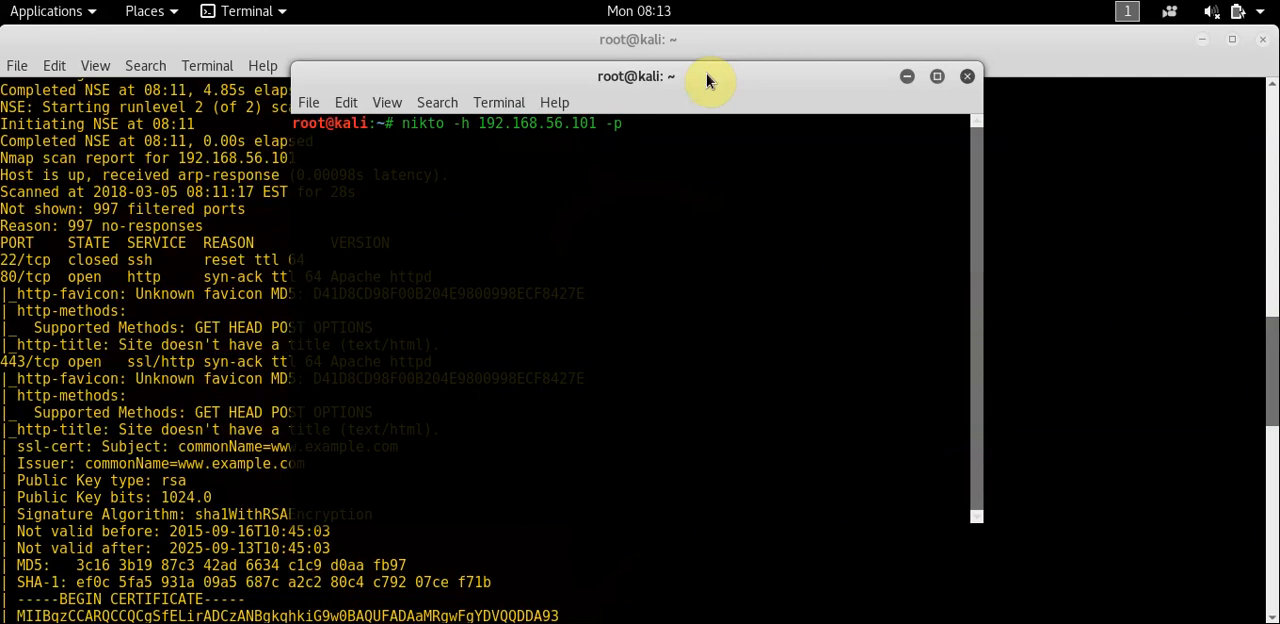
pyautogui.write('443')
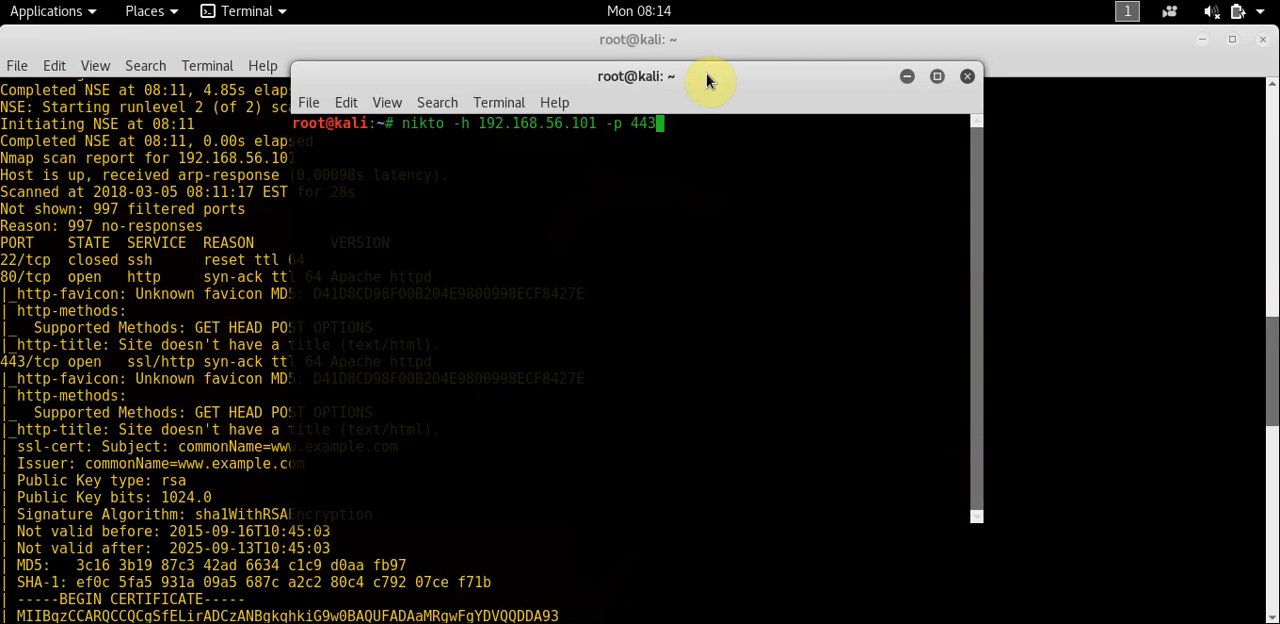
pyautogui.press('BackSpace')
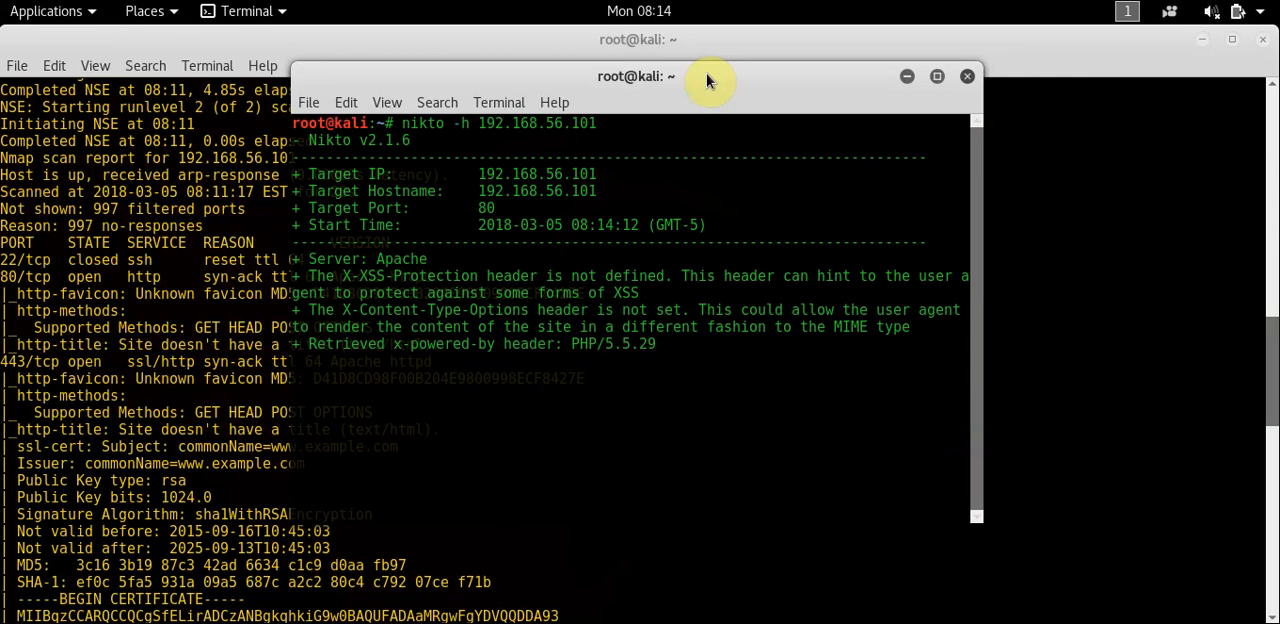
pyautogui.moveTo(310, 102)
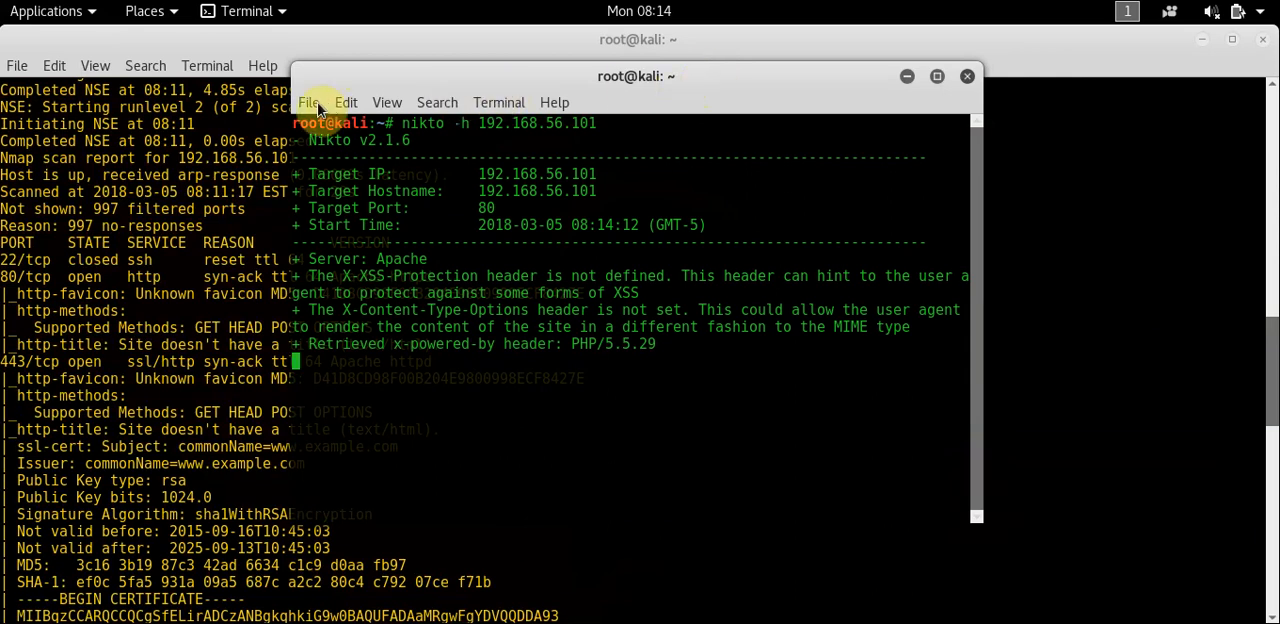
pyautogui.click(308, 102)
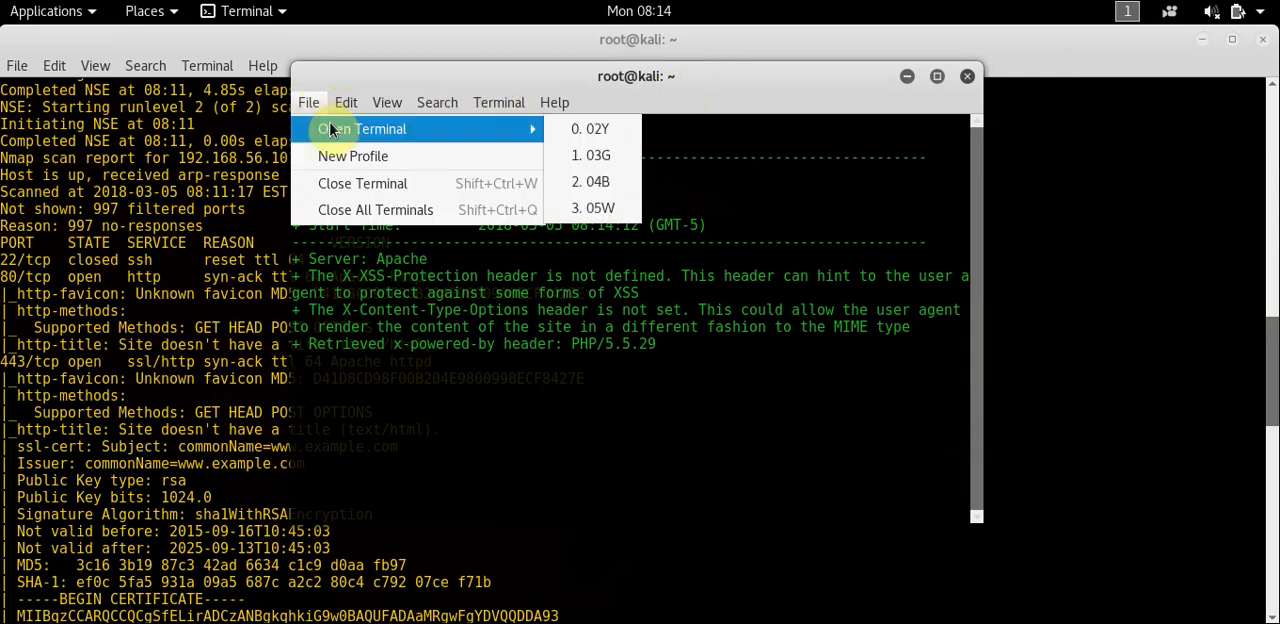
pyautogui.moveTo(597, 182)
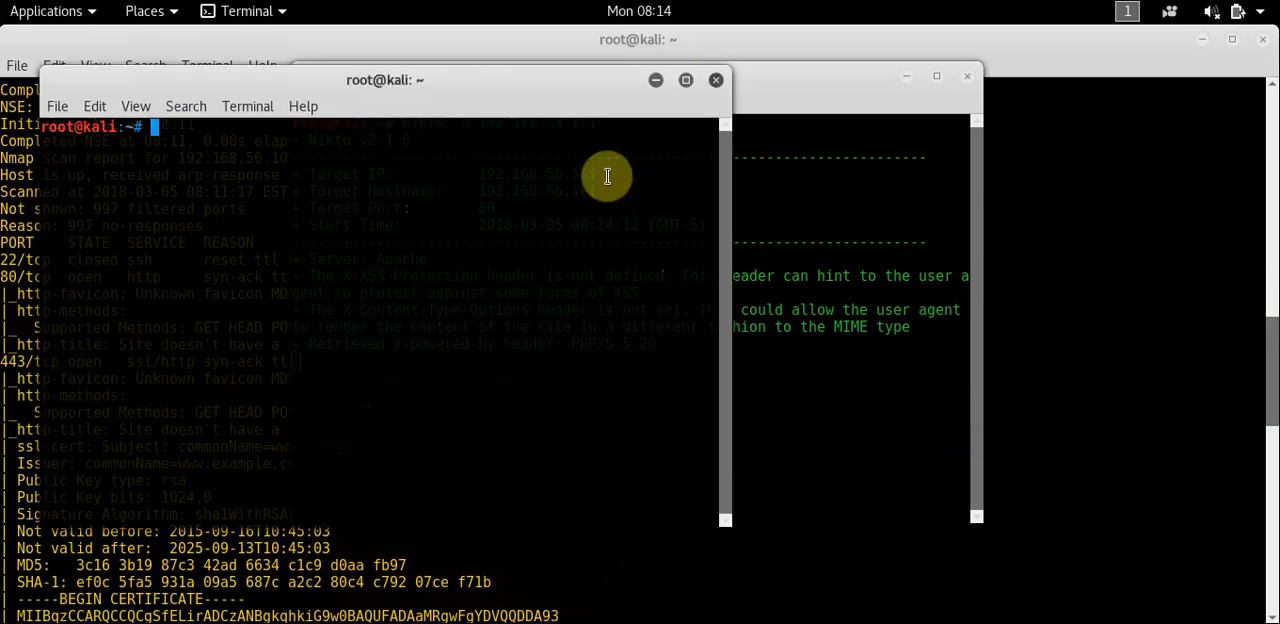
pyautogui.write('dirb 192.')
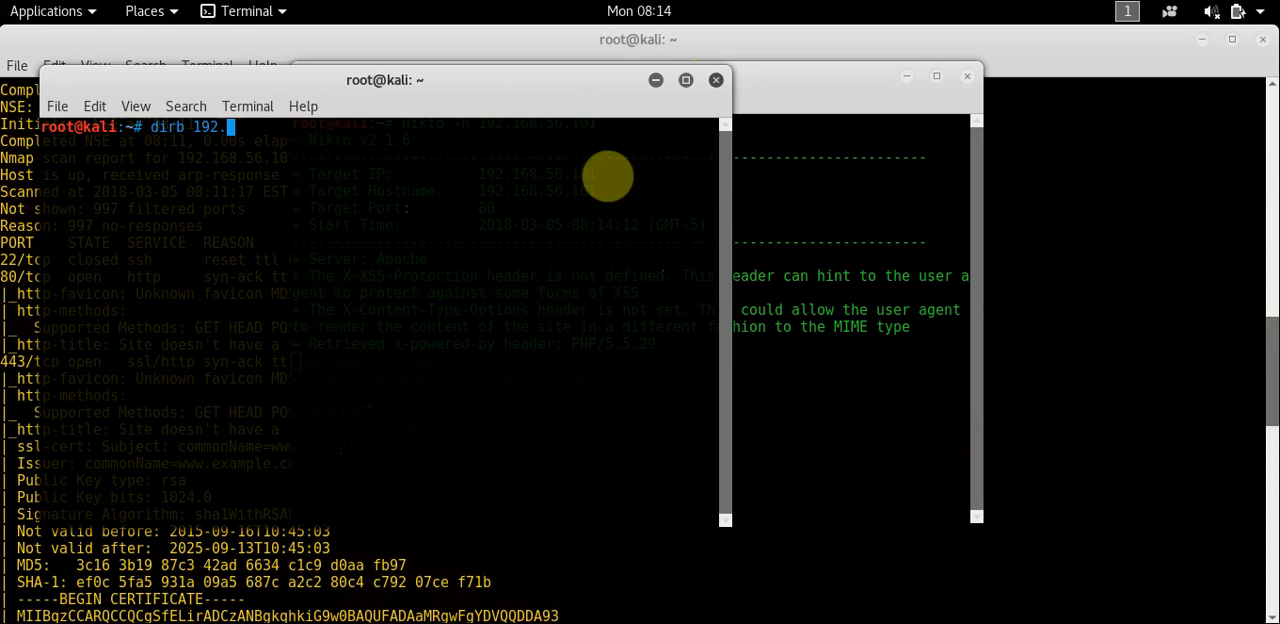
pyautogui.write('168.')
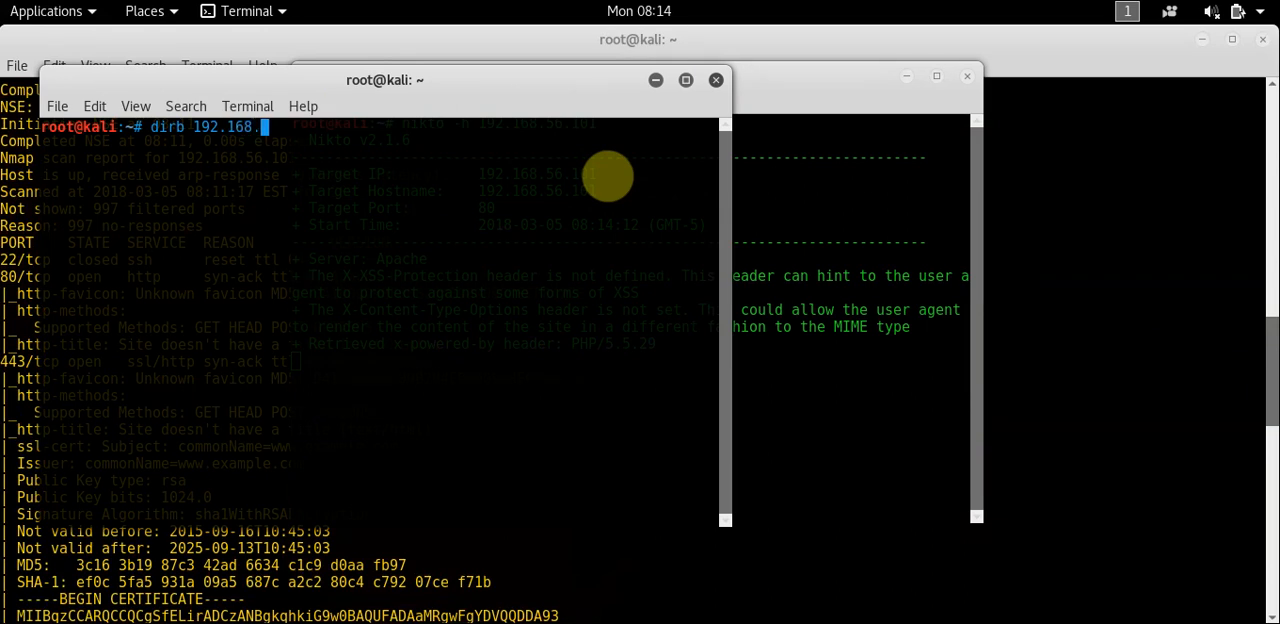
pyautogui.write('56.')
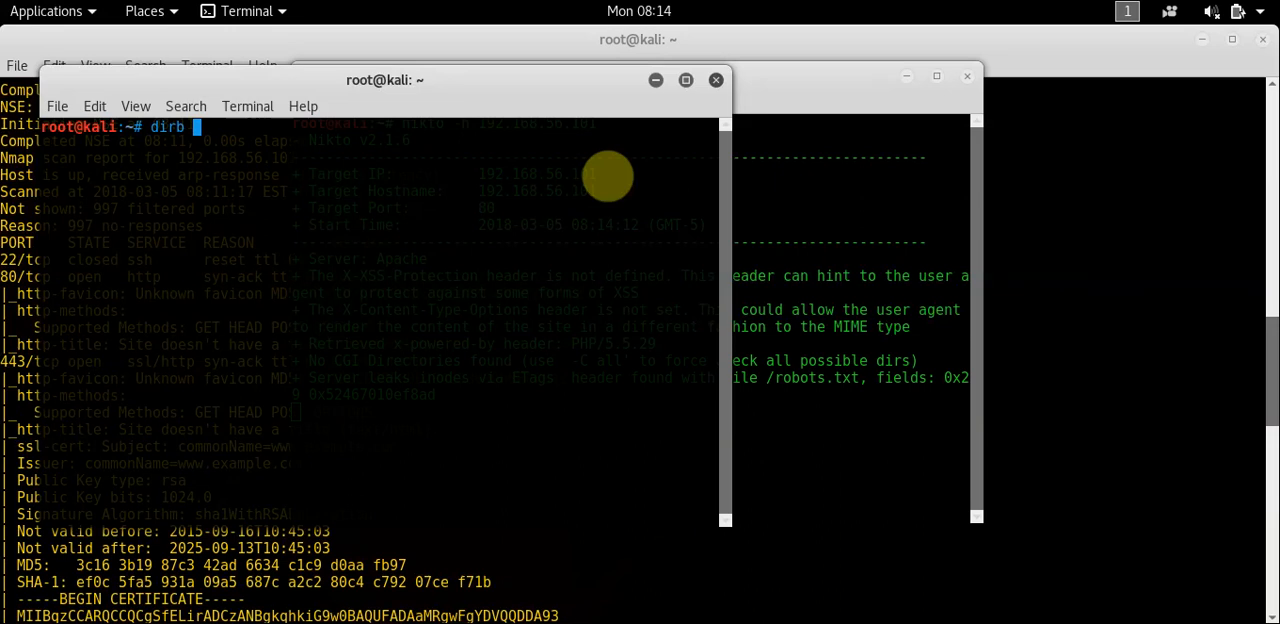
pyautogui.write('http://')
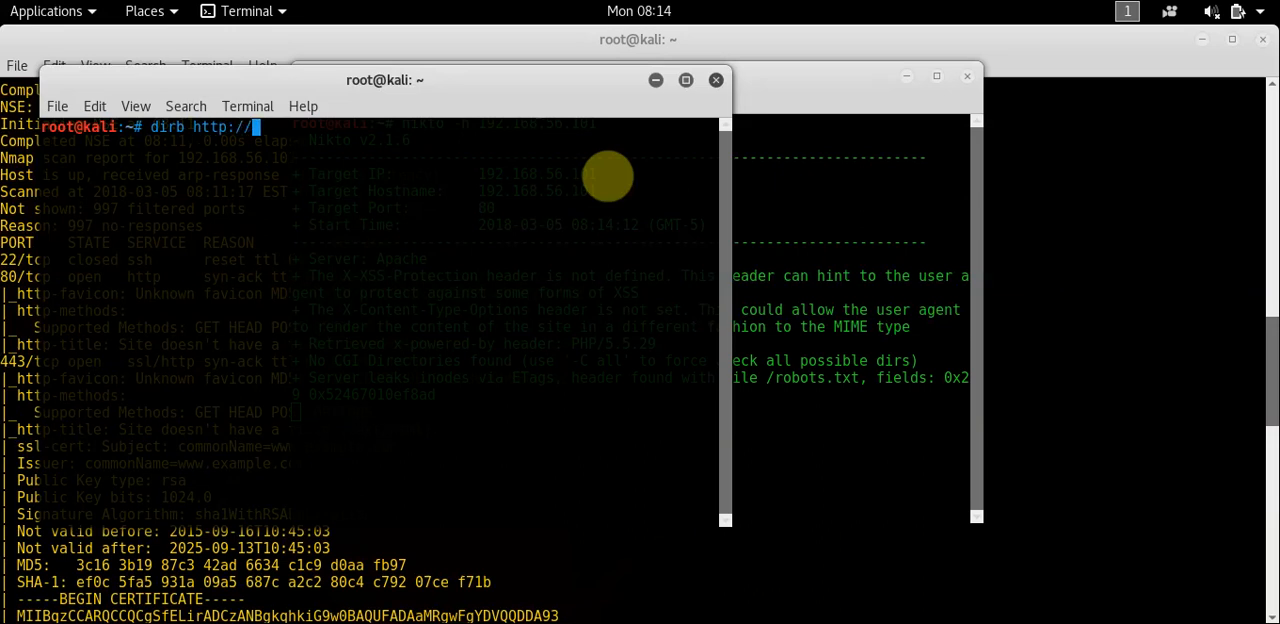
pyautogui.write('192.16')
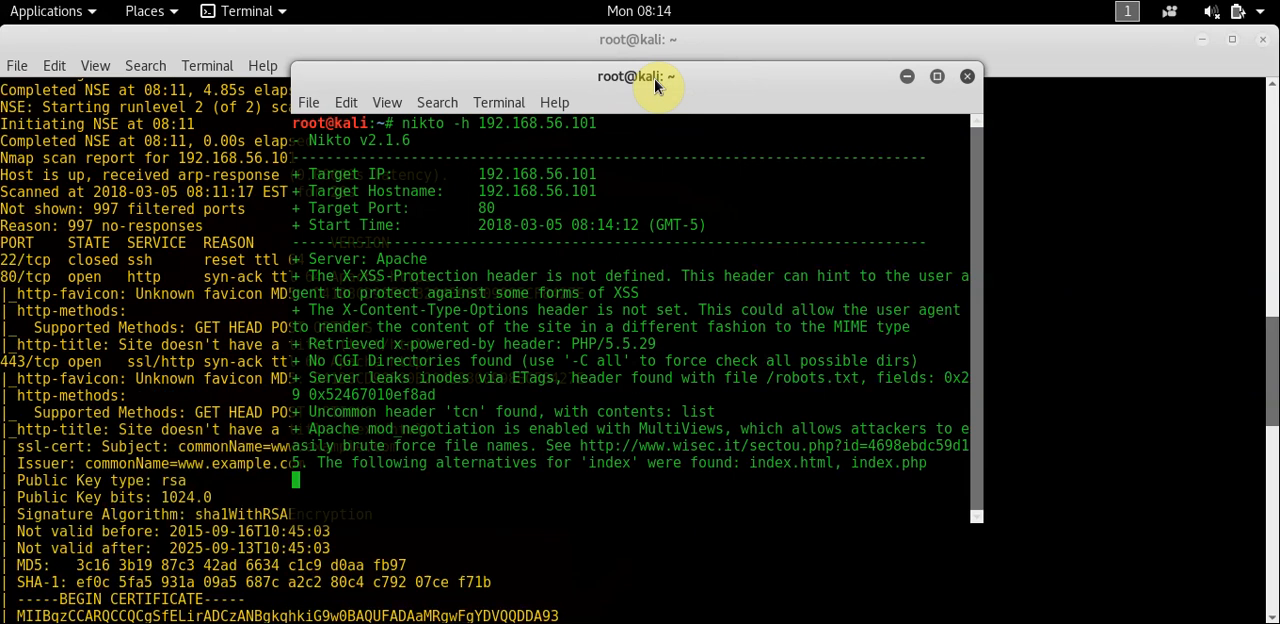
pyautogui.moveTo(695, 227)
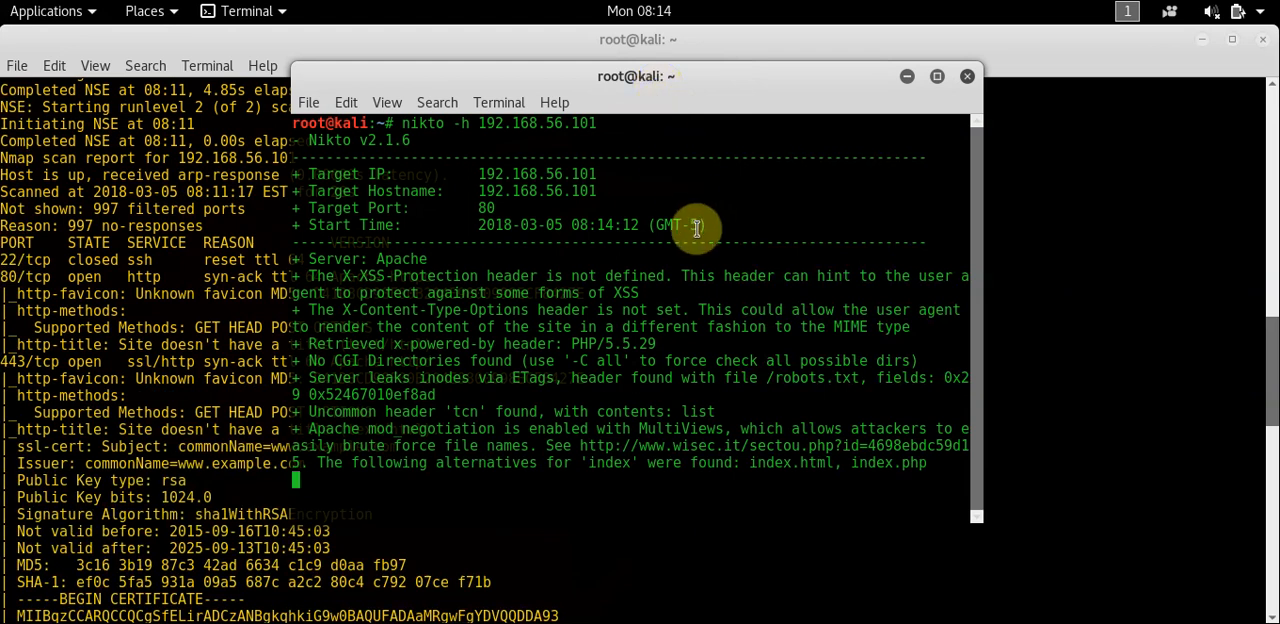
pyautogui.moveTo(977, 180)
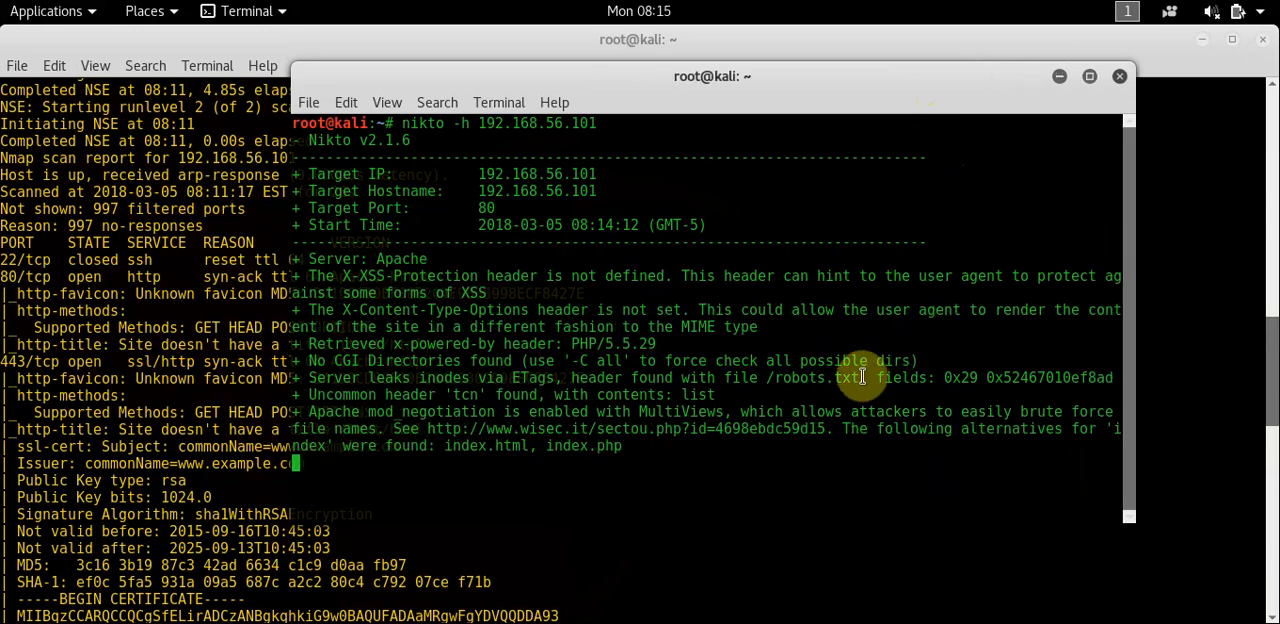
# - Select the 'robots.txt' file name in the Nikto output
pyautogui.doubleClick(812, 378)
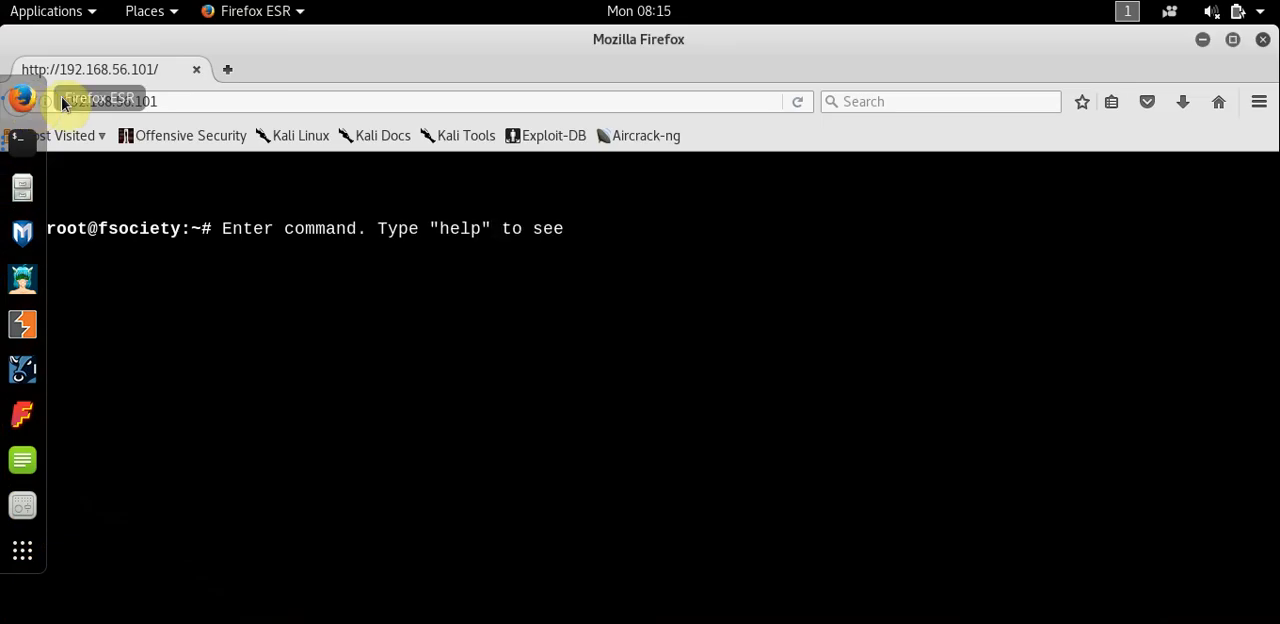
# - Append /robots.txt to the site address, revealing fsocity.dic and key-1-of-3.txt
pyautogui.click(183, 101)
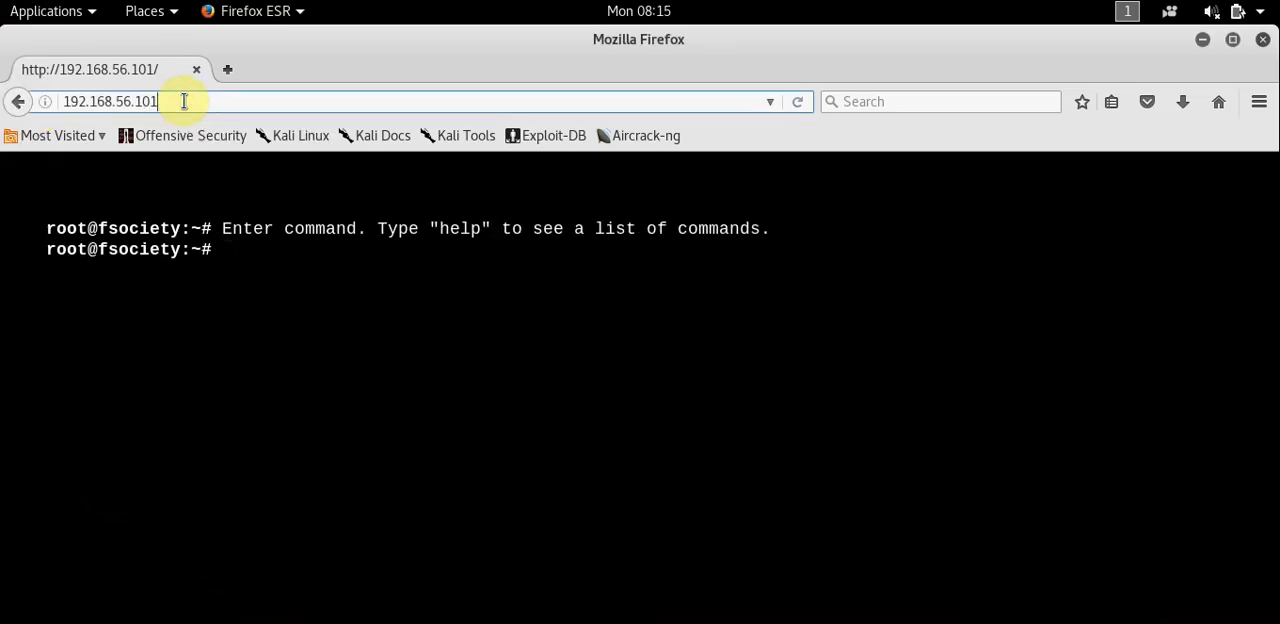
pyautogui.write('/robotos')
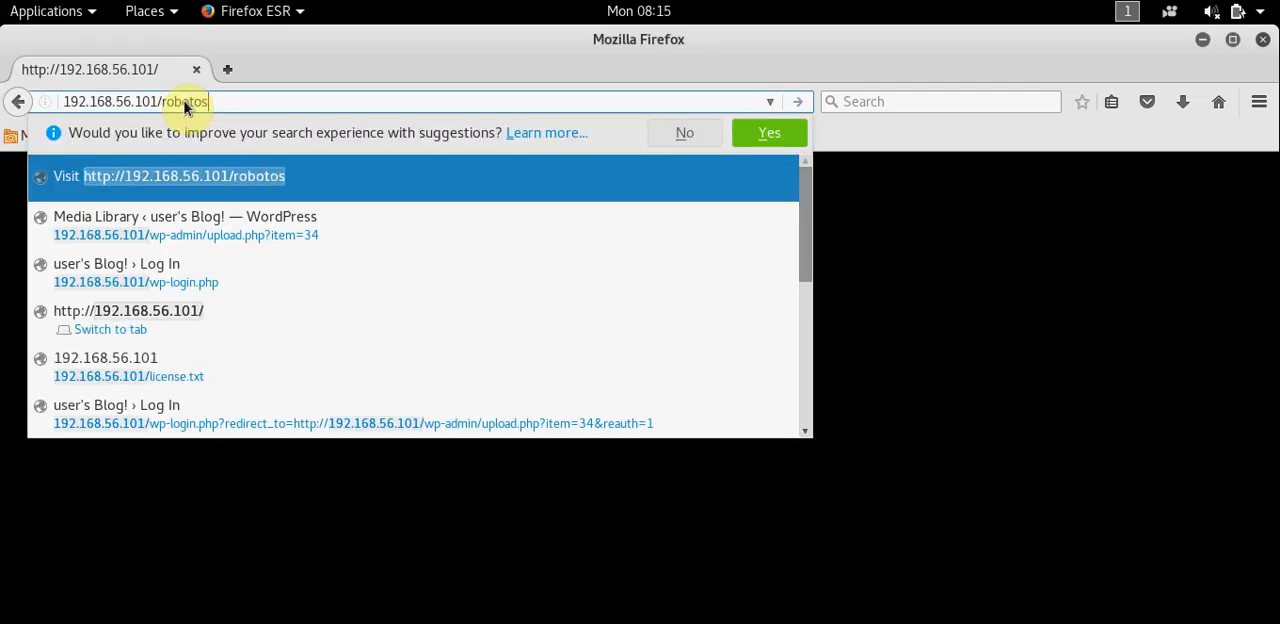
pyautogui.write('robots.txt')
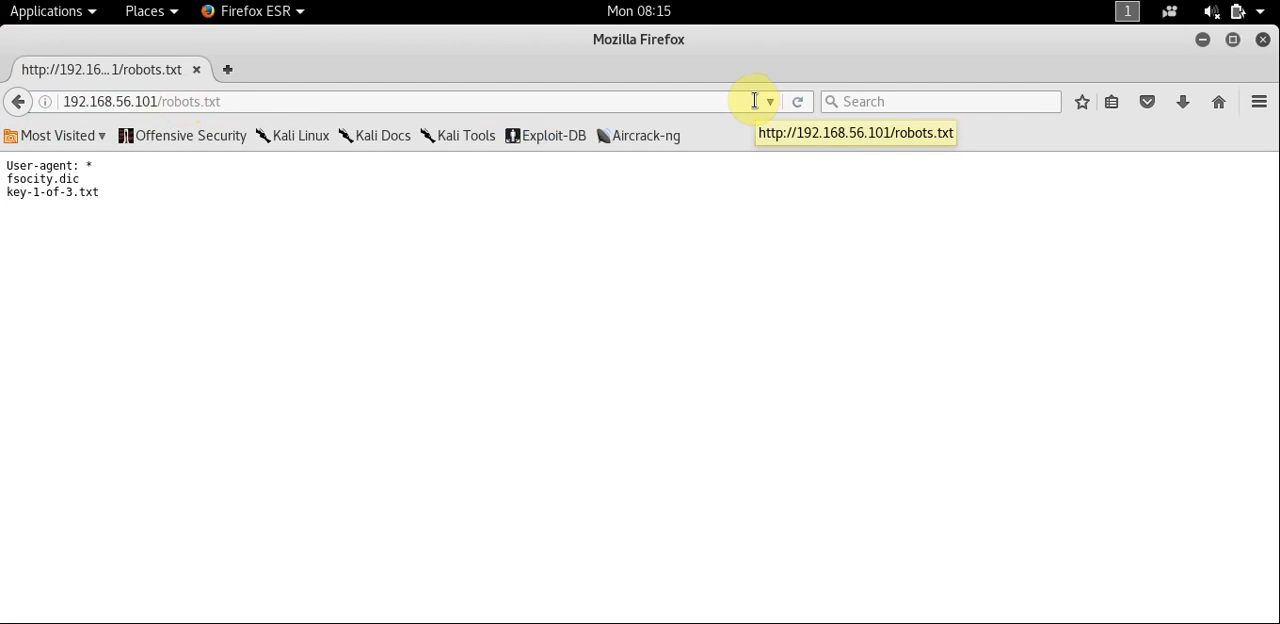
pyautogui.moveTo(58, 192)
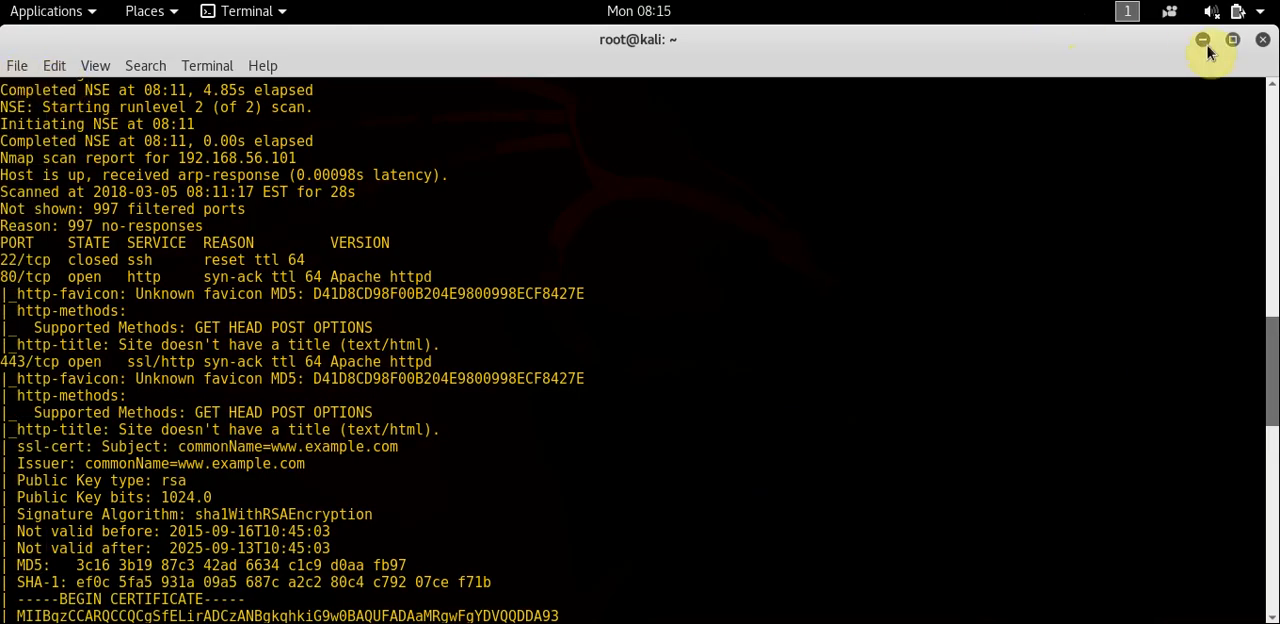
# - Shrink the terminal and fetch and print robots.txt from 192.168.56.101
pyautogui.click(1203, 40)
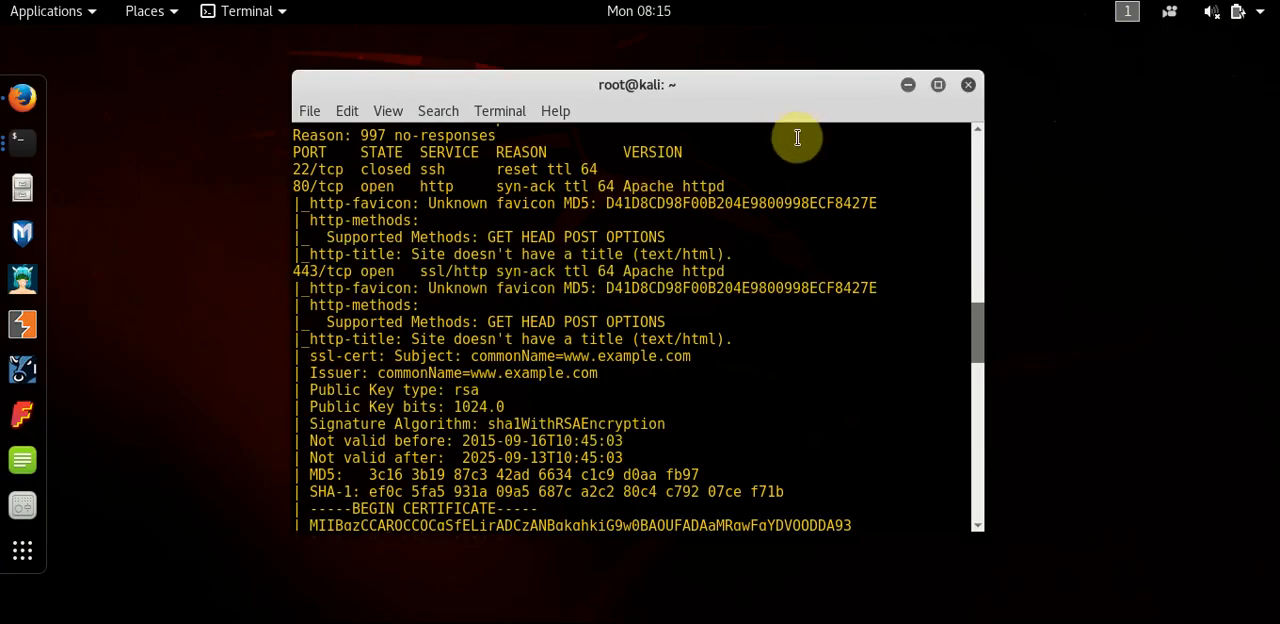
pyautogui.scroll(-3)
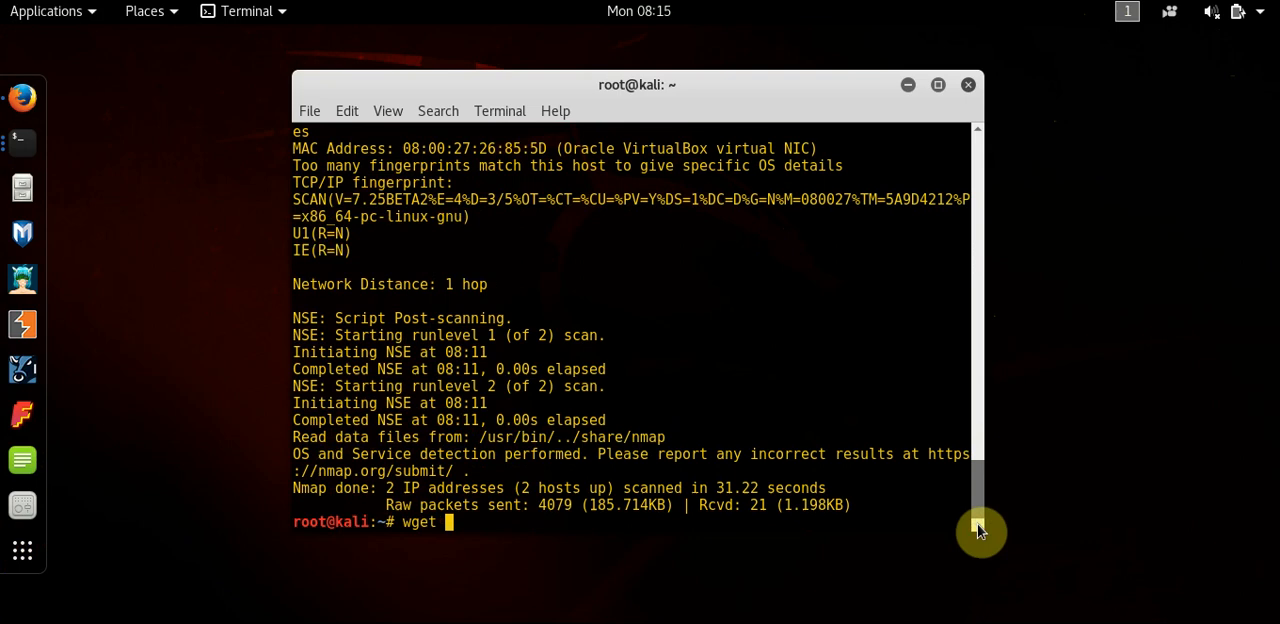
pyautogui.write('192.168.56.')
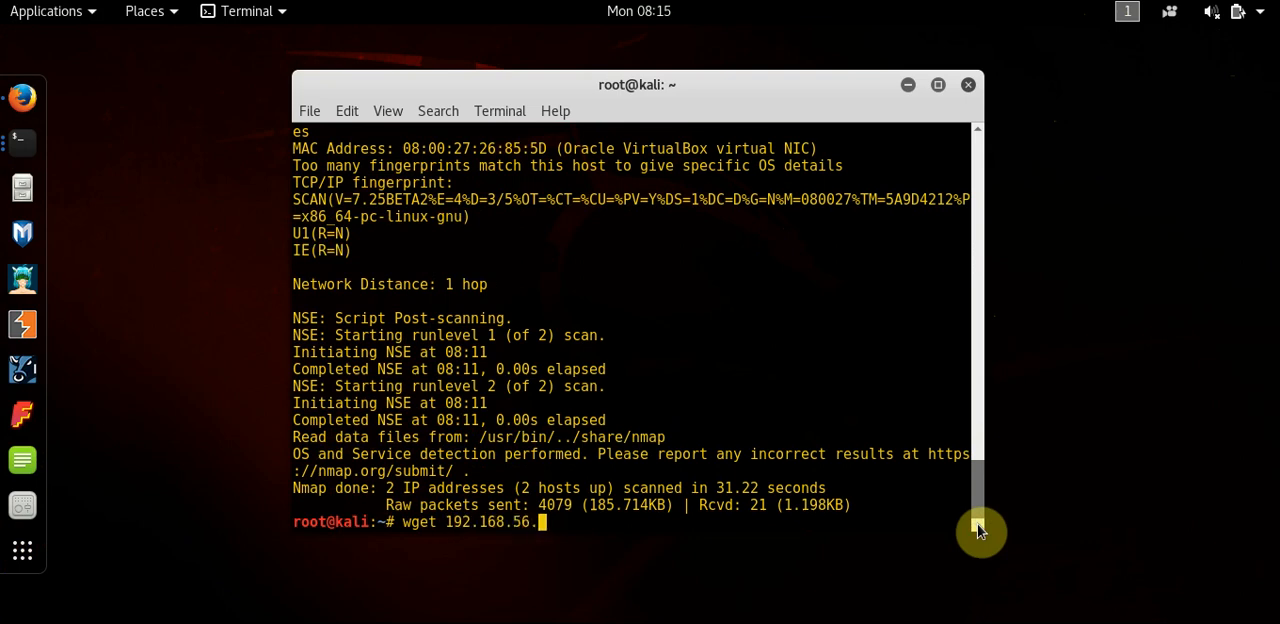
pyautogui.write('101/roboto')
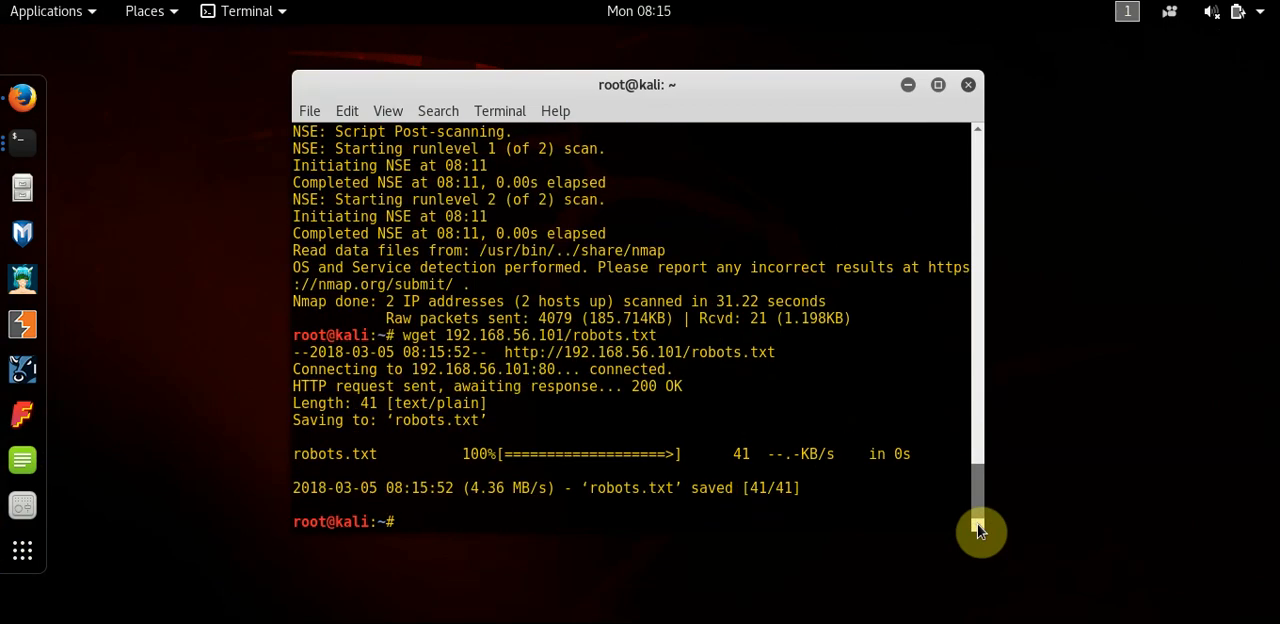
pyautogui.write('cat robots.txt')
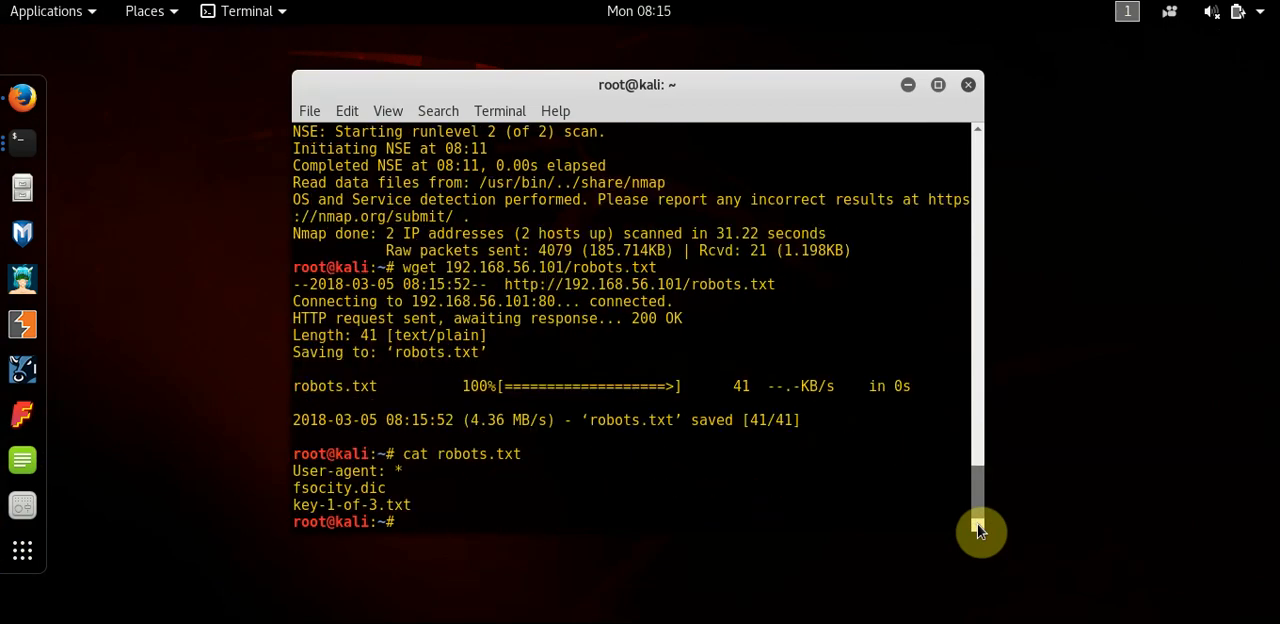
# - Download key-1-of-3.txt from 192.168.56.101 and select its printed hash 073403c8a58a1f80d943455fb30724b9
pyautogui.write('wget')
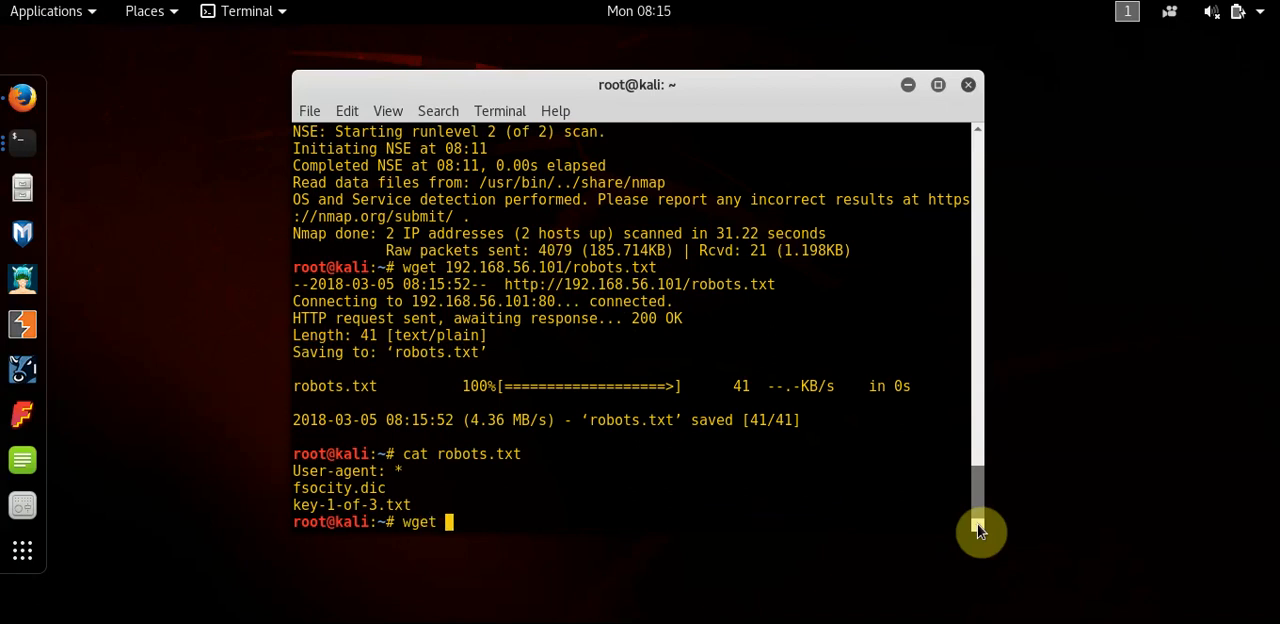
pyautogui.write('192.168.56.10')
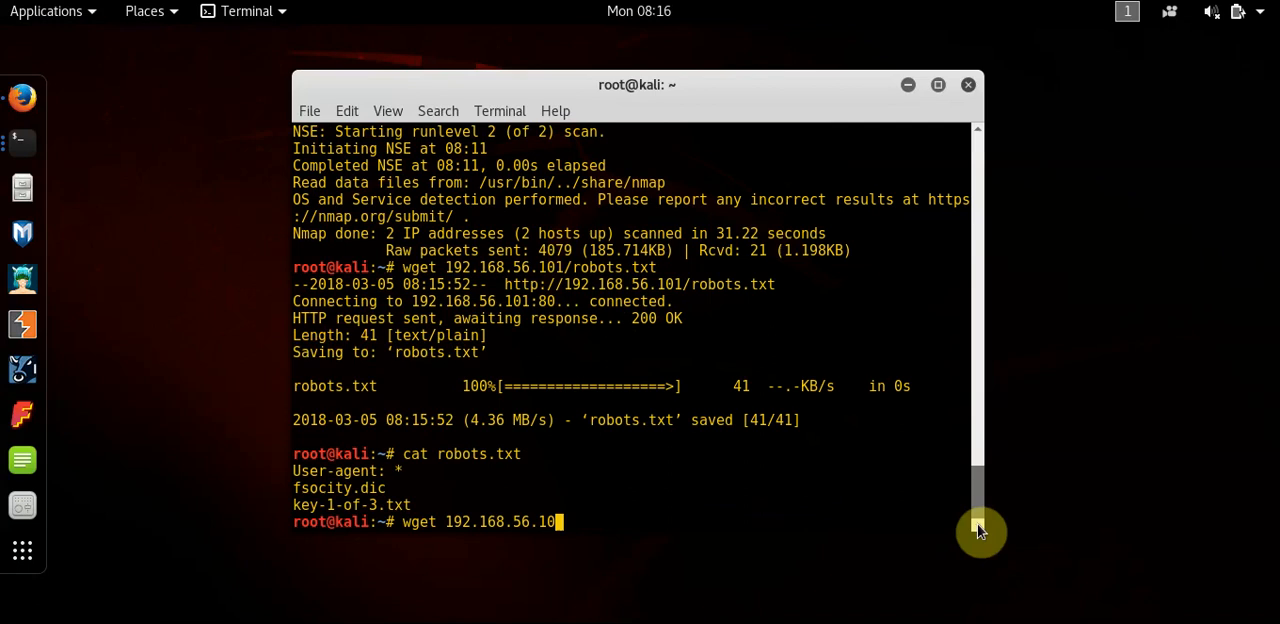
pyautogui.write('/ke')
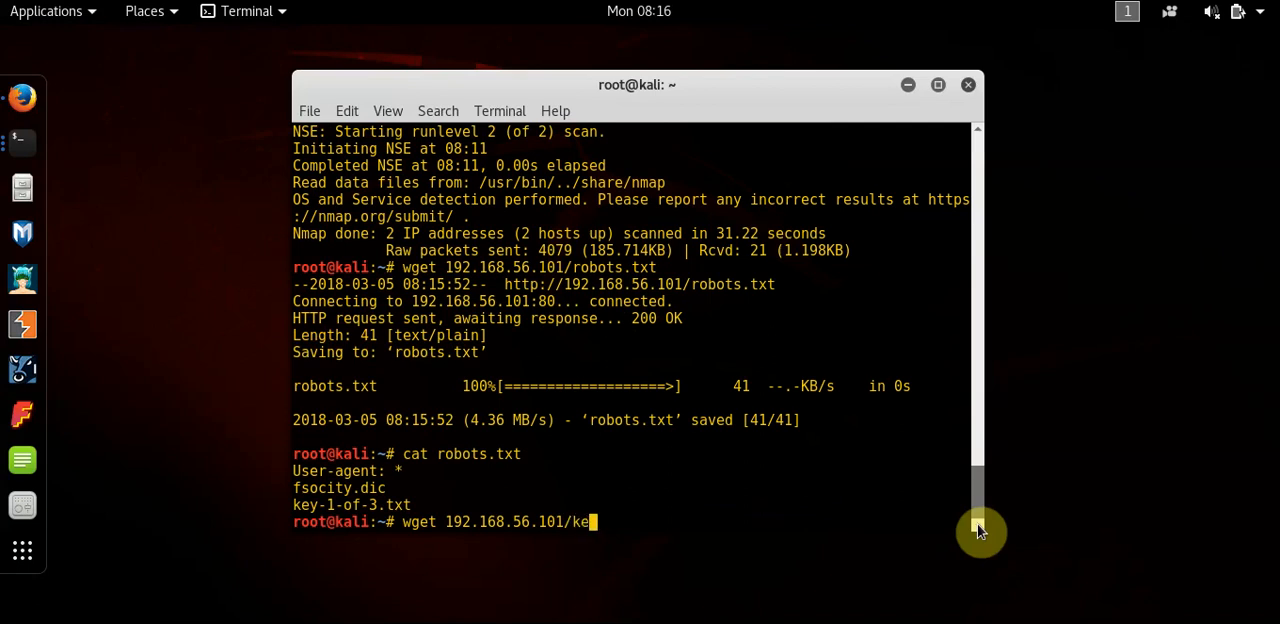
pyautogui.write('y-1-')
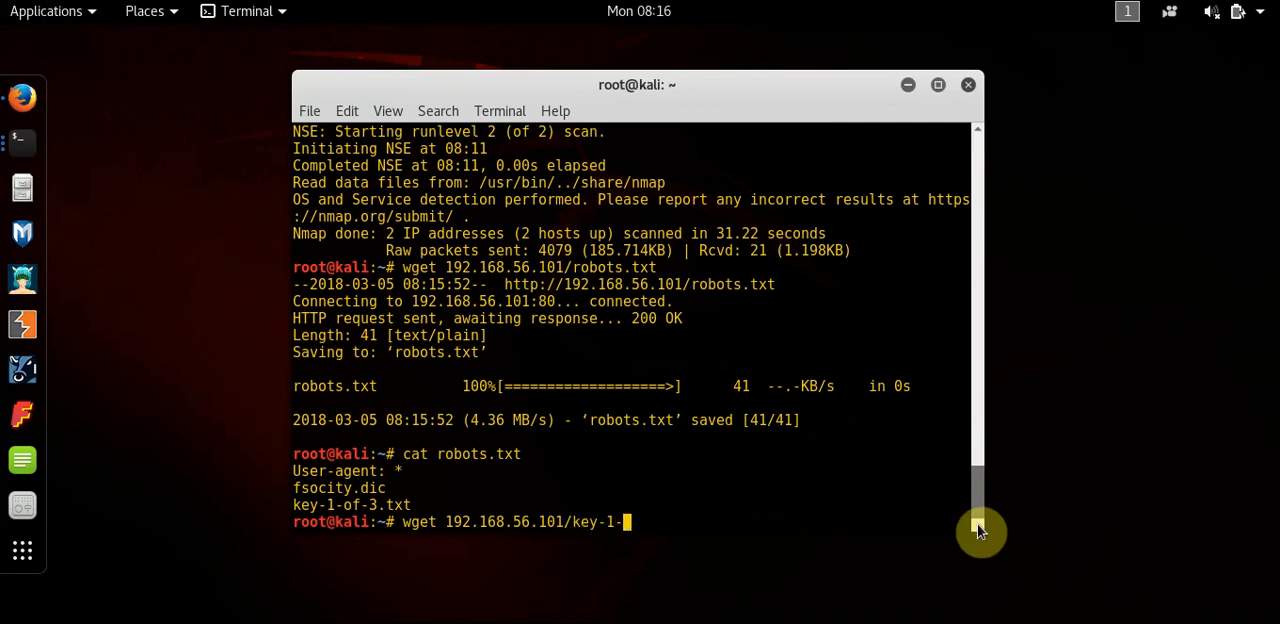
pyautogui.write('of-3')
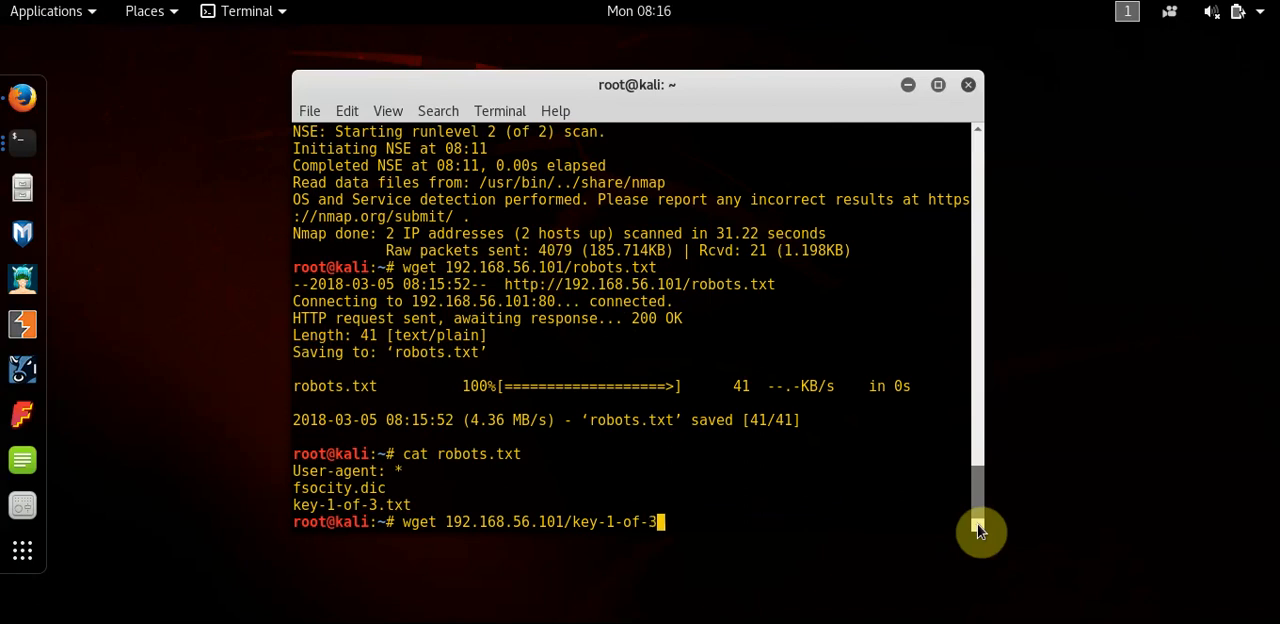
pyautogui.write('.txt')
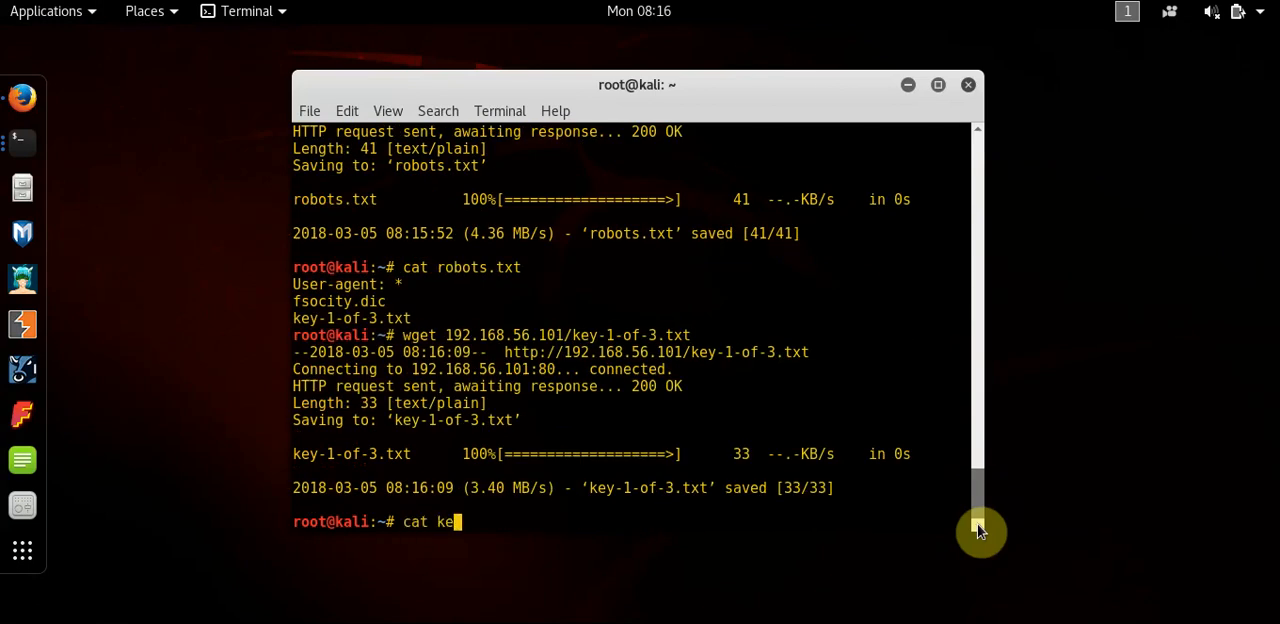
pyautogui.press('Return')
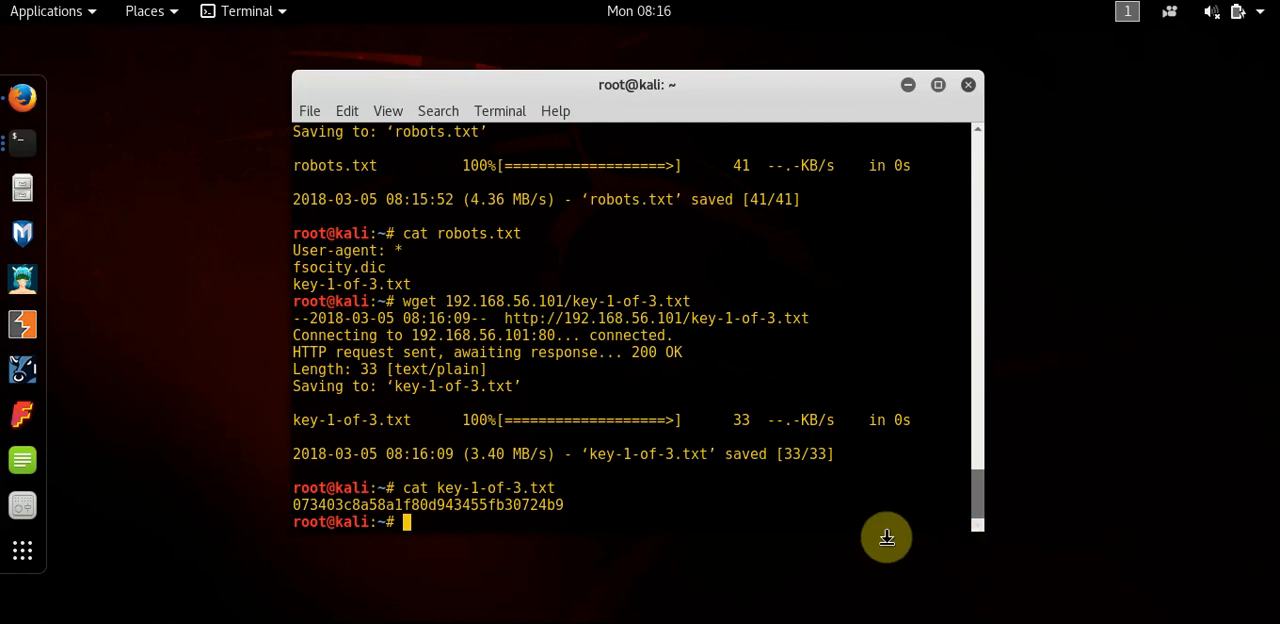
pyautogui.moveTo(565, 505)
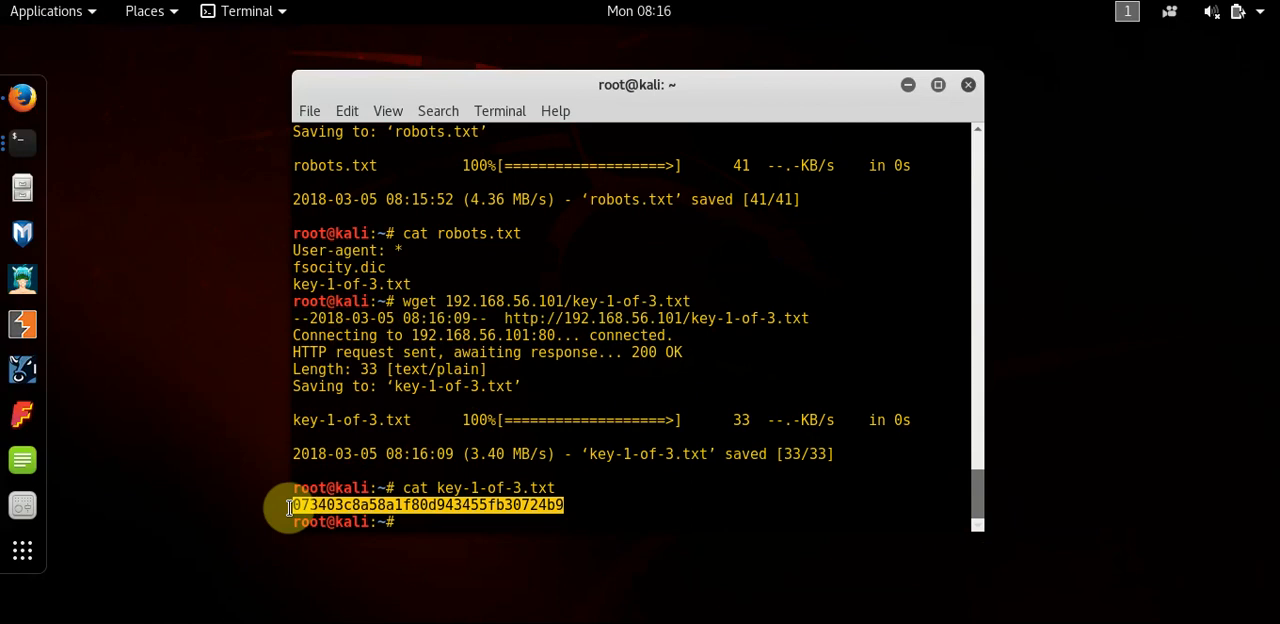
pyautogui.moveTo(415, 528)
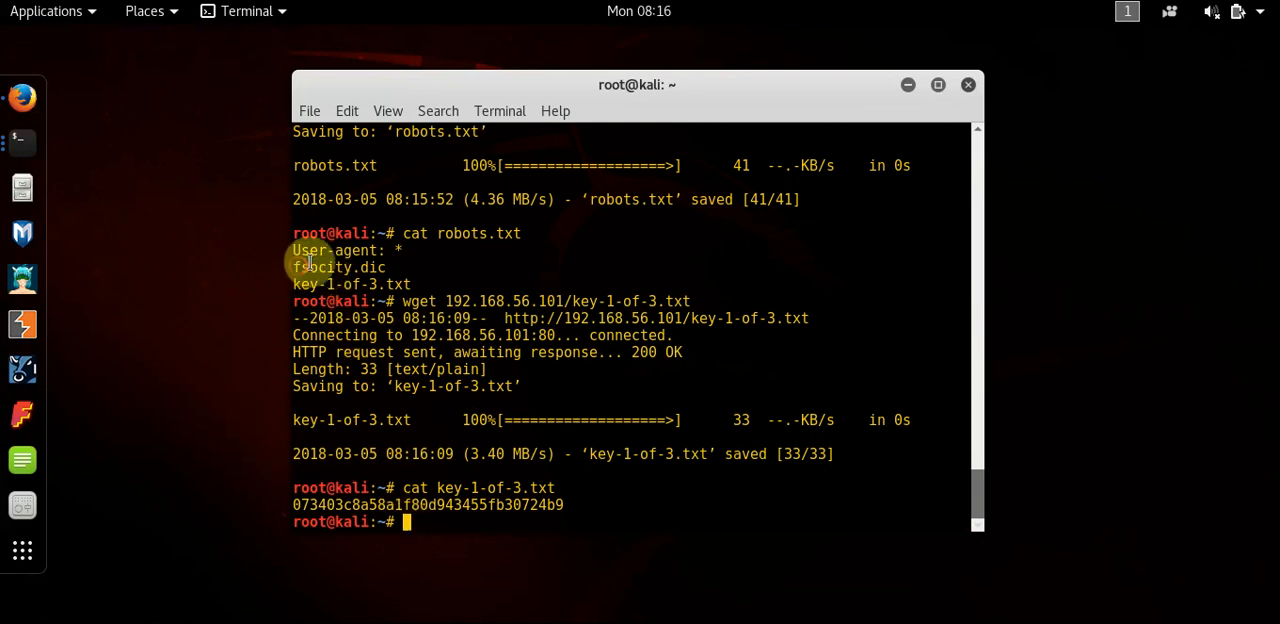
pyautogui.doubleClick(340, 267)
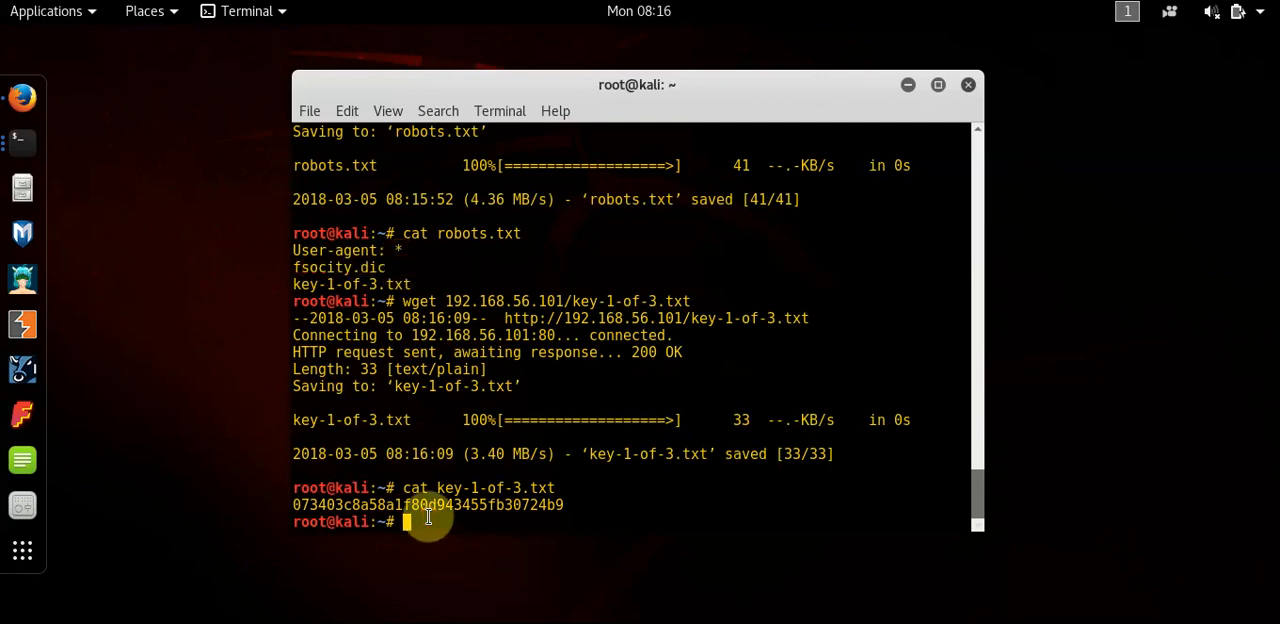
# - Download fsocity.dic, list its words, then count its 858160 lines with wc -l
pyautogui.write('wget 192.168.56.101/fsocity.di')
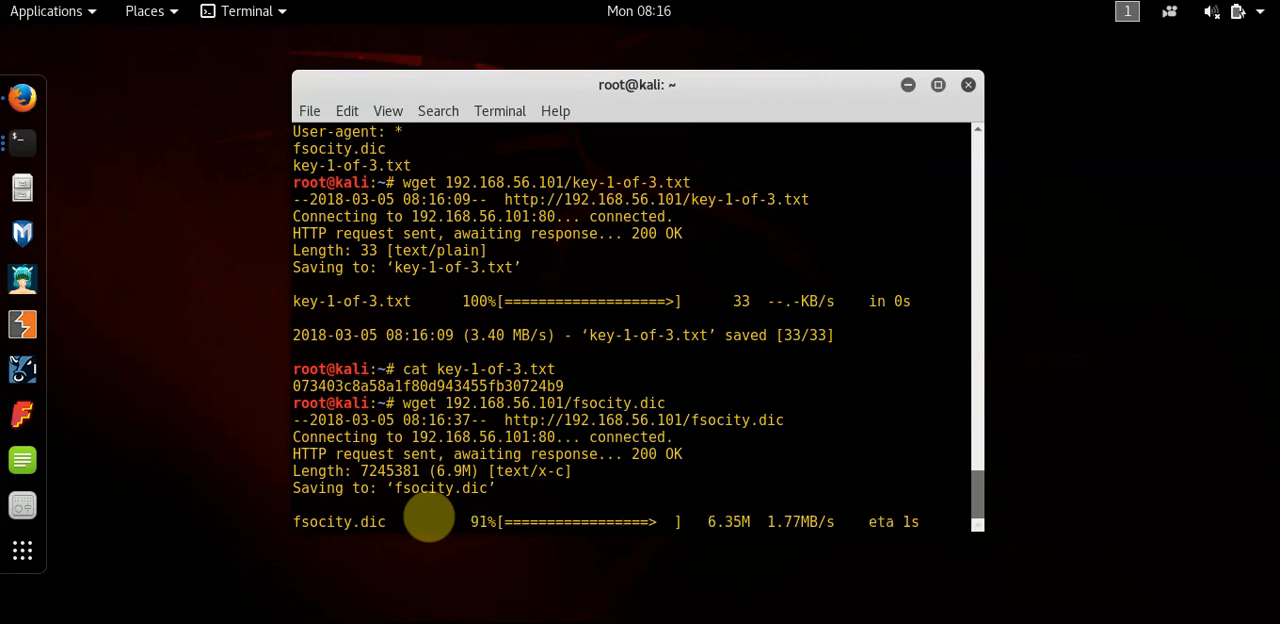
pyautogui.write('cat fs')
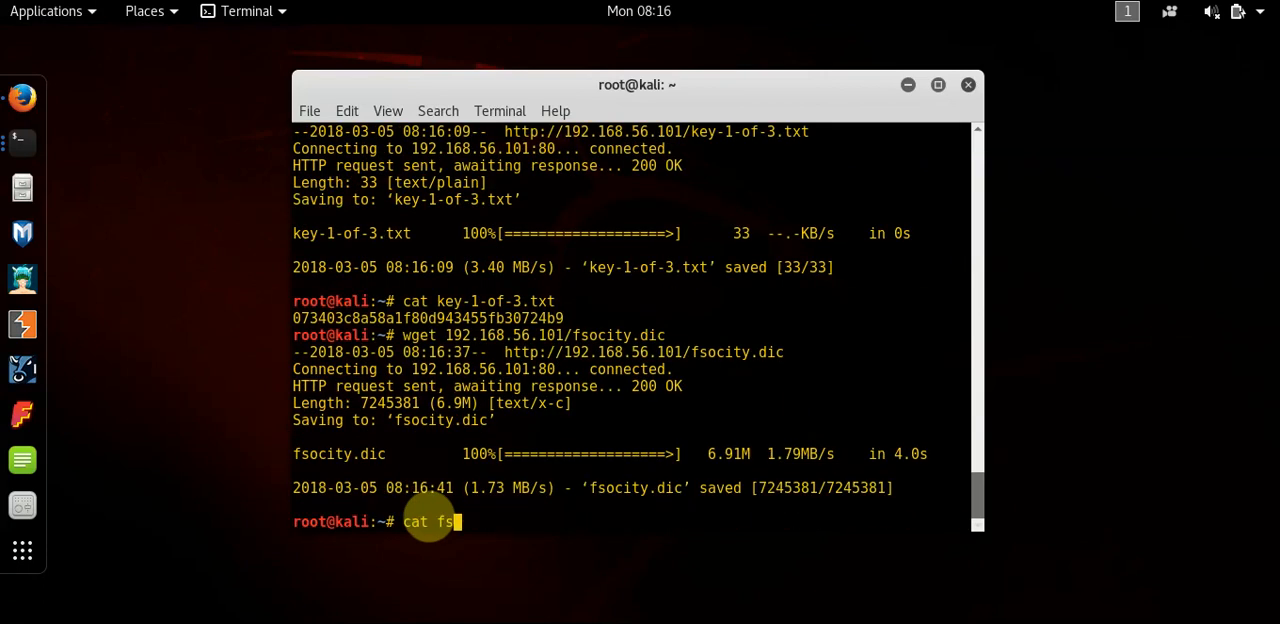
pyautogui.press('Return')
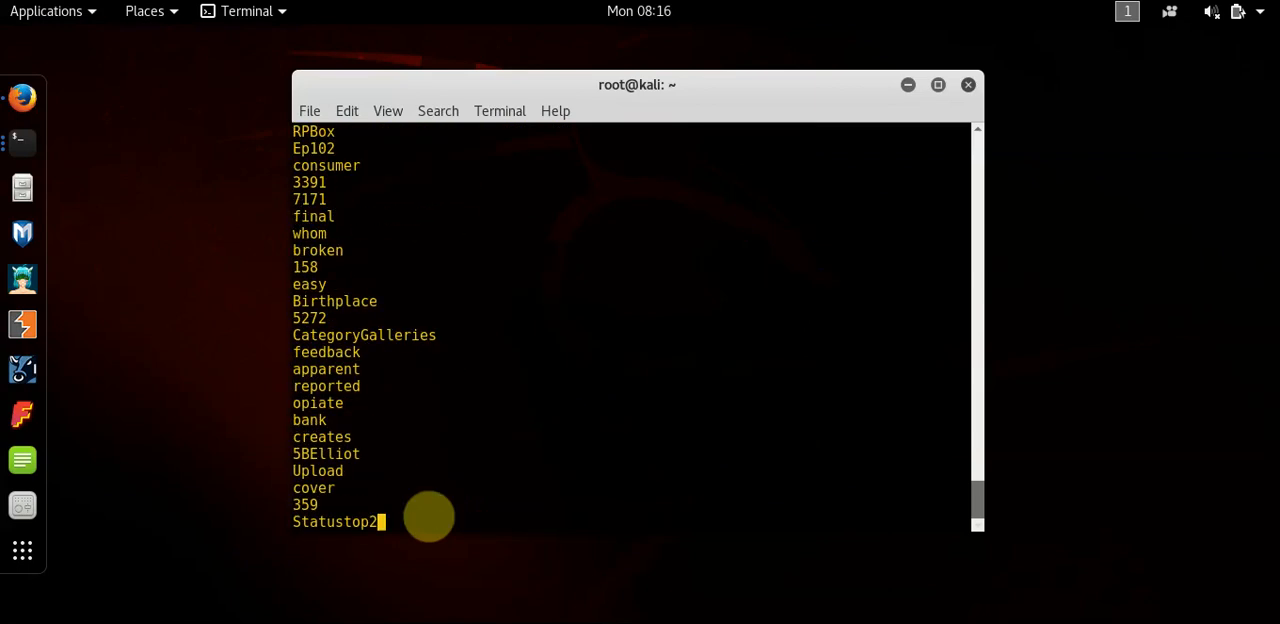
pyautogui.press('Return')
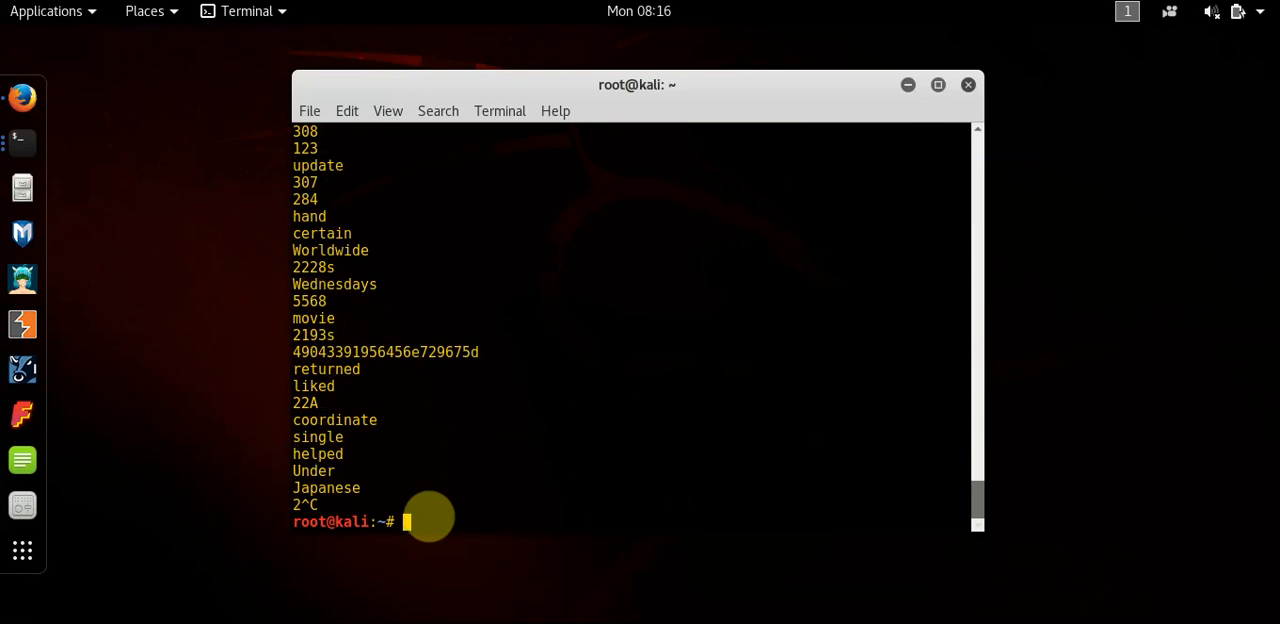
pyautogui.write('wc -l')
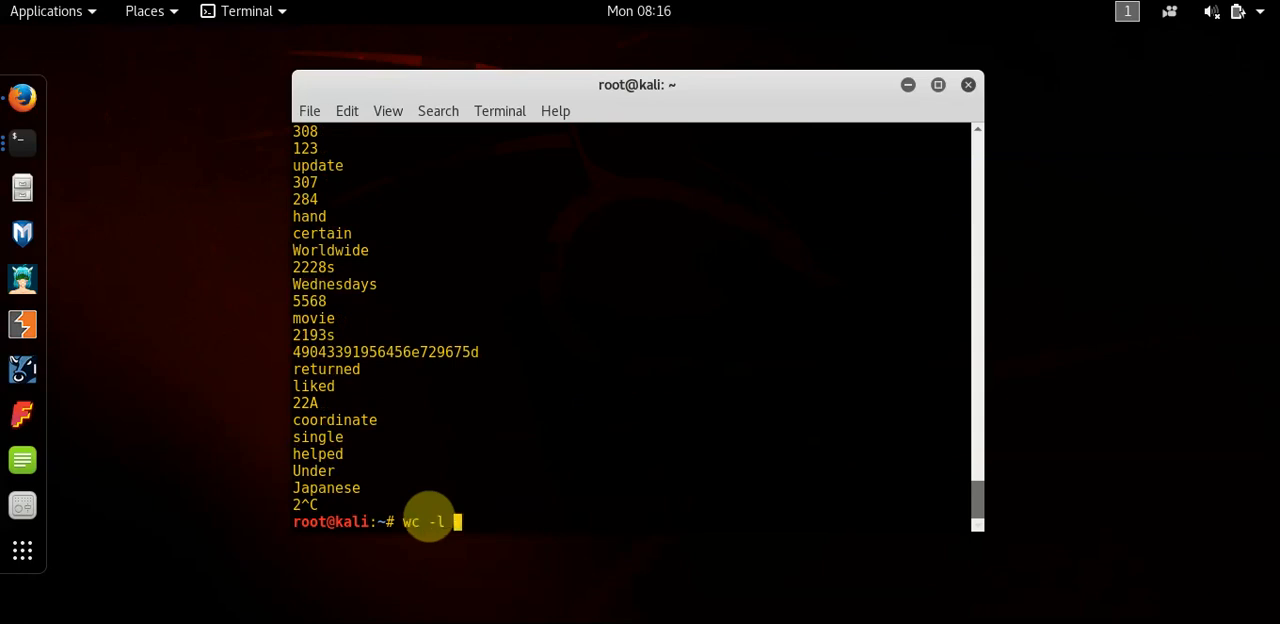
pyautogui.write('fsocity.dic')
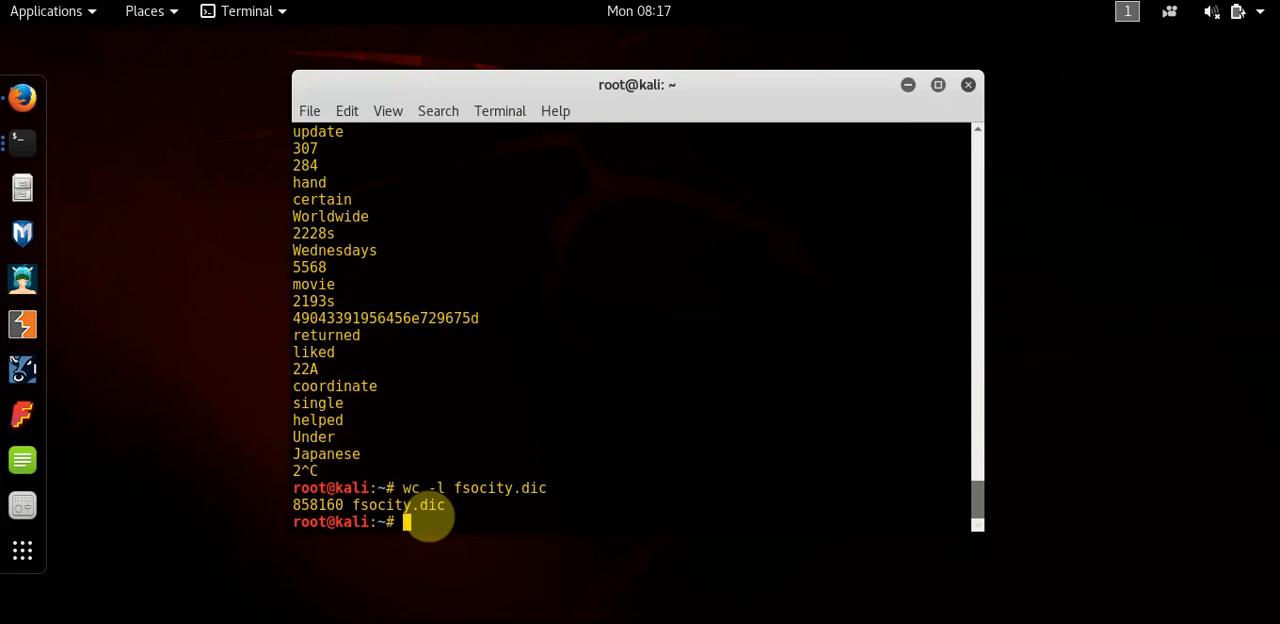
# - Save sort -u of fsocity.dic as newsock.txt and count its 11451 lines
pyautogui.write('sr')
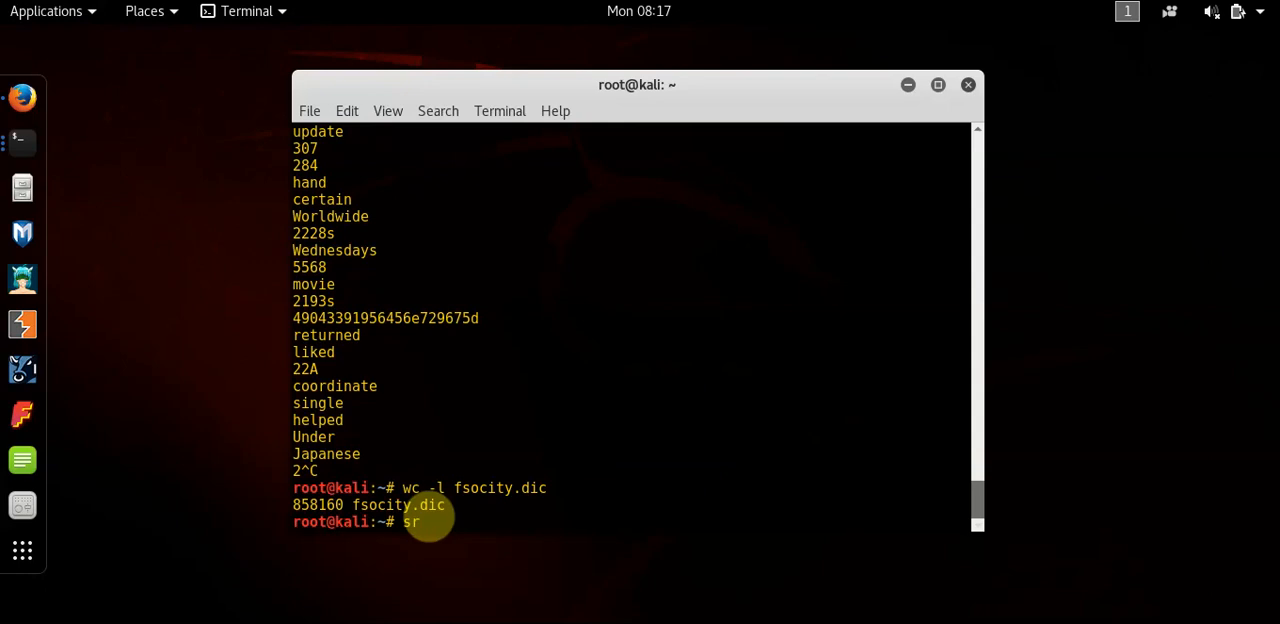
pyautogui.write('ort -u')
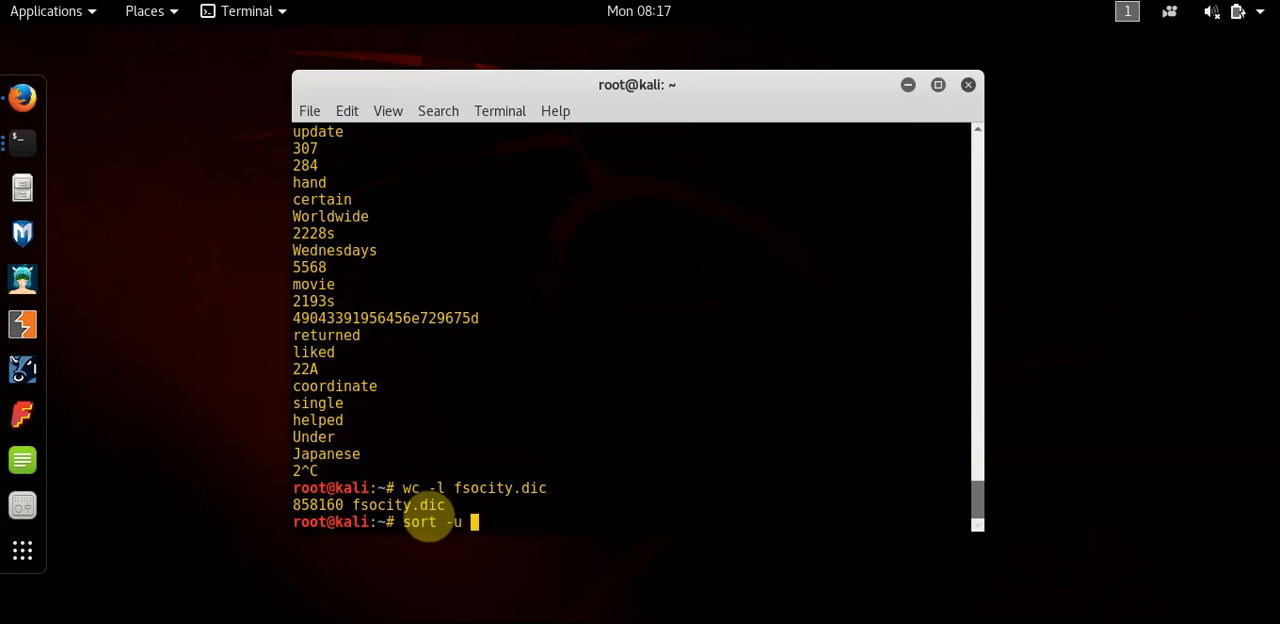
pyautogui.write('fsocity.dic')
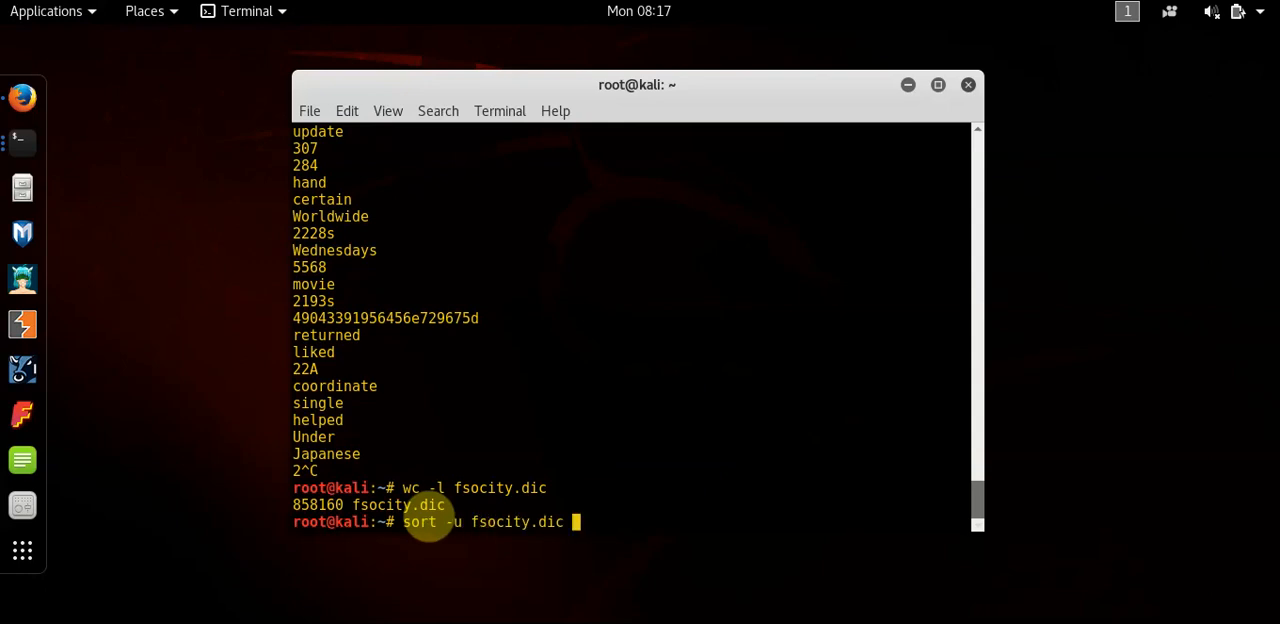
pyautogui.write('>')
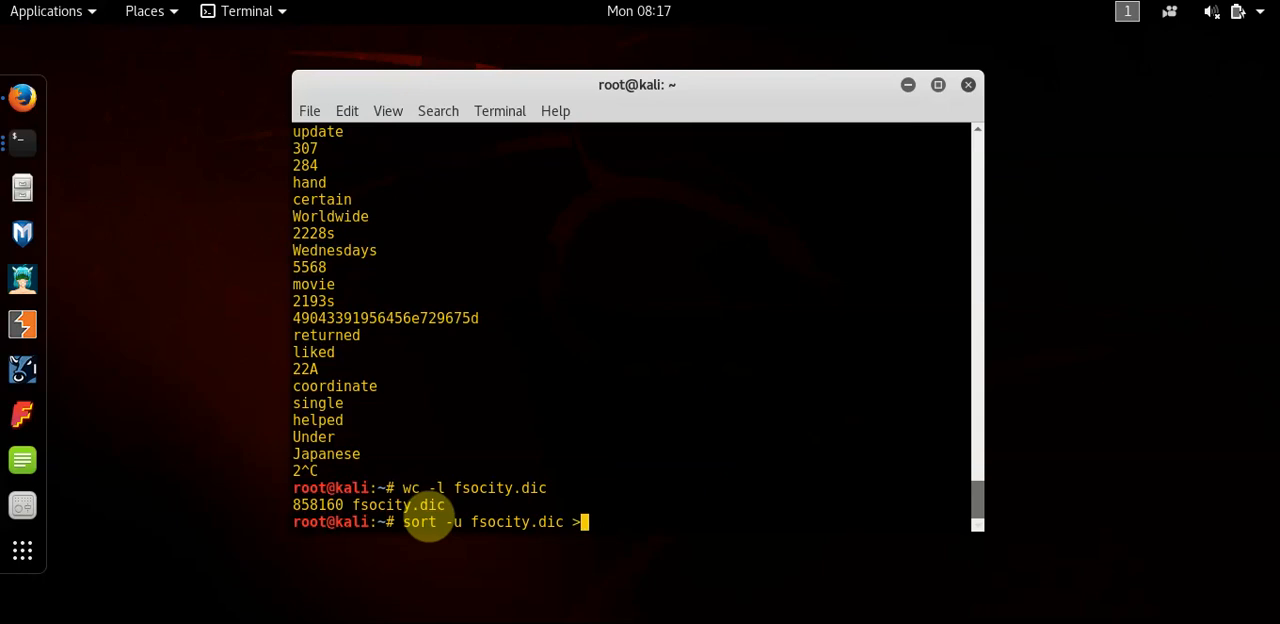
pyautogui.write('newsock')
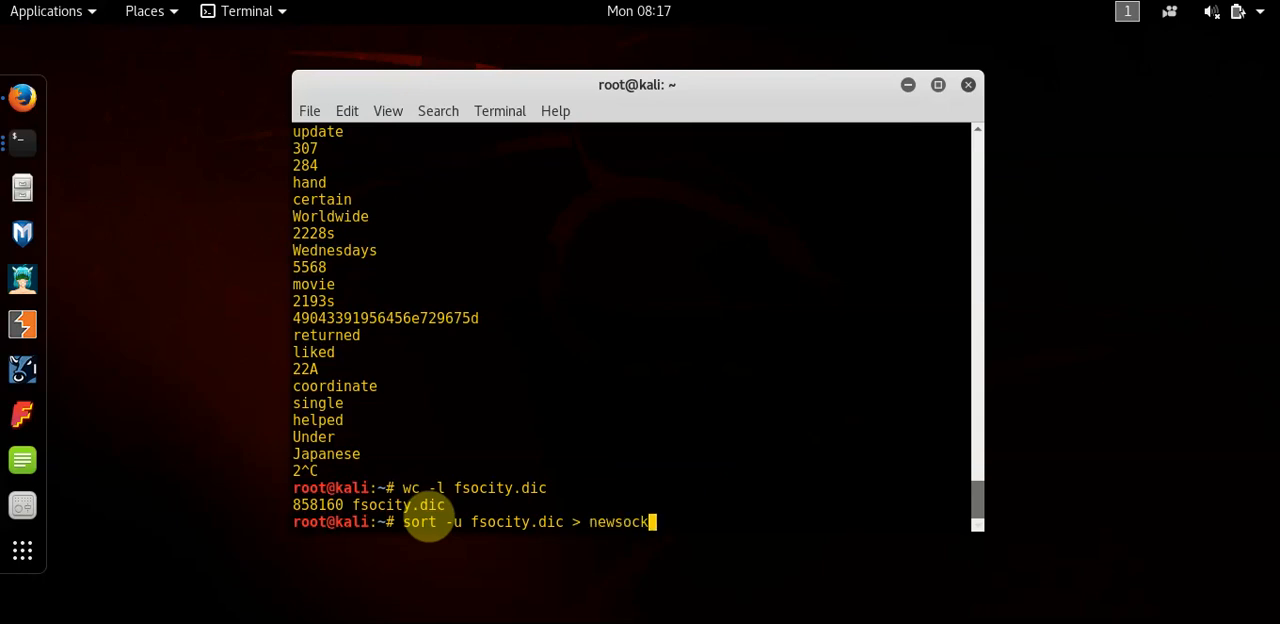
pyautogui.write('.txt')
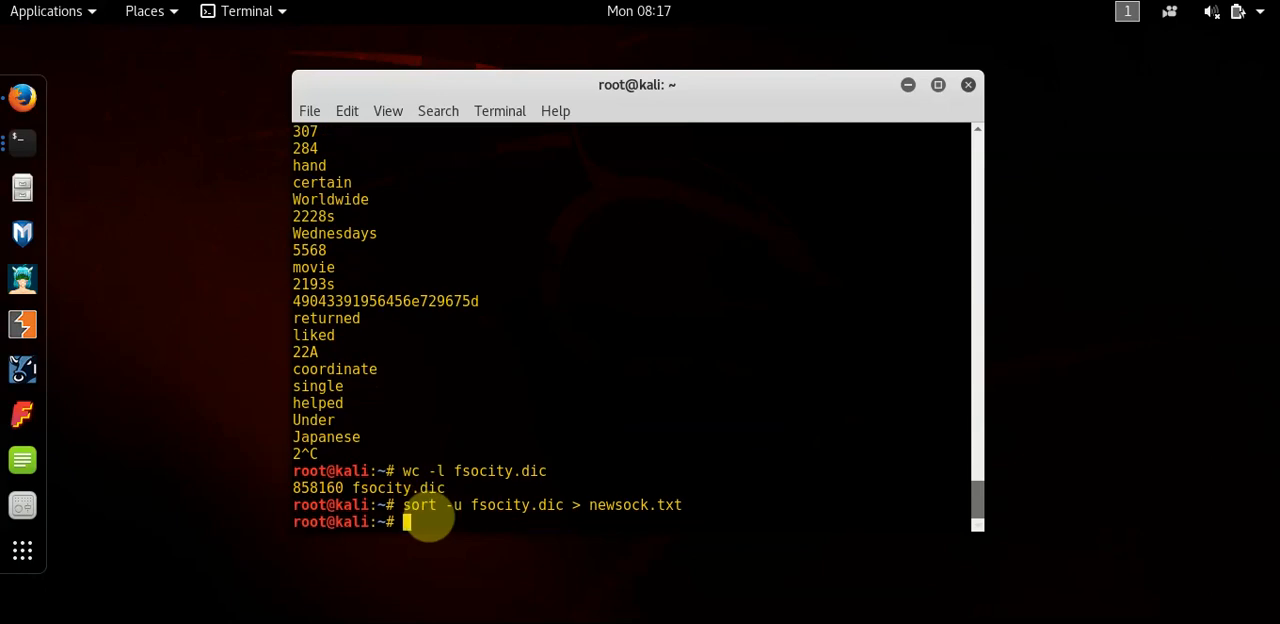
pyautogui.write('wc -l newsock.txt')
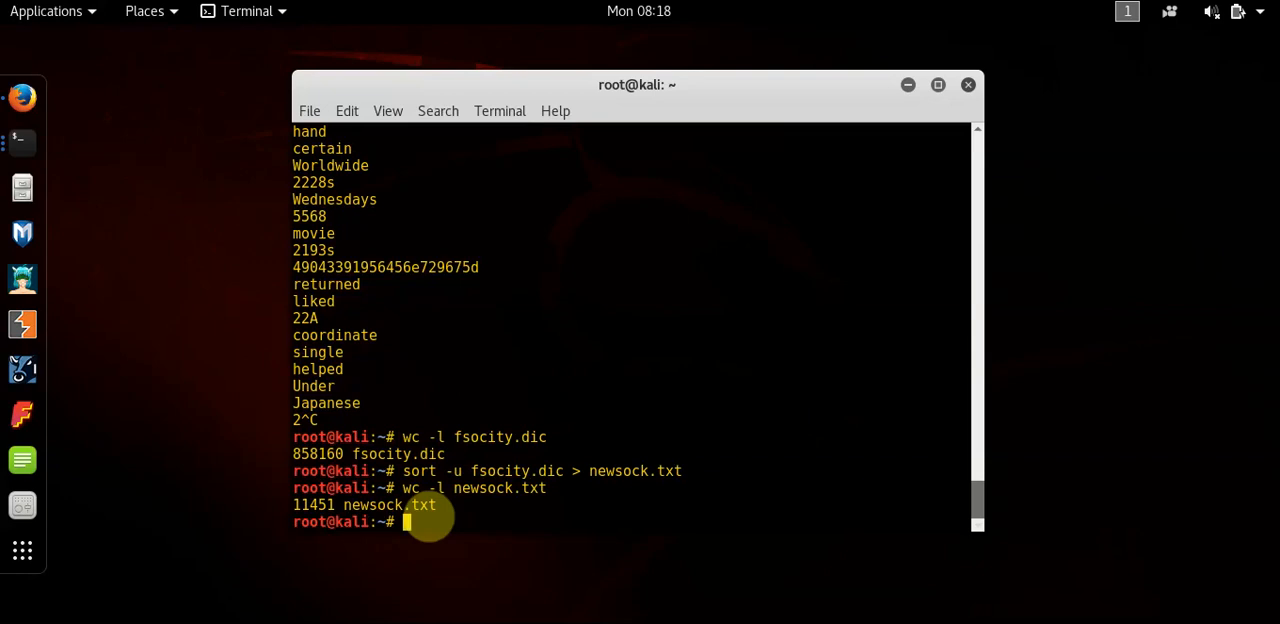
pyautogui.moveTo(499, 111)
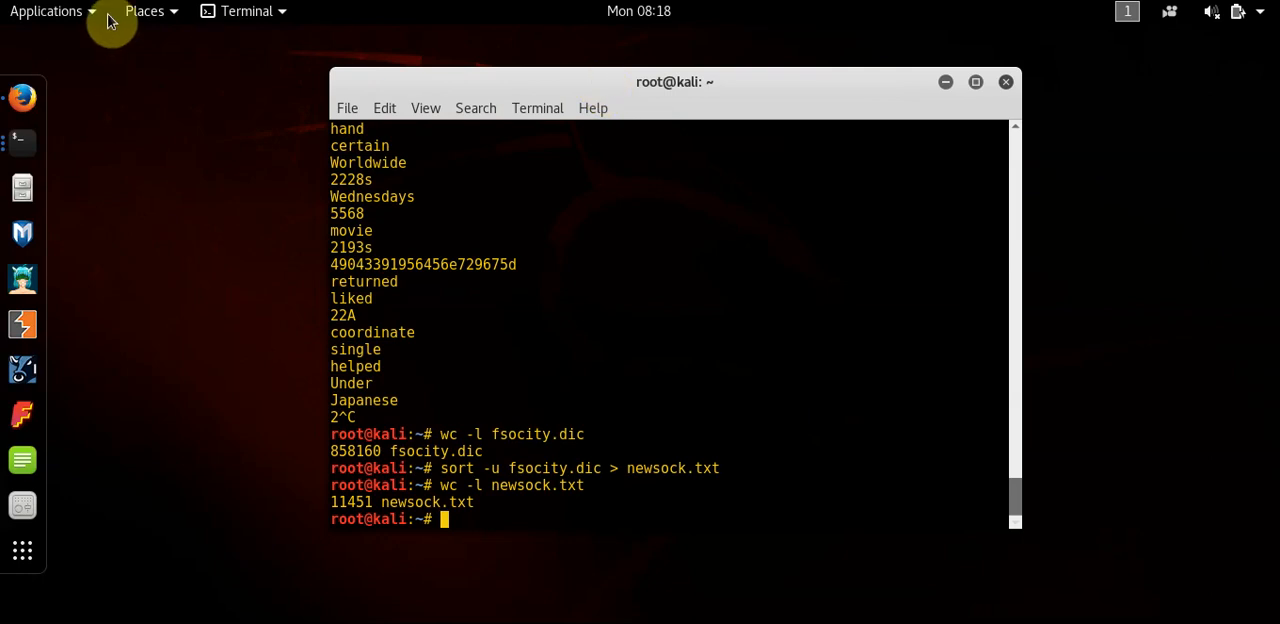
# - Open the Applications menu to browse the installed analysis tools
pyautogui.click(46, 11)
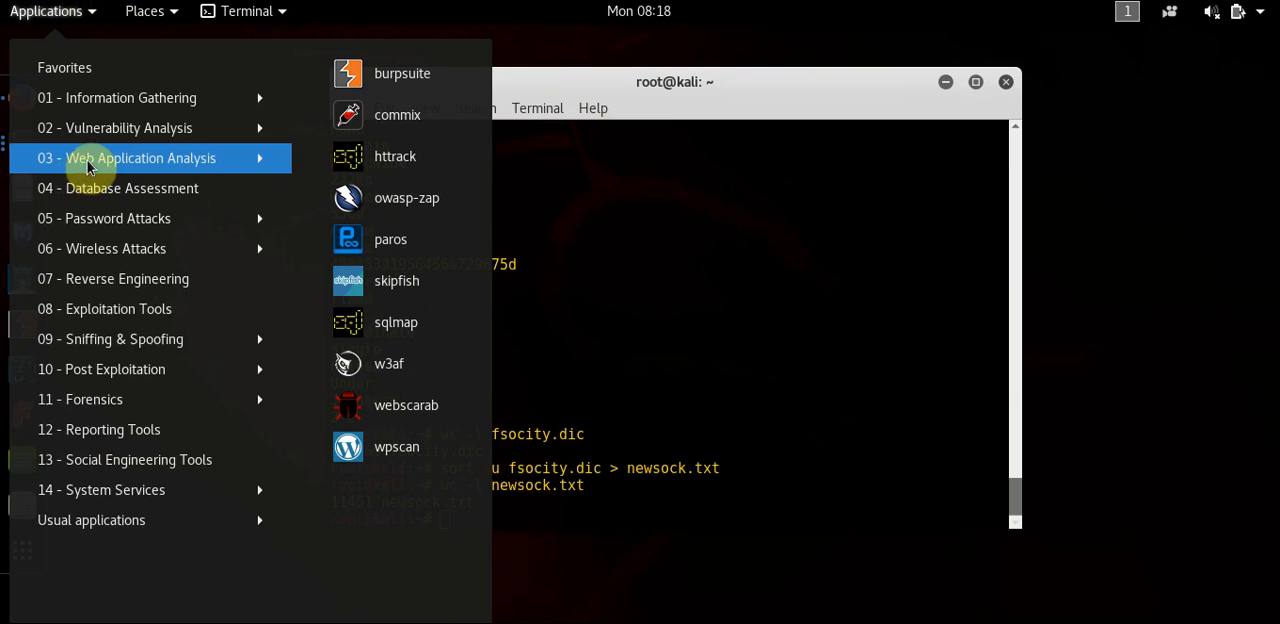
pyautogui.moveTo(95, 168)
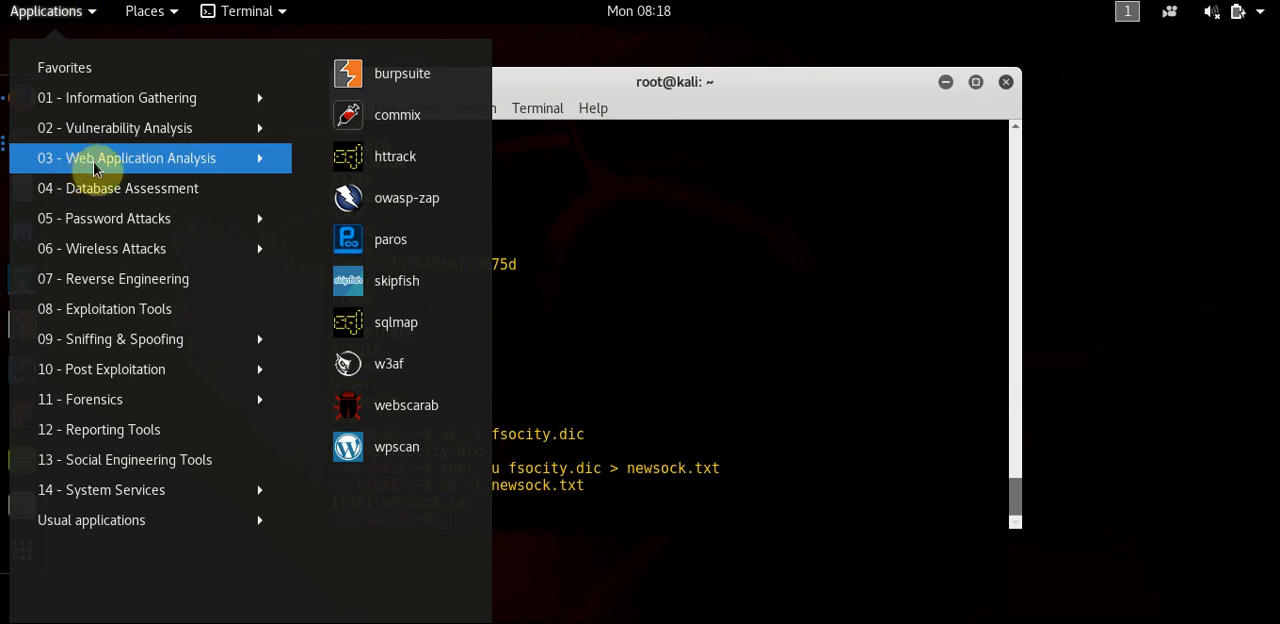
pyautogui.moveTo(113, 158)
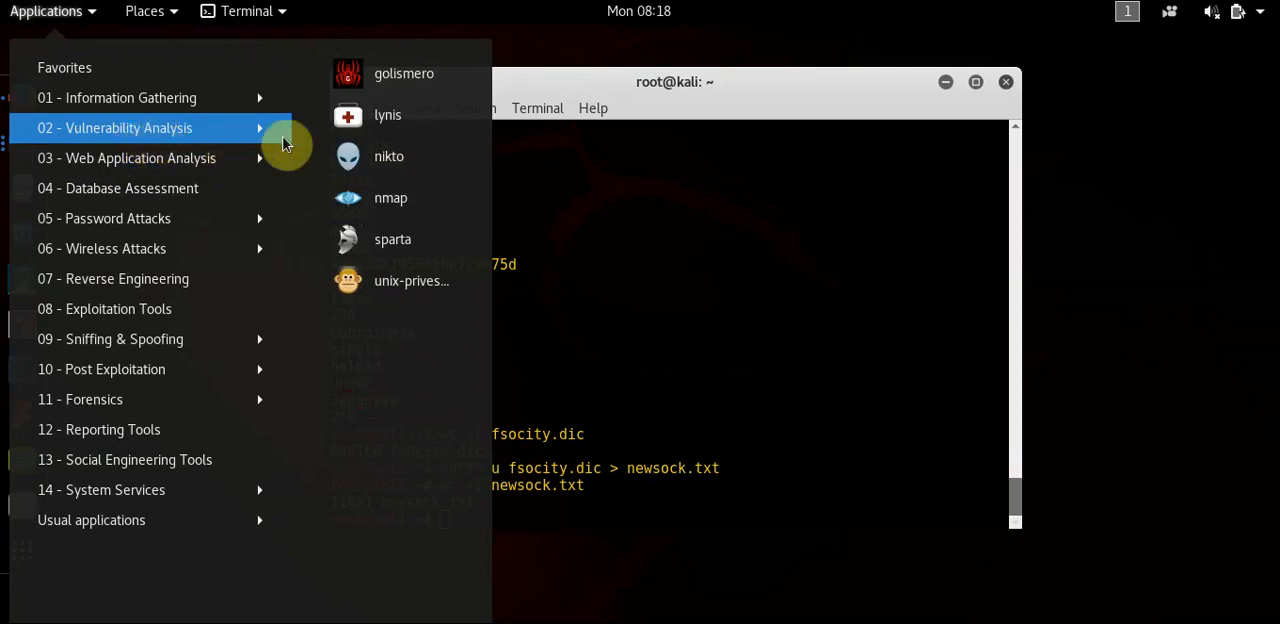
pyautogui.moveTo(420, 239)
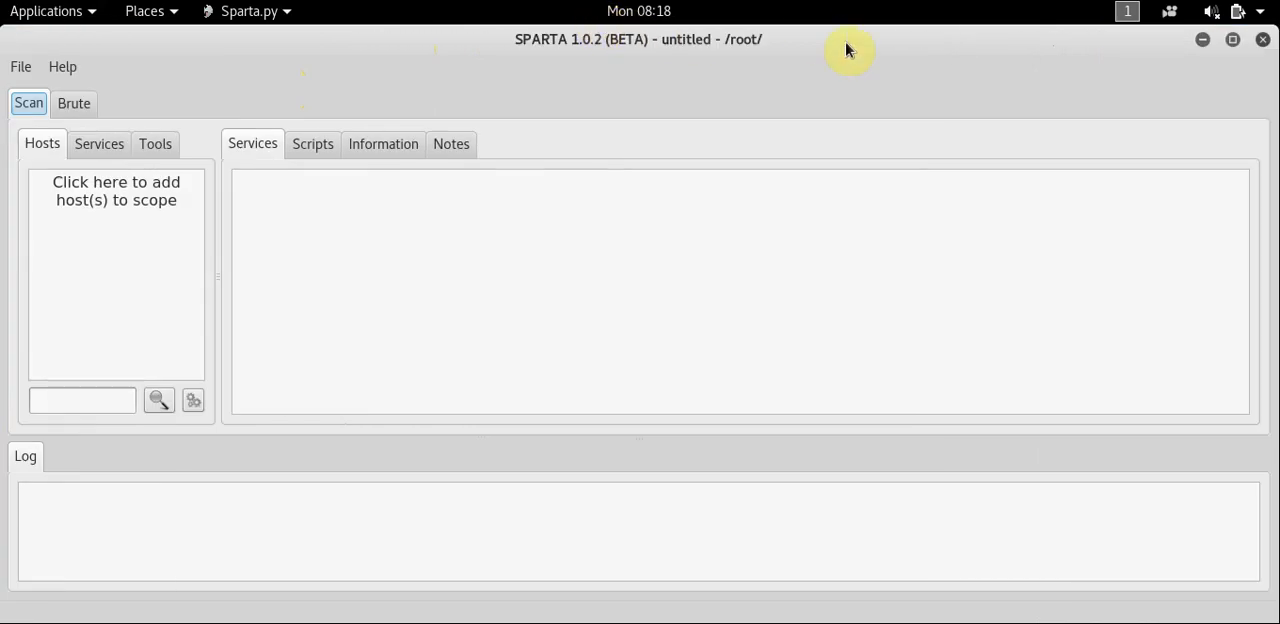
pyautogui.moveTo(290, 225)
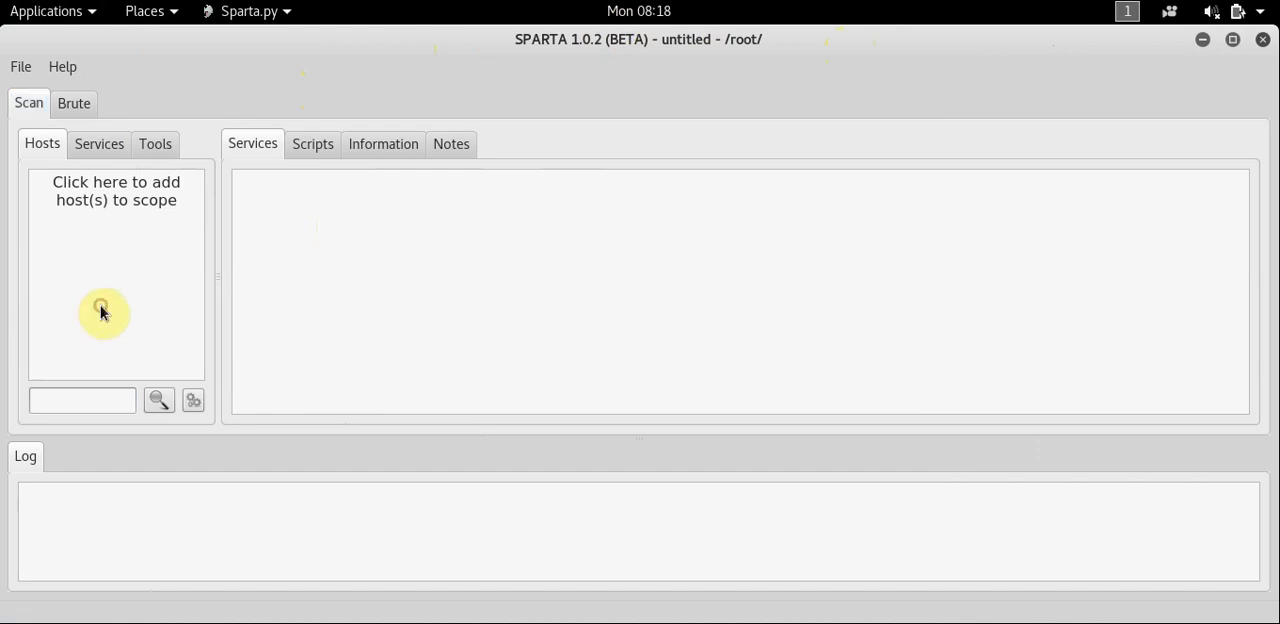
# - Add host 192.168.56.101 to SPARTA's scope with both nmap options kept
pyautogui.click(104, 313)
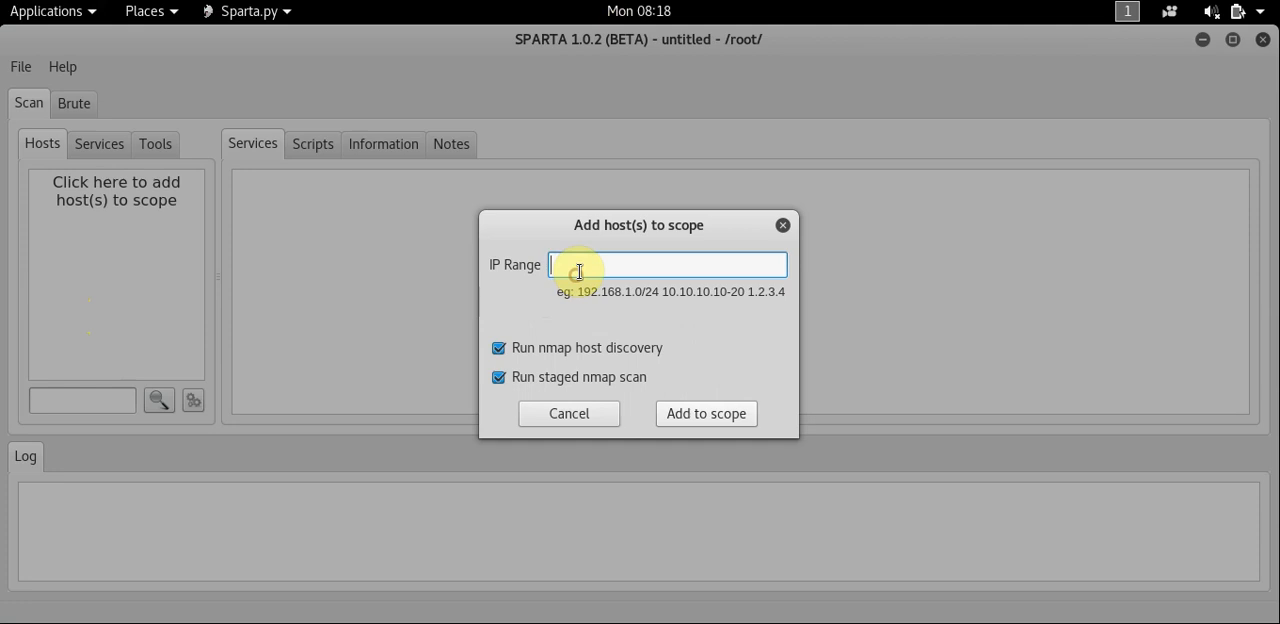
pyautogui.write('192.168.56.101')
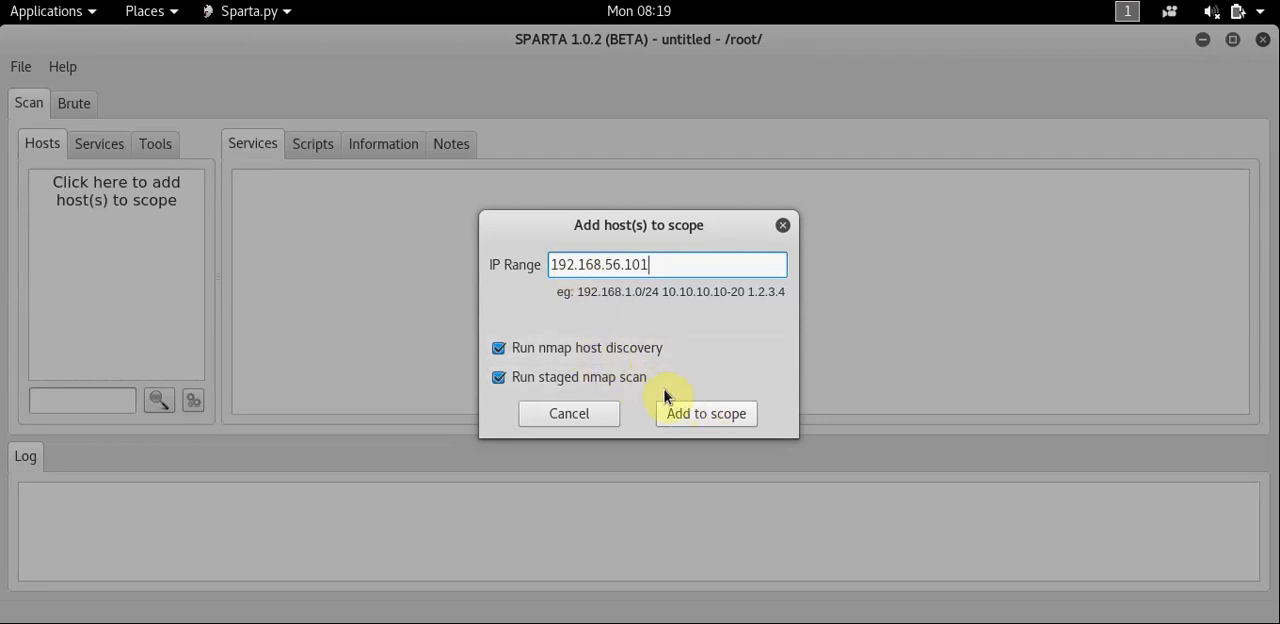
pyautogui.click(705, 413)
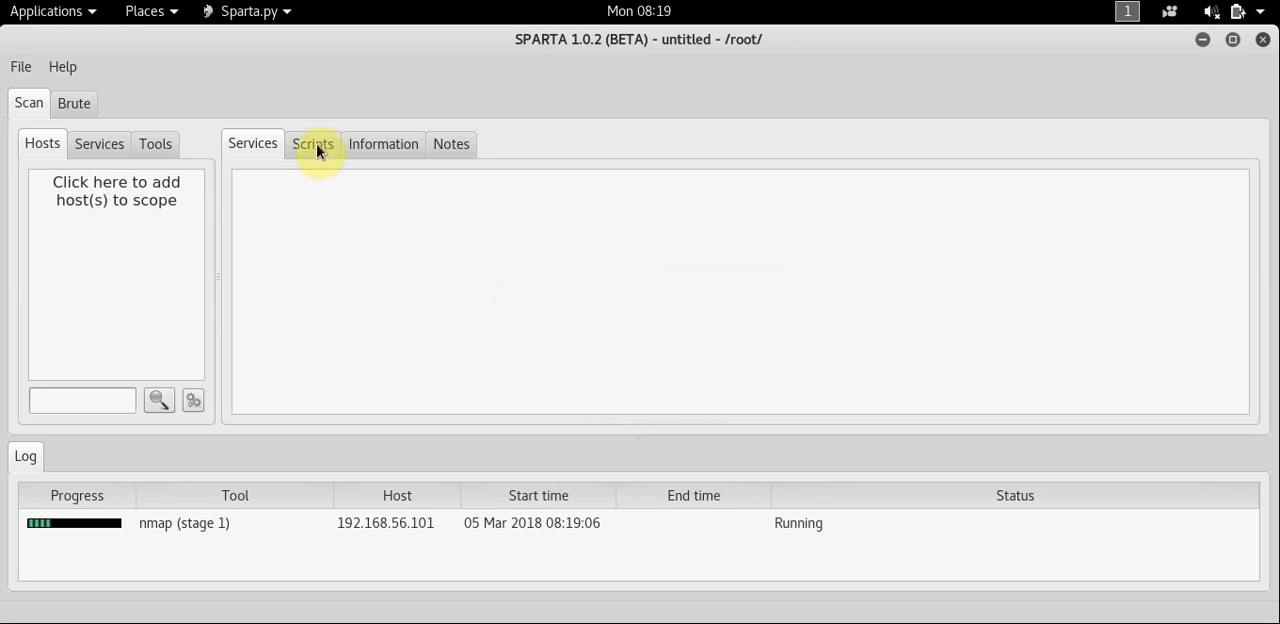
pyautogui.click(312, 143)
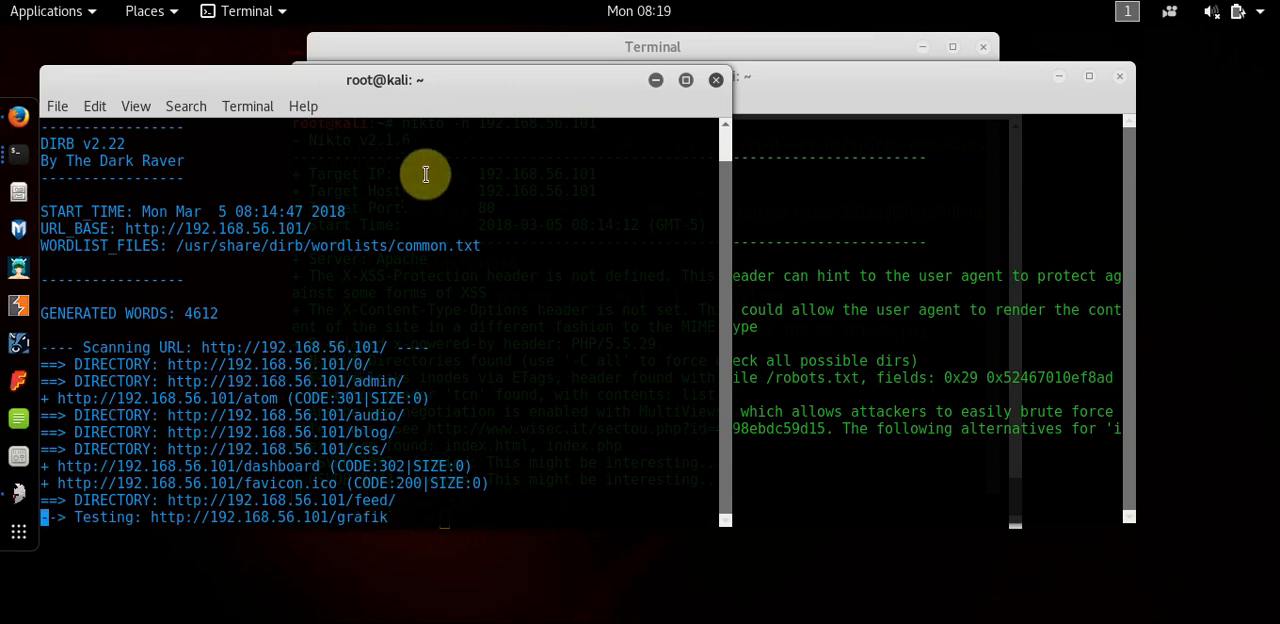
# - Drag the dirb results window aside on the desktop
pyautogui.moveTo(425, 80); pyautogui.dragTo(650, 108)
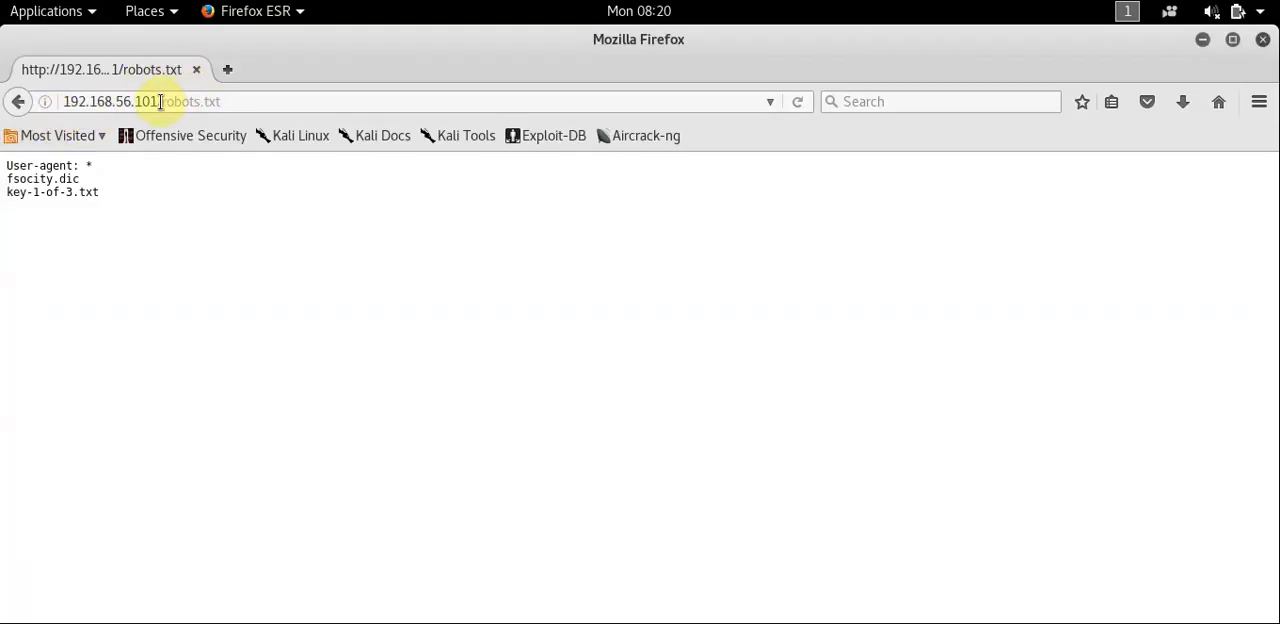
# - Replace robots.txt in the Firefox address with /admin
pyautogui.doubleClick(190, 101)
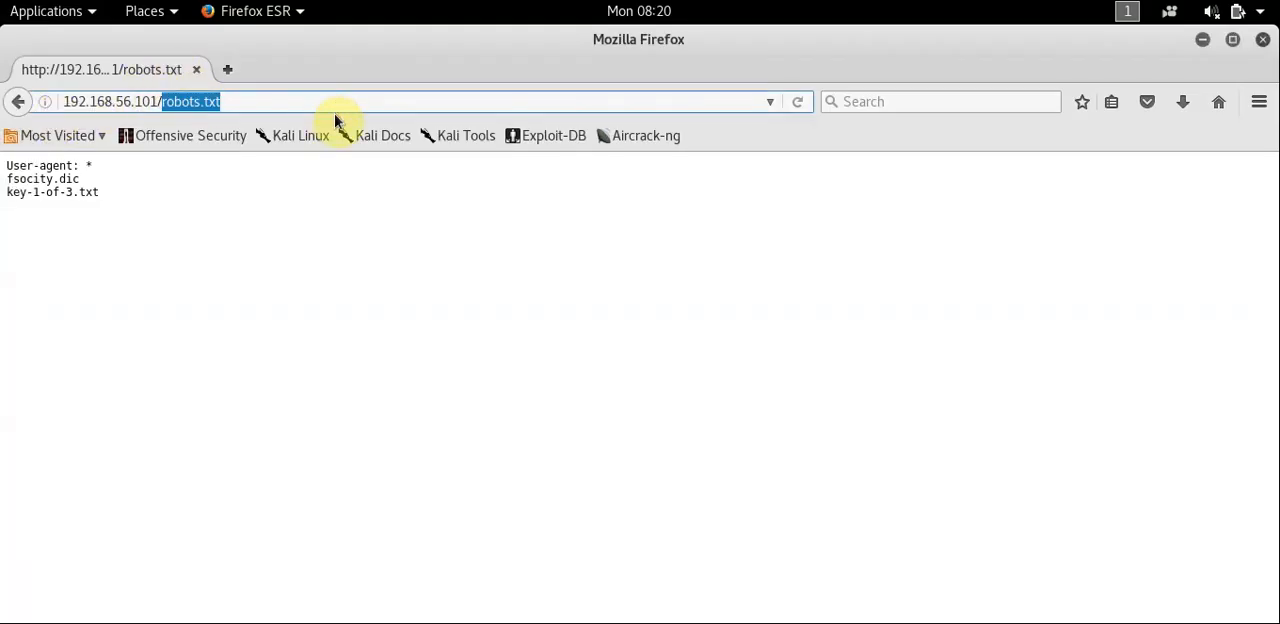
pyautogui.write('/admin')
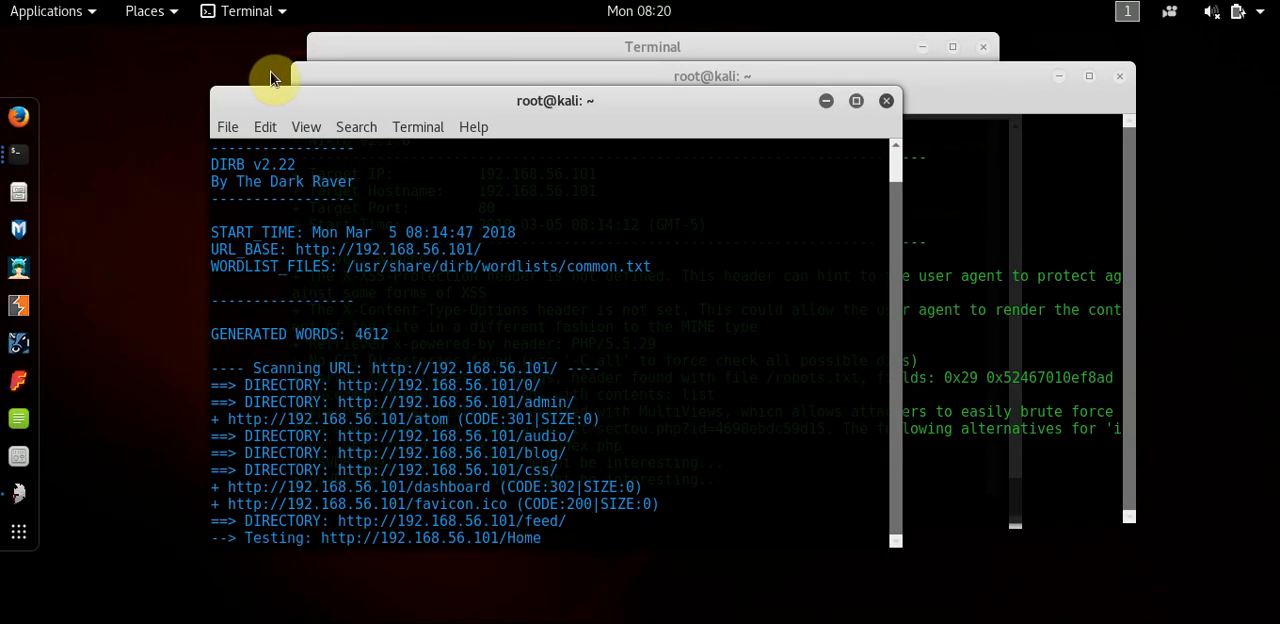
pyautogui.moveTo(20, 116)
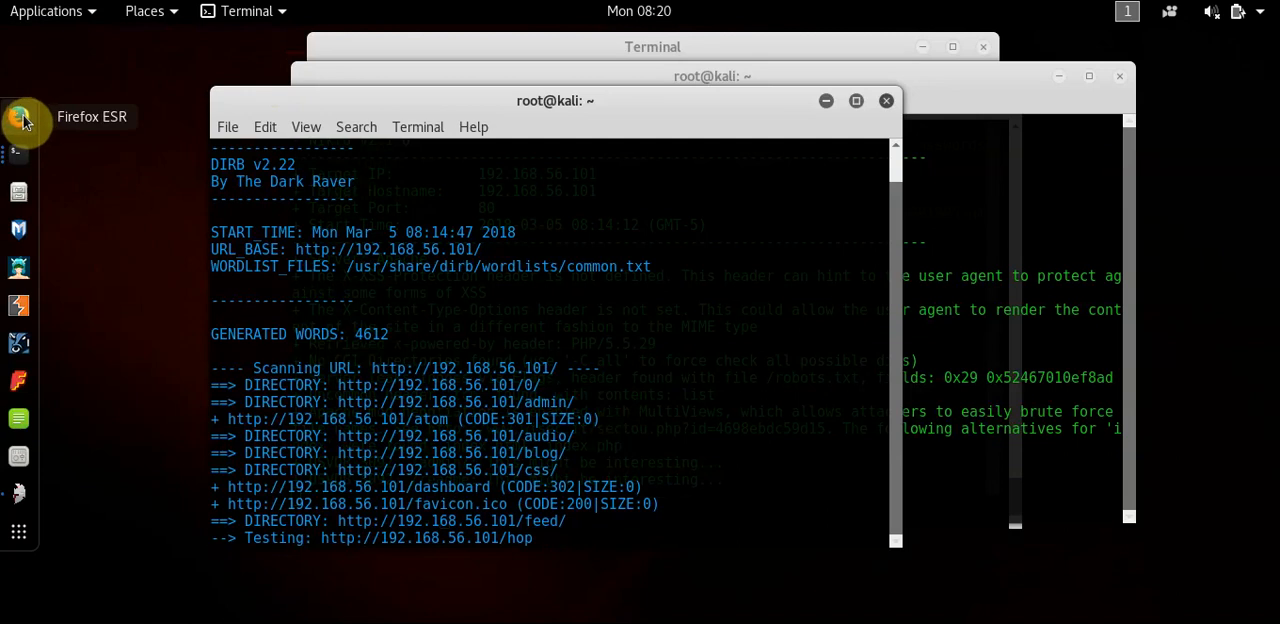
# - Back in Firefox, select 'user' in the blog title and follow the Meta Log in link
pyautogui.click(20, 117)
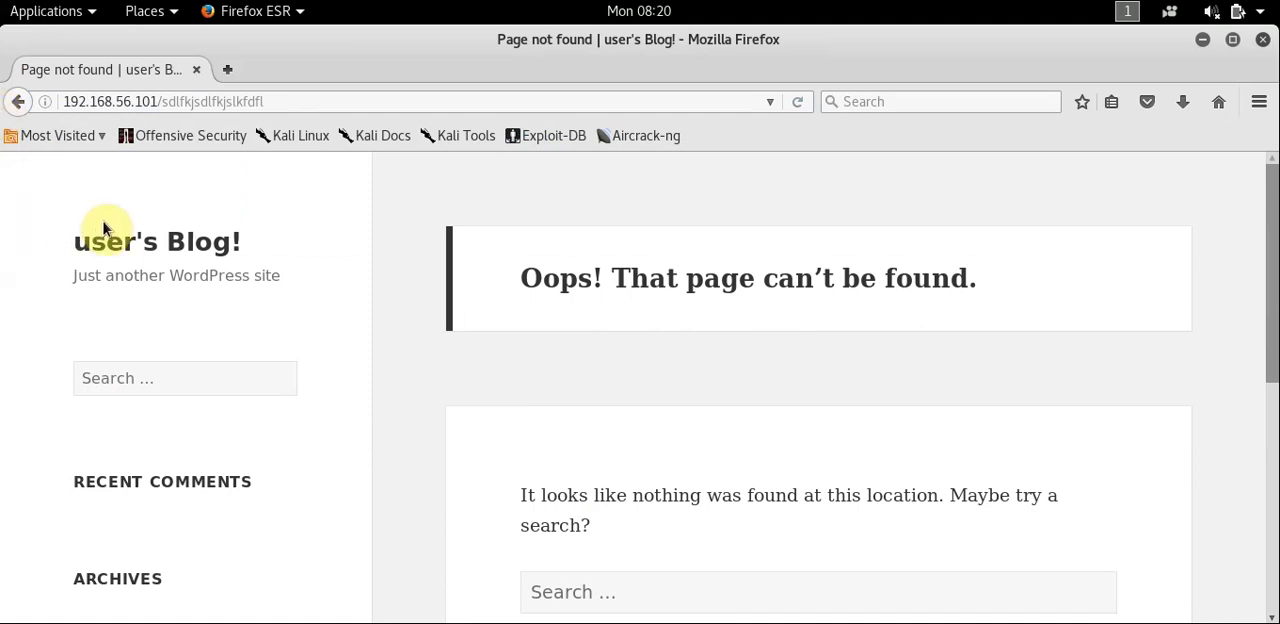
pyautogui.doubleClick(194, 275)
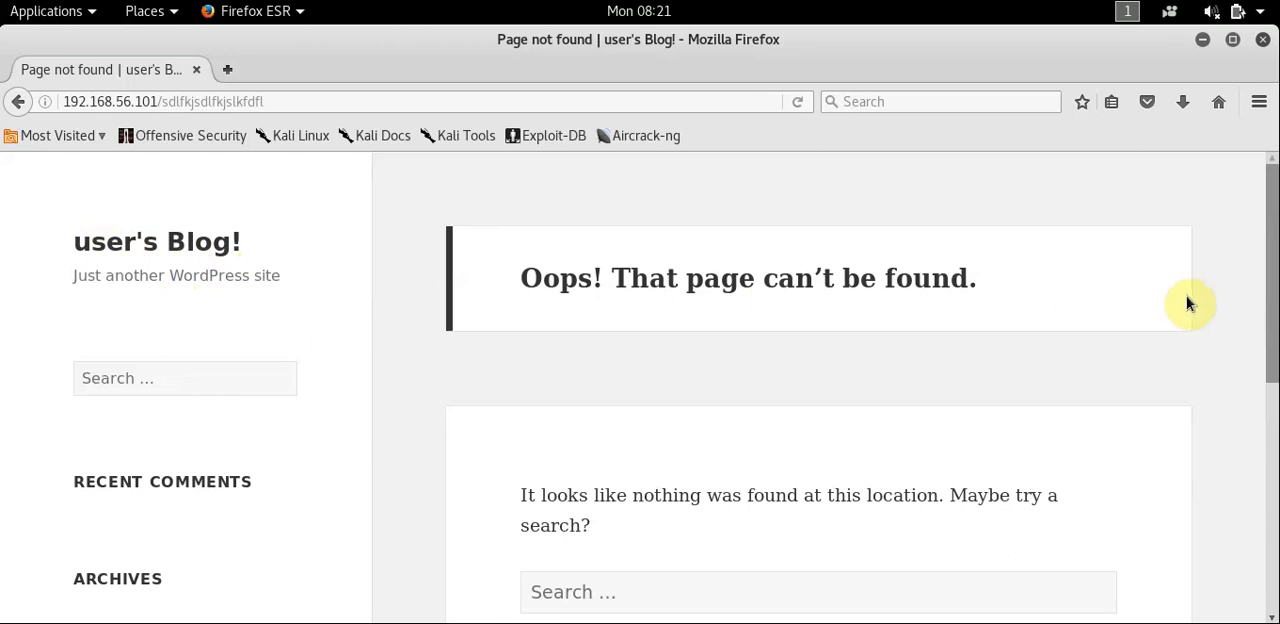
pyautogui.scroll(-3)
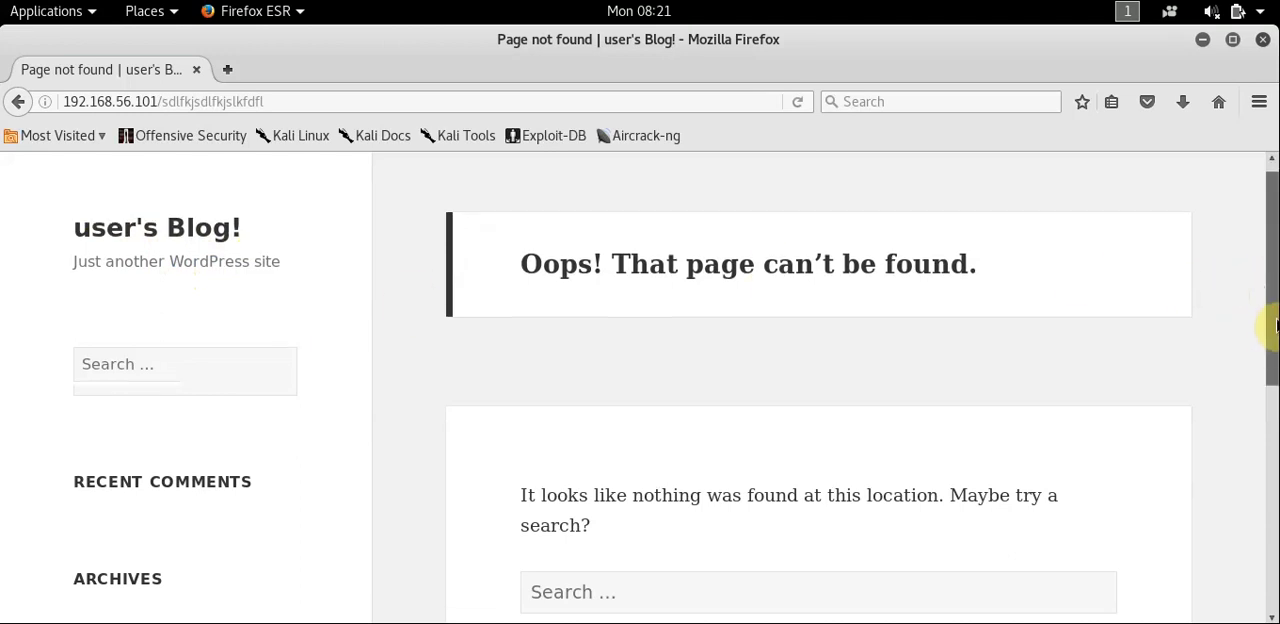
pyautogui.scroll(-3)
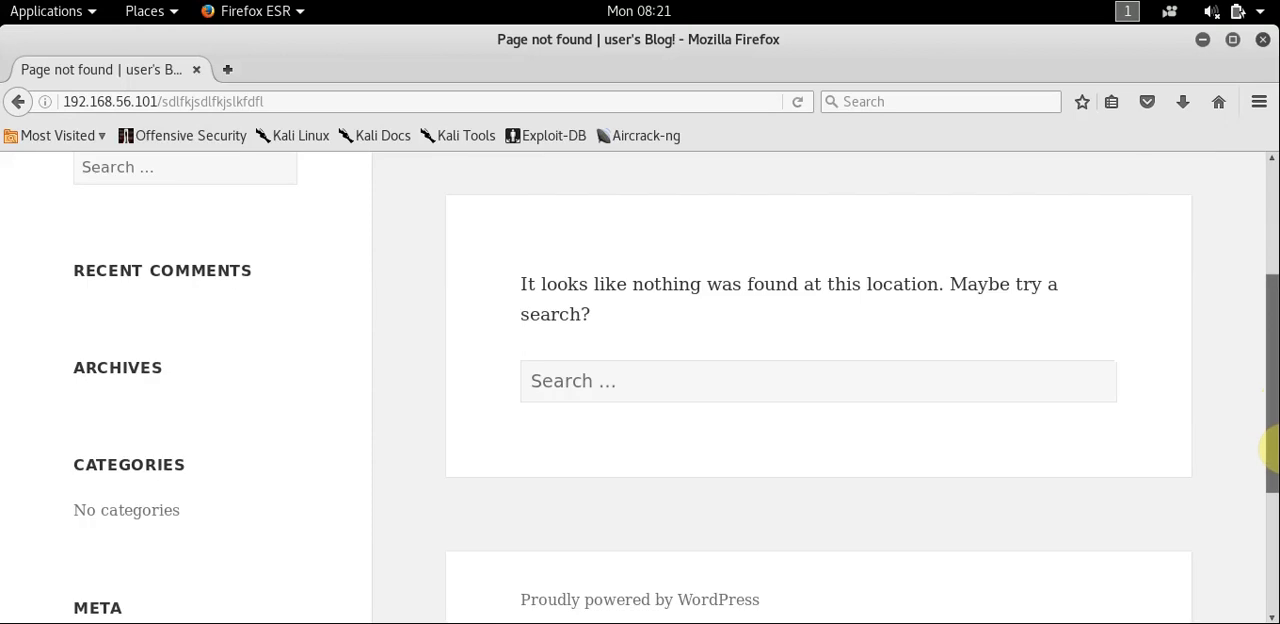
pyautogui.scroll(-3)
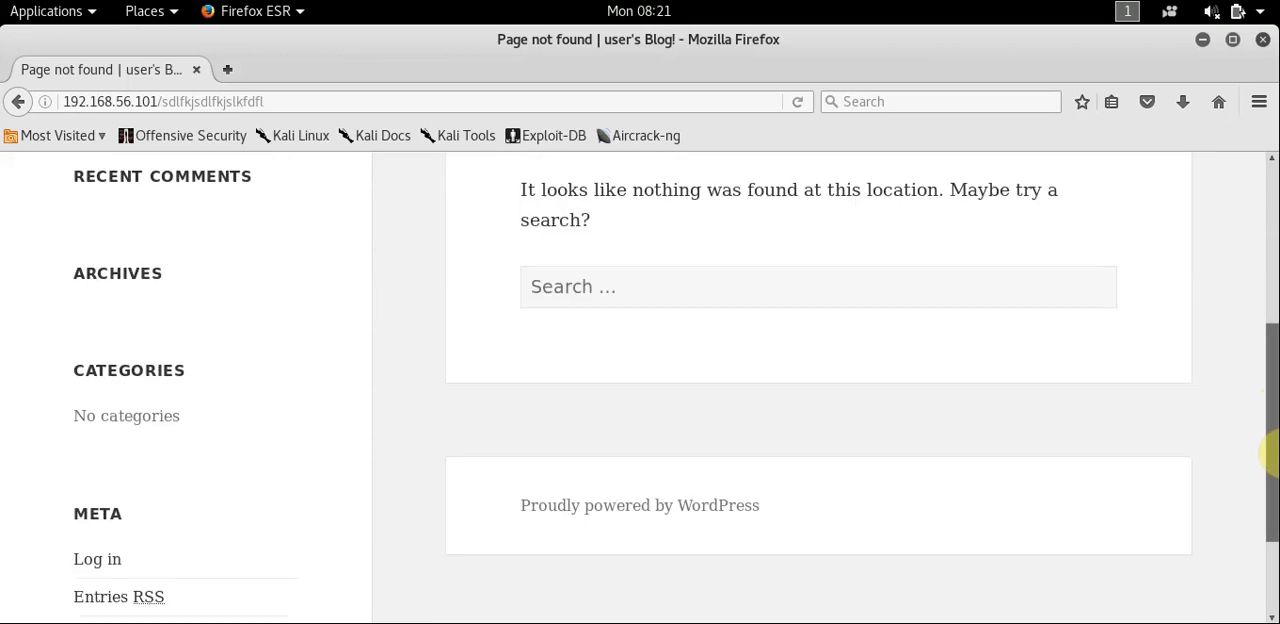
pyautogui.scroll(-3)
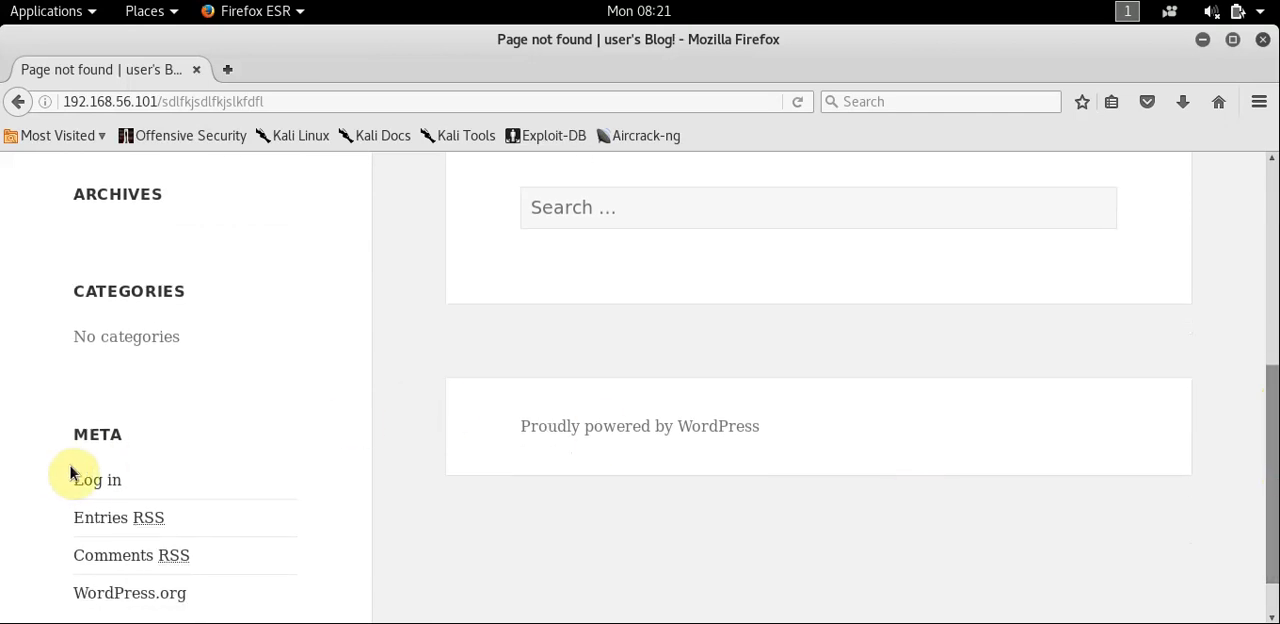
pyautogui.click(96, 480)
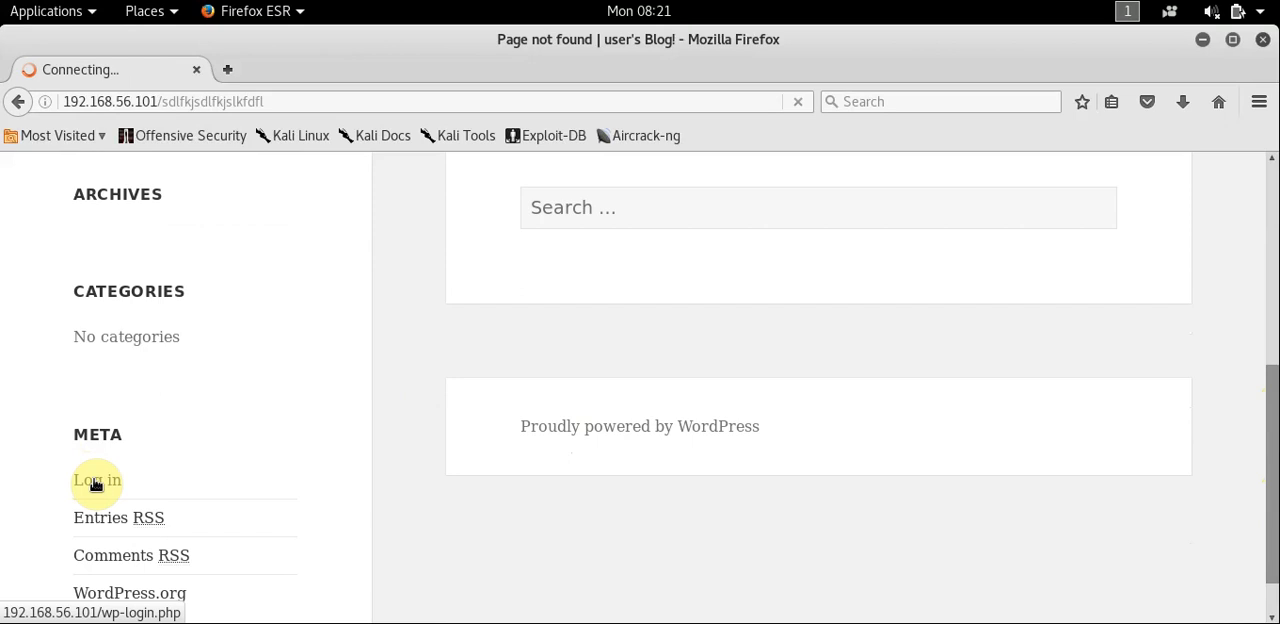
# - Click Log in again so wp-login.php finishes loading
pyautogui.click(96, 481)
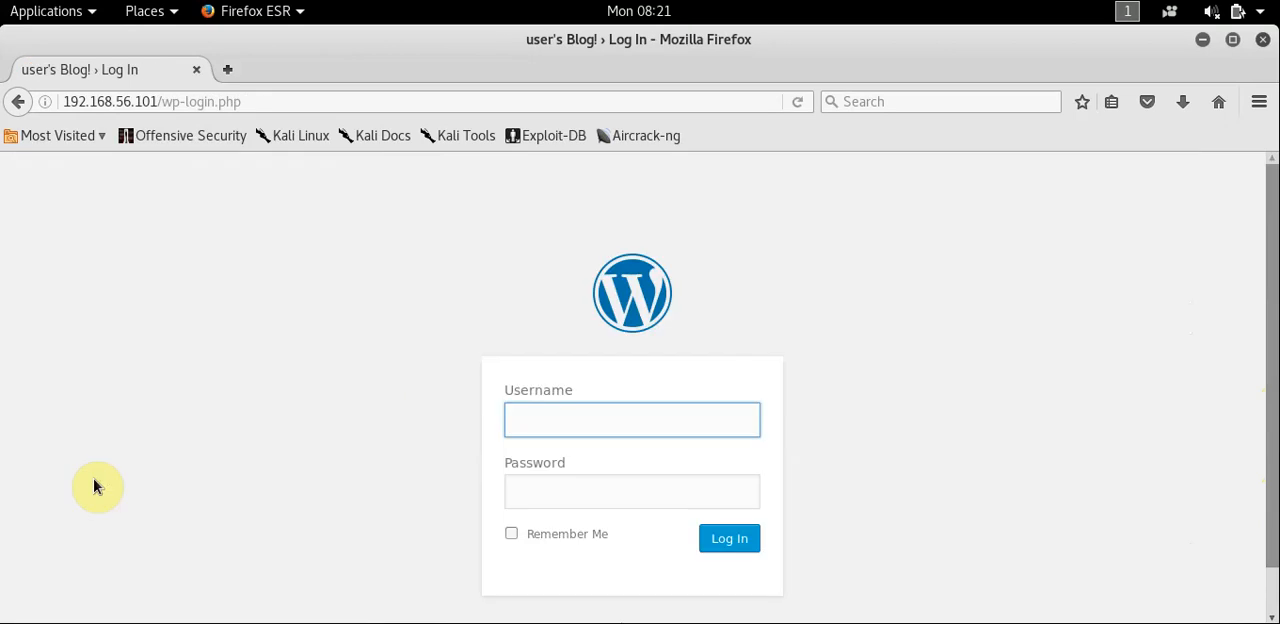
pyautogui.moveTo(410, 410)
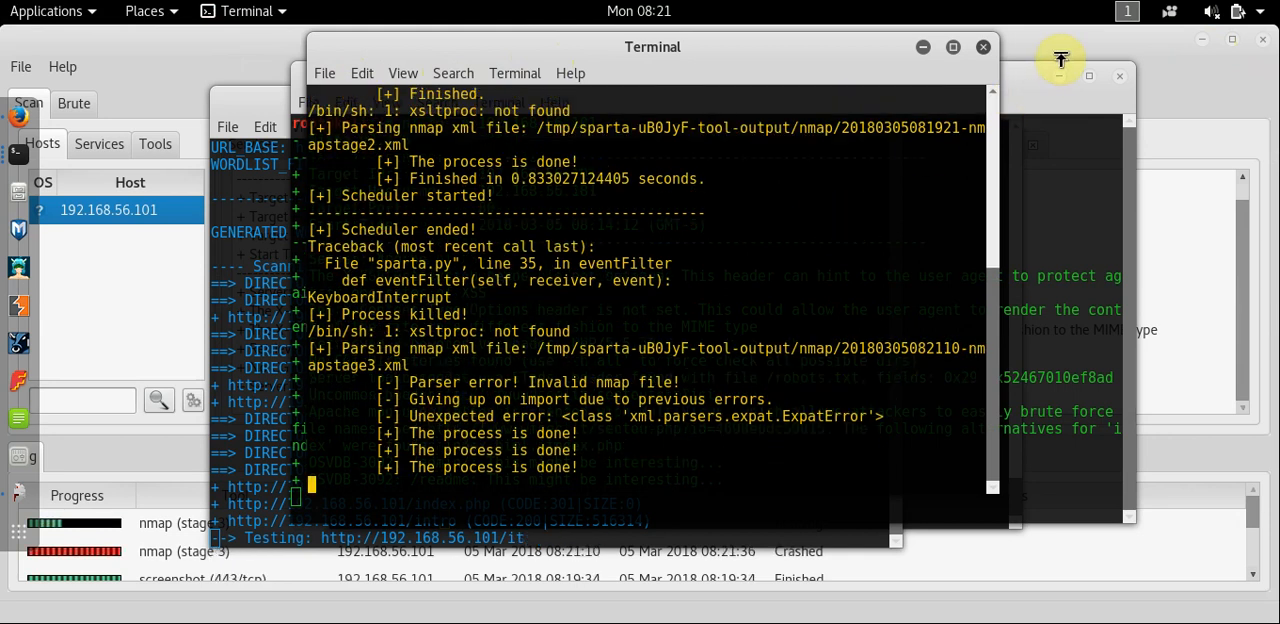
# - View SPARTA's nikto 443/tcp and 80/tcp screenshot results, then quit, confirming termination
pyautogui.click(1060, 58)
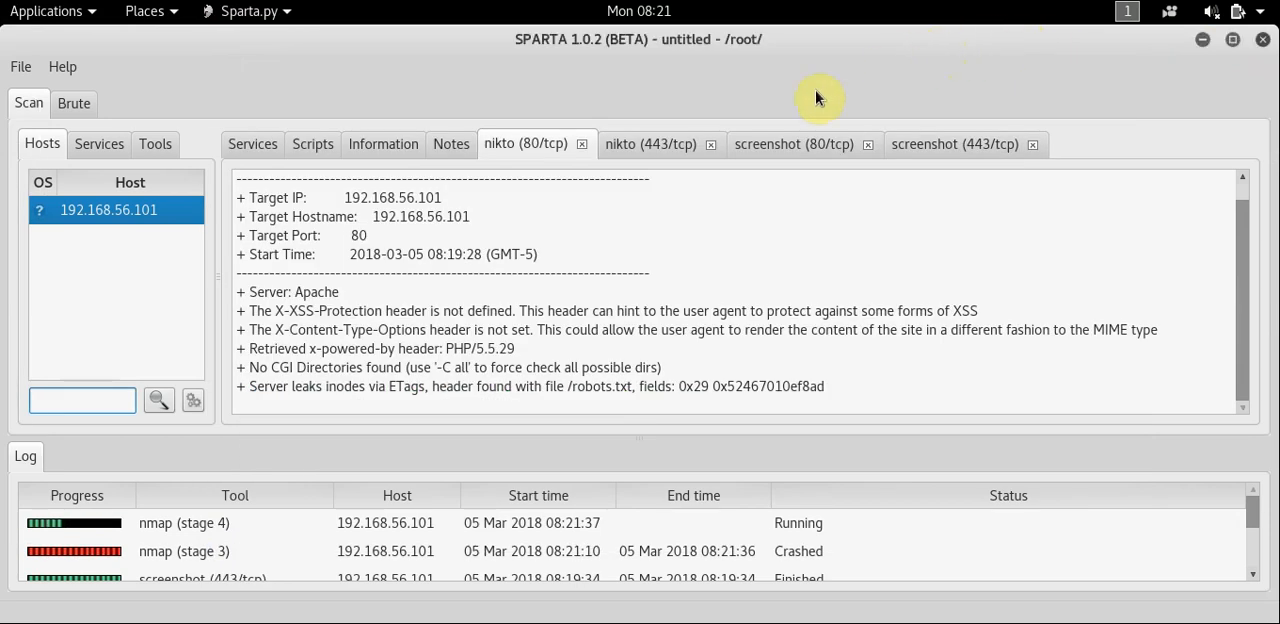
pyautogui.click(650, 143)
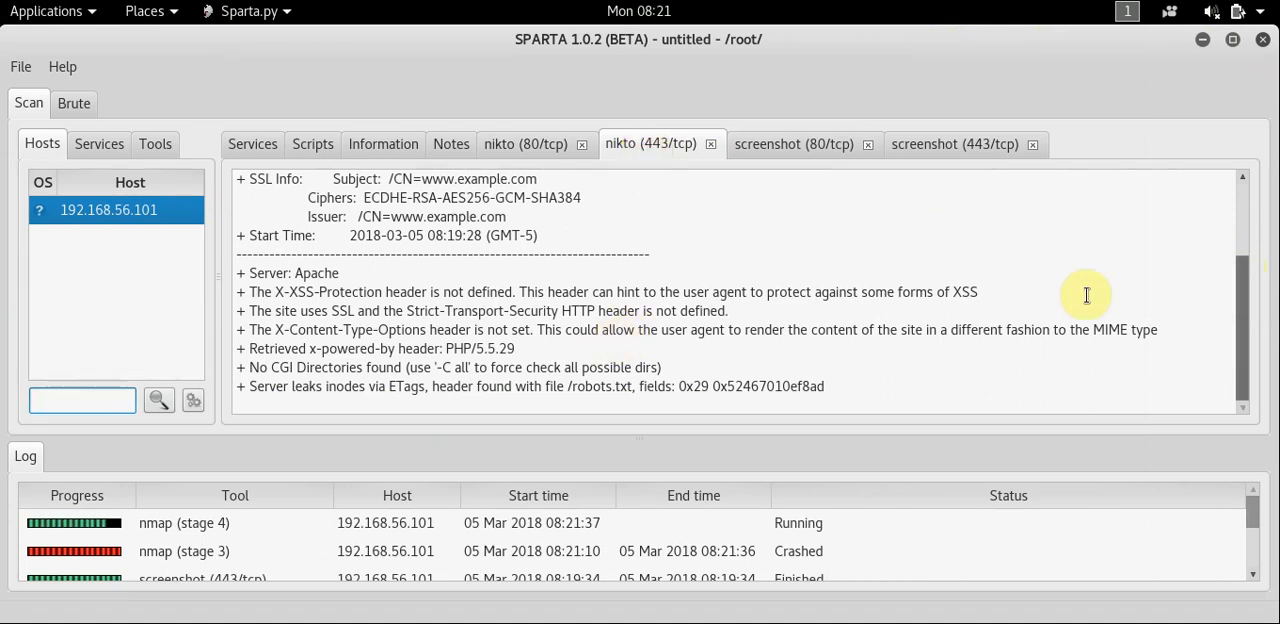
pyautogui.doubleClick(601, 386)
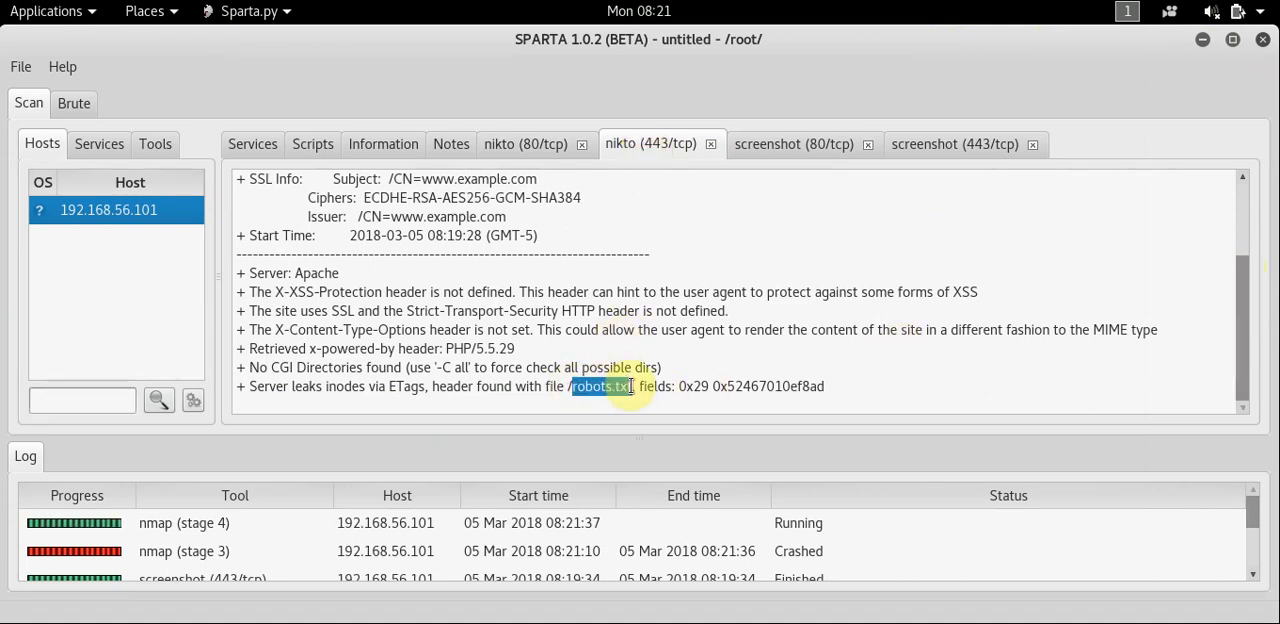
pyautogui.click(793, 143)
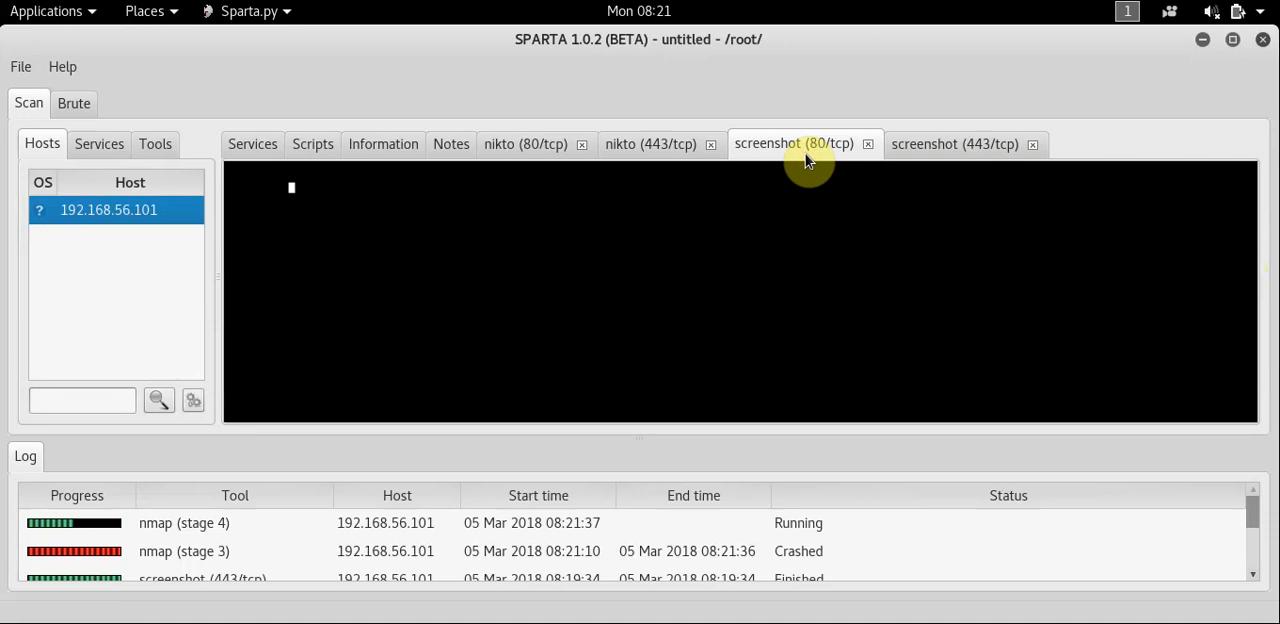
pyautogui.moveTo(383, 143)
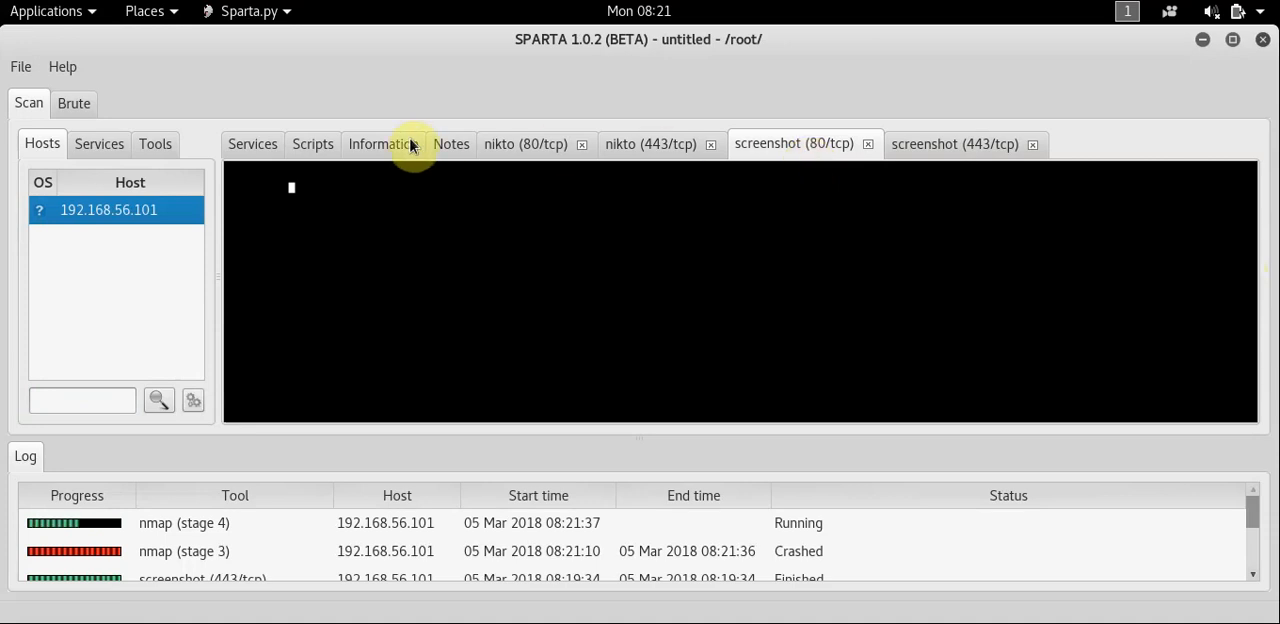
pyautogui.moveTo(330, 178)
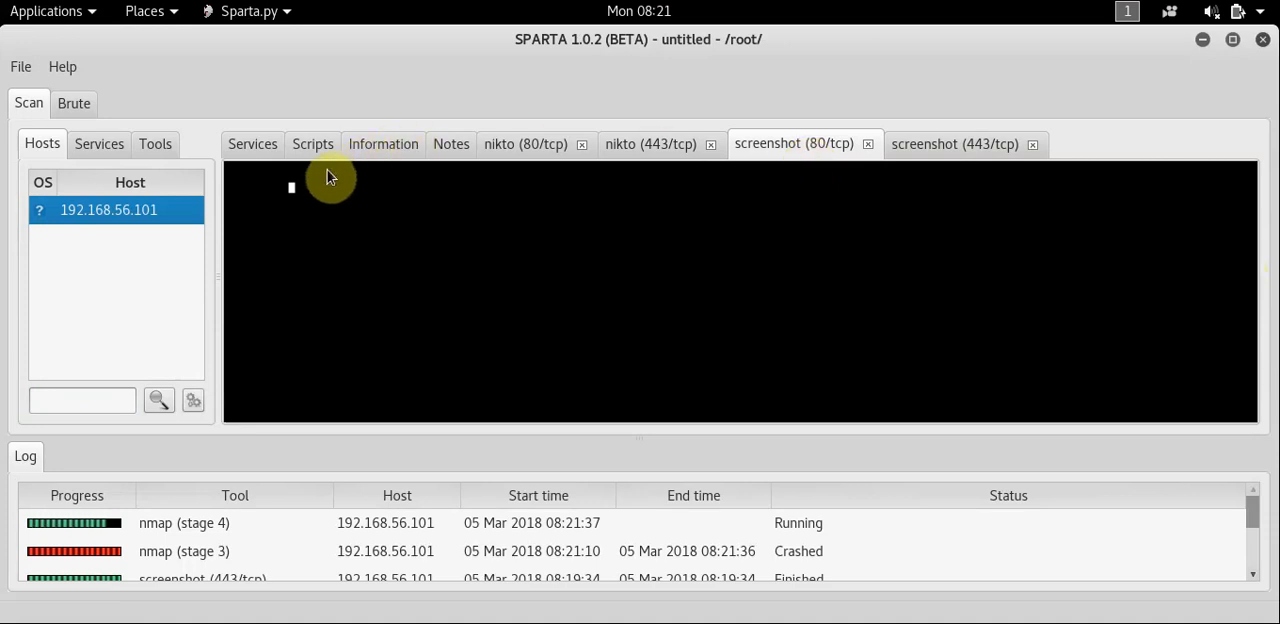
pyautogui.moveTo(450, 143)
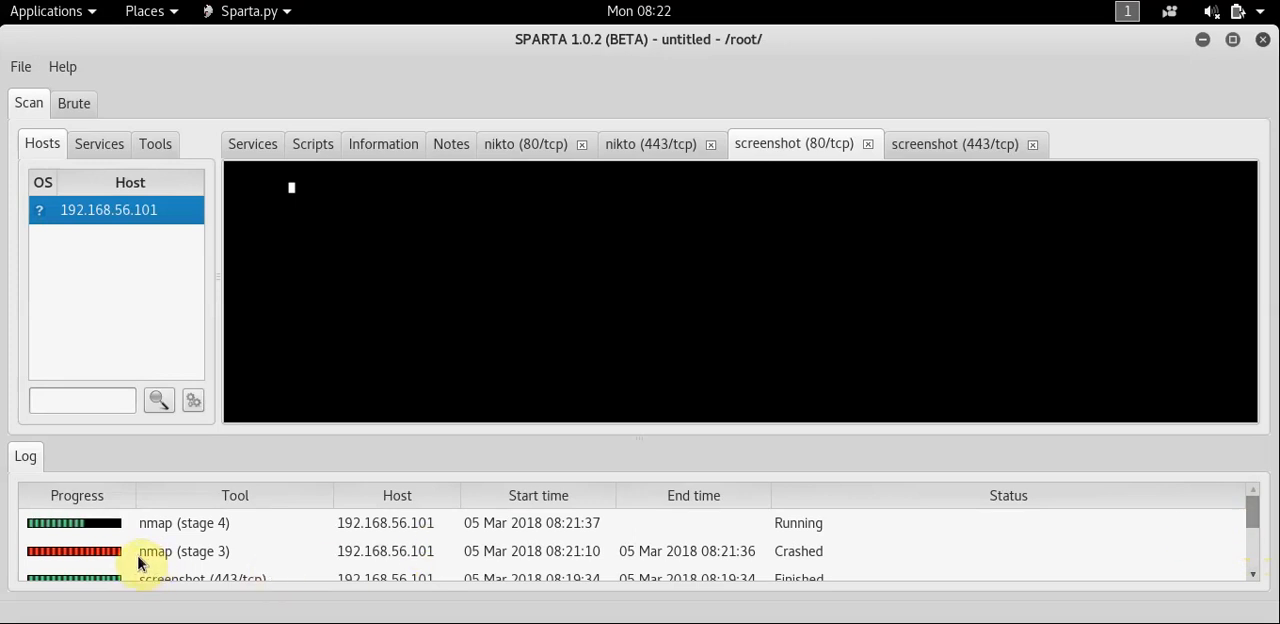
pyautogui.moveTo(875, 105)
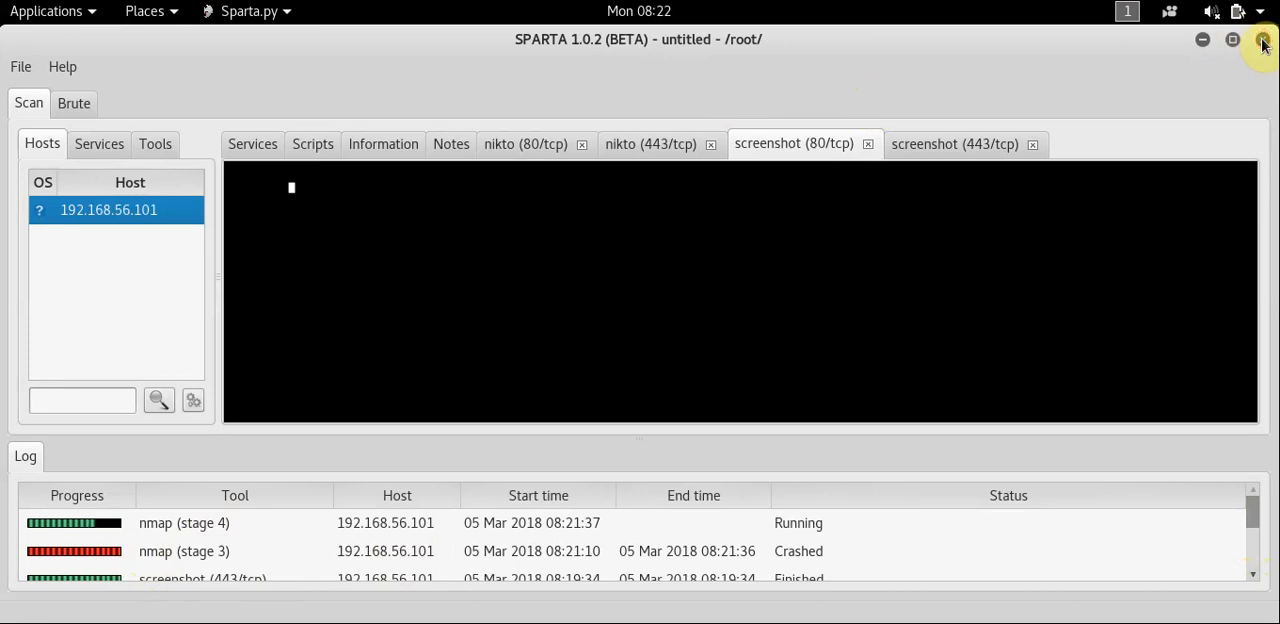
pyautogui.click(1262, 40)
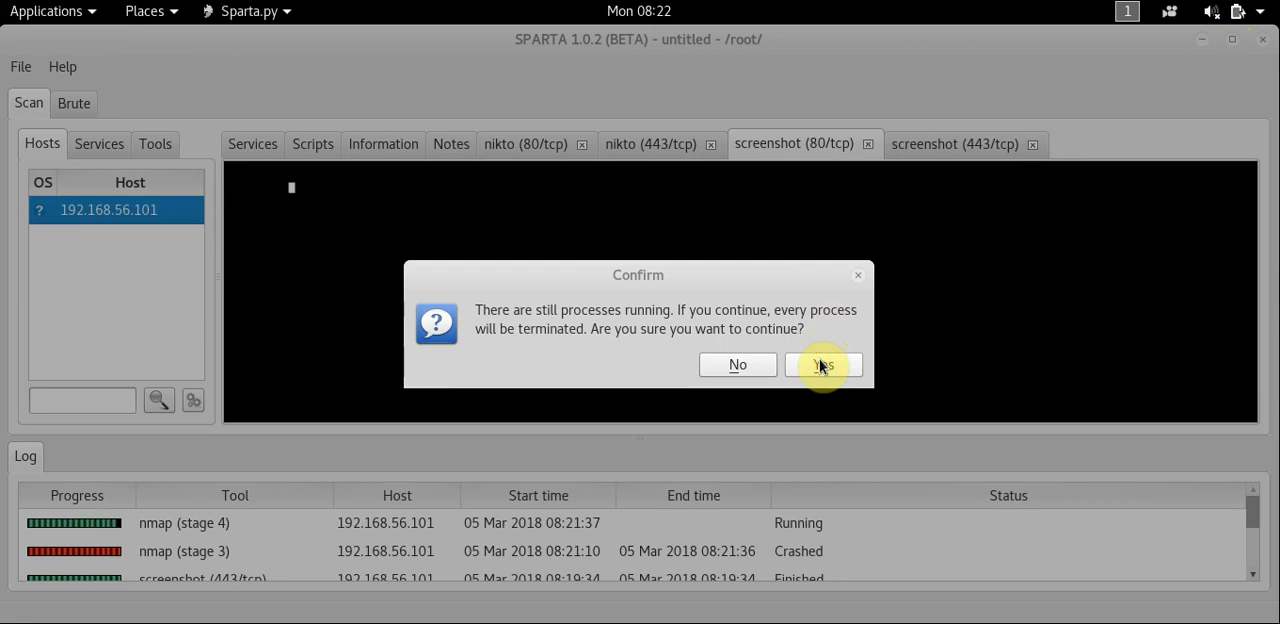
pyautogui.click(822, 364)
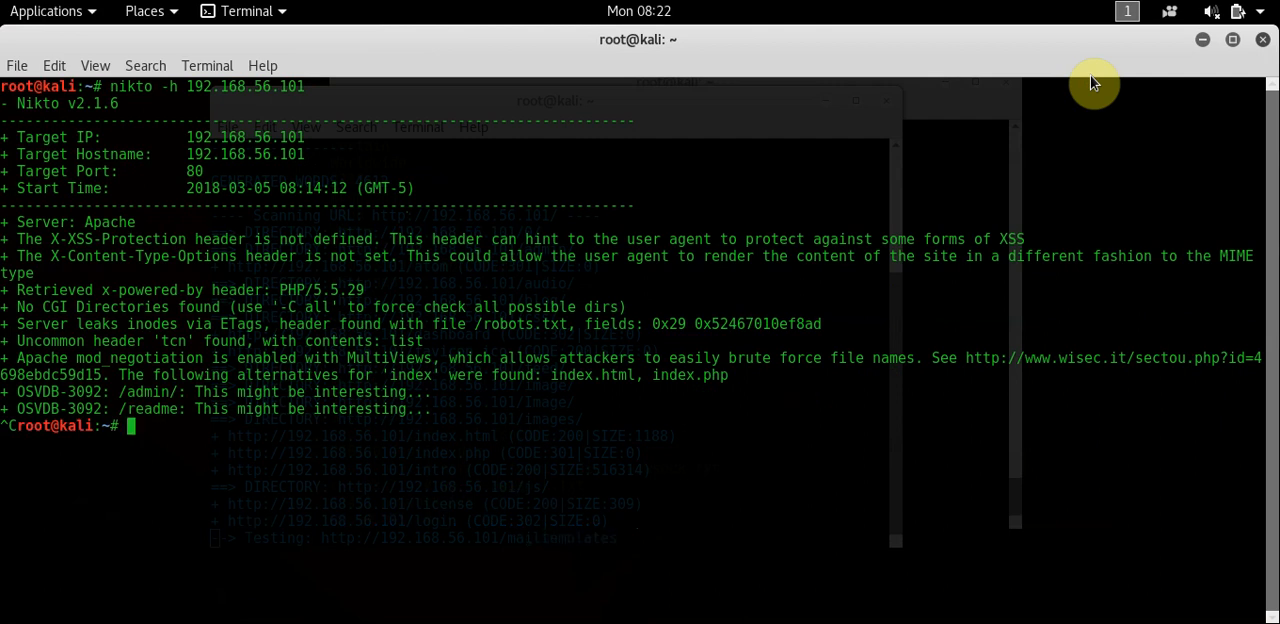
# - Run wpscan --url 192.168.56.101 --enumerate u, declining the database update; no usernames are found
pyautogui.write('wps')
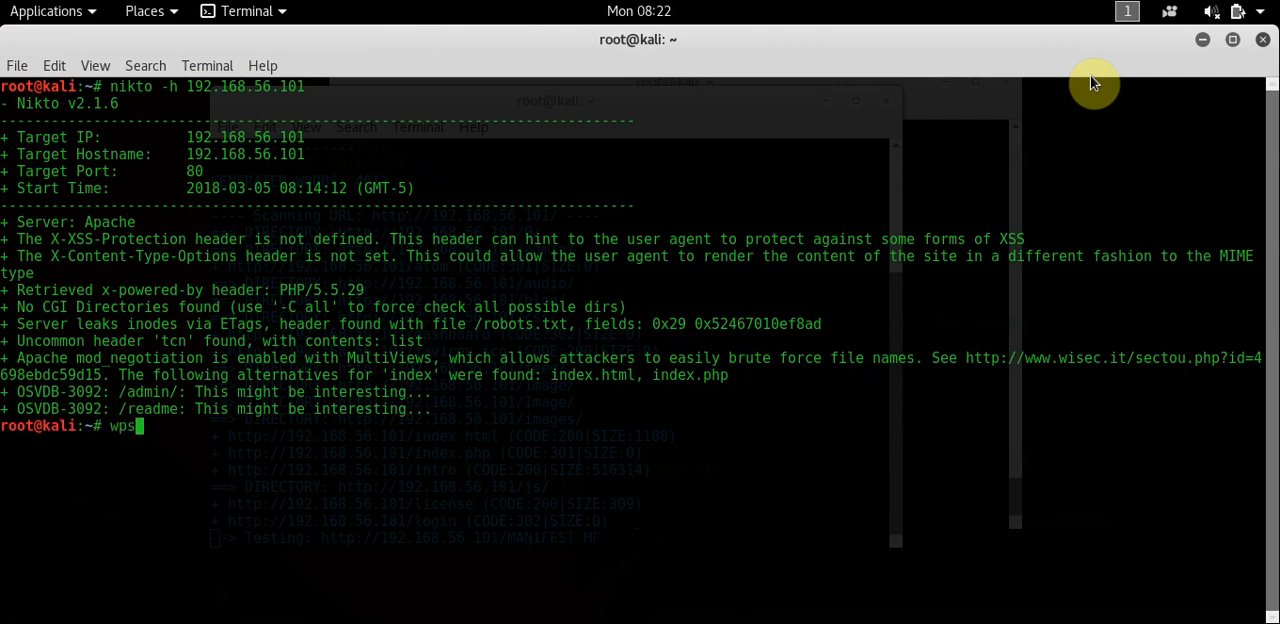
pyautogui.write('can --')
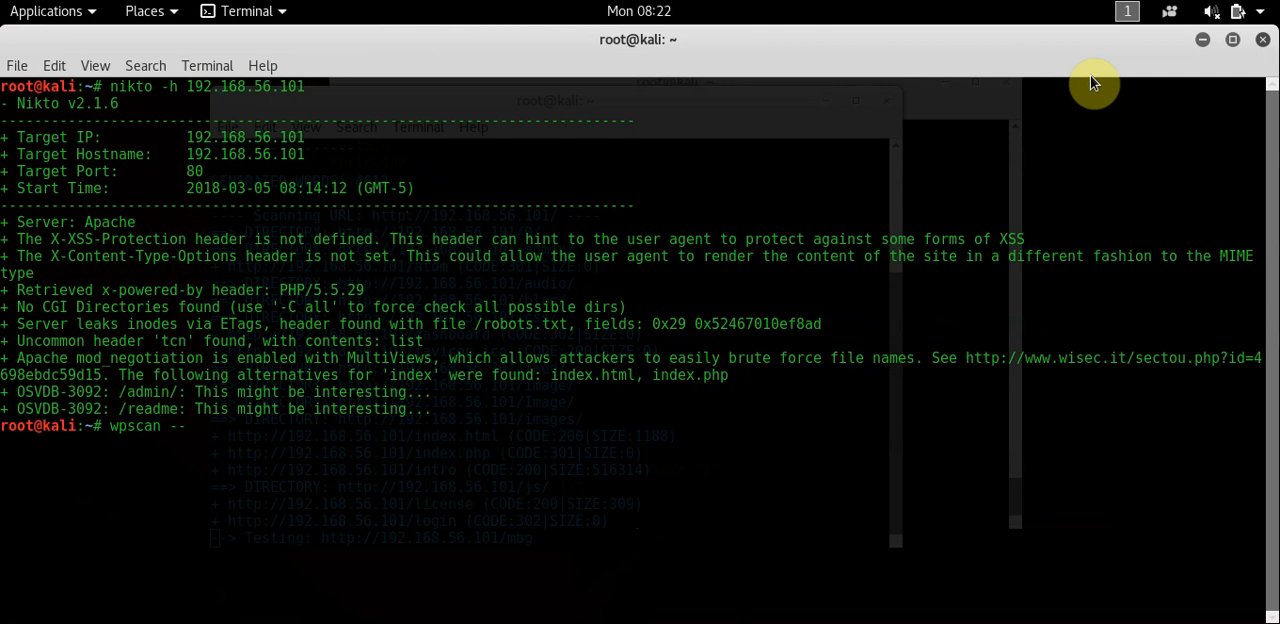
pyautogui.write('u')
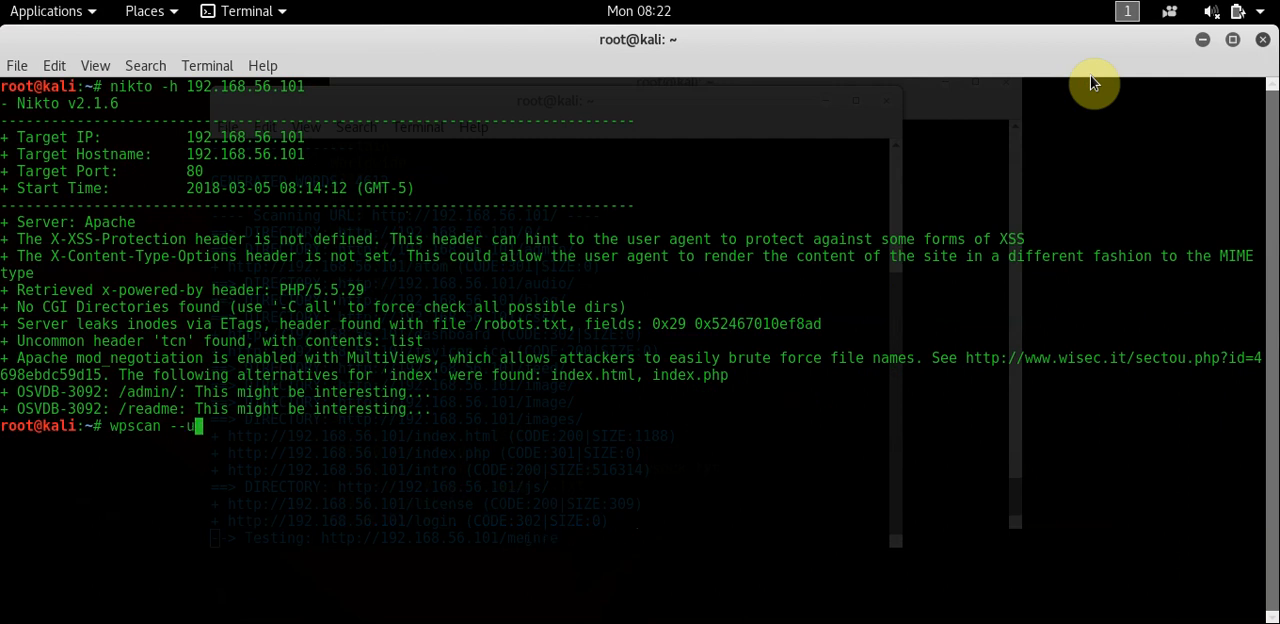
pyautogui.write('rl 192.168.56.')
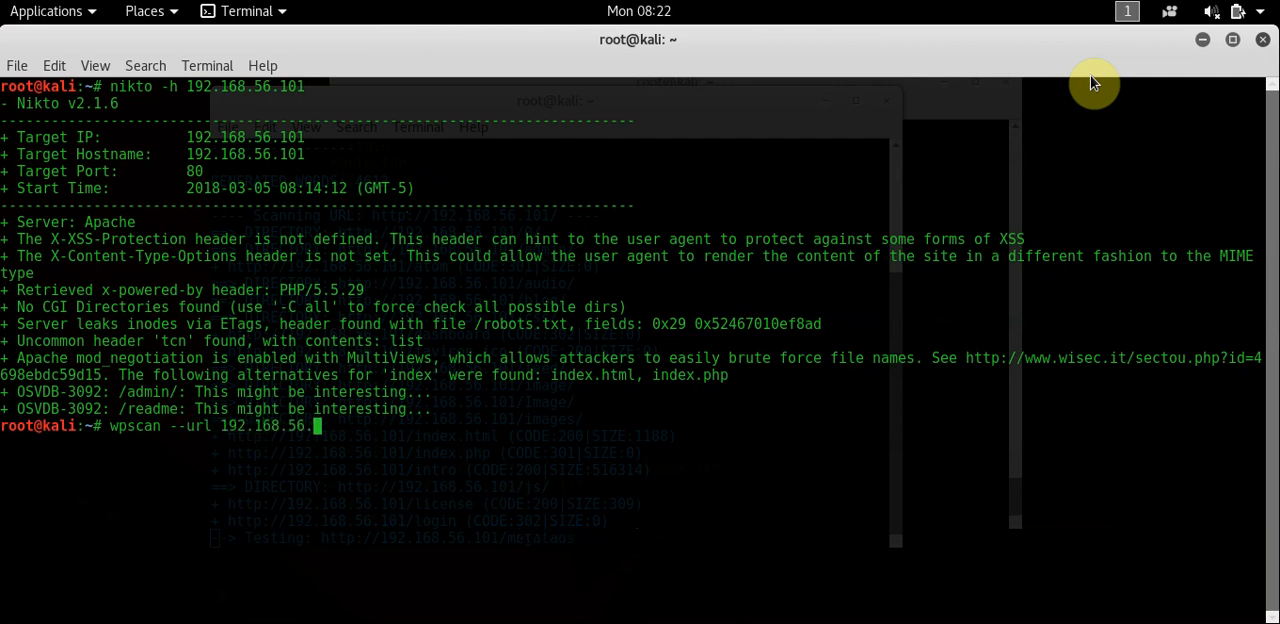
pyautogui.write('101 --enumerate u')
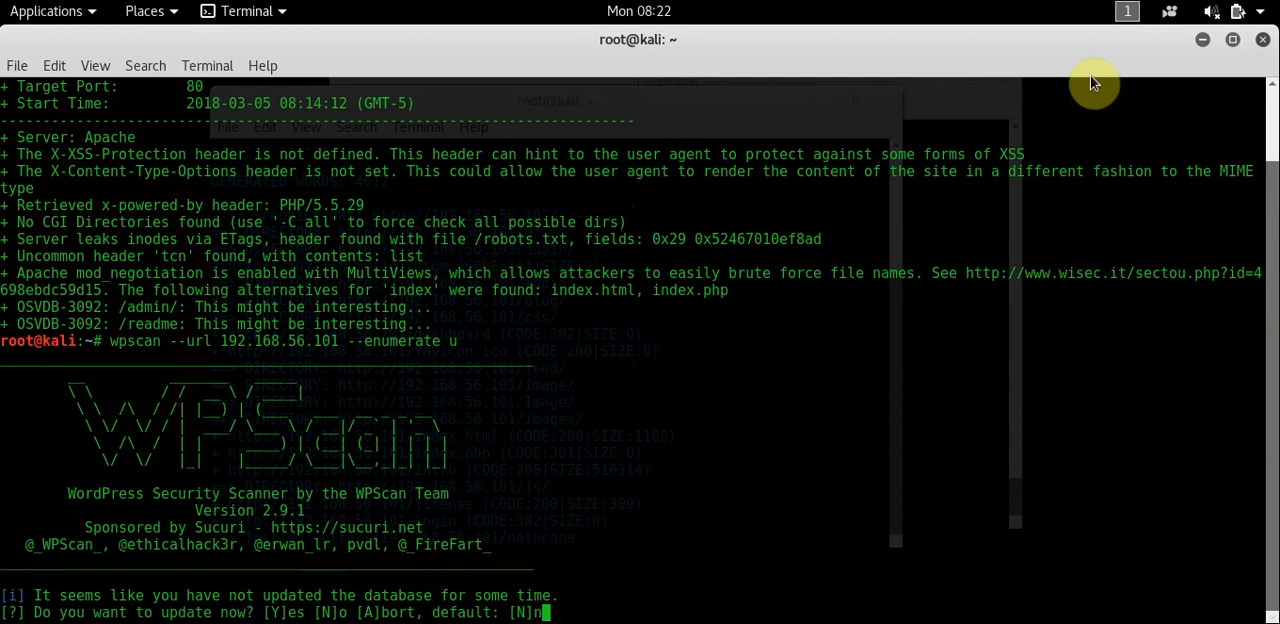
pyautogui.press('Return')
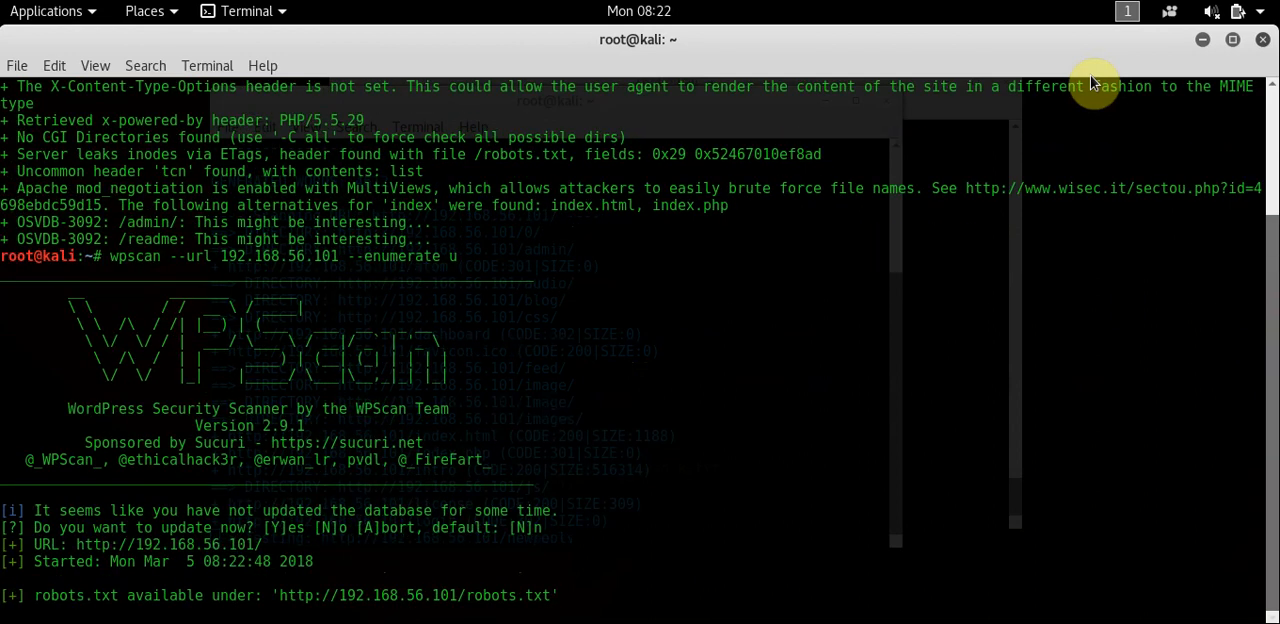
pyautogui.scroll(-3)
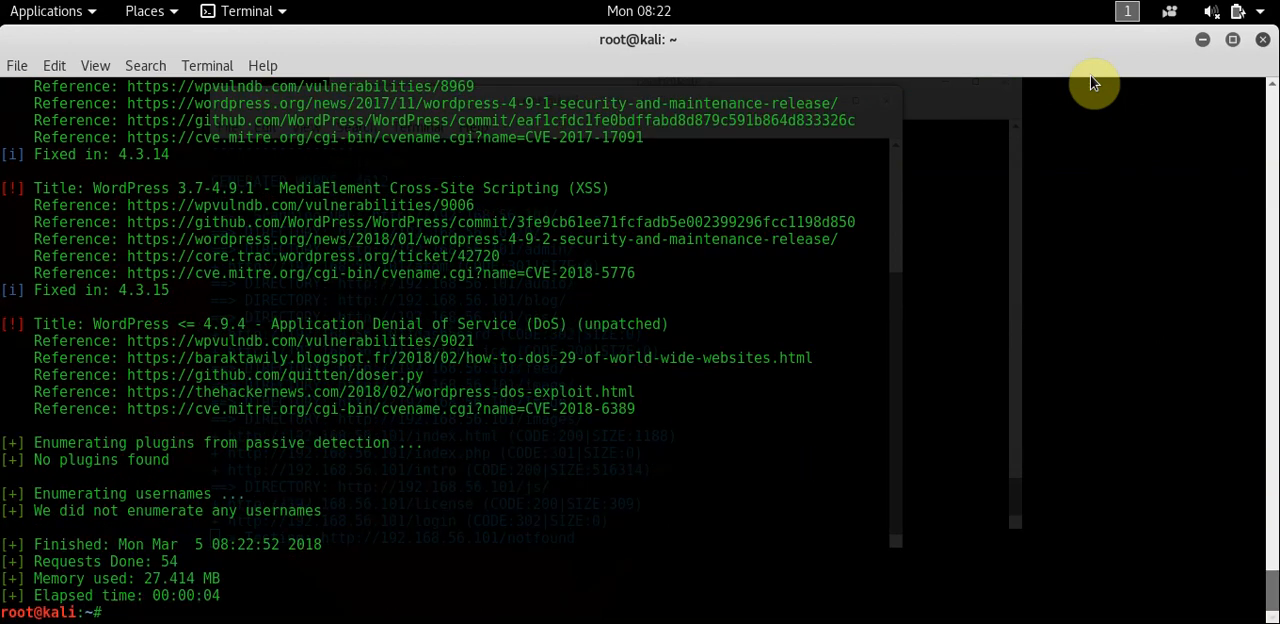
pyautogui.moveTo(683, 130)
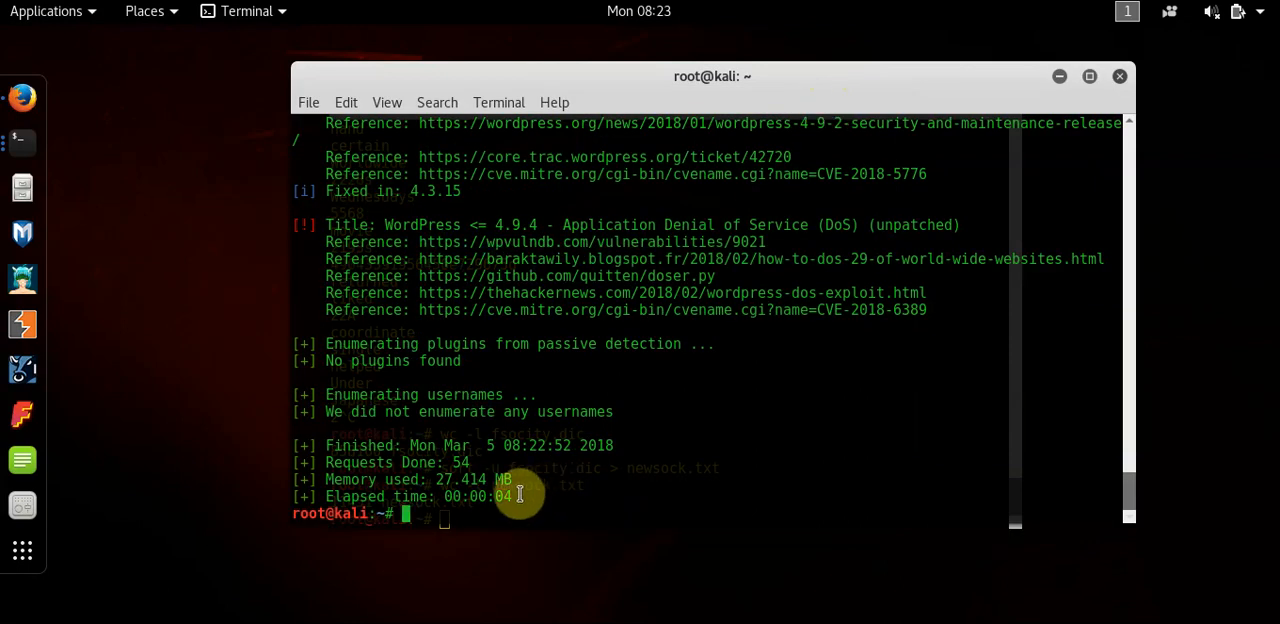
pyautogui.moveTo(578, 343)
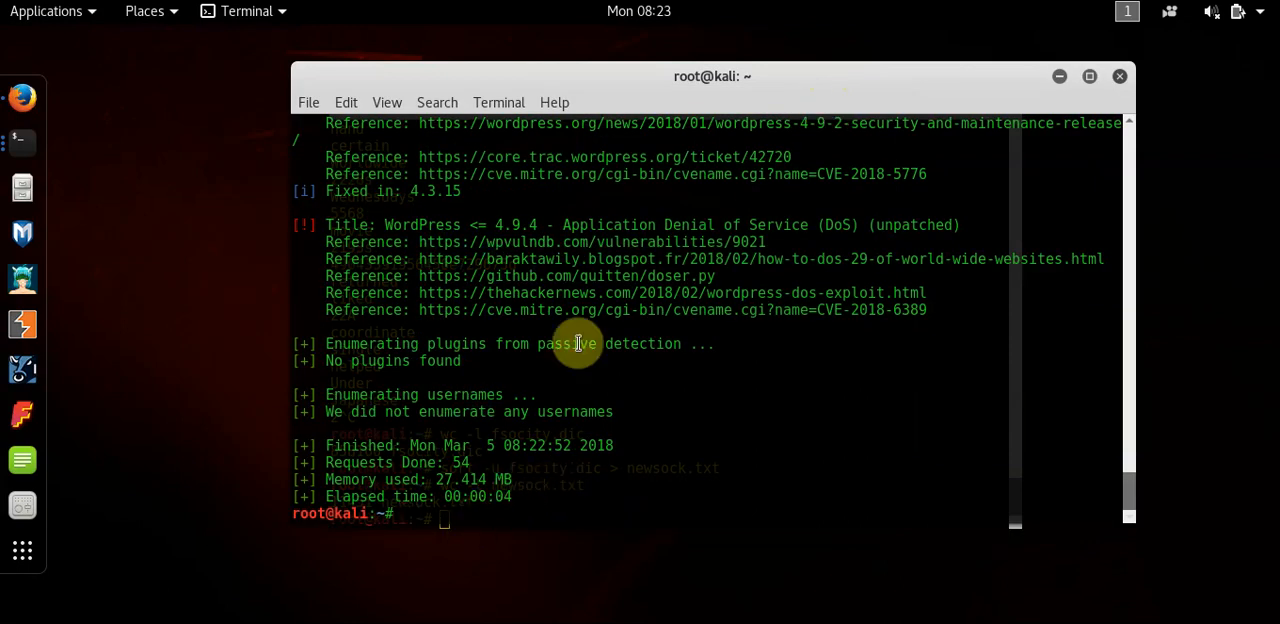
# - Run wpscan --enumerate u against 192.168.56.101/0/, revealing users mich05654 and elliot
pyautogui.click(1089, 76)
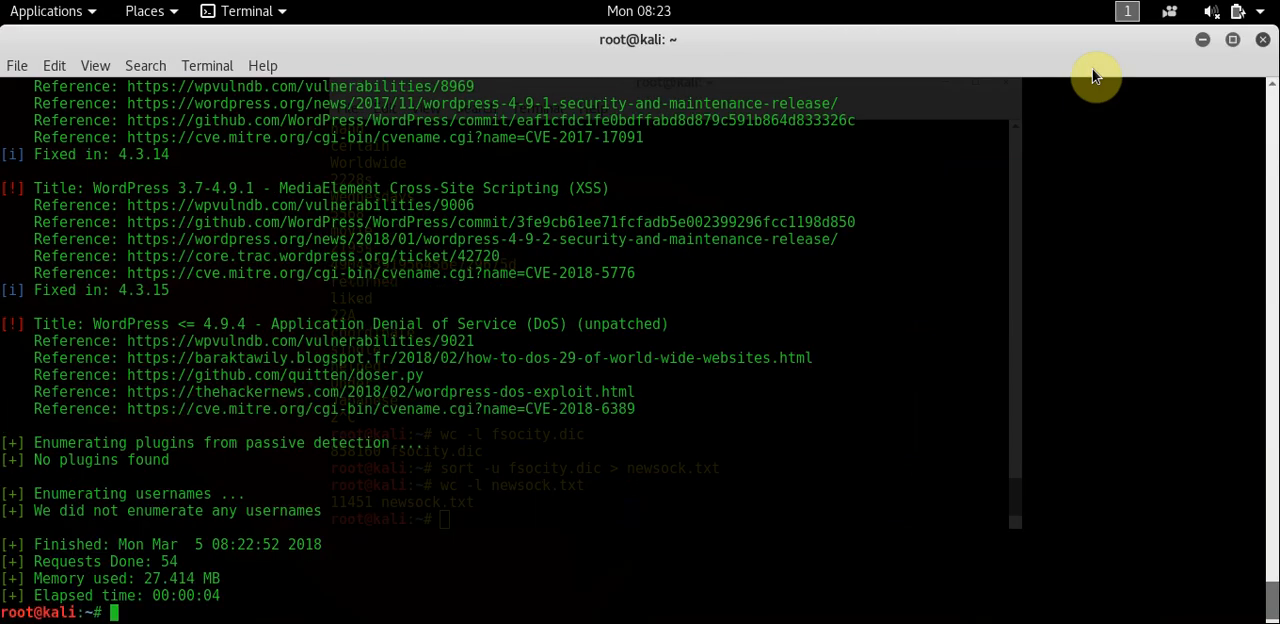
pyautogui.write('wpscan -')
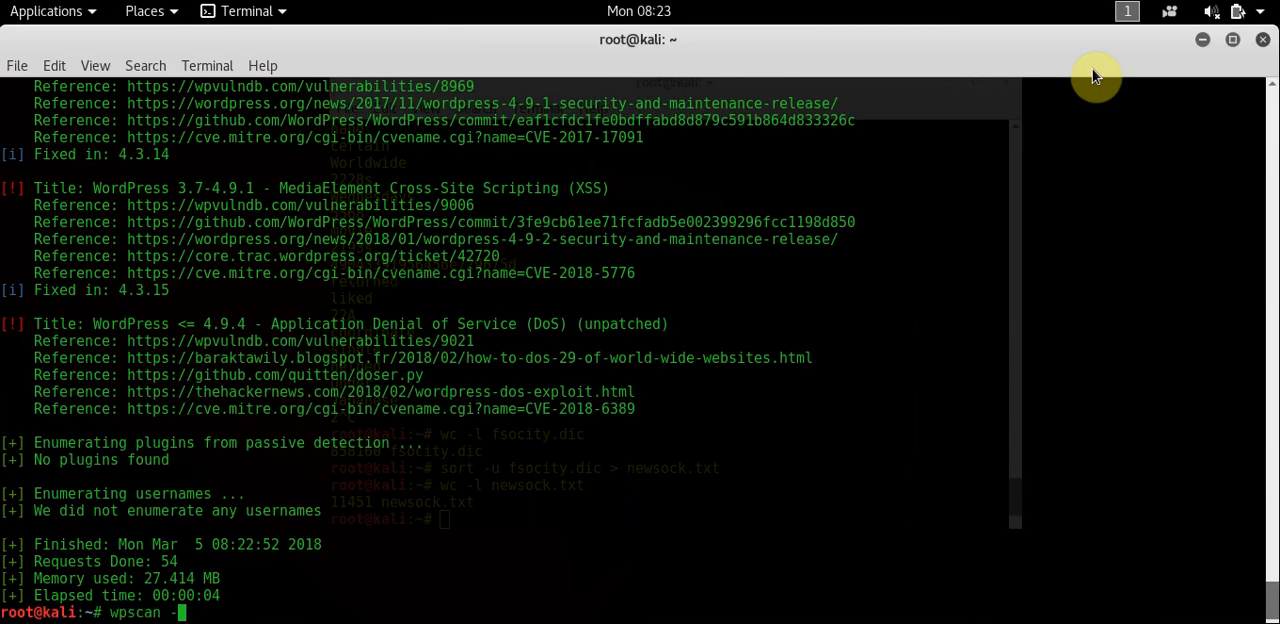
pyautogui.write('-url 192.168')
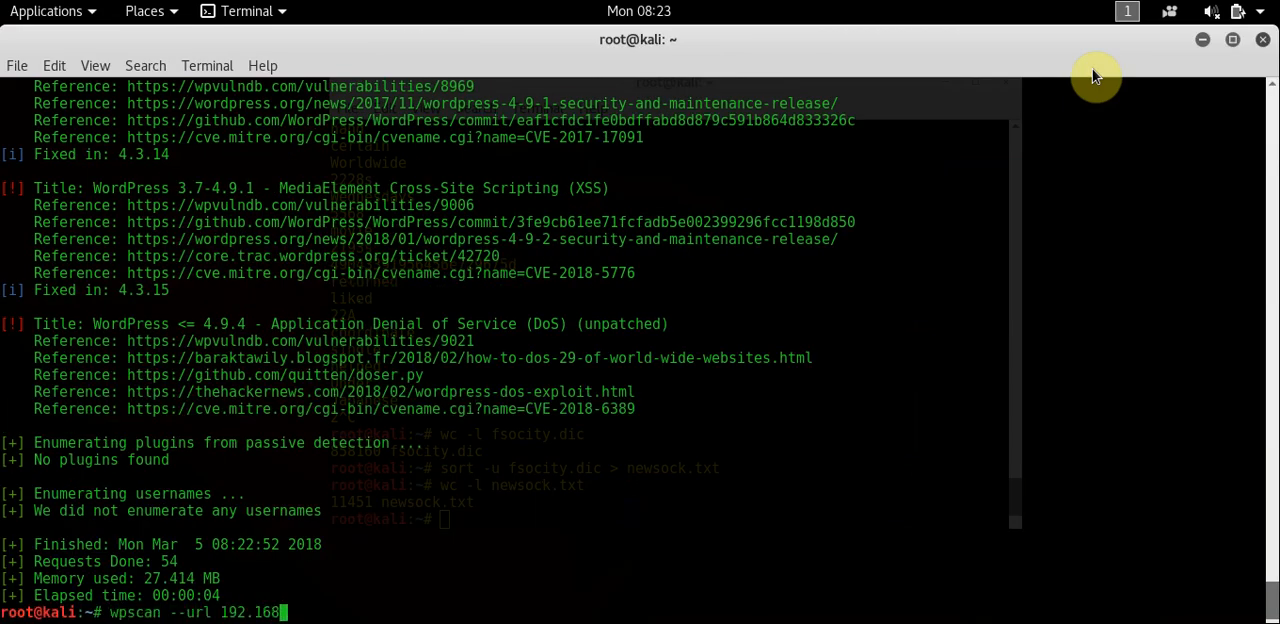
pyautogui.write('.56.101')
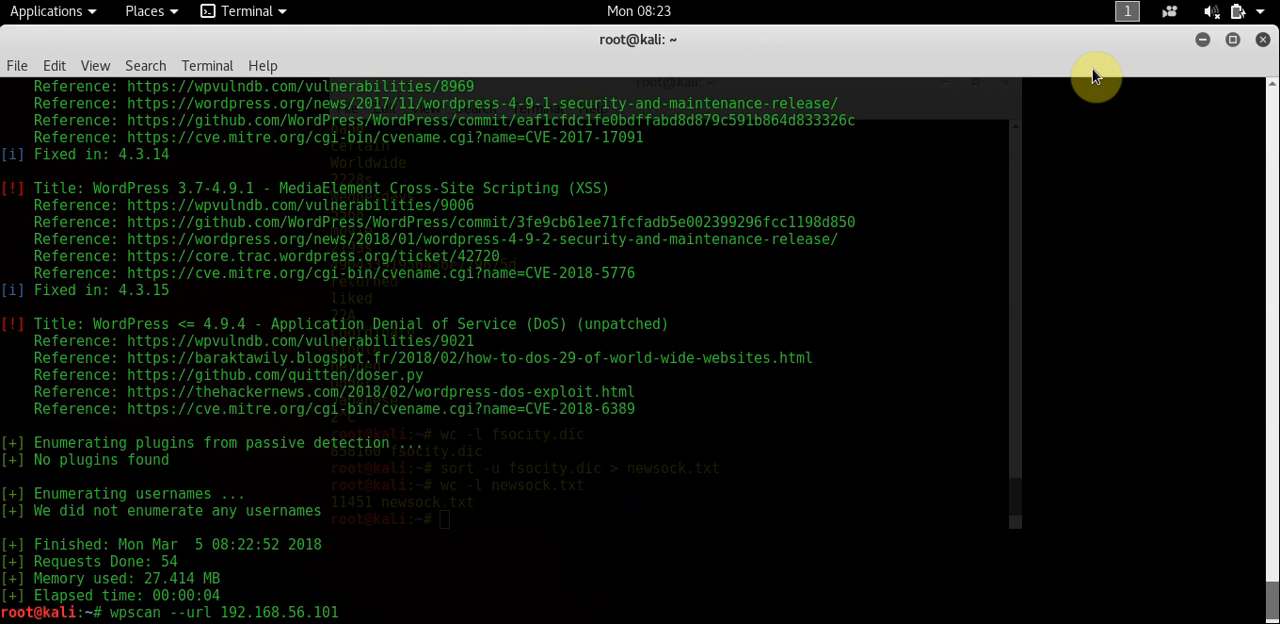
pyautogui.write('/0/')
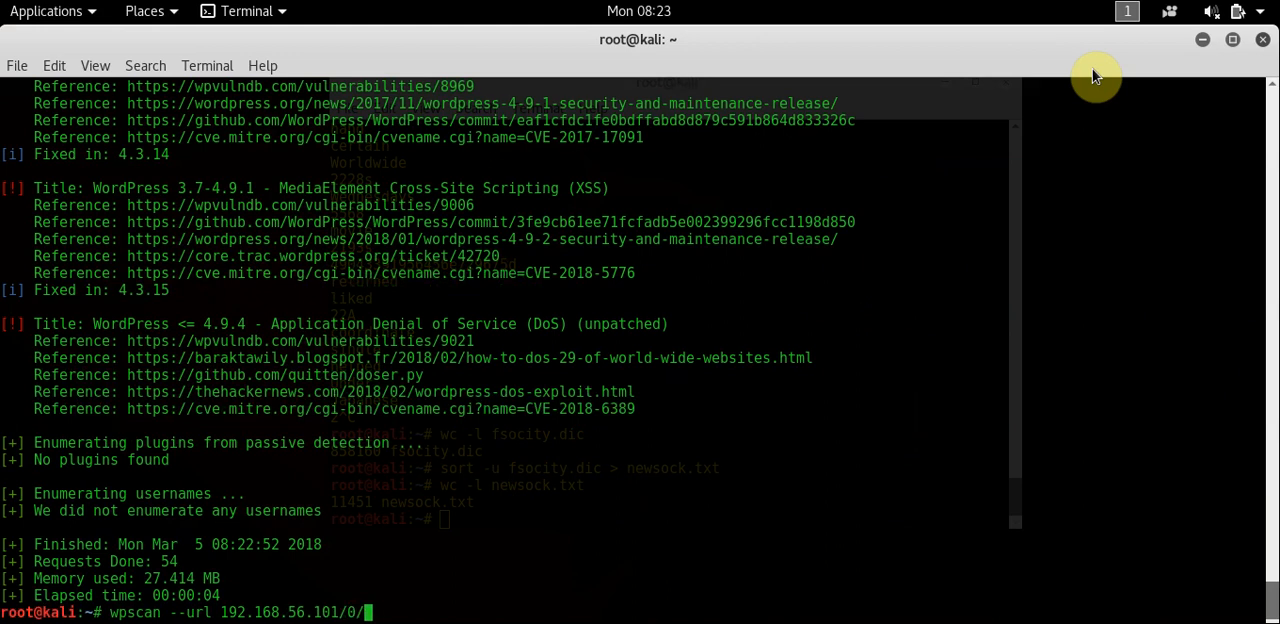
pyautogui.write('--enum')
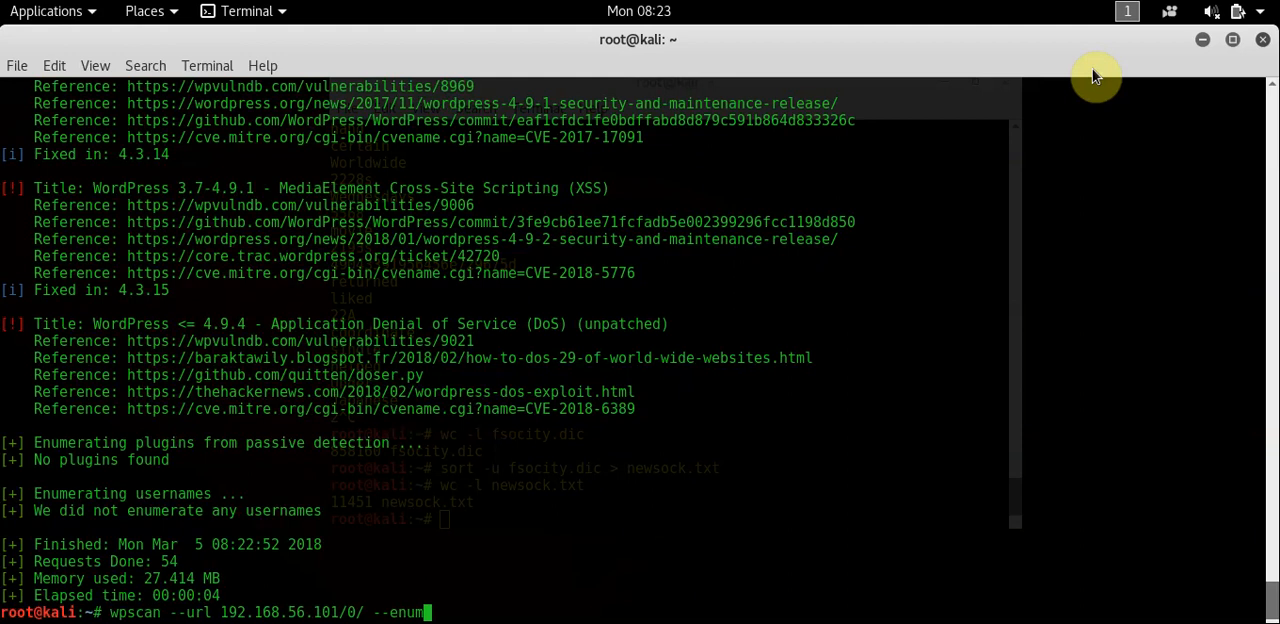
pyautogui.write('erate u')
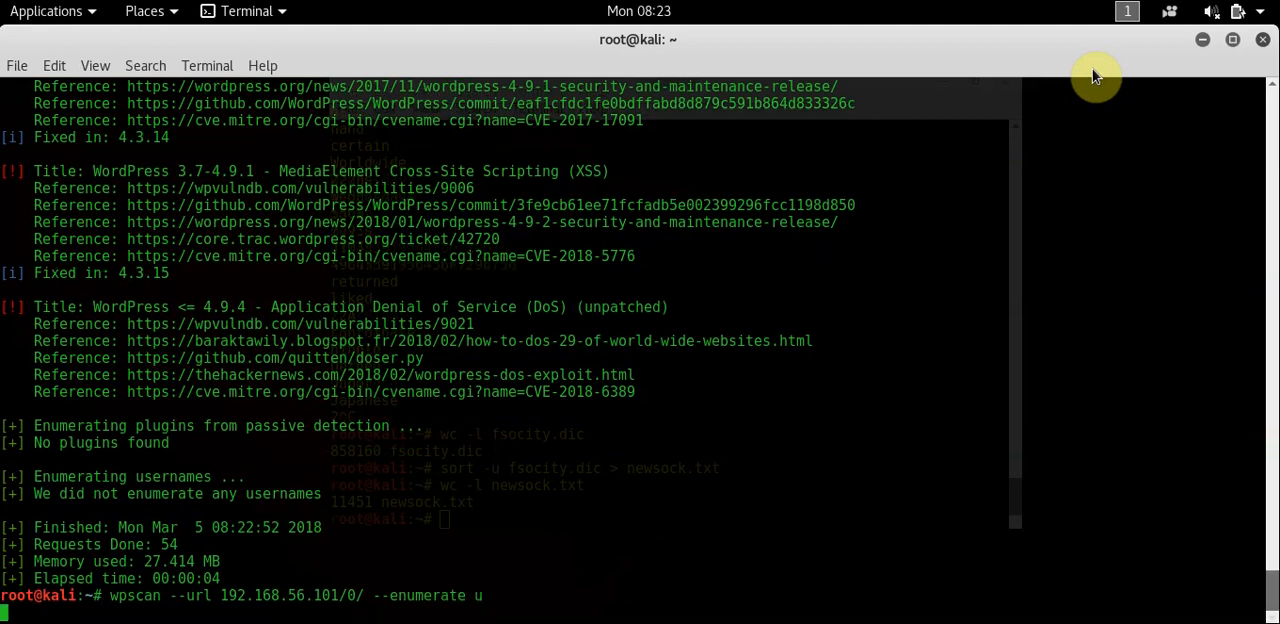
pyautogui.press('Return')
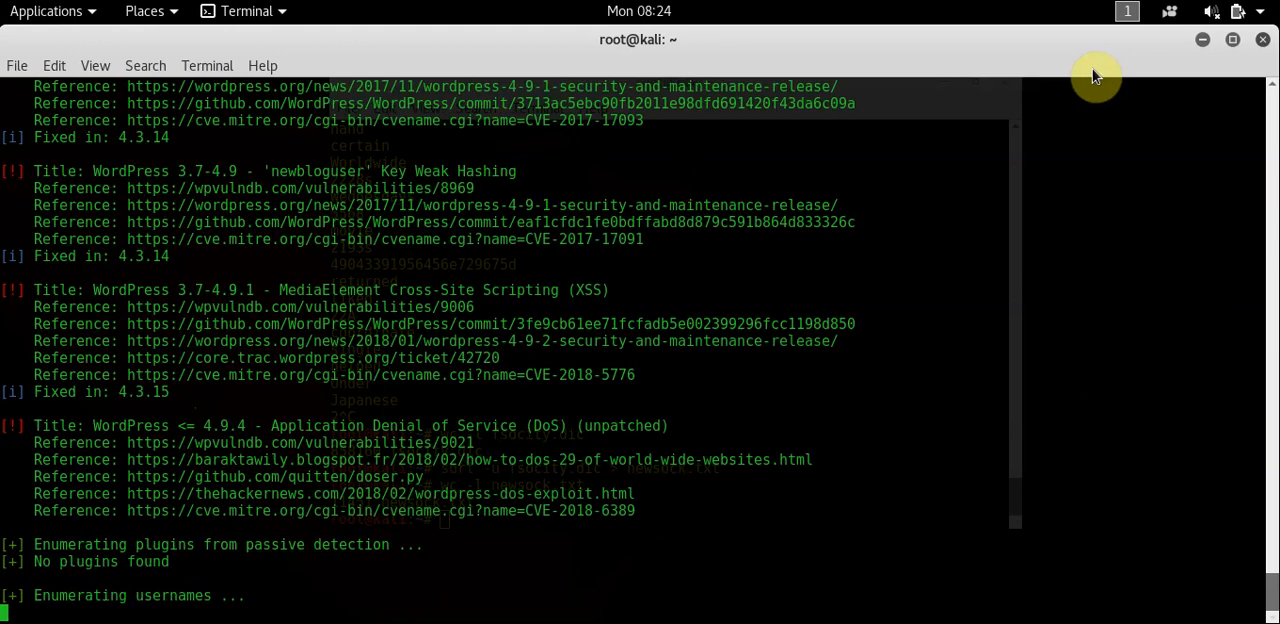
pyautogui.scroll(-3)
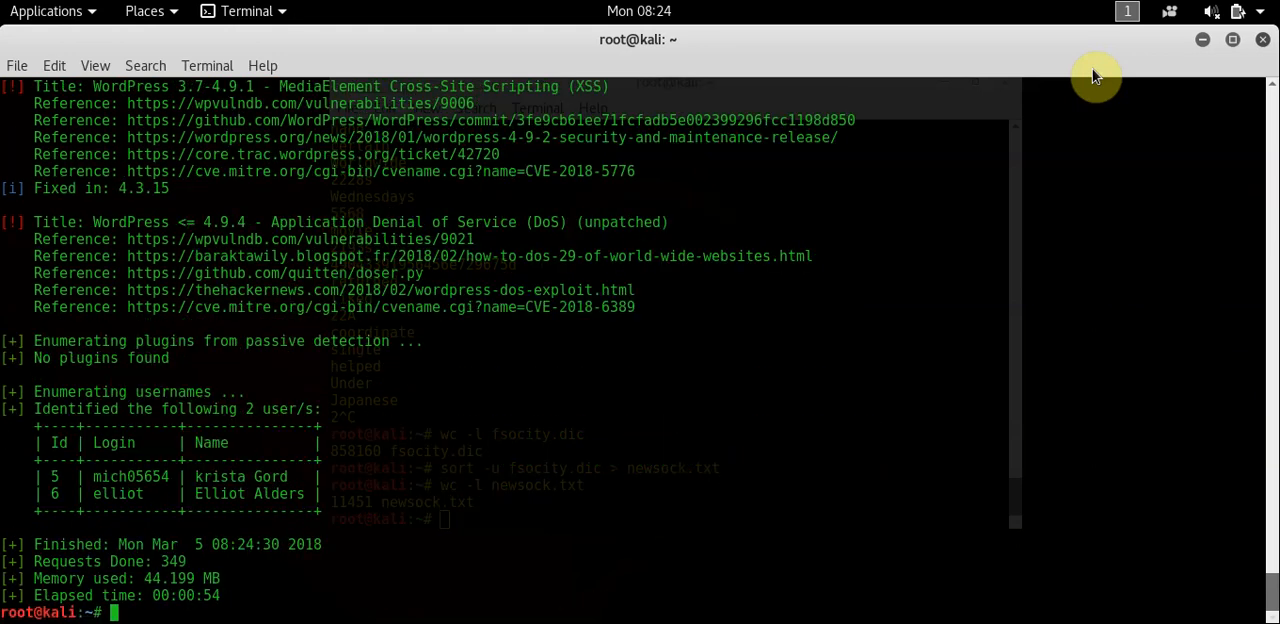
pyautogui.moveTo(718, 119)
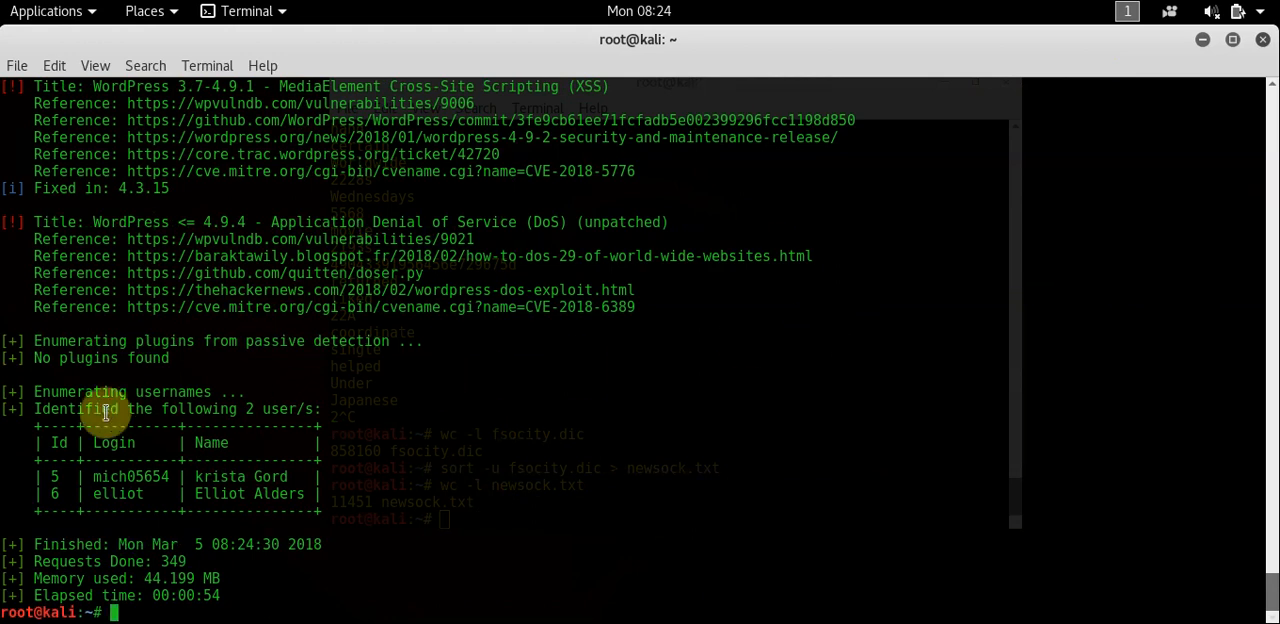
pyautogui.moveTo(82, 480)
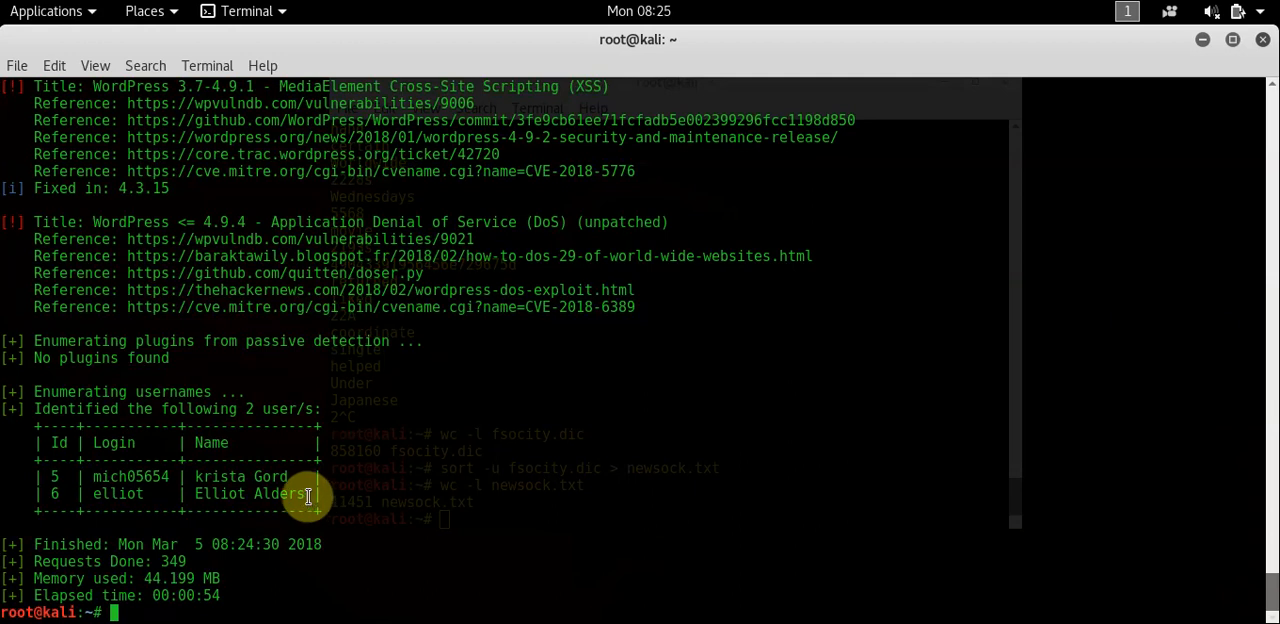
pyautogui.moveTo(1095, 257)
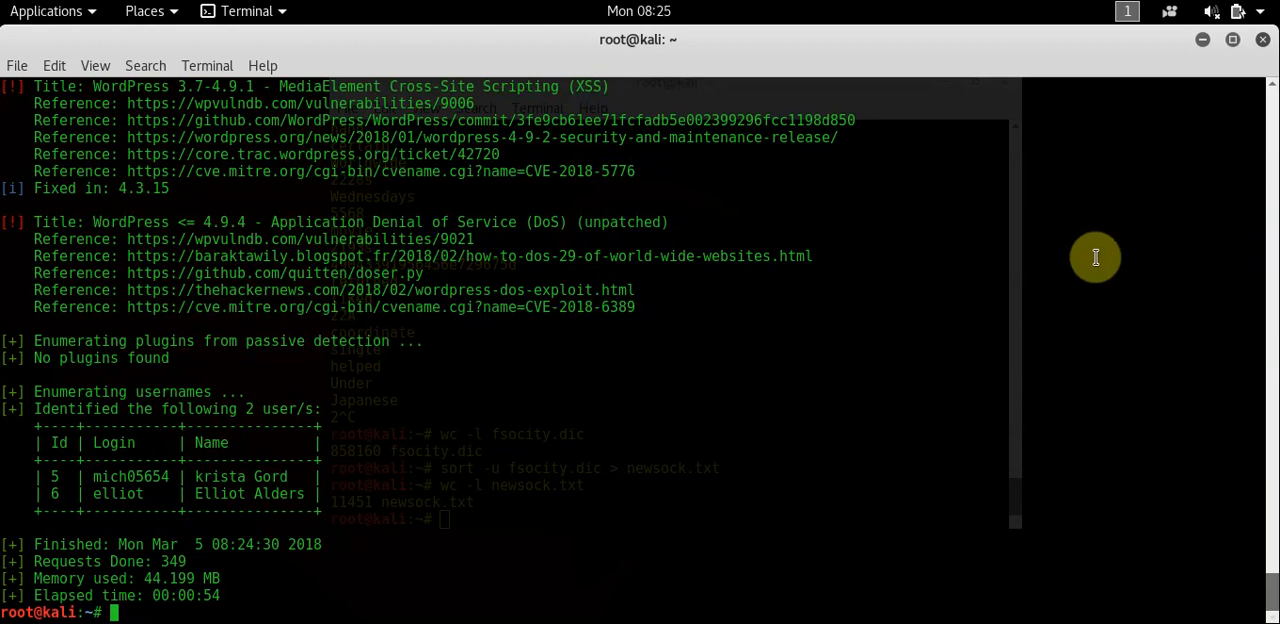
pyautogui.moveTo(677, 391)
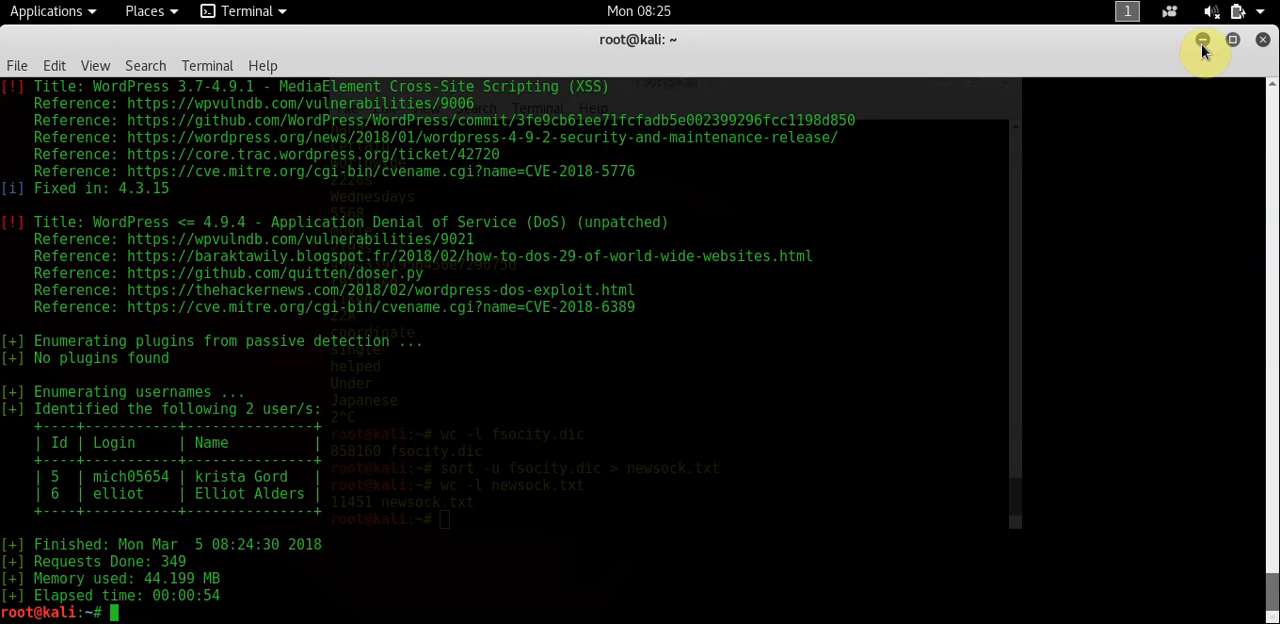
# - Minimize the WPScan results window to reveal the newsock.txt wordlist terminal
pyautogui.click(1233, 40)
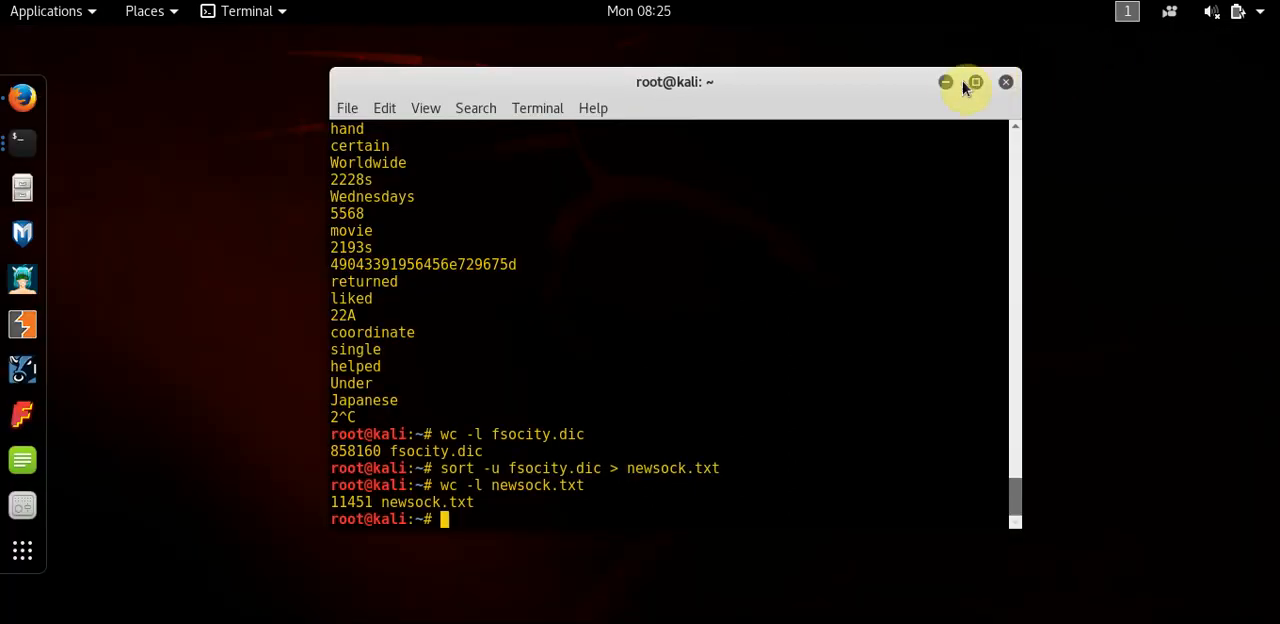
# - Minimize the wordlist terminal and bring up Firefox on 192.168.56.101/wp-login.php
pyautogui.click(945, 82)
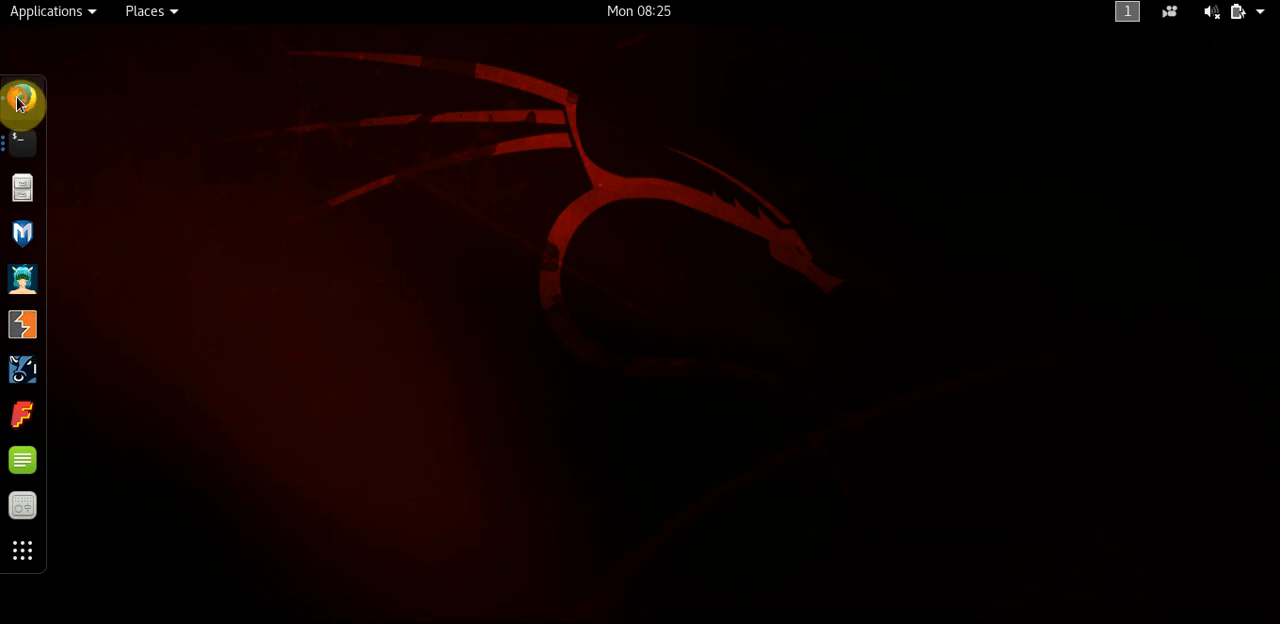
pyautogui.click(22, 102)
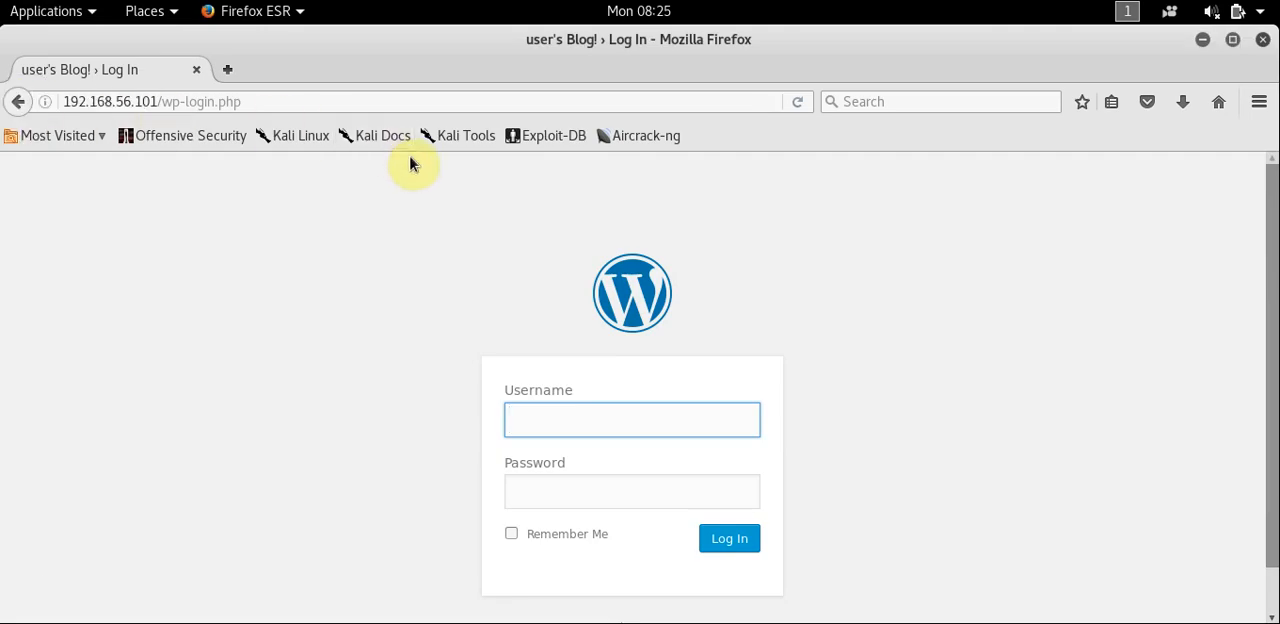
pyautogui.moveTo(1057, 100)
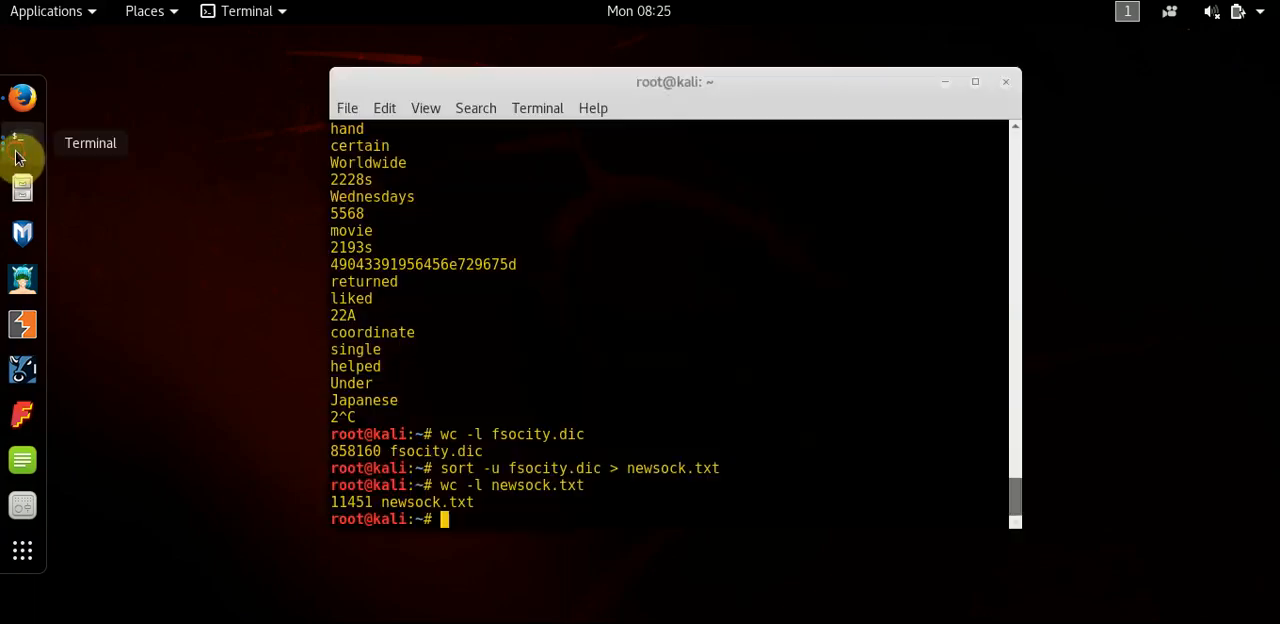
# - Open a new terminal window and start writing smalllog.txt with cat >
pyautogui.click(347, 108)
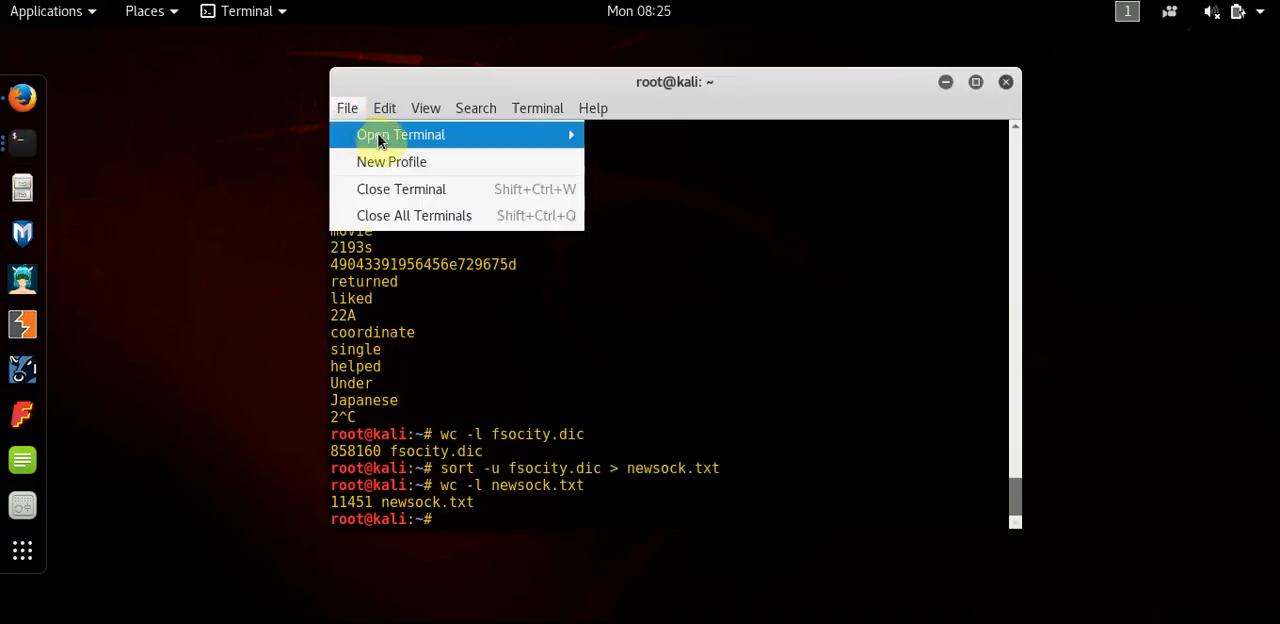
pyautogui.moveTo(400, 134)
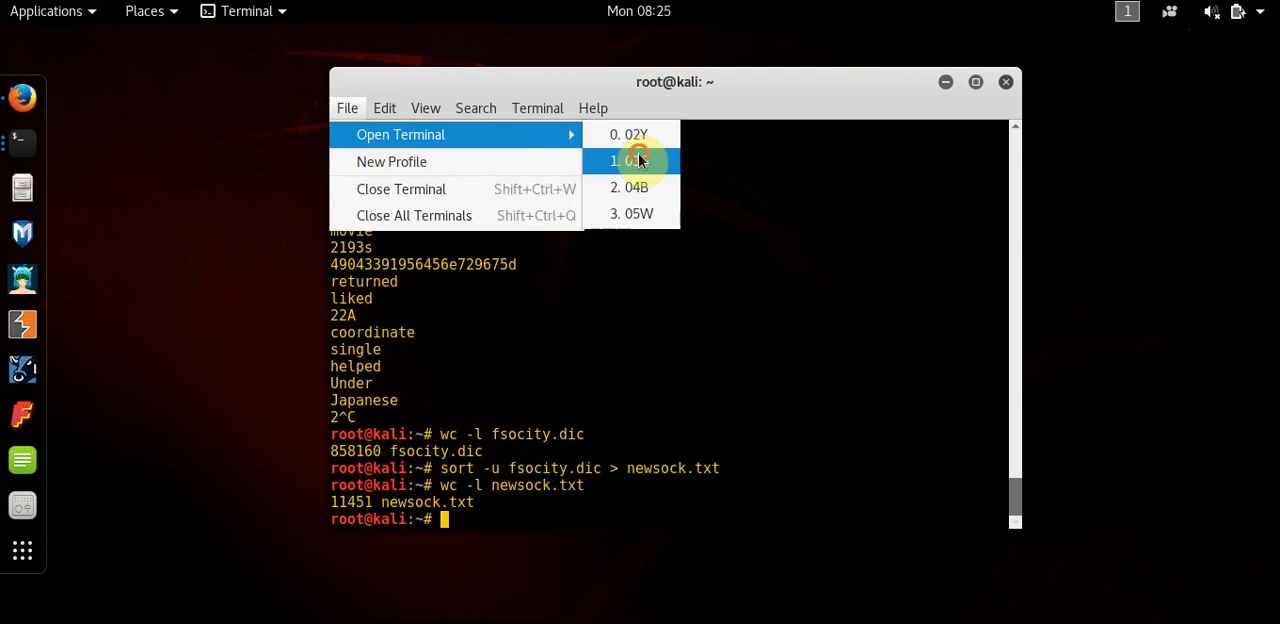
pyautogui.click(628, 160)
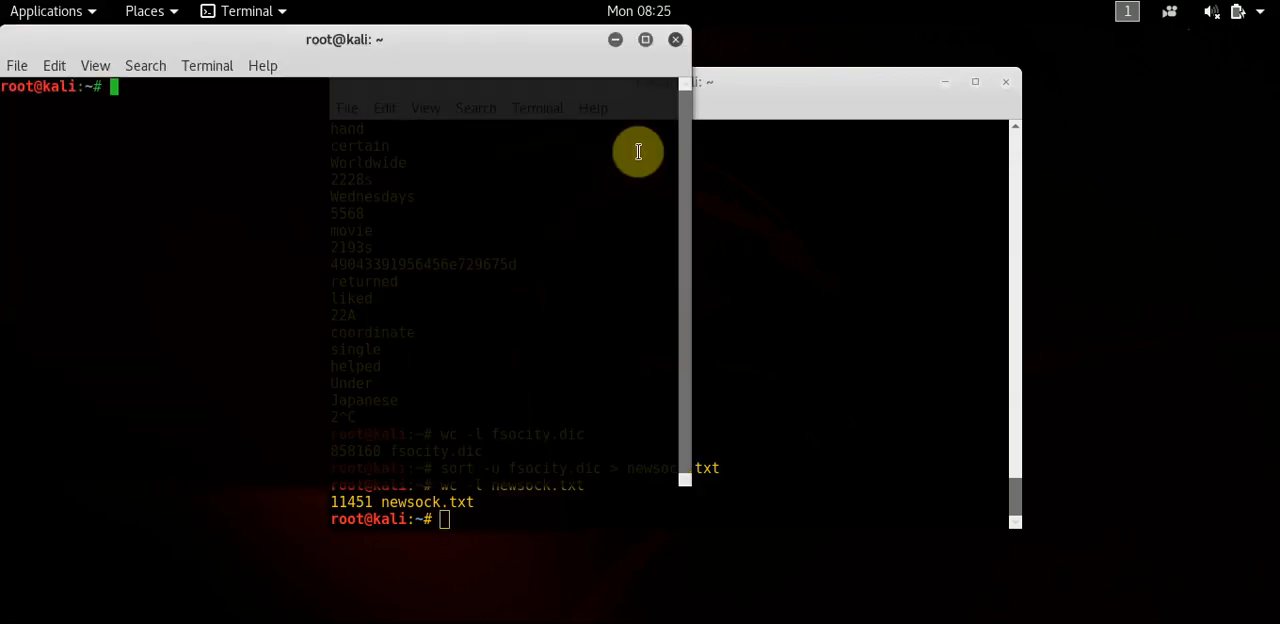
pyautogui.write('cat >')
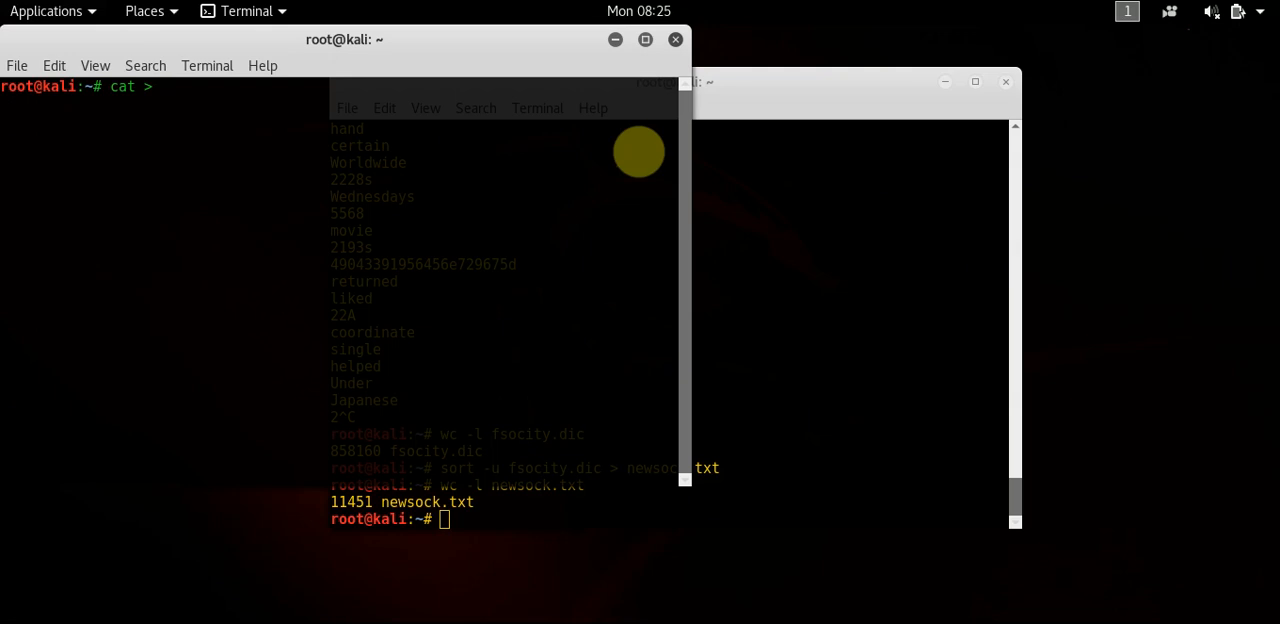
pyautogui.write('smalll')
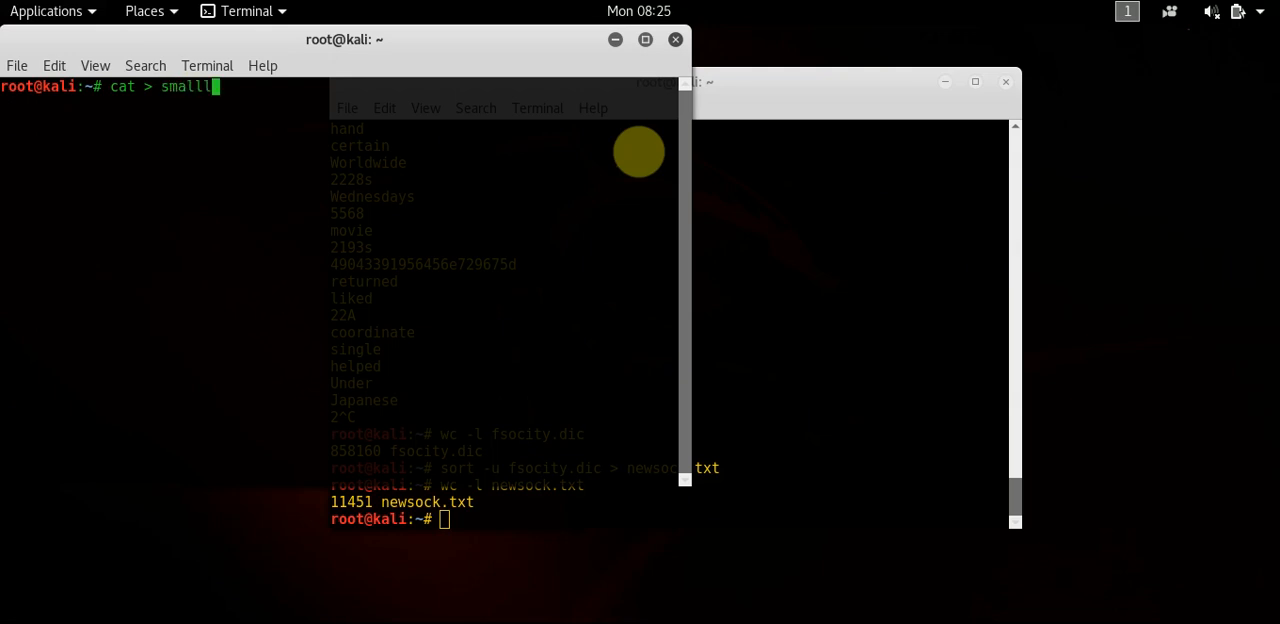
pyautogui.write('og.txt')
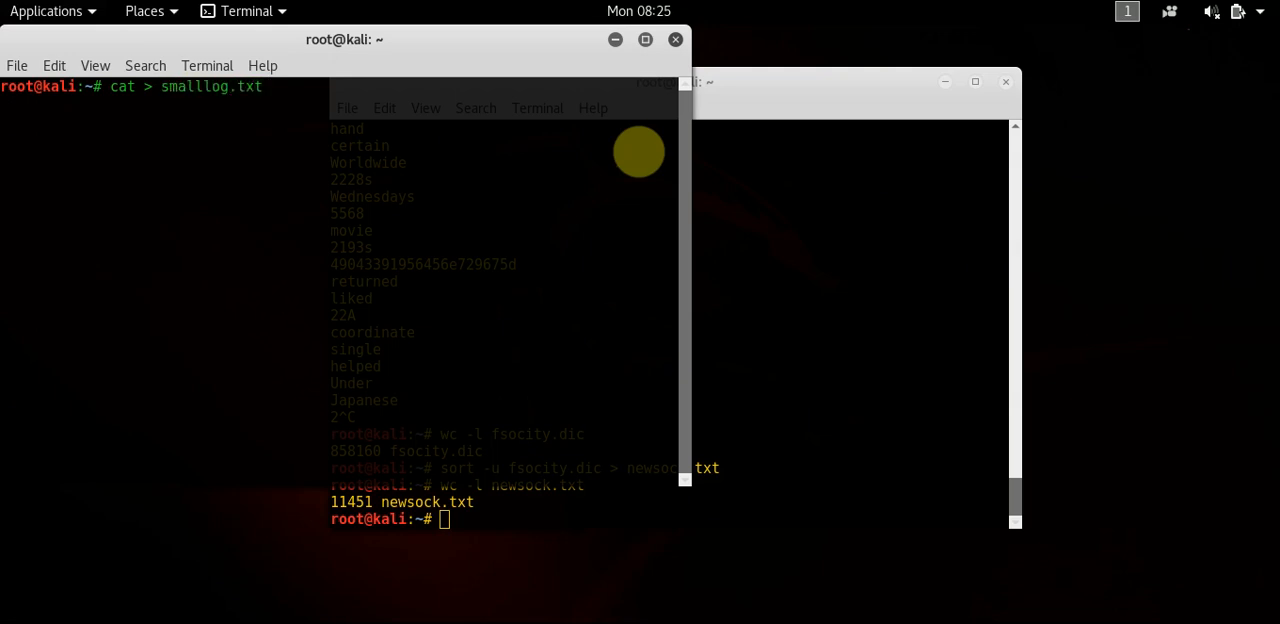
# - Enter wordlist lines including paul, john, ryan and elliot, then check smalllog.txt's contents
pyautogui.write('lkjlk')
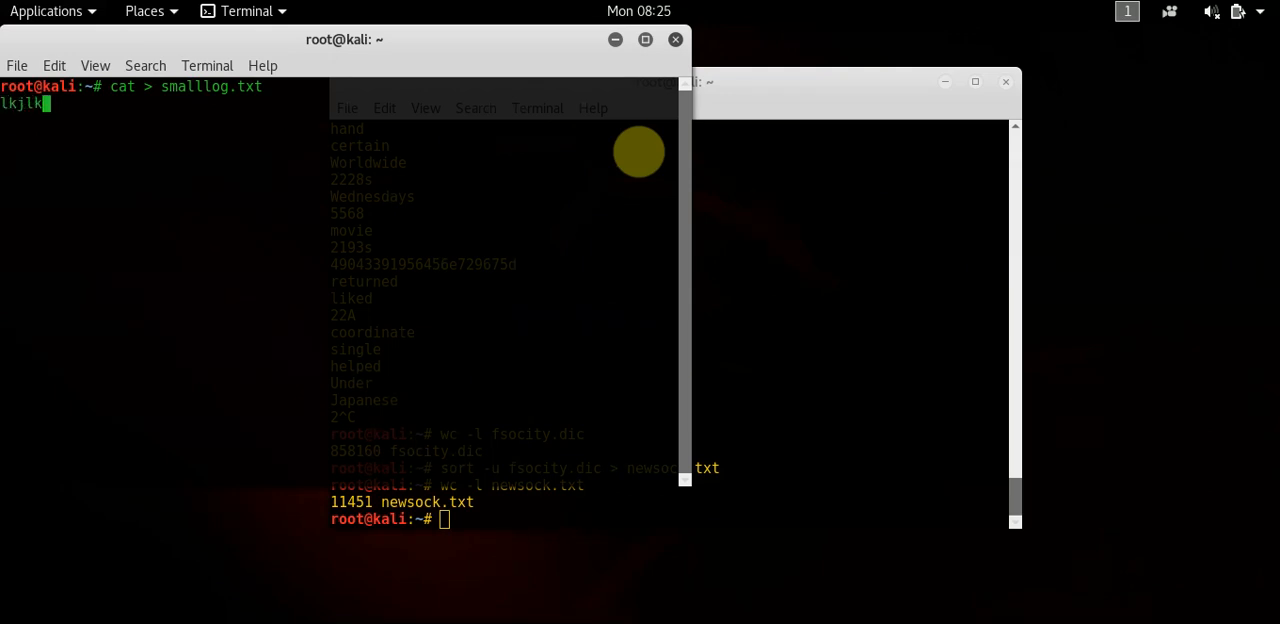
pyautogui.write('kljlkj')
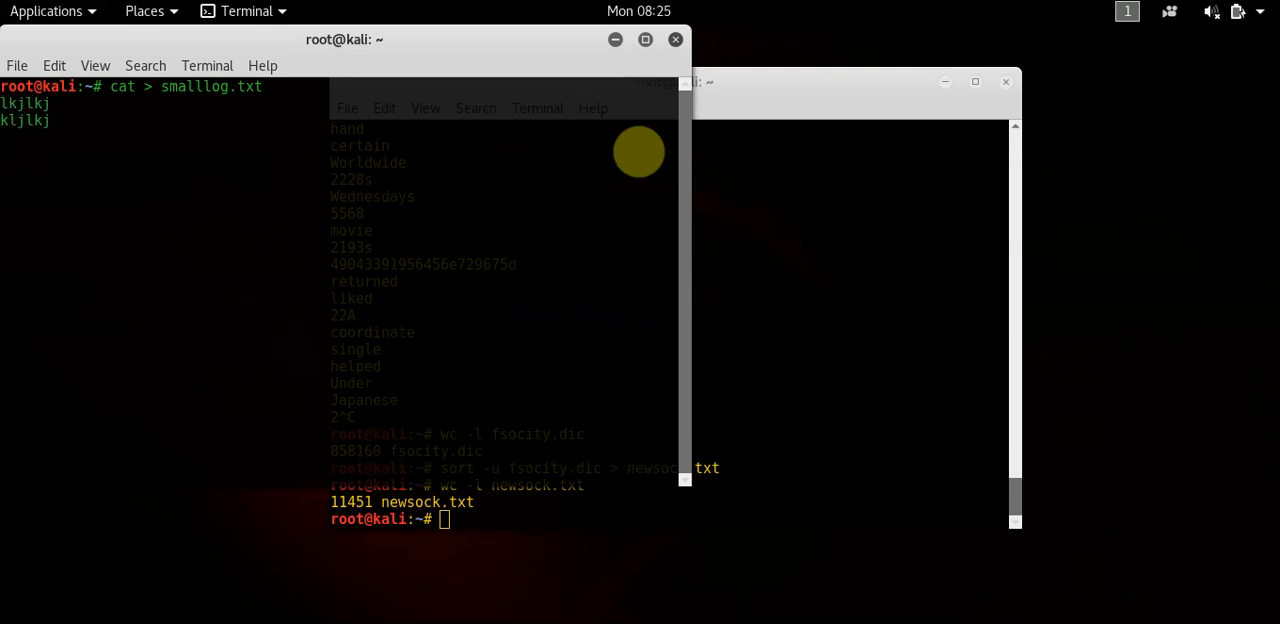
pyautogui.write('www^[[H')
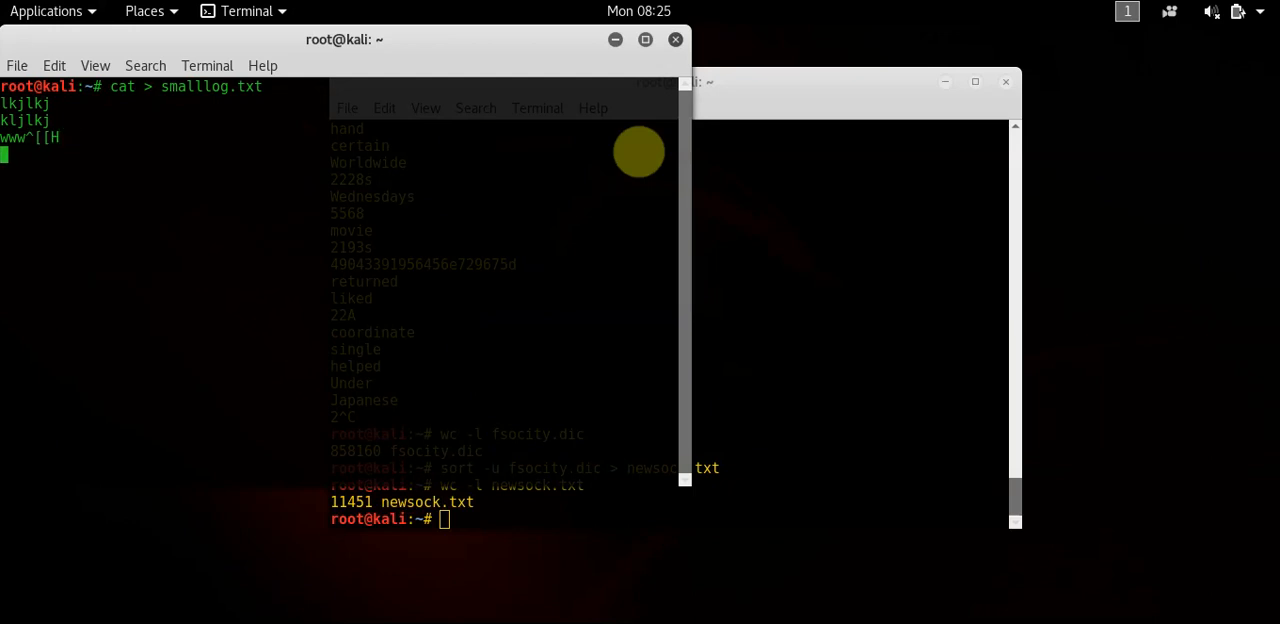
pyautogui.write('ddddd')
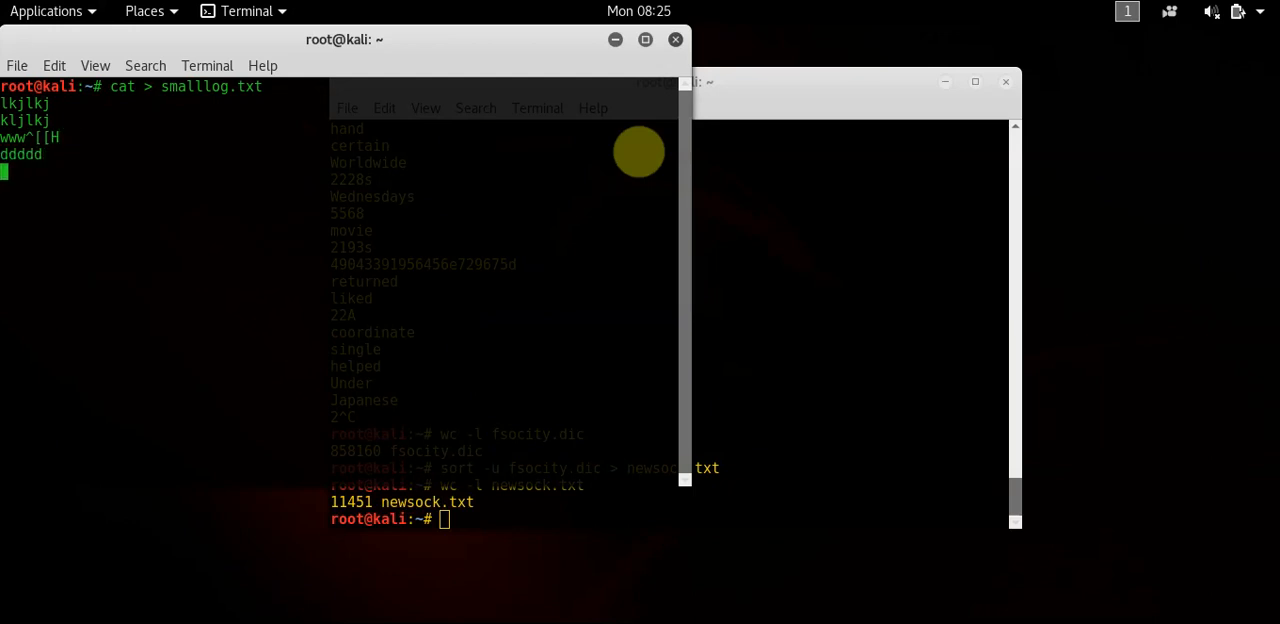
pyautogui.write('[aul')
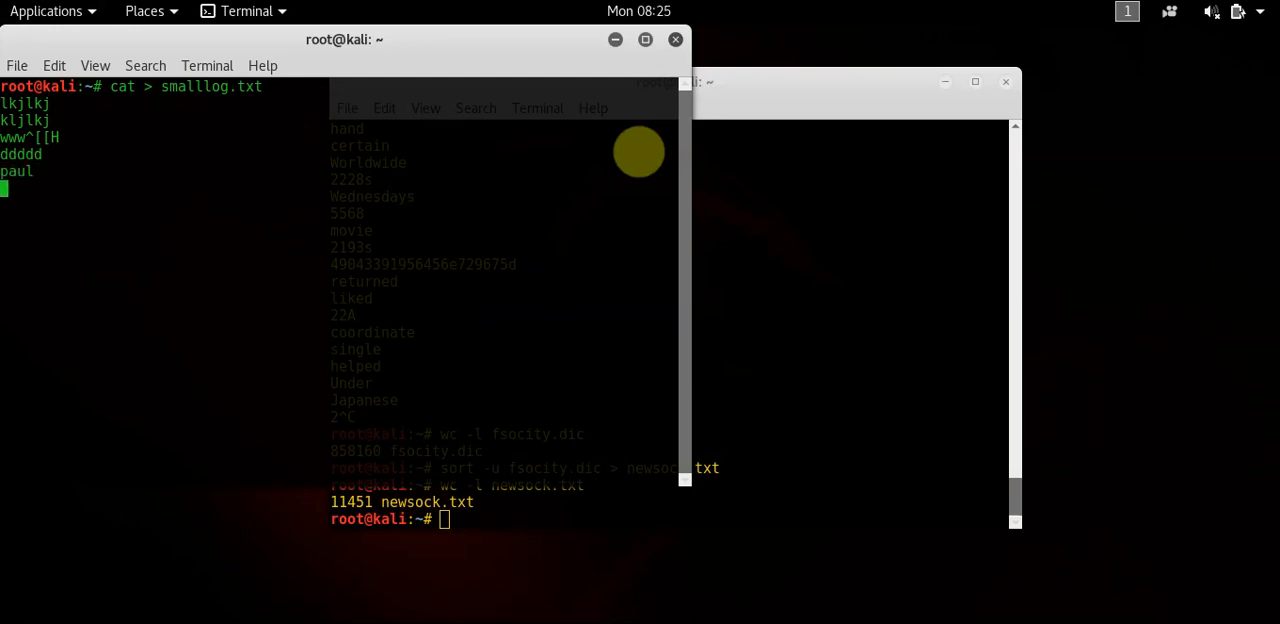
pyautogui.write('john')
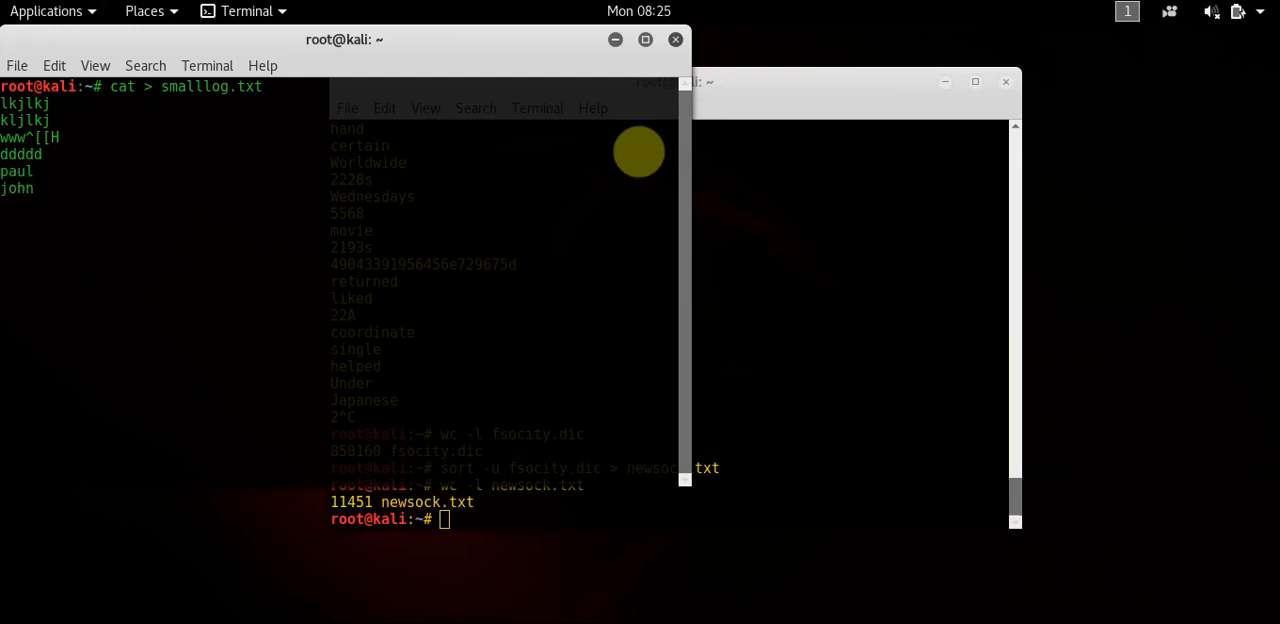
pyautogui.write('ryan')
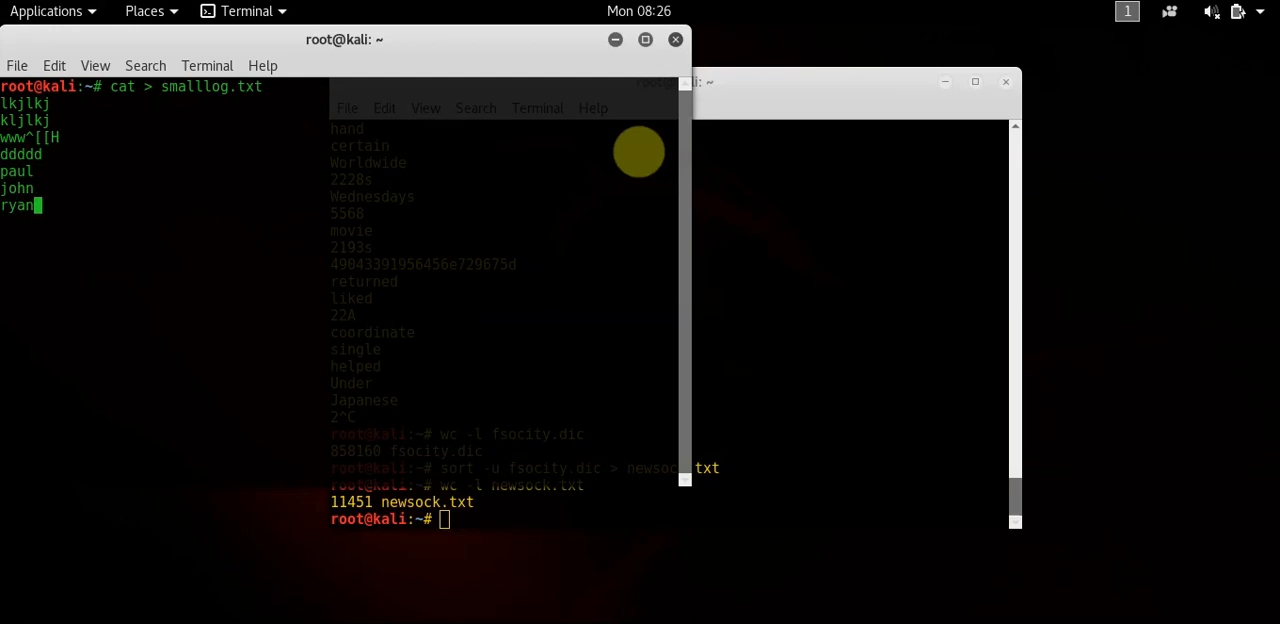
pyautogui.write('elliot')
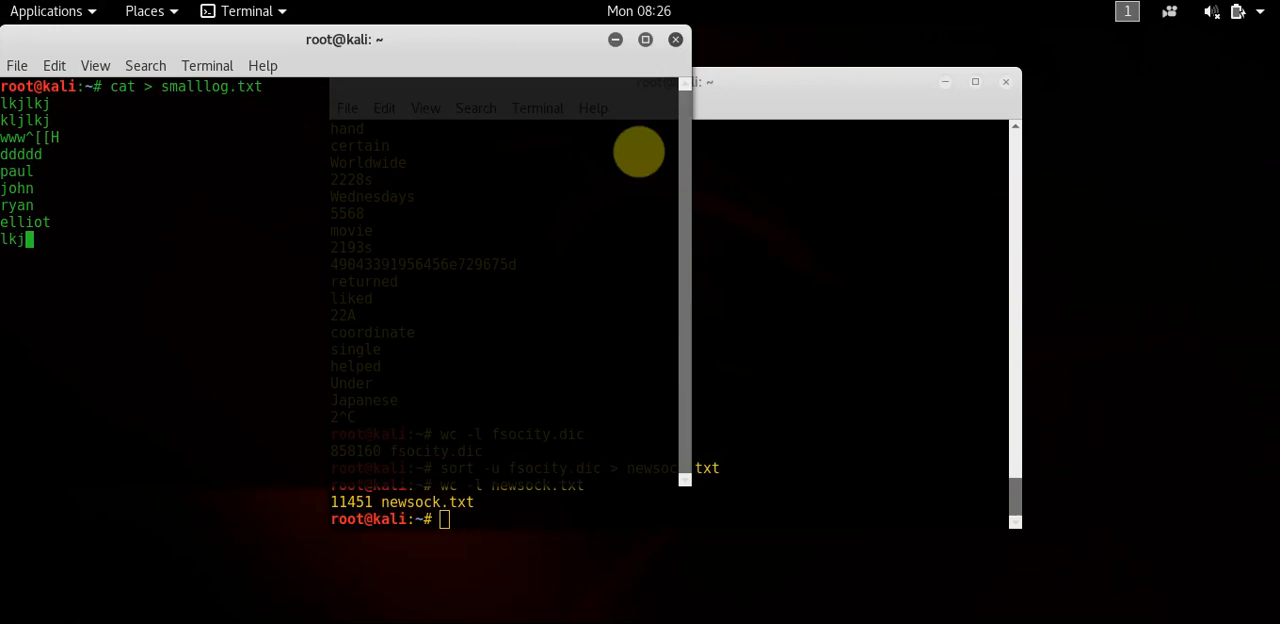
pyautogui.write('lkjlkj')
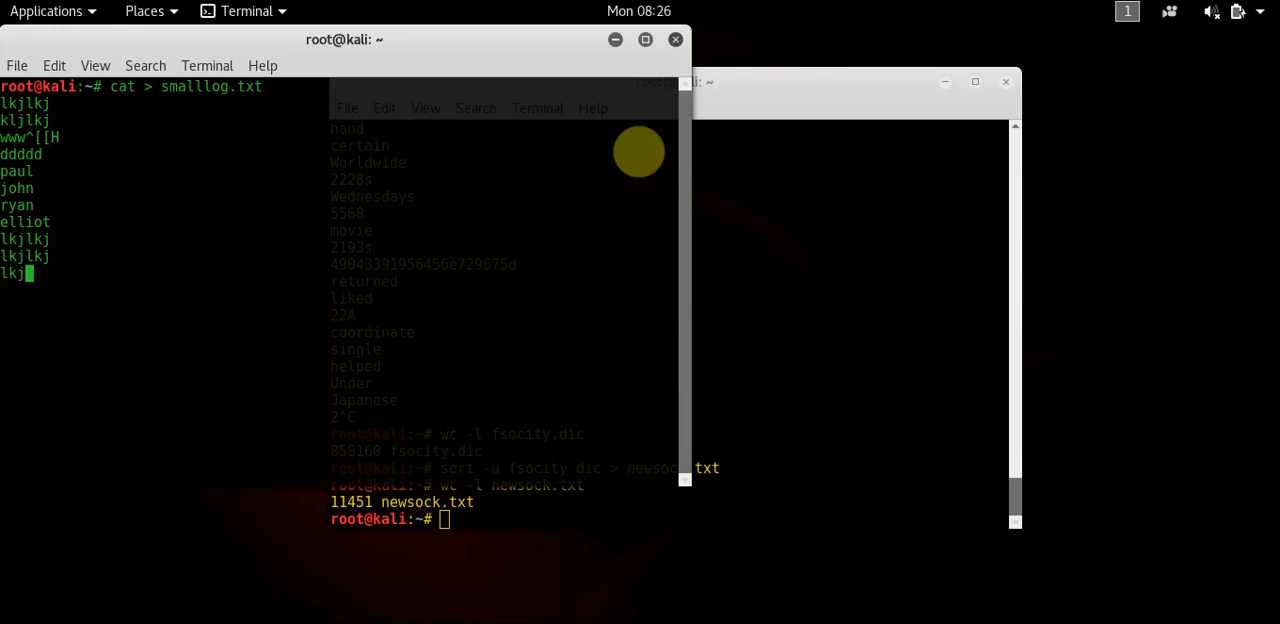
pyautogui.write('jjj')
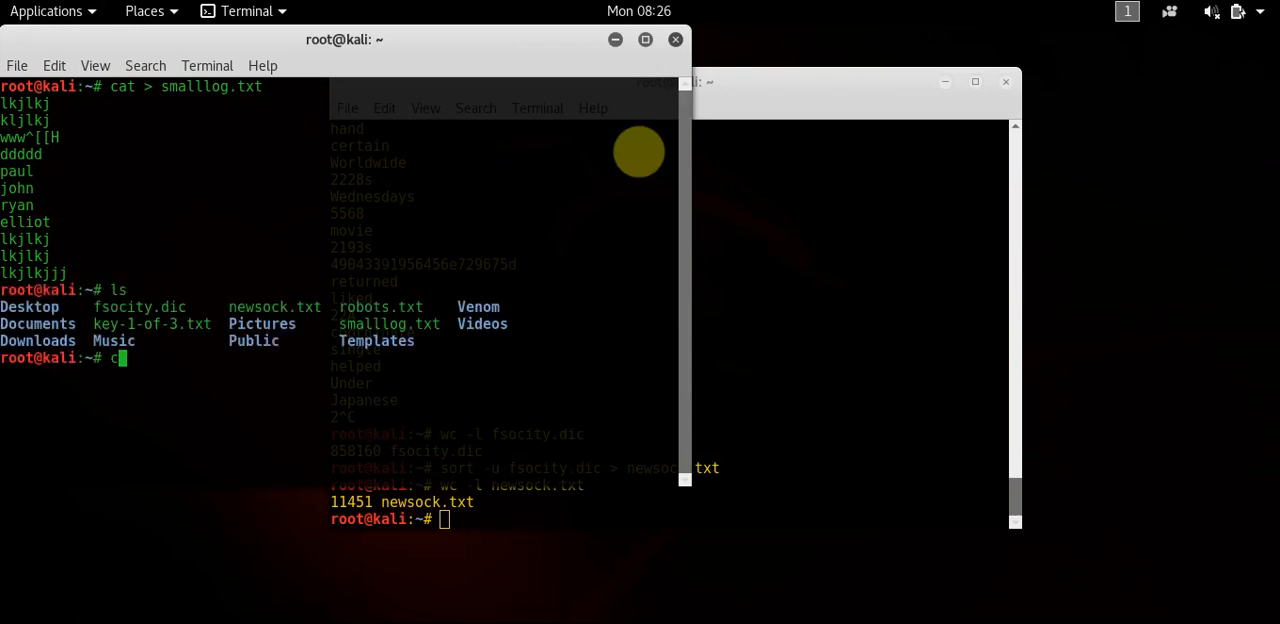
pyautogui.write('at smalllog.txt')
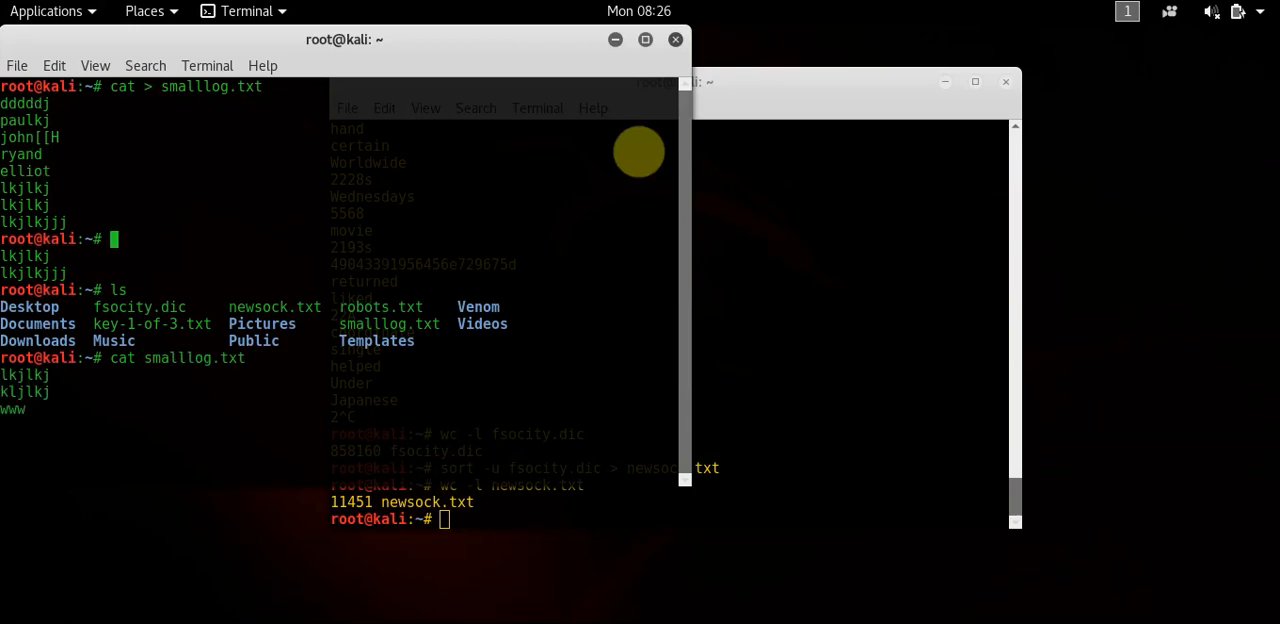
pyautogui.press('ctrl+c')
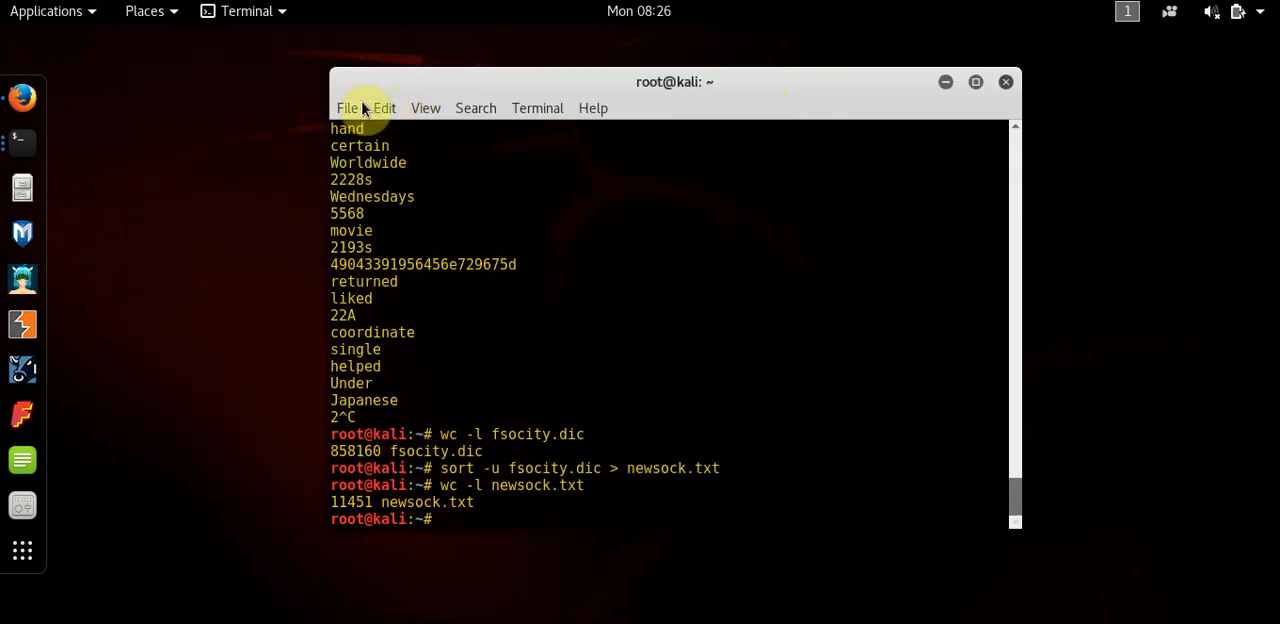
# - Delete smalllog.txt and begin recreating it with cat > smalllog.txt
pyautogui.click(347, 108)
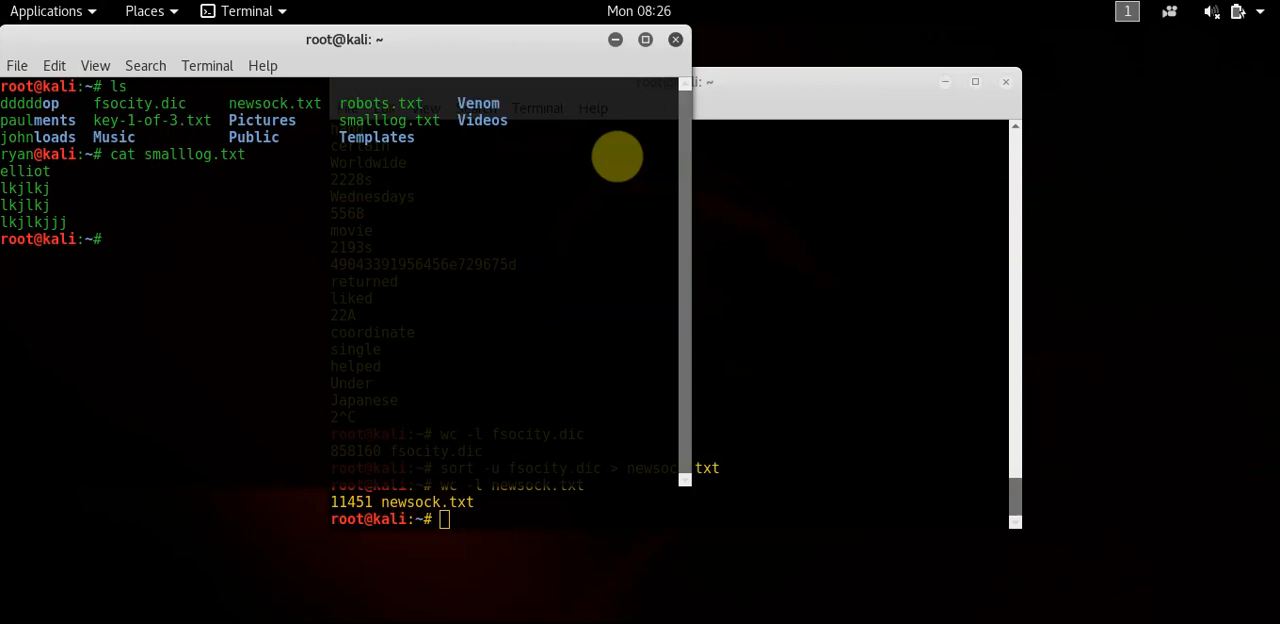
pyautogui.write('rm smalllog.txt')
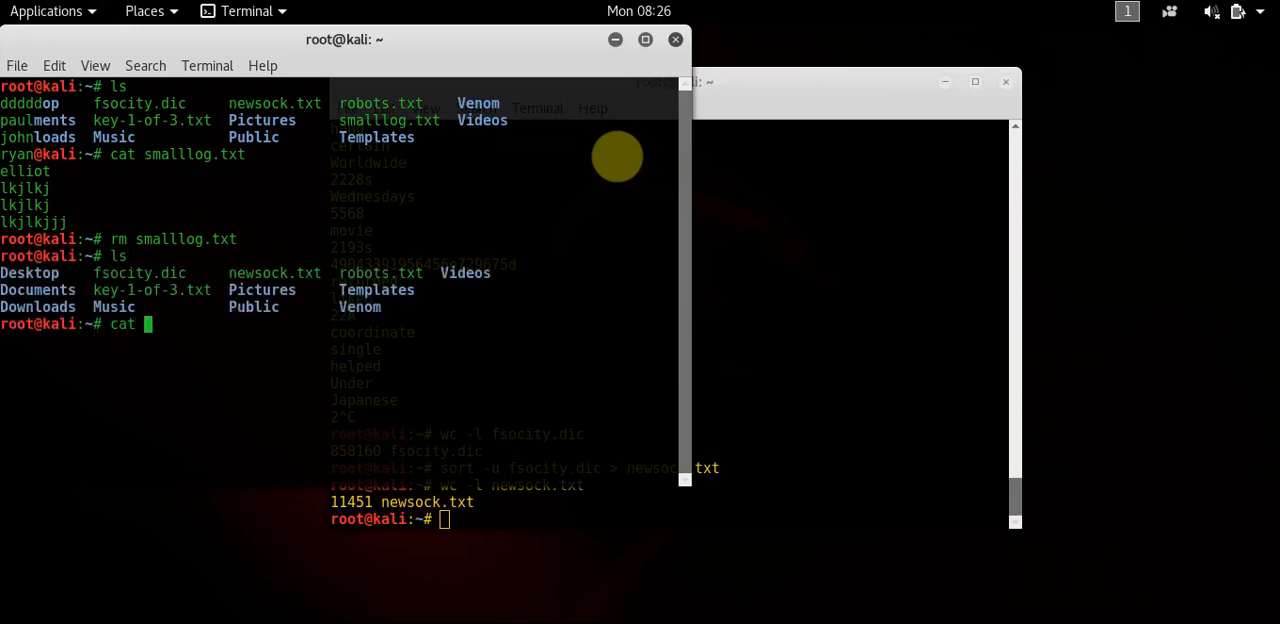
pyautogui.write('> smalllo')
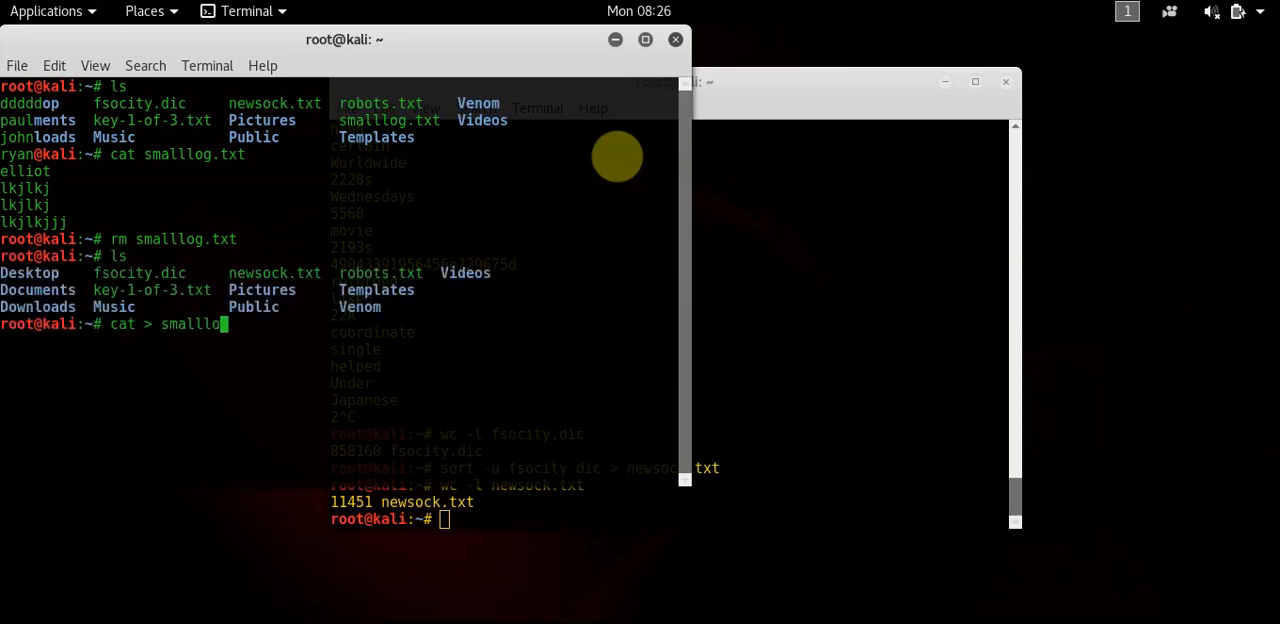
pyautogui.write('.txt')
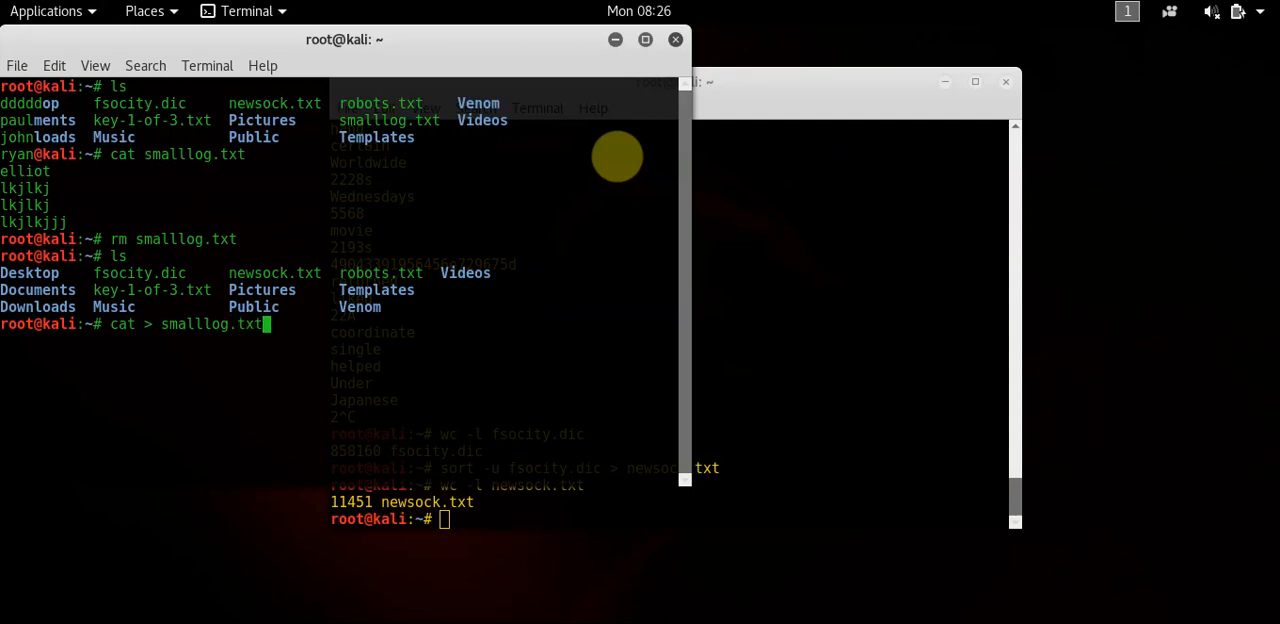
# - Type fresh wordlist entries such as www, paul and elliot into smalllog.txt
pyautogui.write('ljklj')
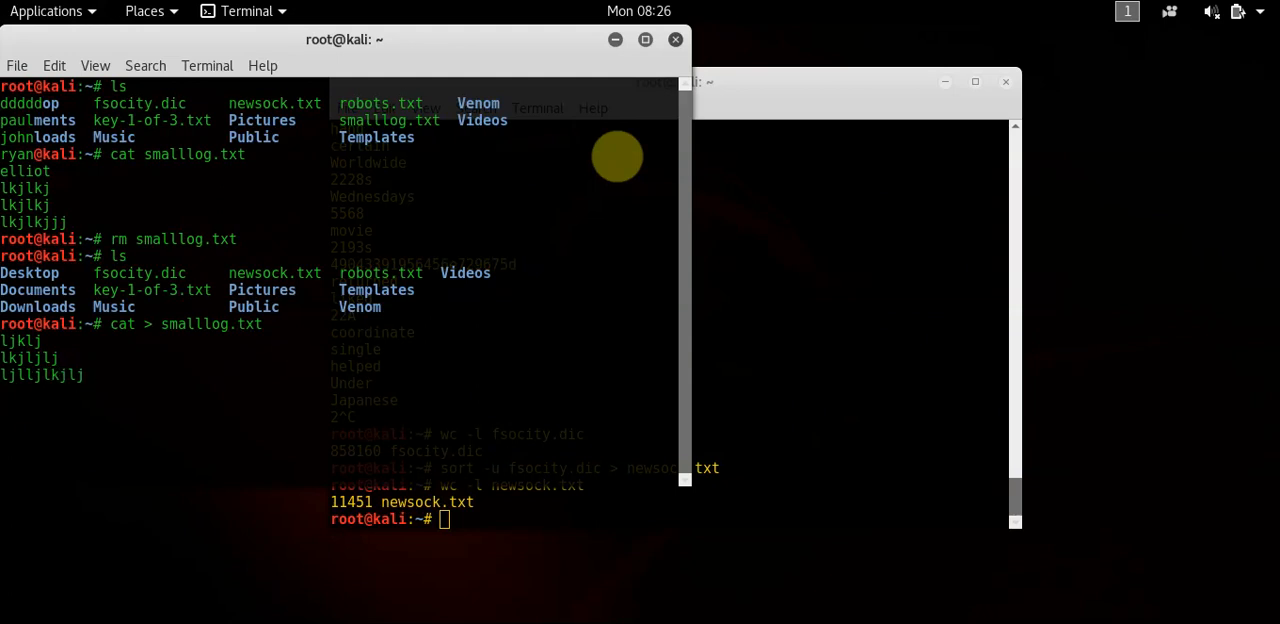
pyautogui.write('www')
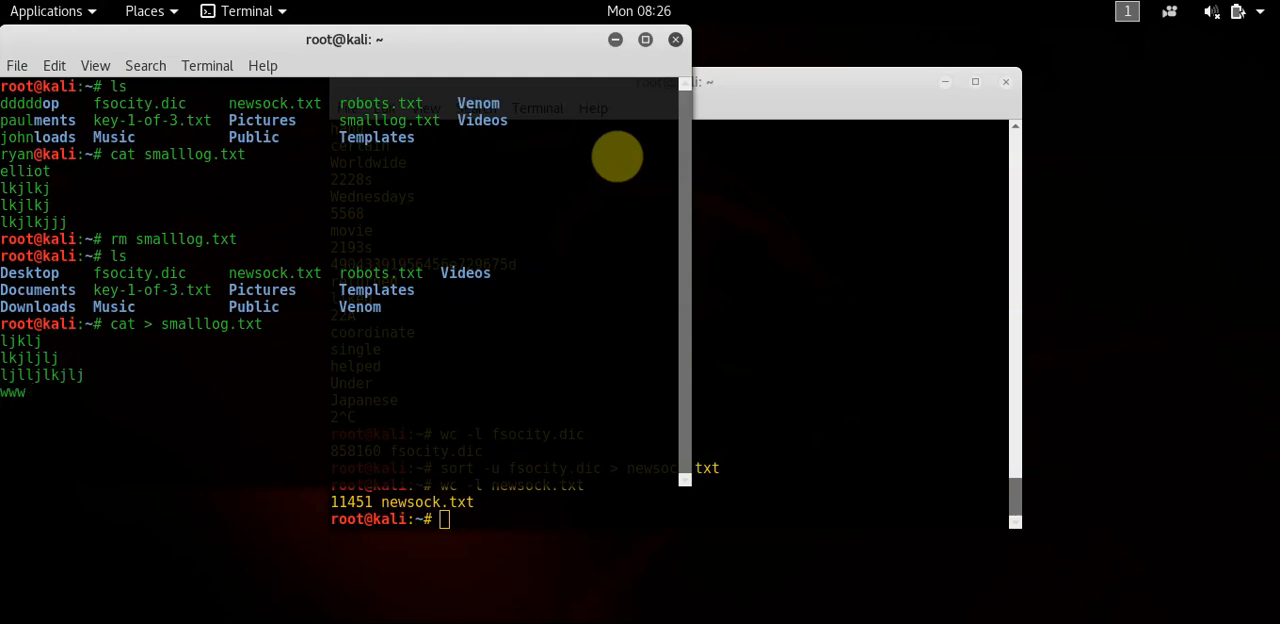
pyautogui.write('dddd')
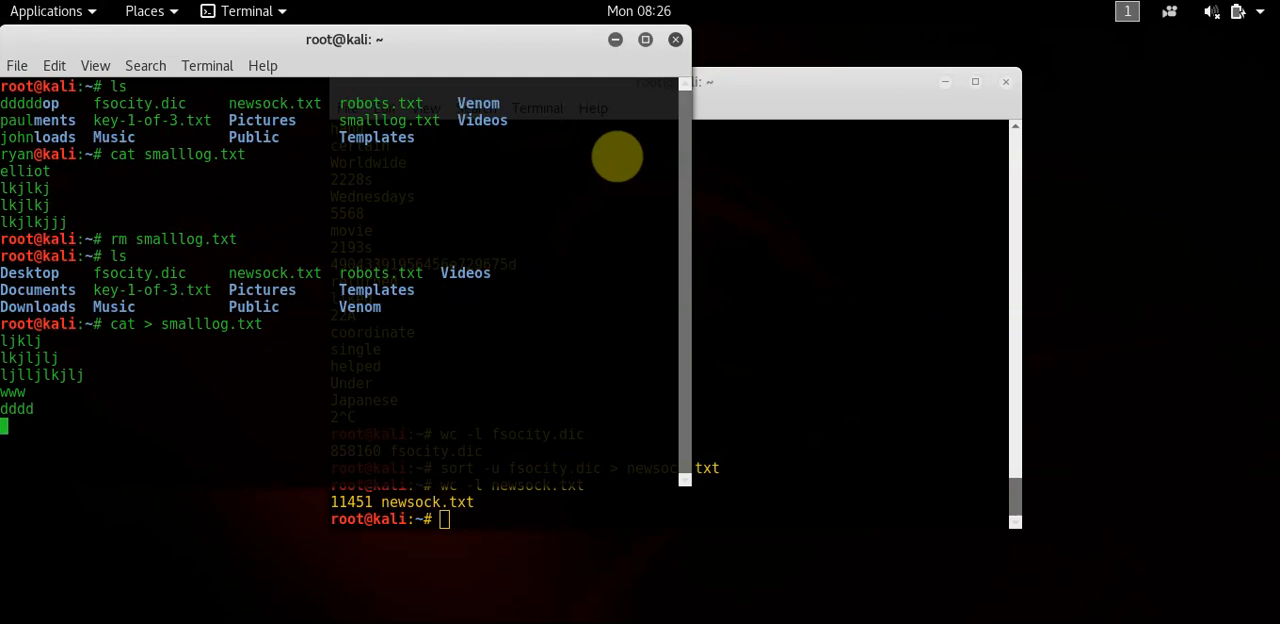
pyautogui.write('paul')
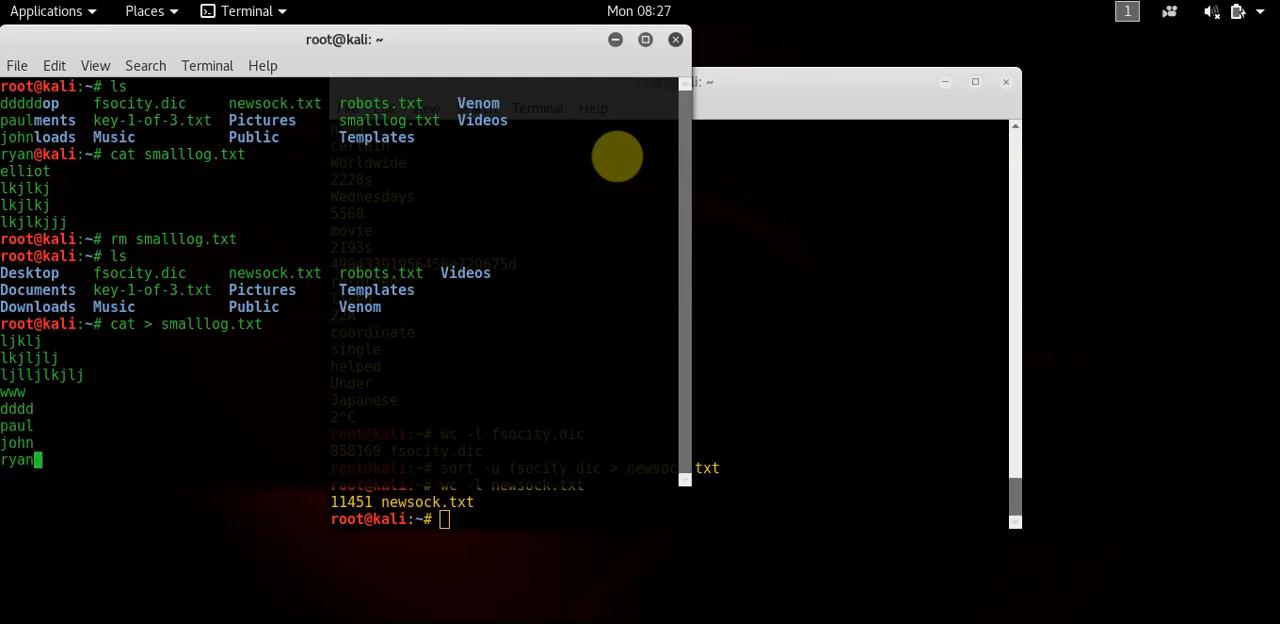
pyautogui.write('elliot')
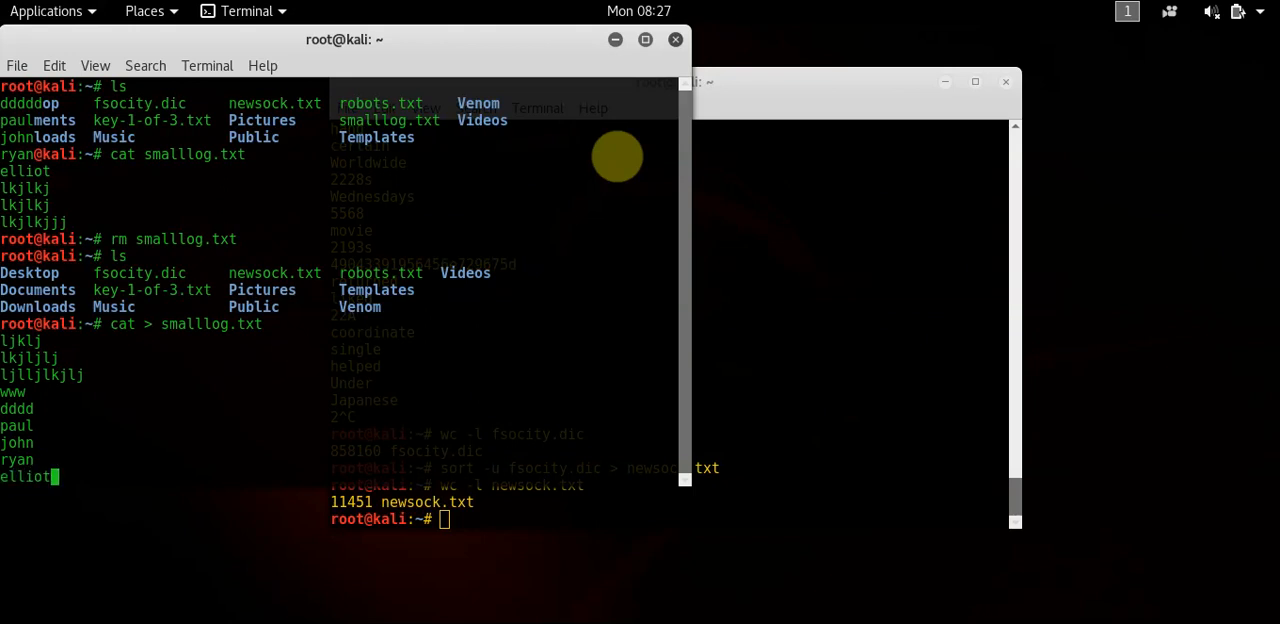
pyautogui.write('lkjlkjl')
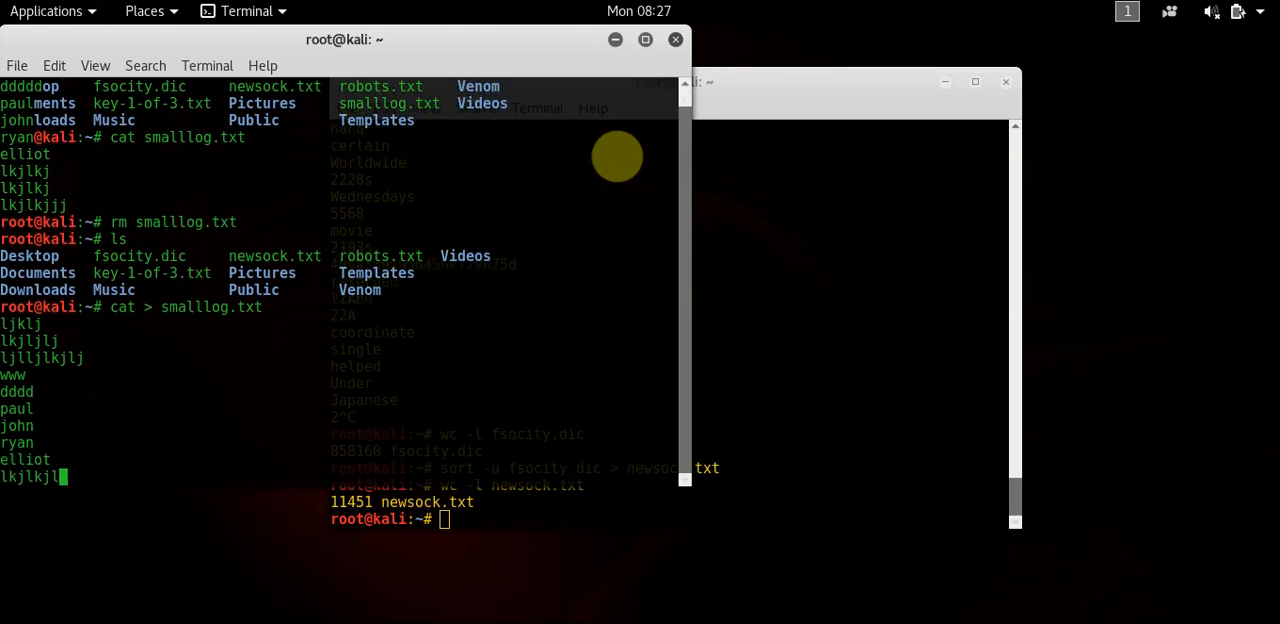
pyautogui.write('sjsjss')
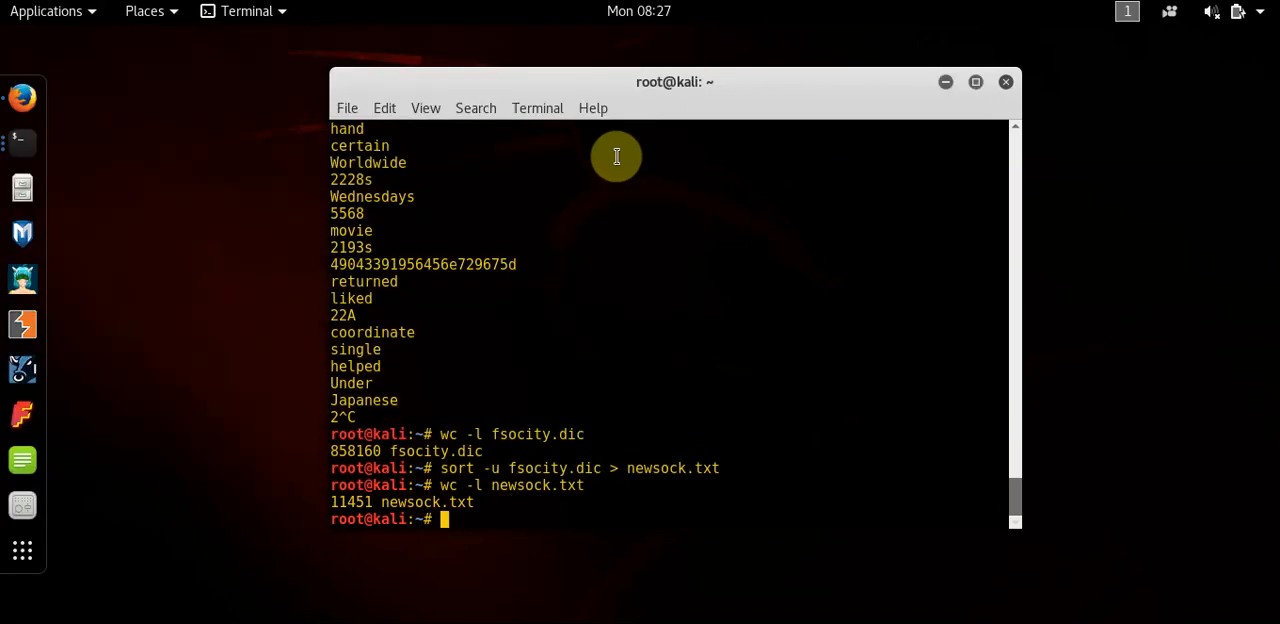
pyautogui.moveTo(740, 101)
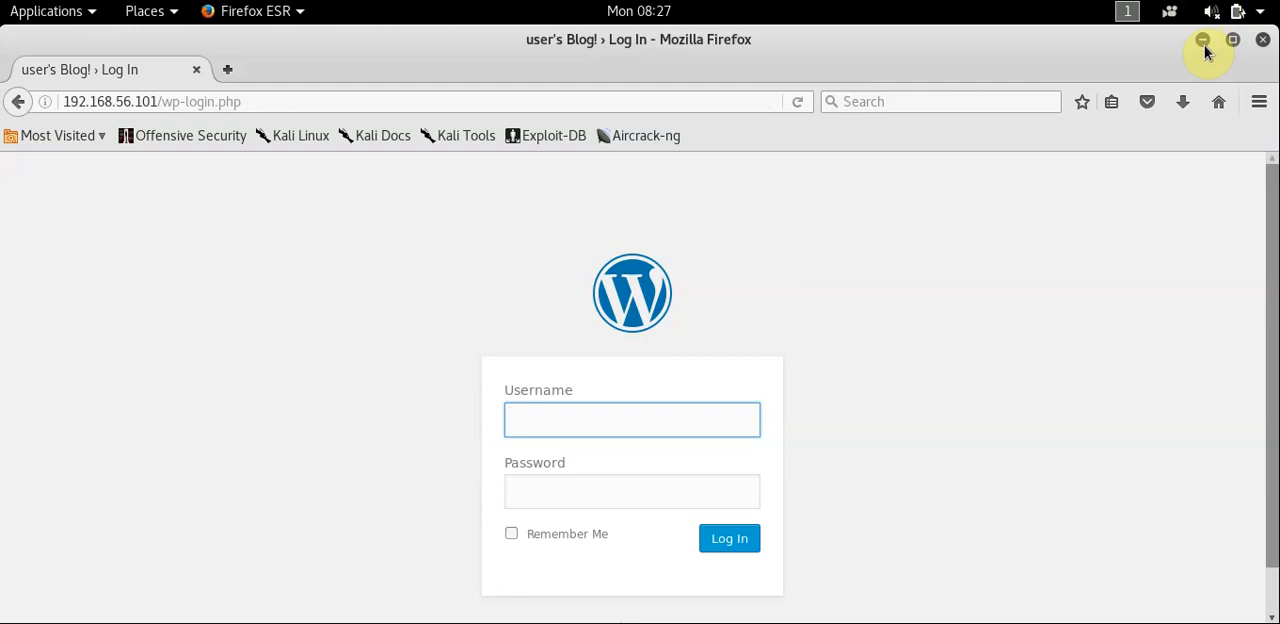
# - Focus the Username field on Firefox's 192.168.56.101/wp-login.php page
pyautogui.click(631, 419)
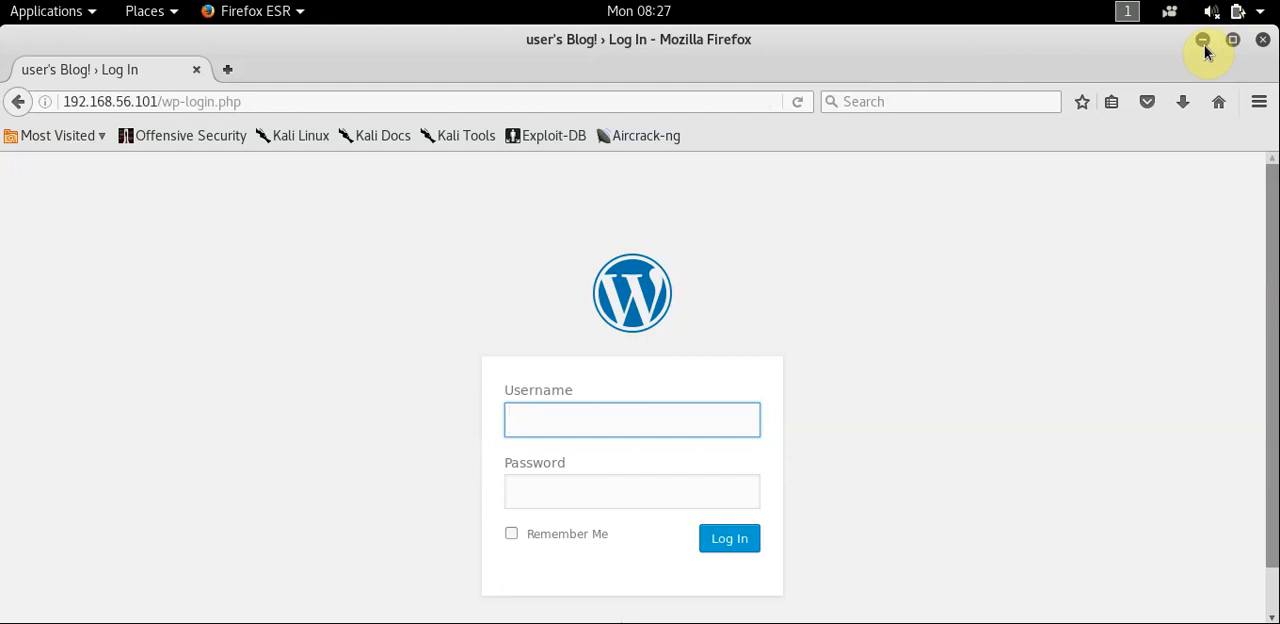
pyautogui.click(631, 419)
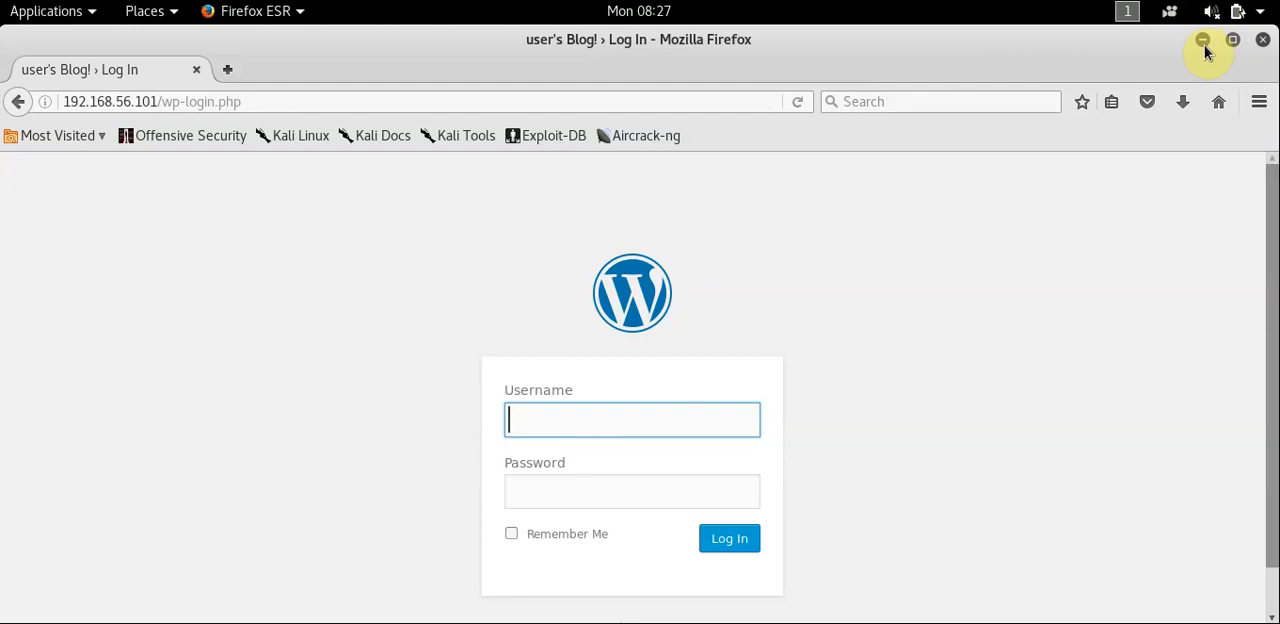